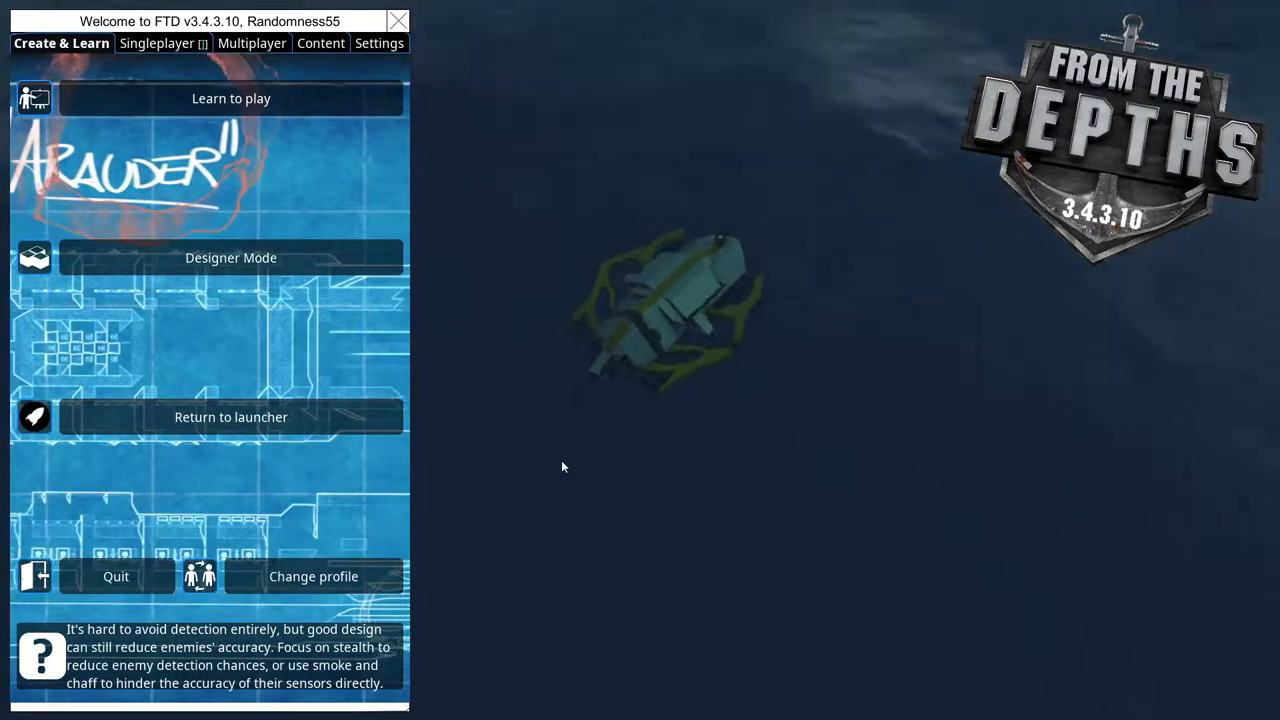
mouse_move(231, 257)
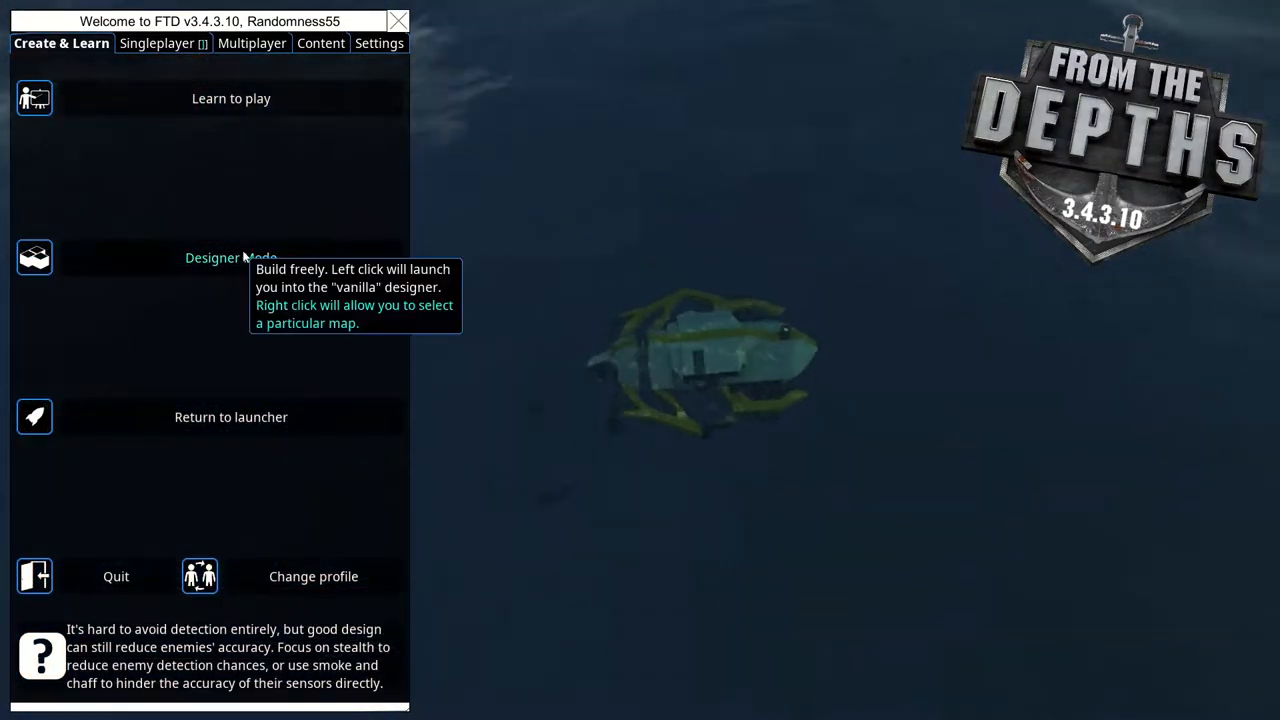
Enter Designer Mode and load the 001 Patrol Boat Missile Varient design.
click(231, 258)
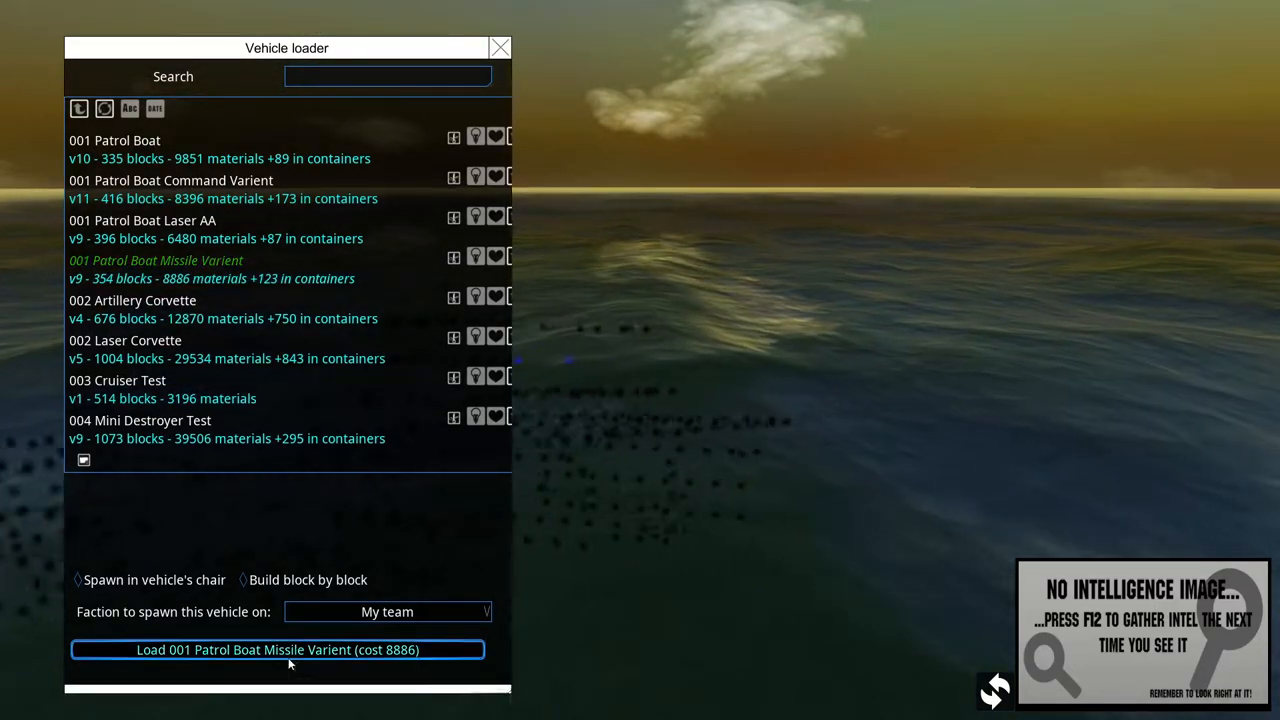
Spawn the missile patrol boat and a Deepwater Guard airship enemy for it to destroy.
click(277, 650)
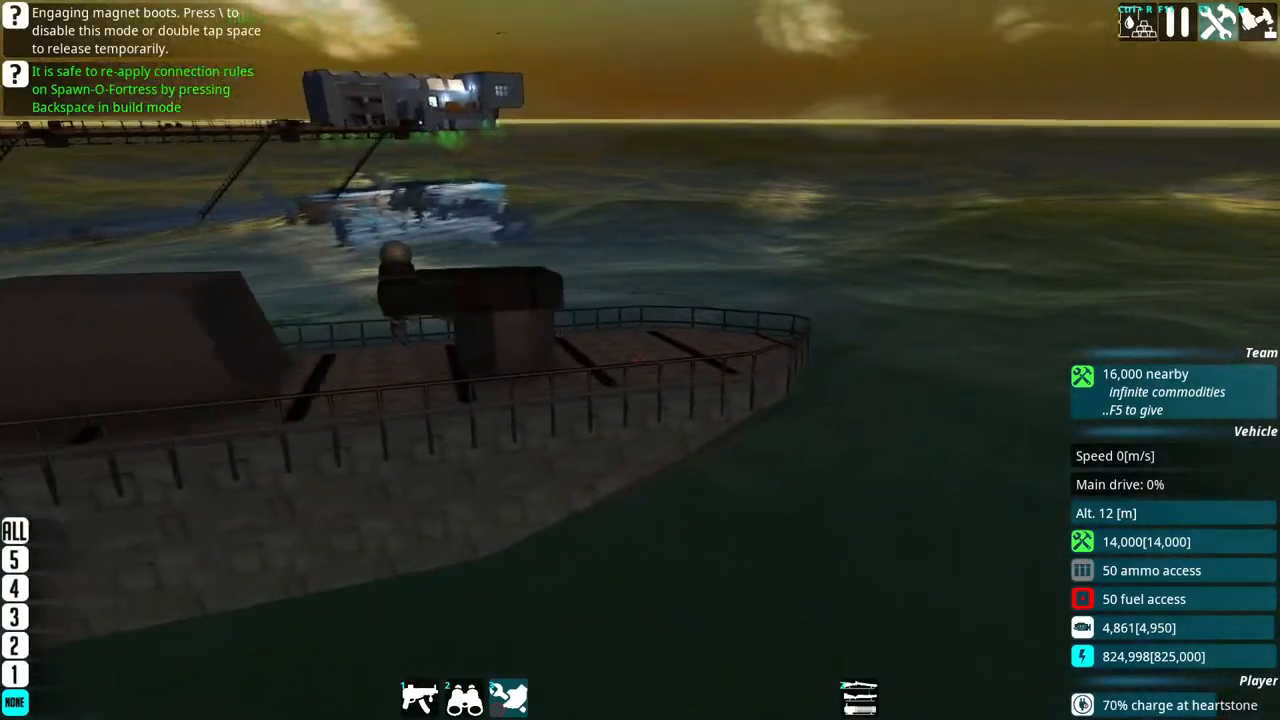
mouse_move(640, 360)
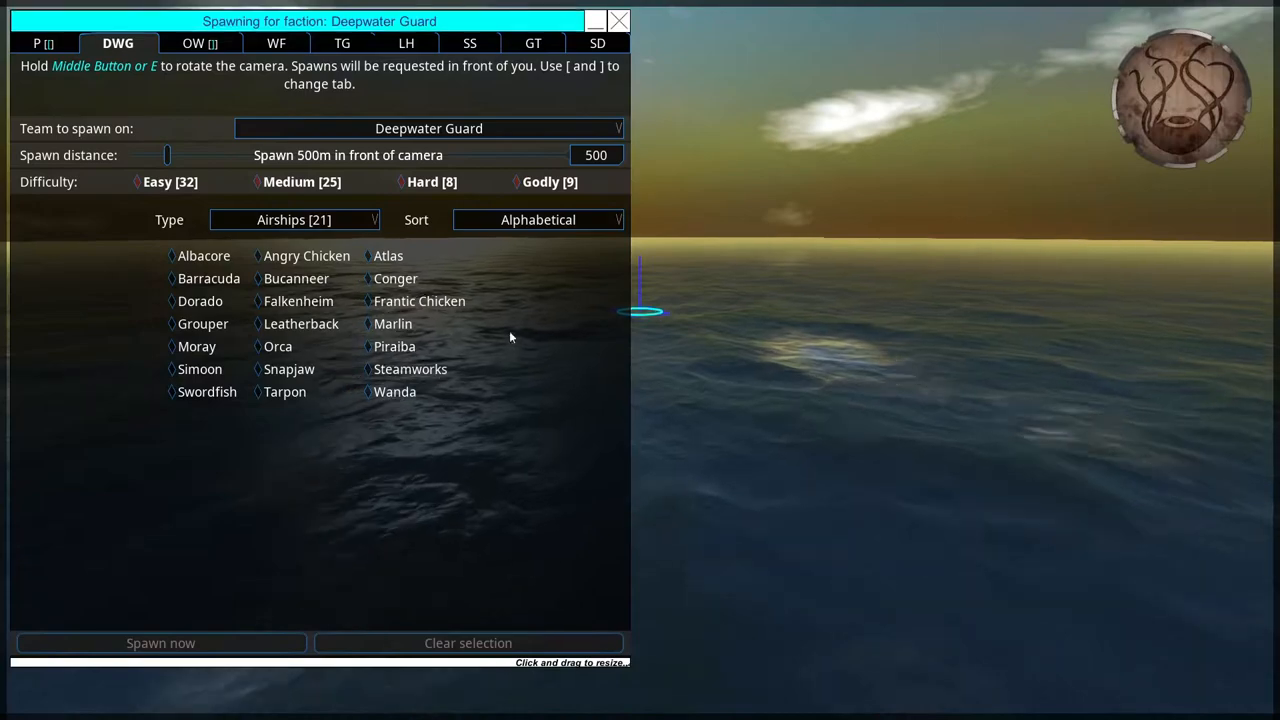
click(307, 219)
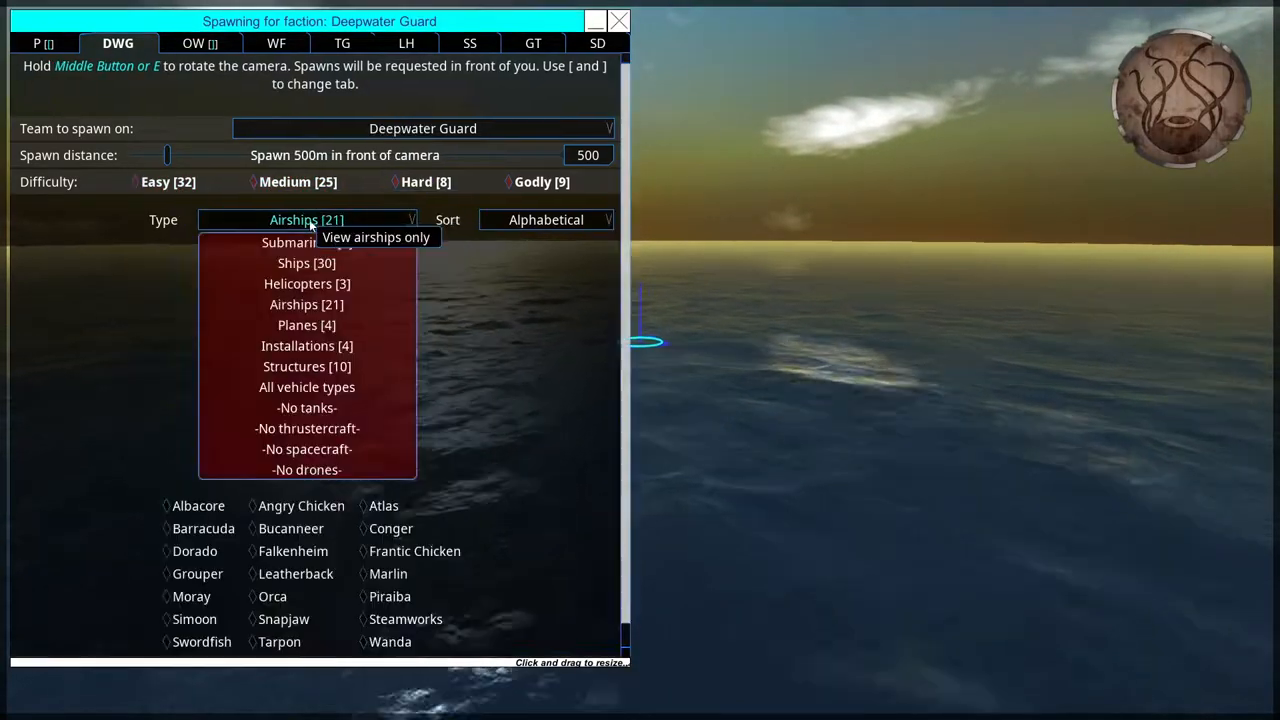
click(306, 325)
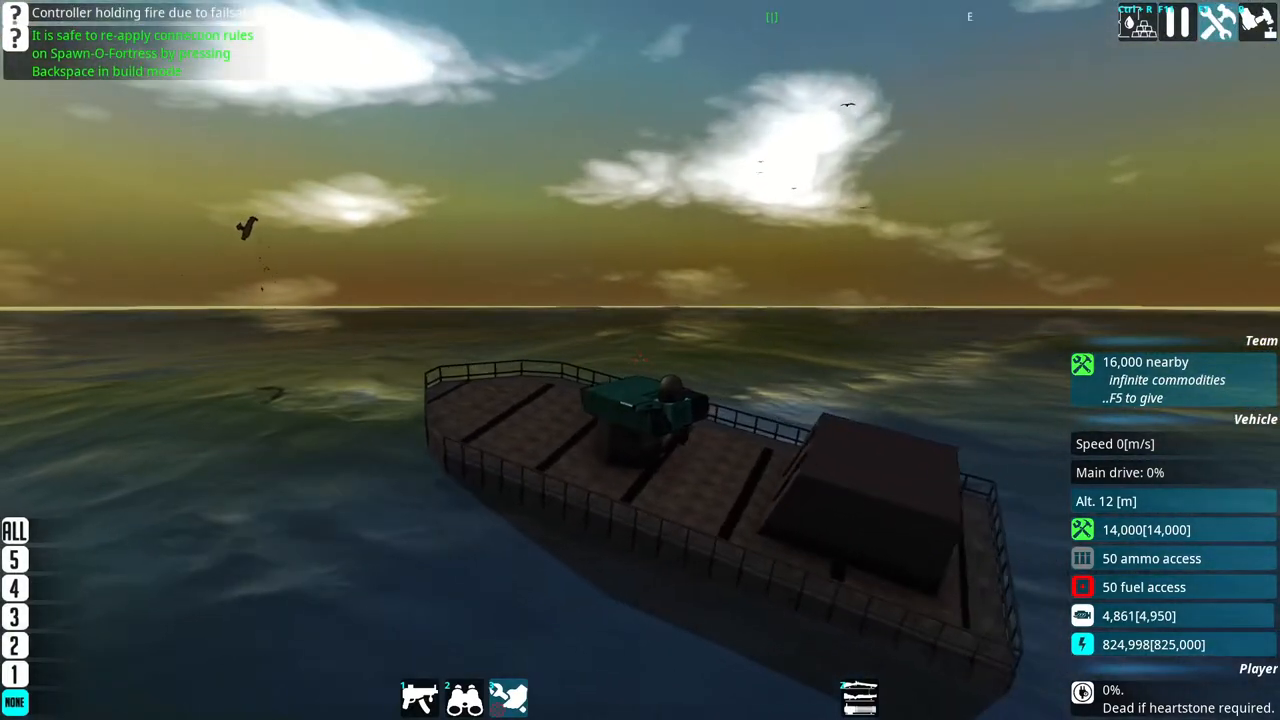
mouse_move(640, 360)
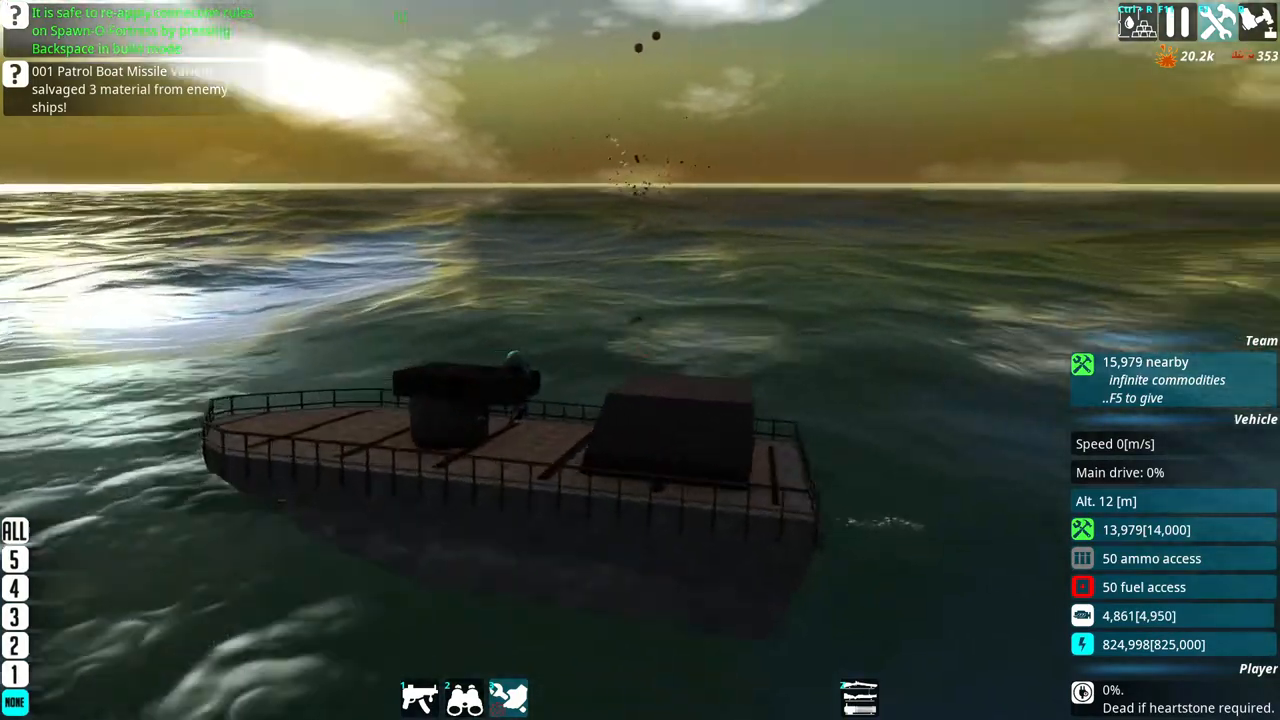
key(Escape)
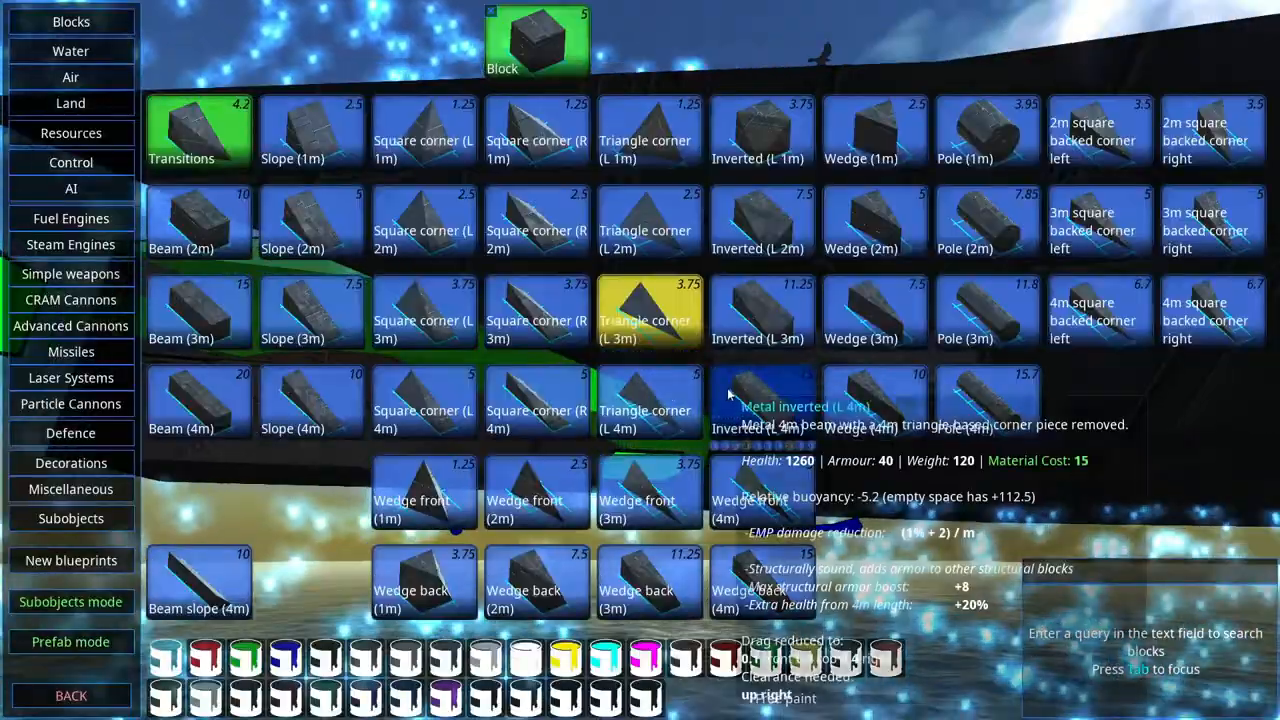
mouse_move(649, 220)
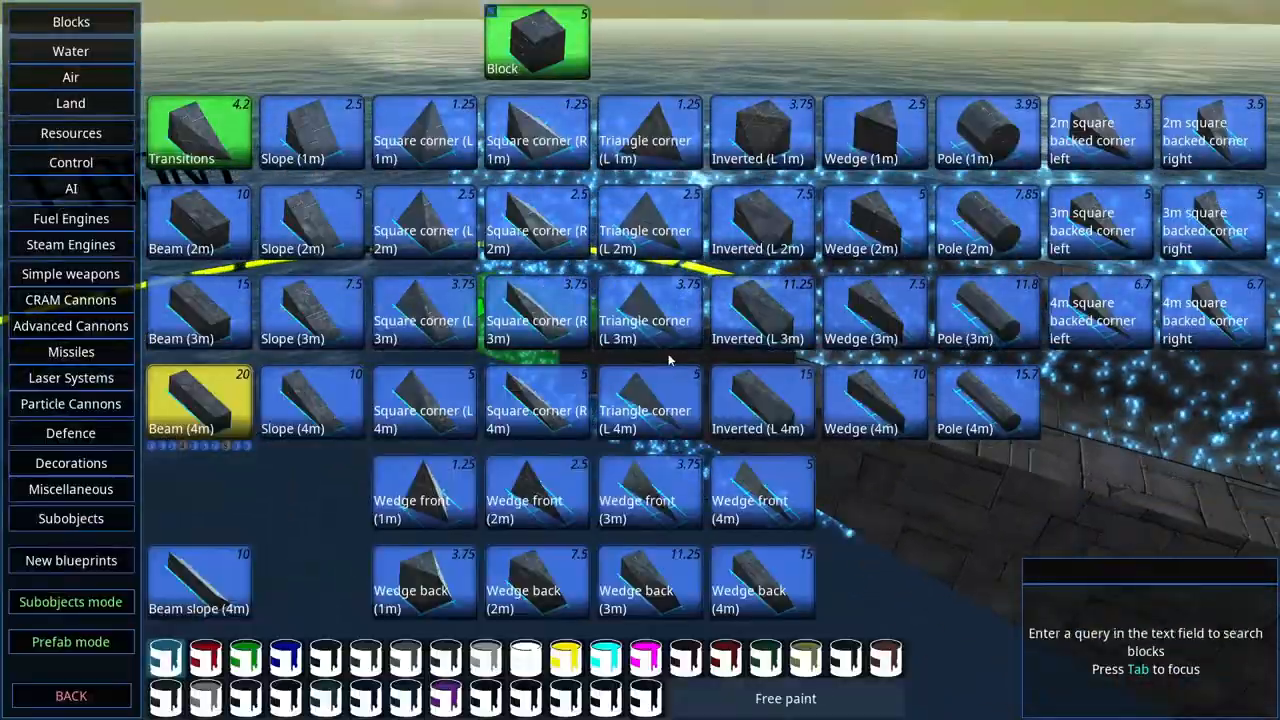
mouse_move(650, 320)
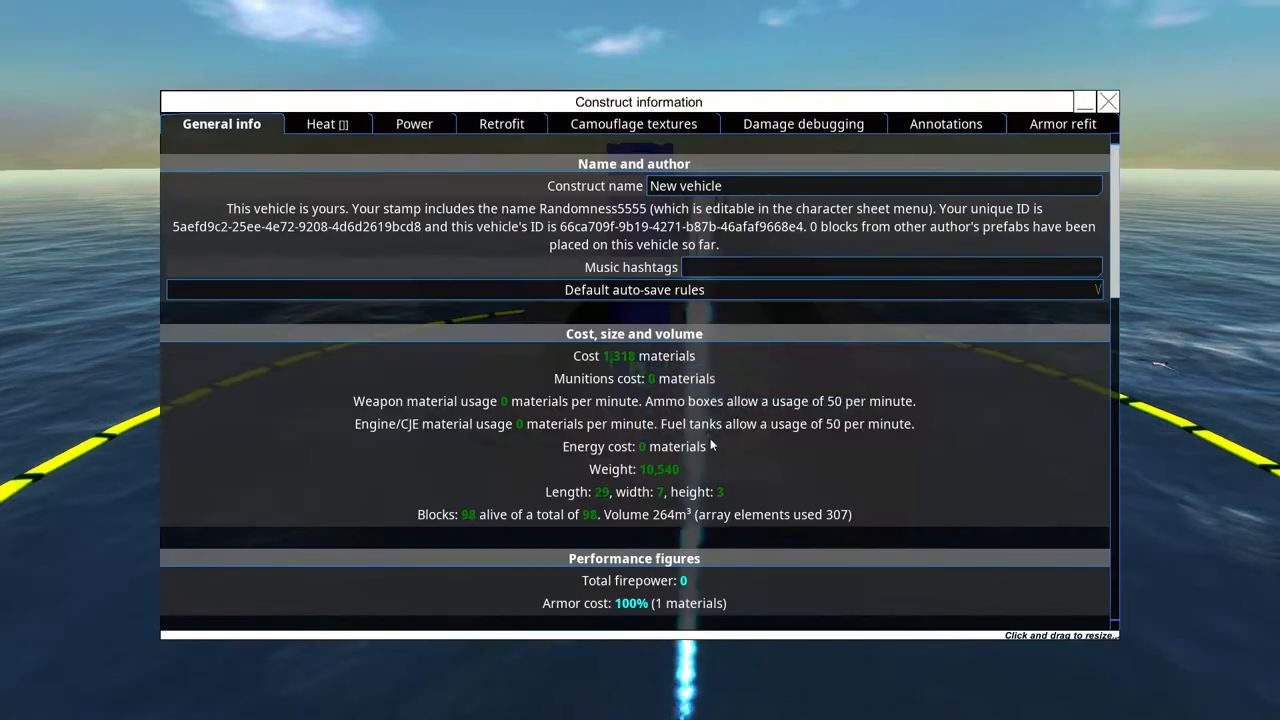
Close construct information and list Resources blocks: batteries, engines, ammo and fuel storage.
click(1108, 101)
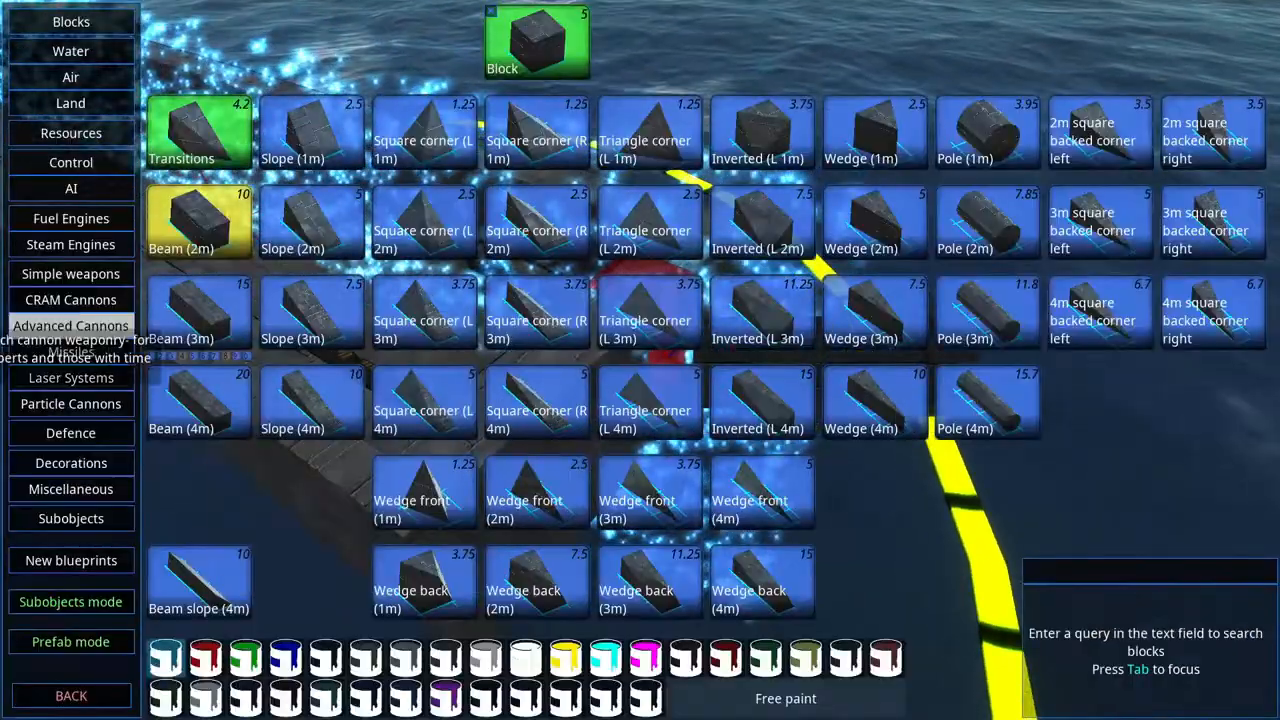
click(70, 133)
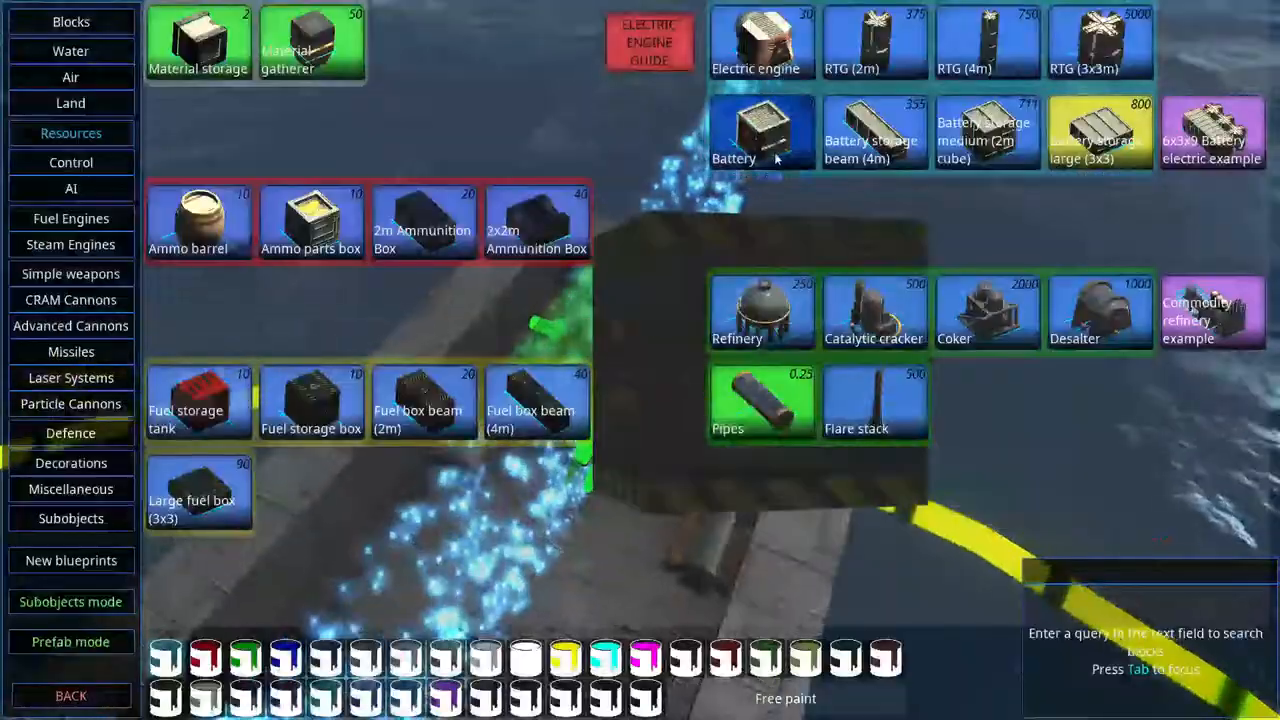
Place a battery inside the hull, then pick the air pump from Water propulsion.
click(761, 131)
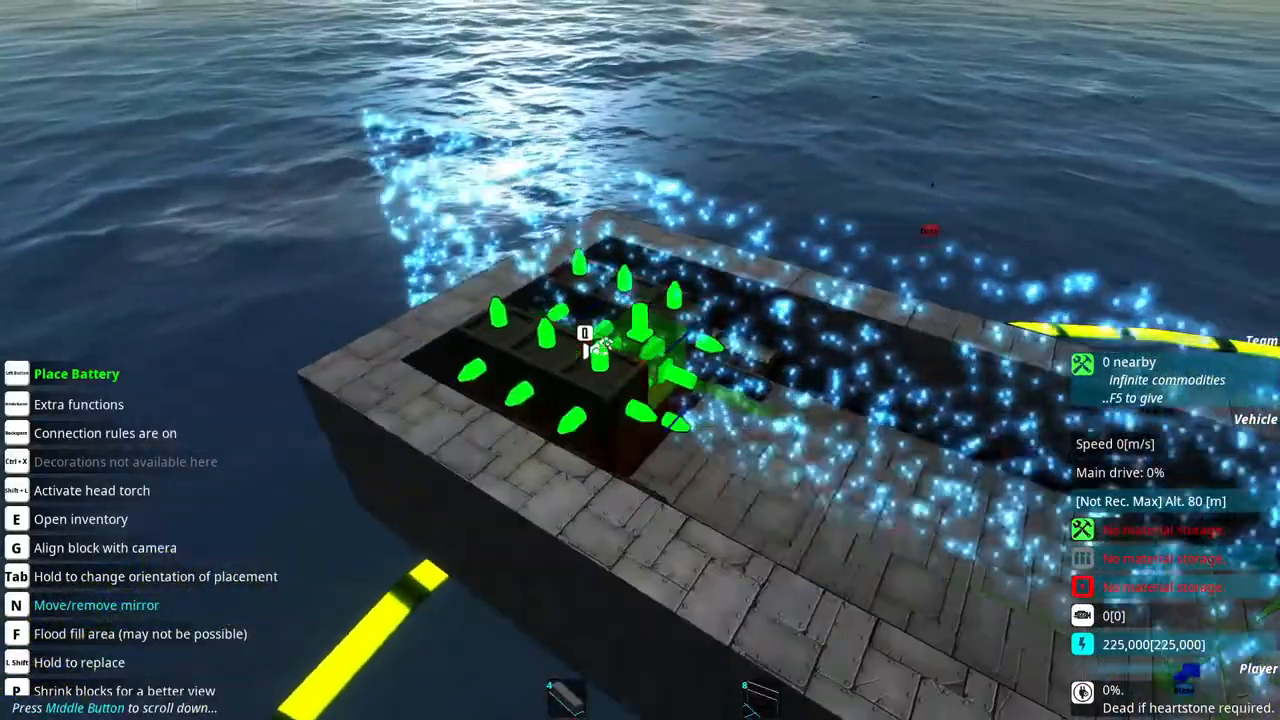
click(585, 350)
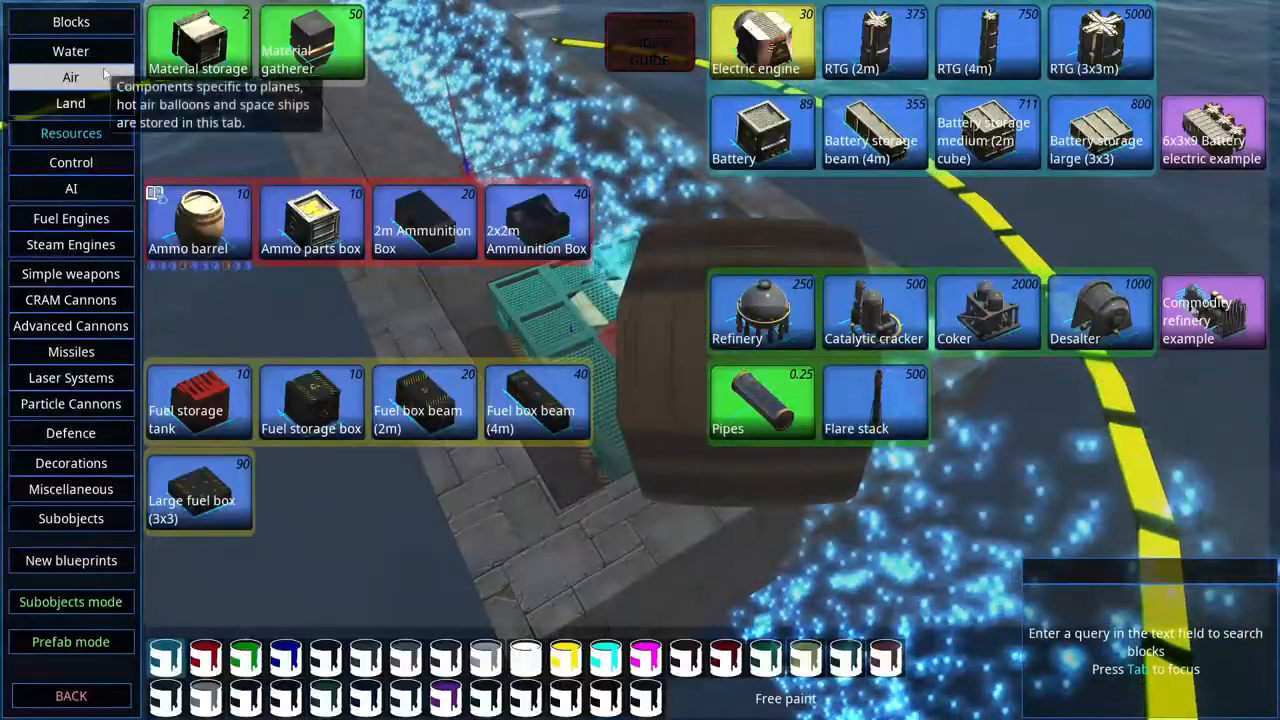
click(70, 51)
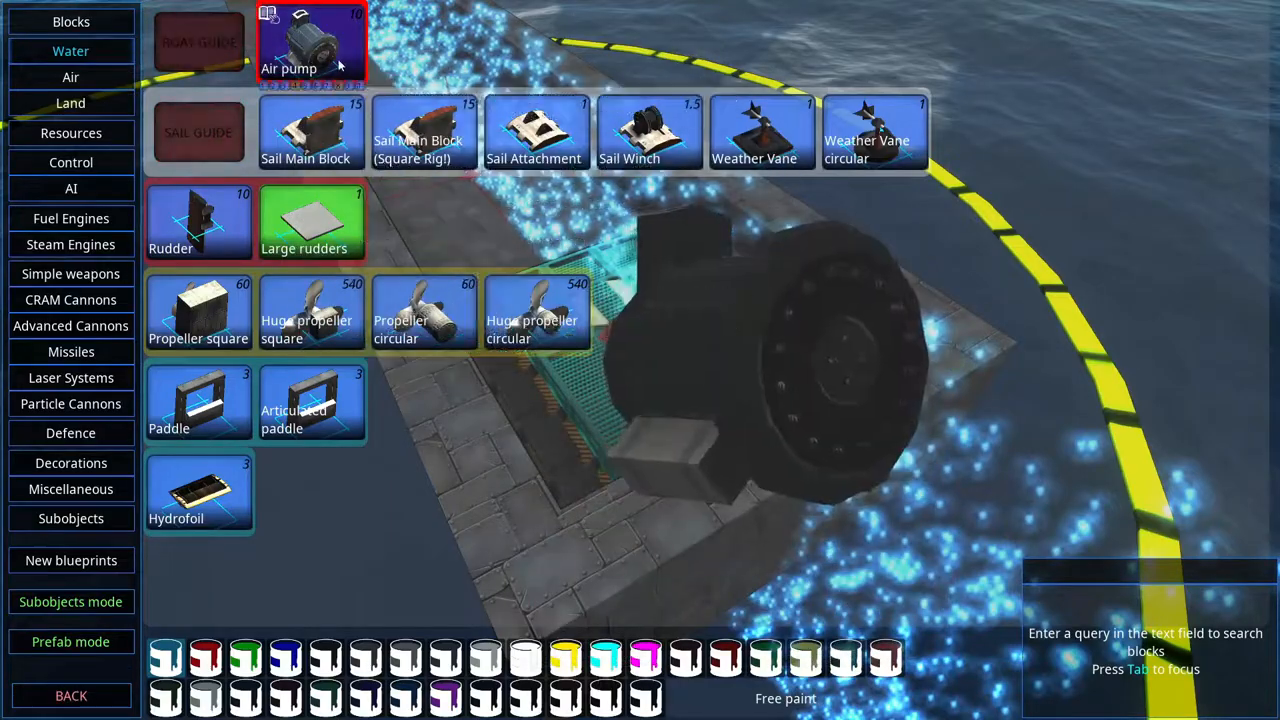
click(313, 42)
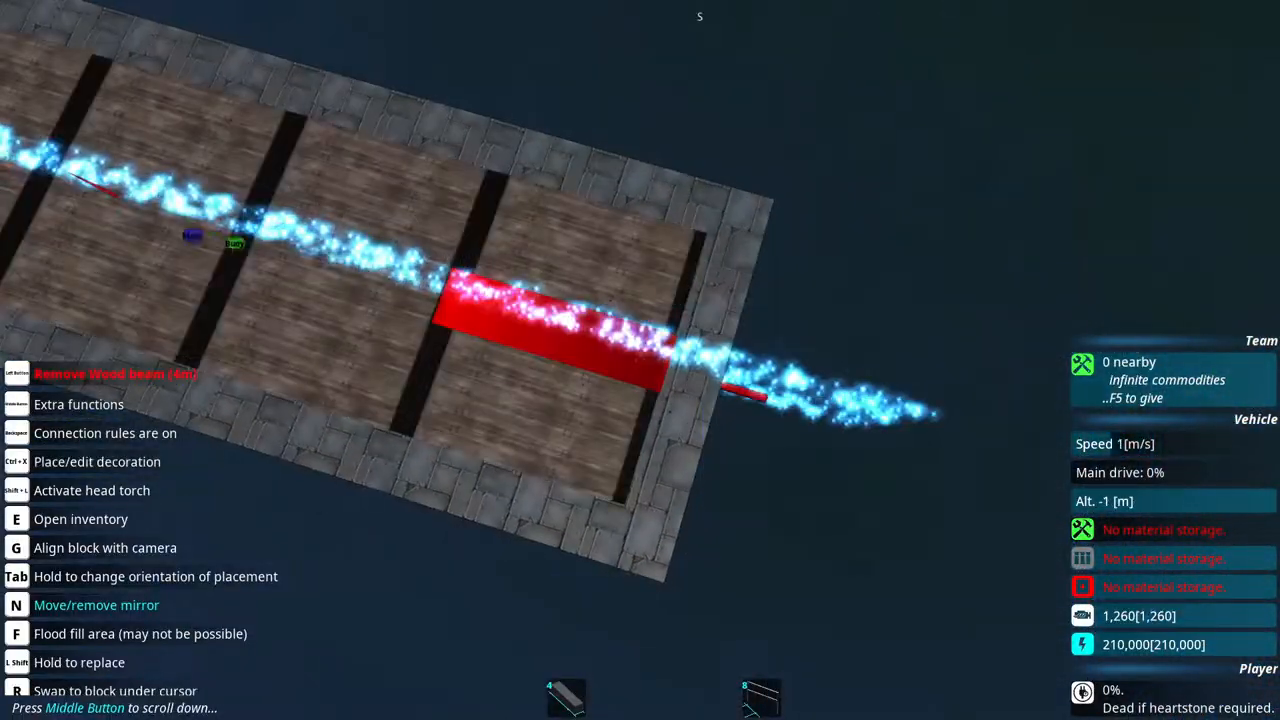
Reopen the block inventory showing local and all-in-one weapon controller blocks.
key(e)
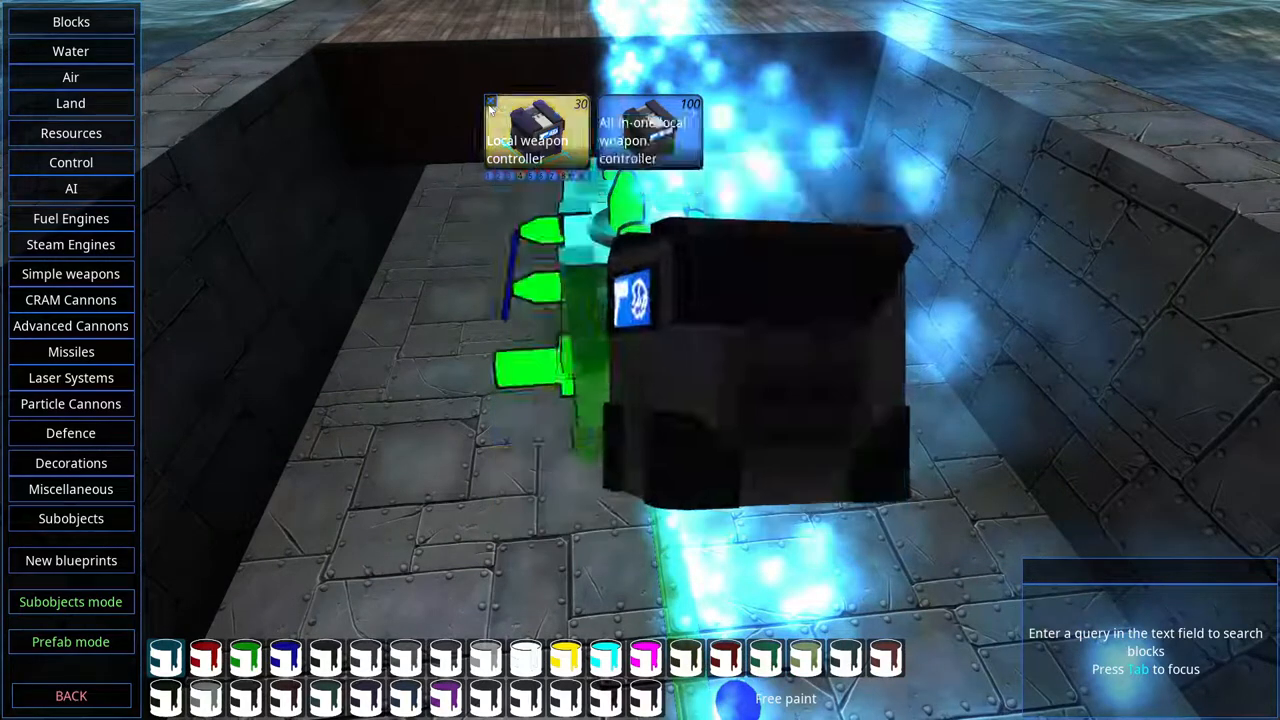
Place the Circling ship AI card beside the mainframe and check its card settings.
click(71, 188)
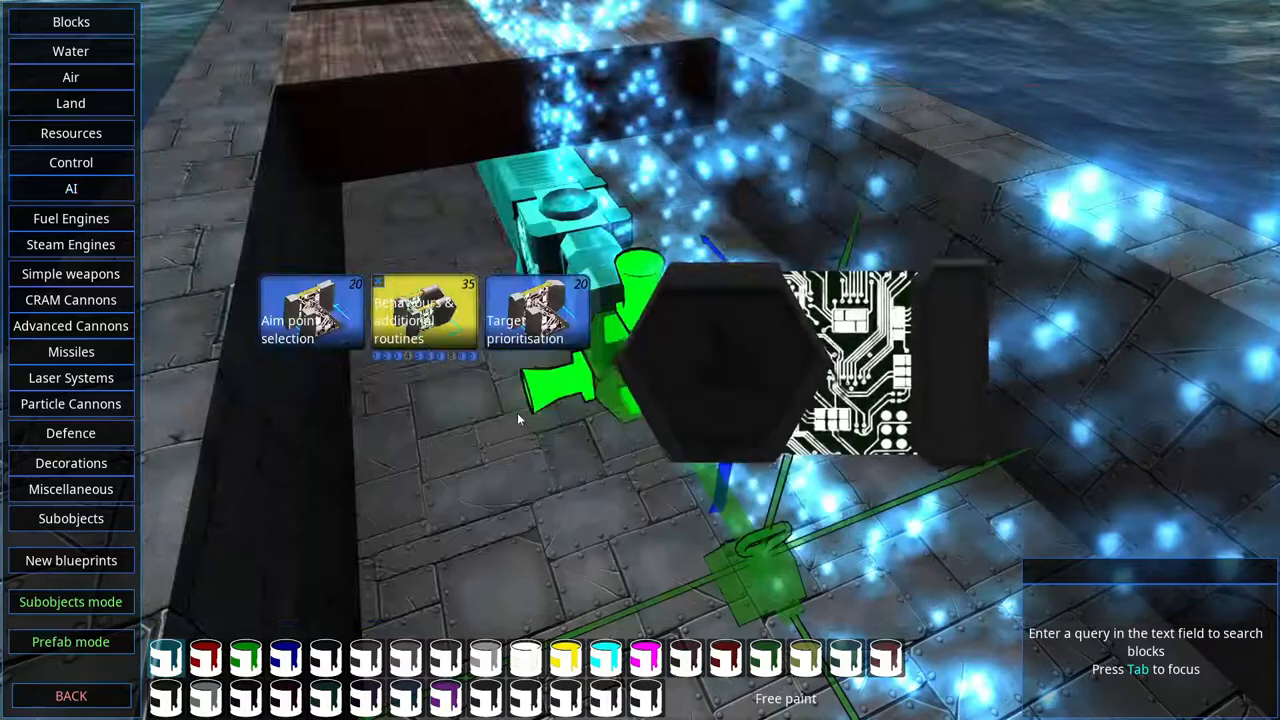
mouse_move(310, 310)
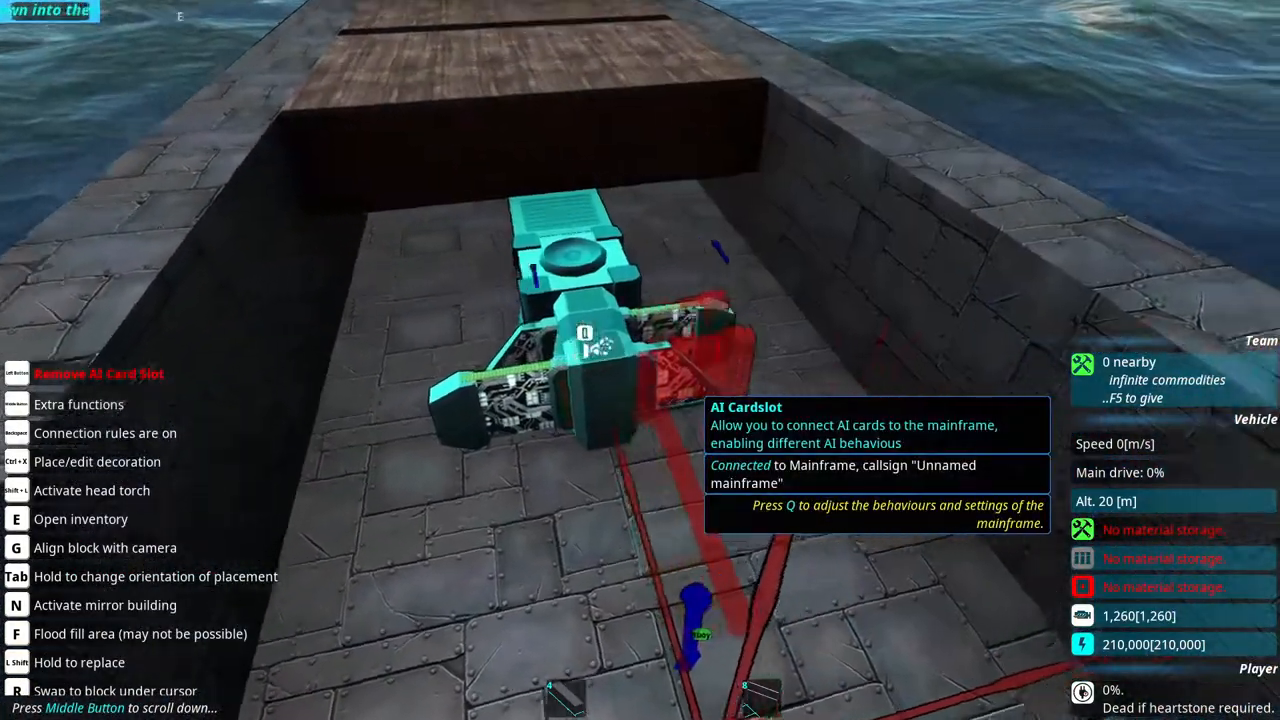
key(q)
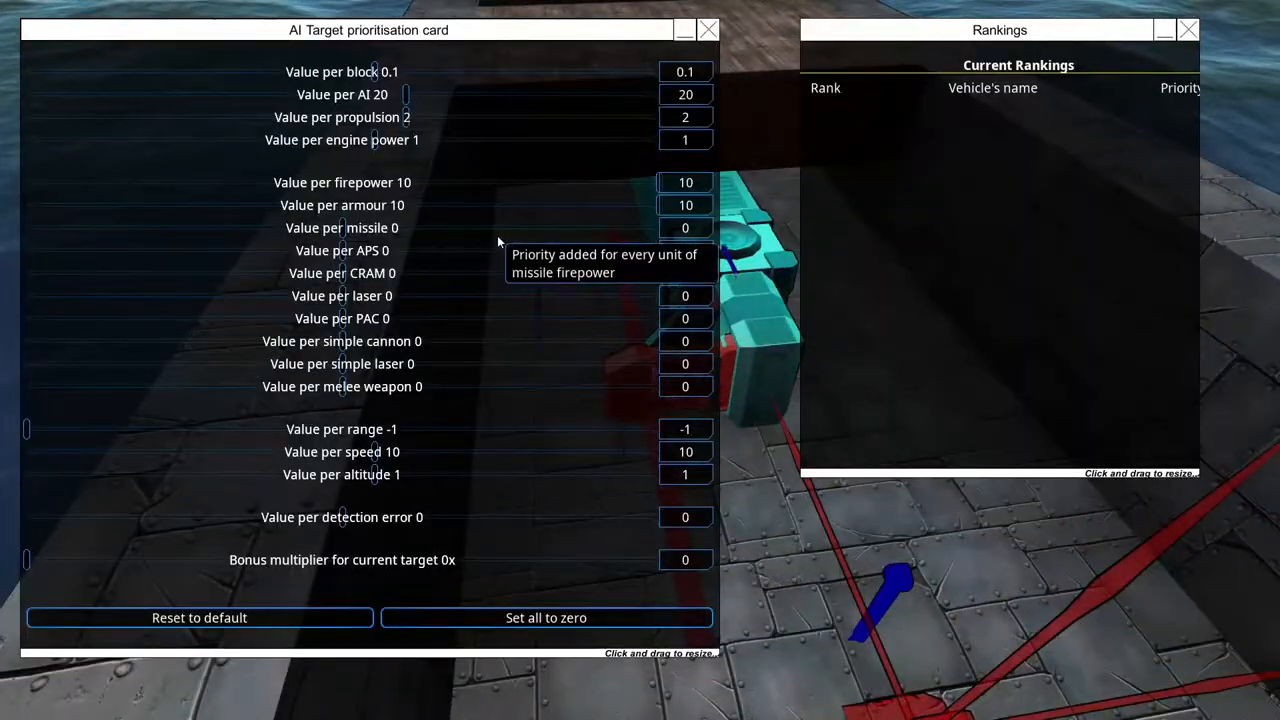
click(685, 139)
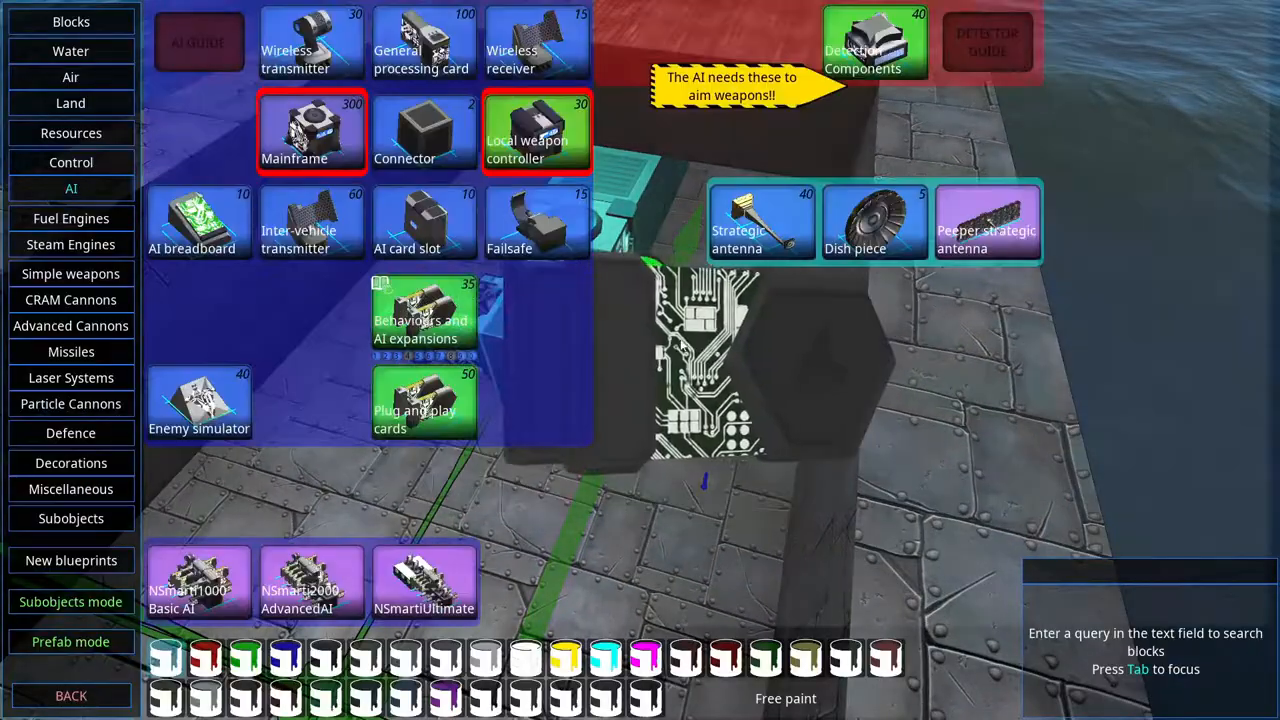
mouse_move(423, 405)
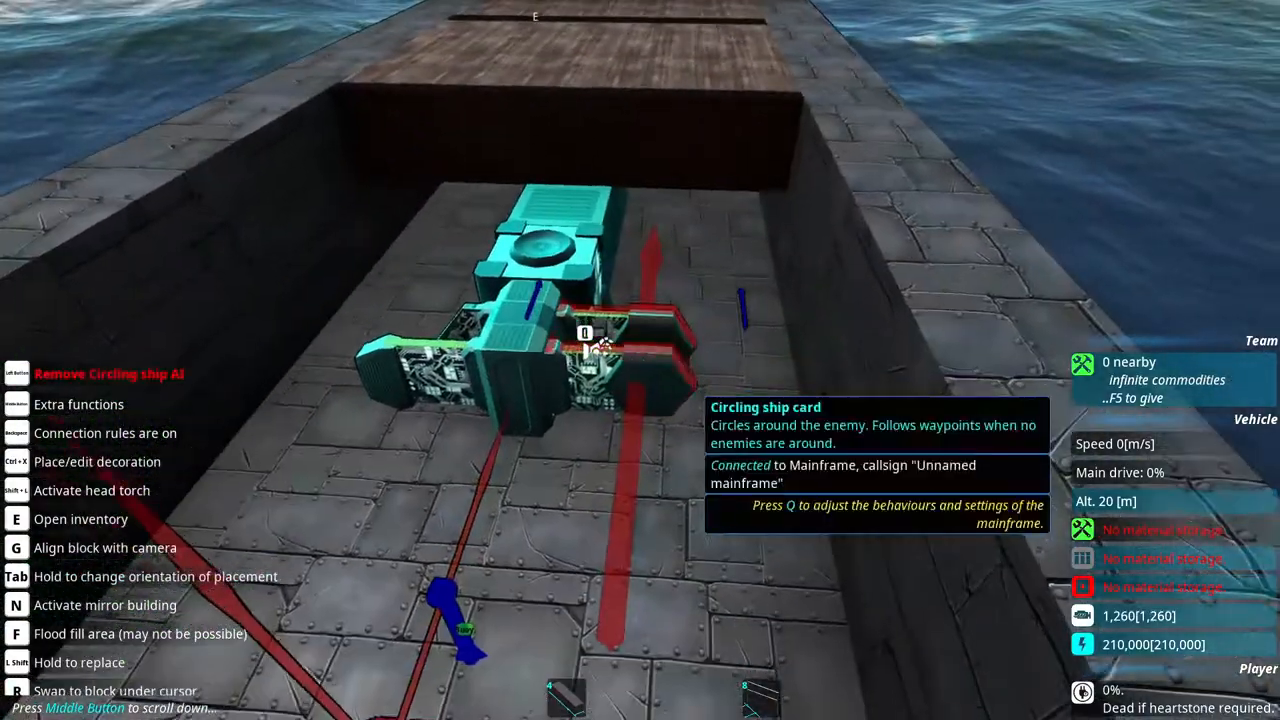
Review the mainframe's Adjustments, Additional and PIDs tabs and open the Yaw Controller editor.
key(q)
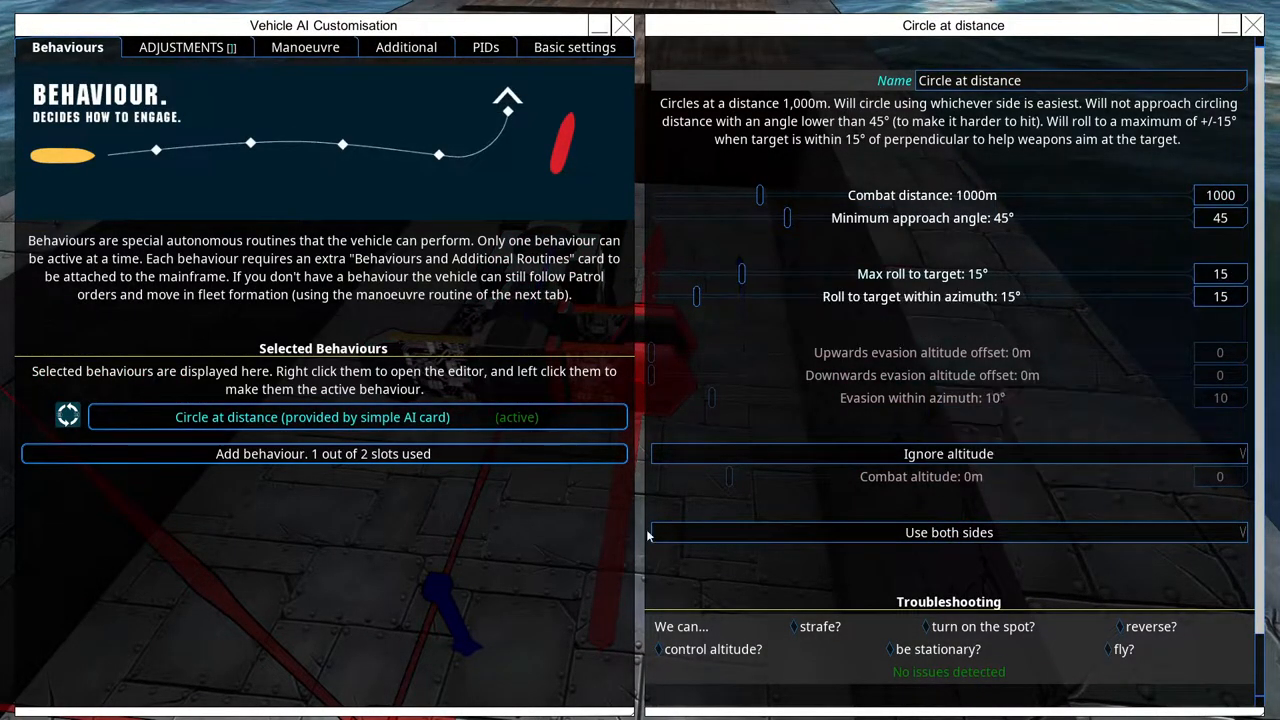
click(181, 47)
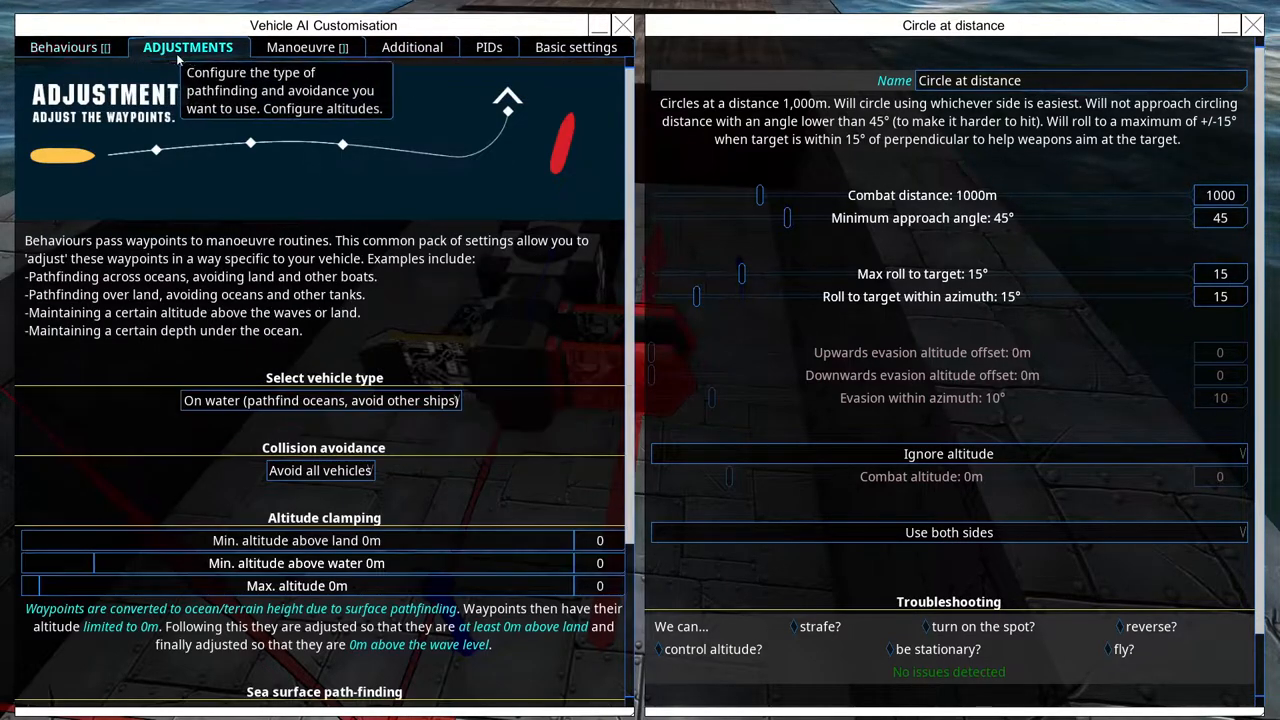
mouse_move(377, 62)
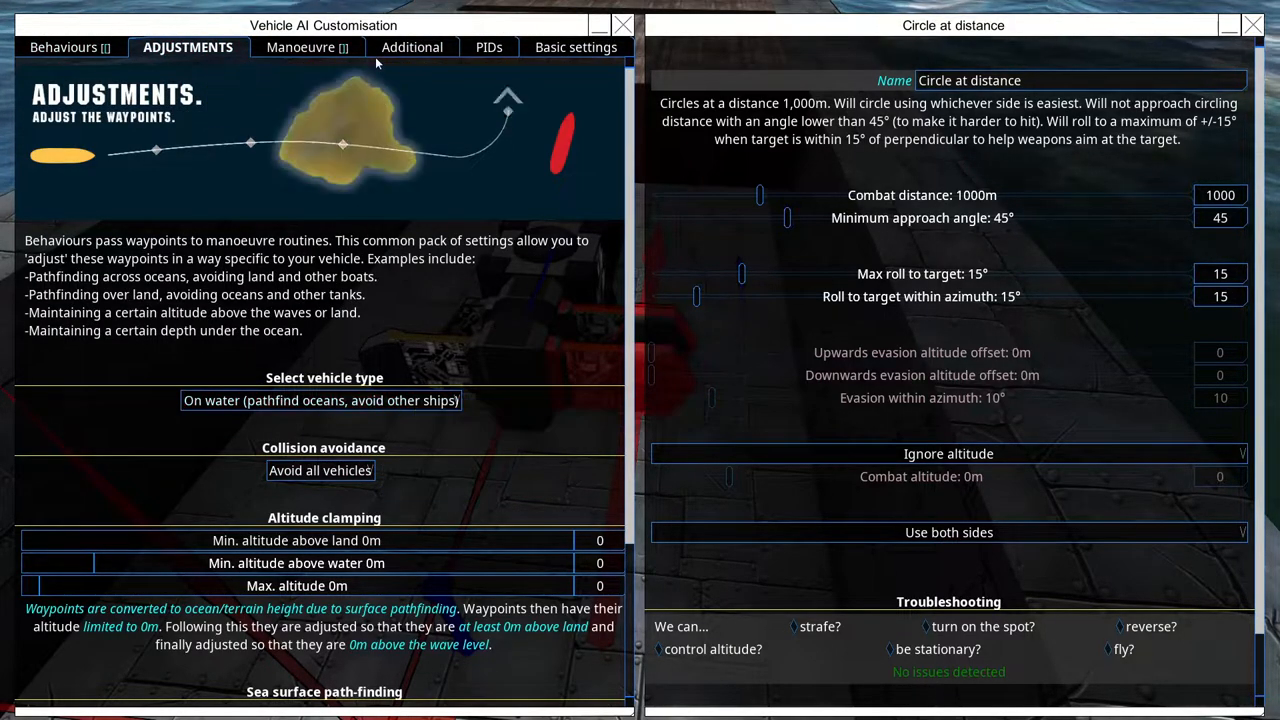
click(396, 47)
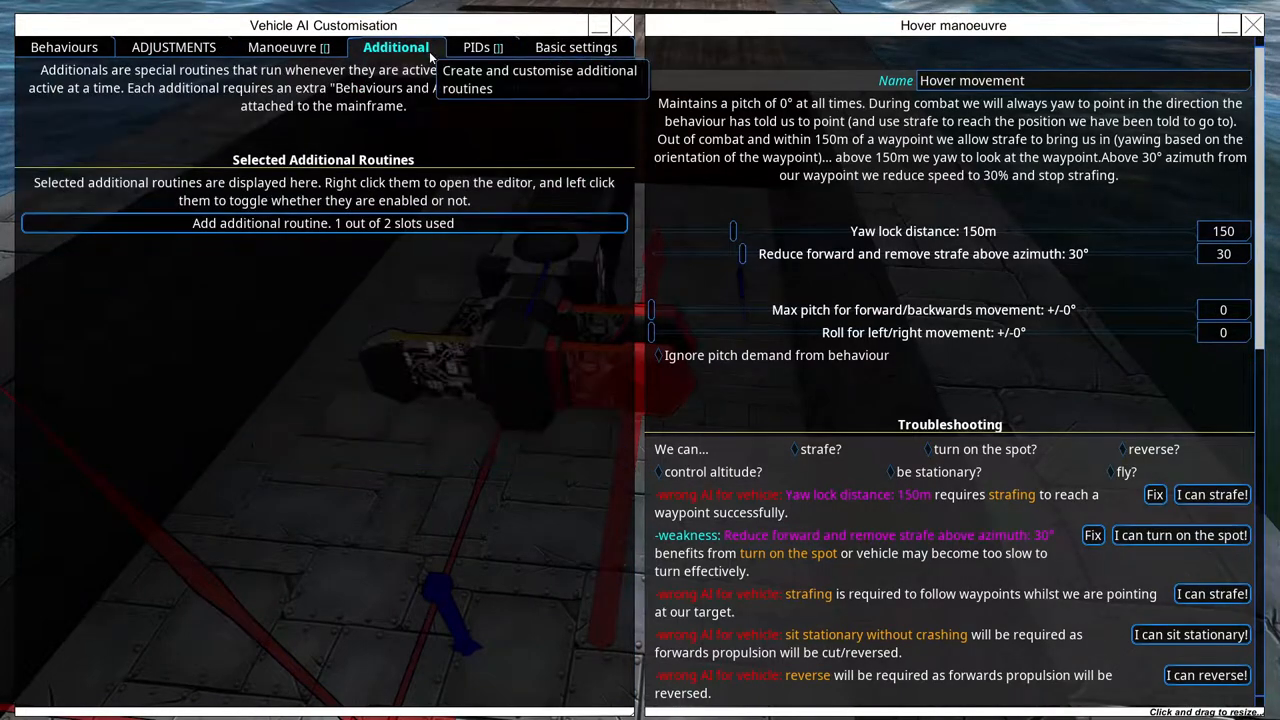
click(474, 47)
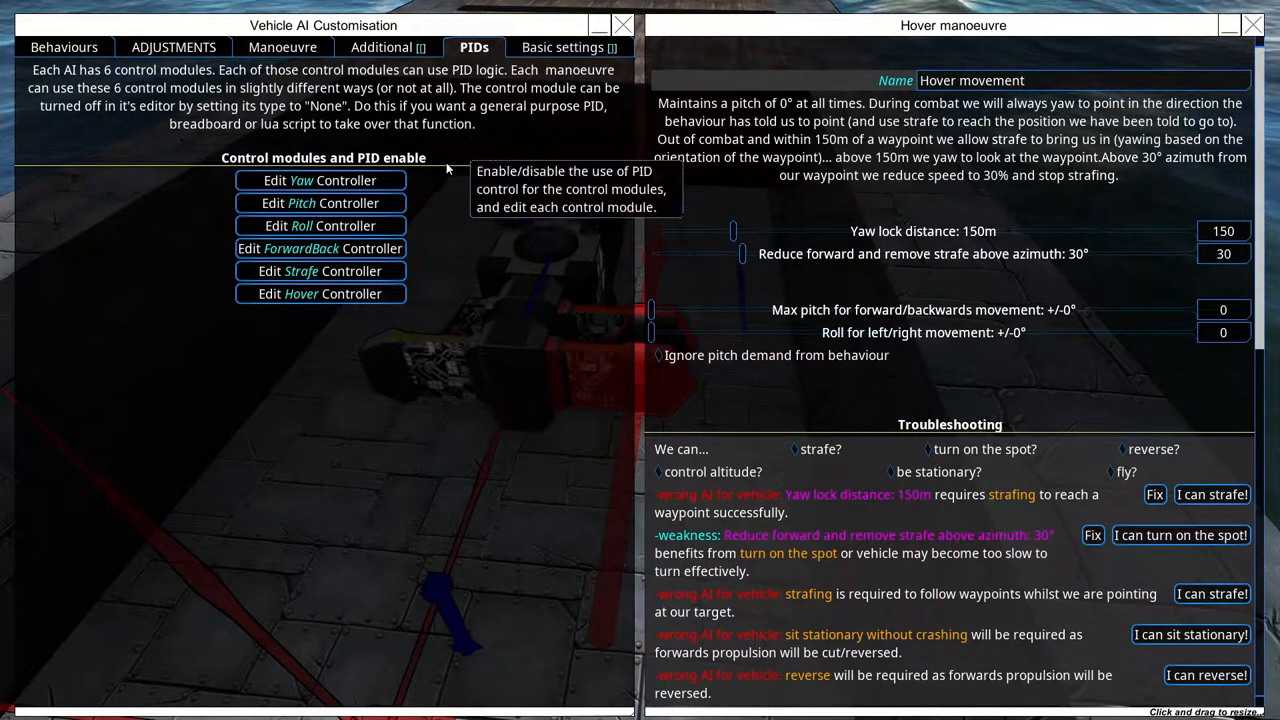
click(320, 180)
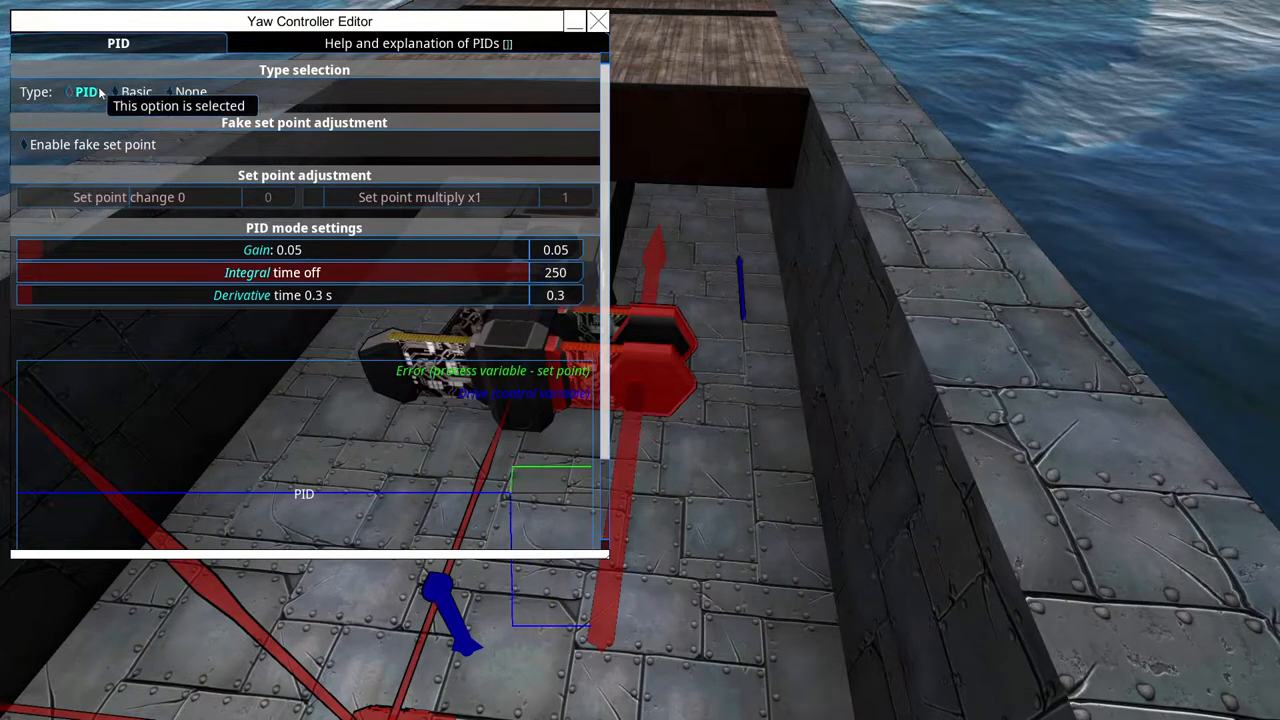
mouse_move(560, 250)
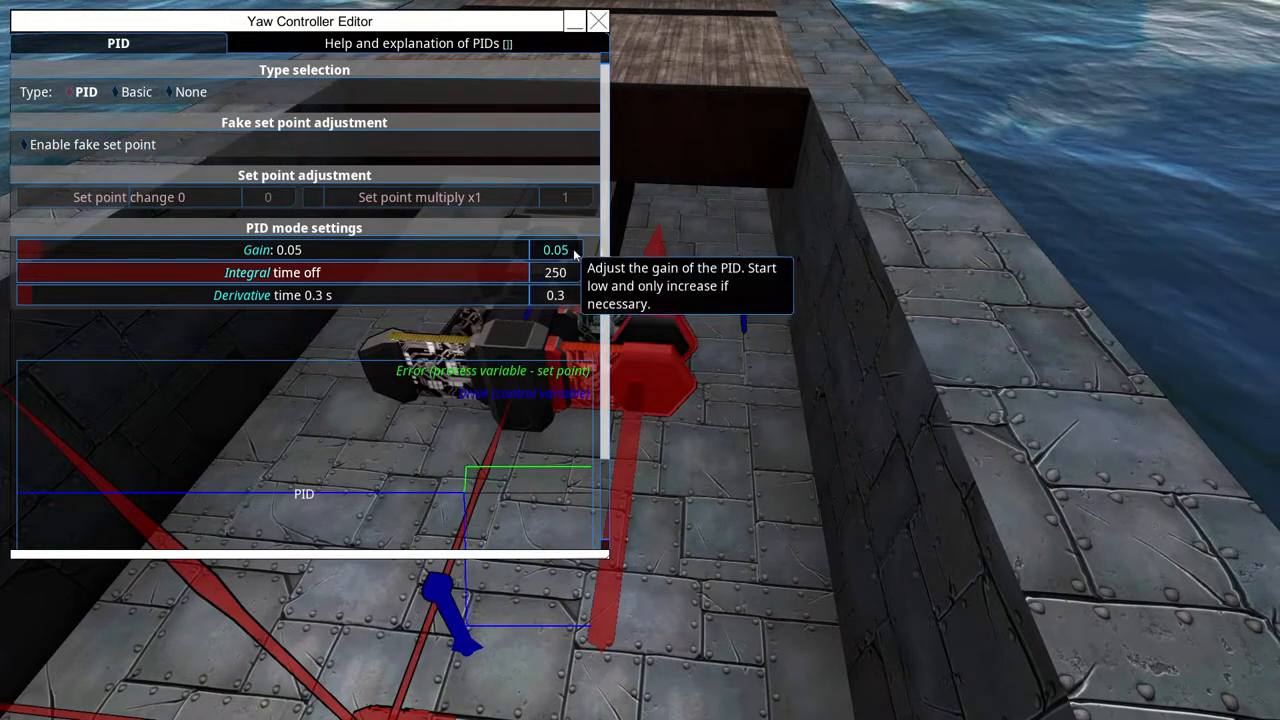
mouse_move(820, 275)
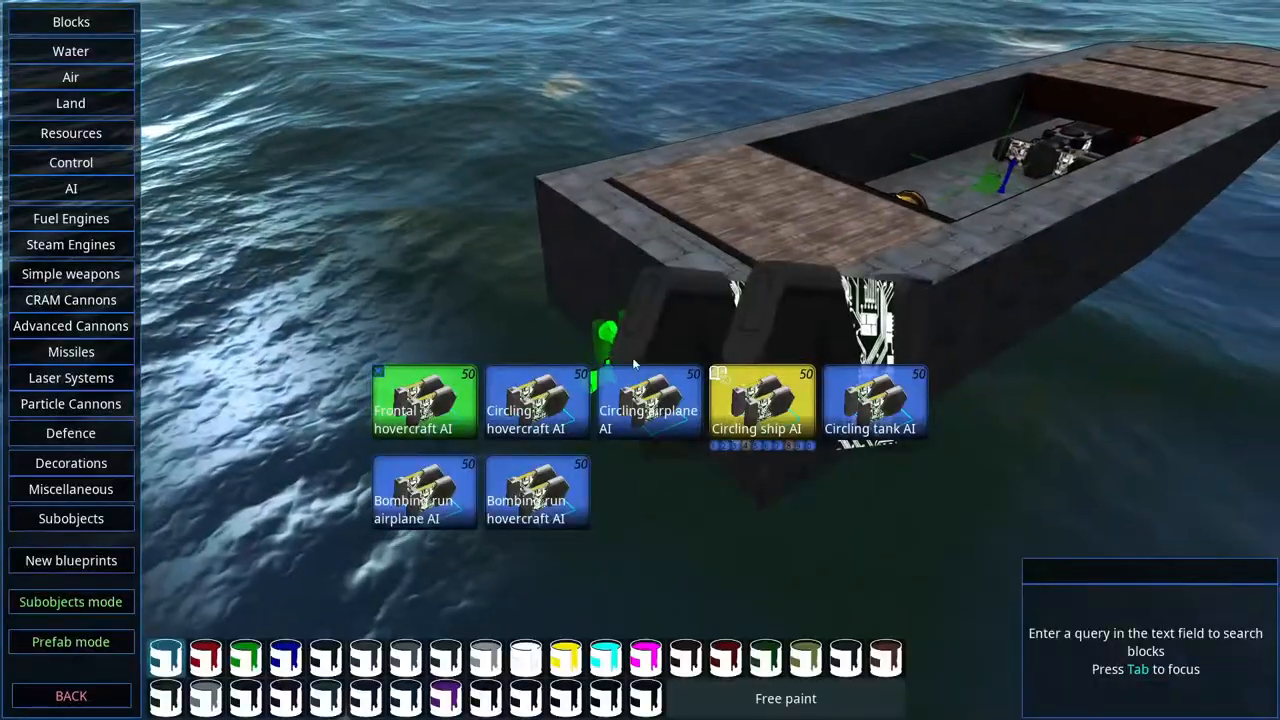
Compare Water and Resources blocks, then return to Water propulsion to select the rudder.
click(70, 51)
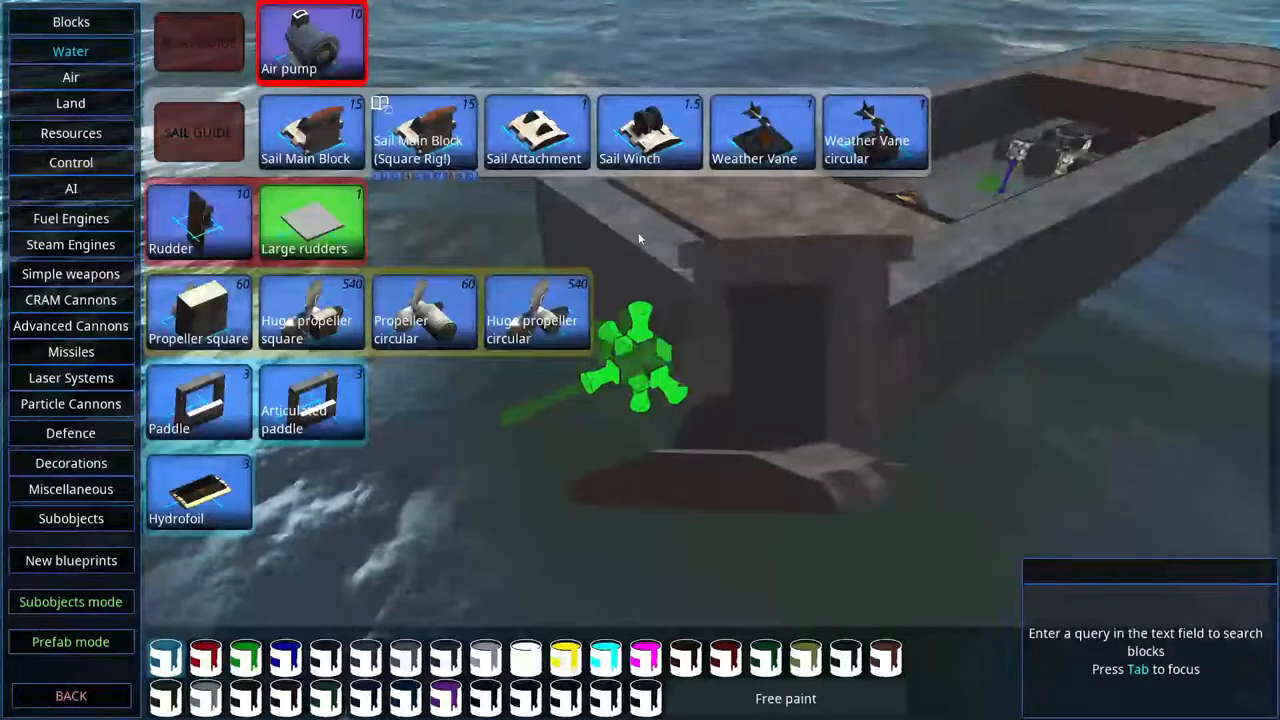
mouse_move(198, 315)
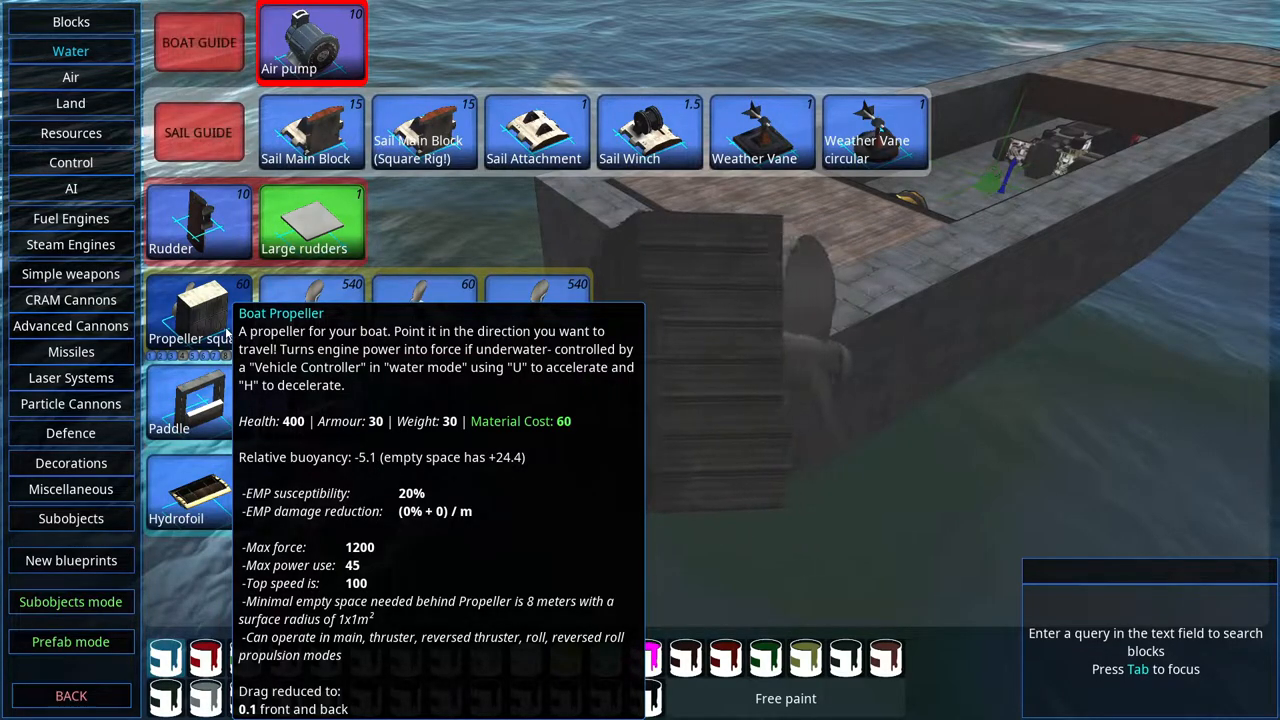
click(71, 132)
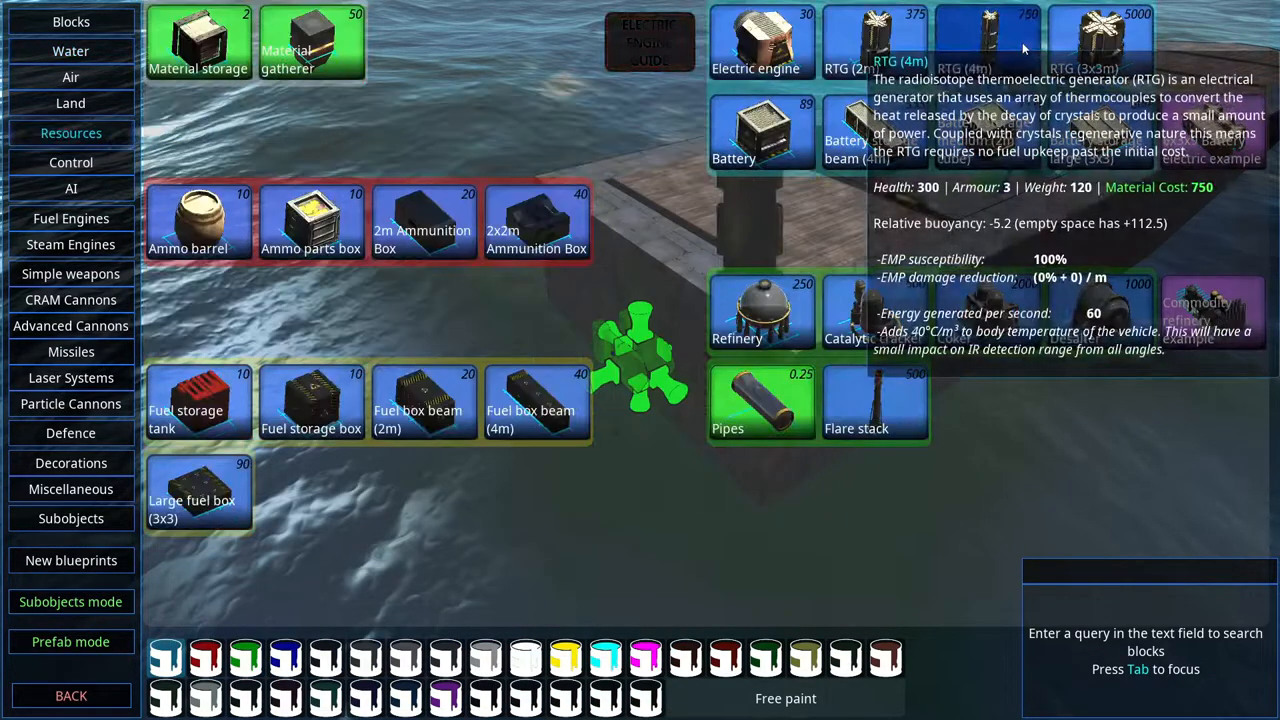
click(70, 51)
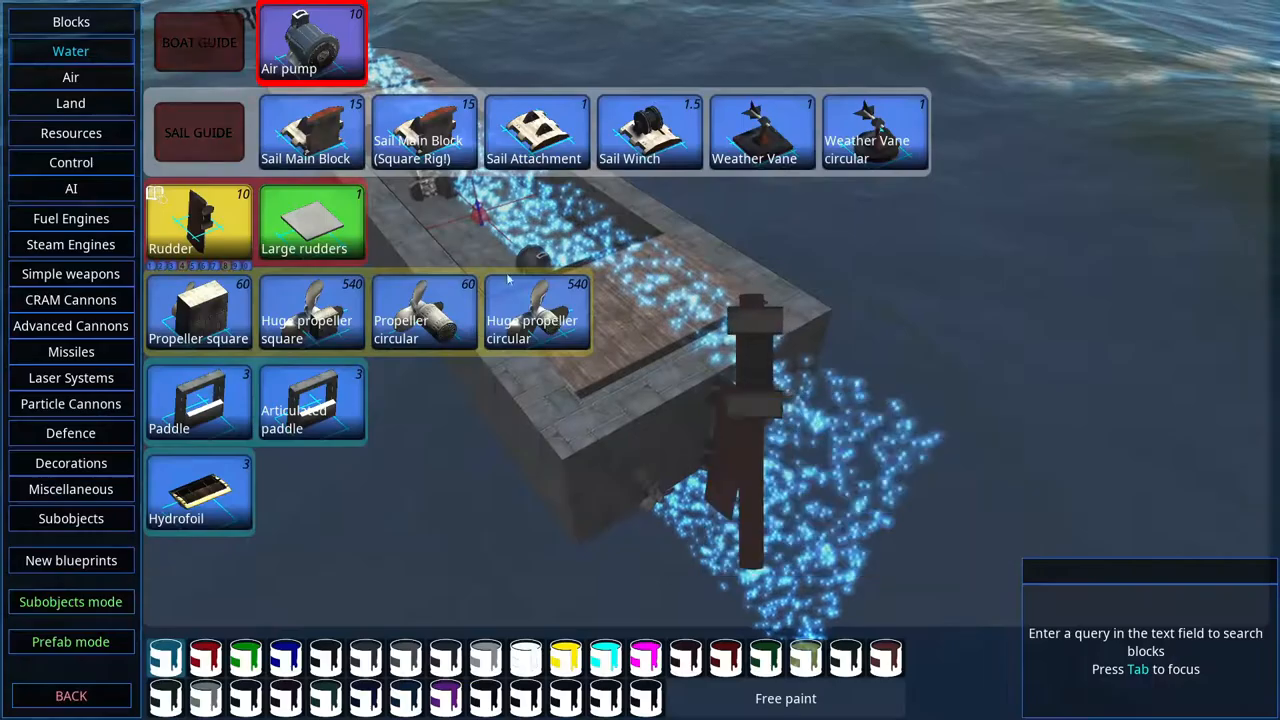
Select the Propeller circular block from the Water category for the stern.
click(71, 162)
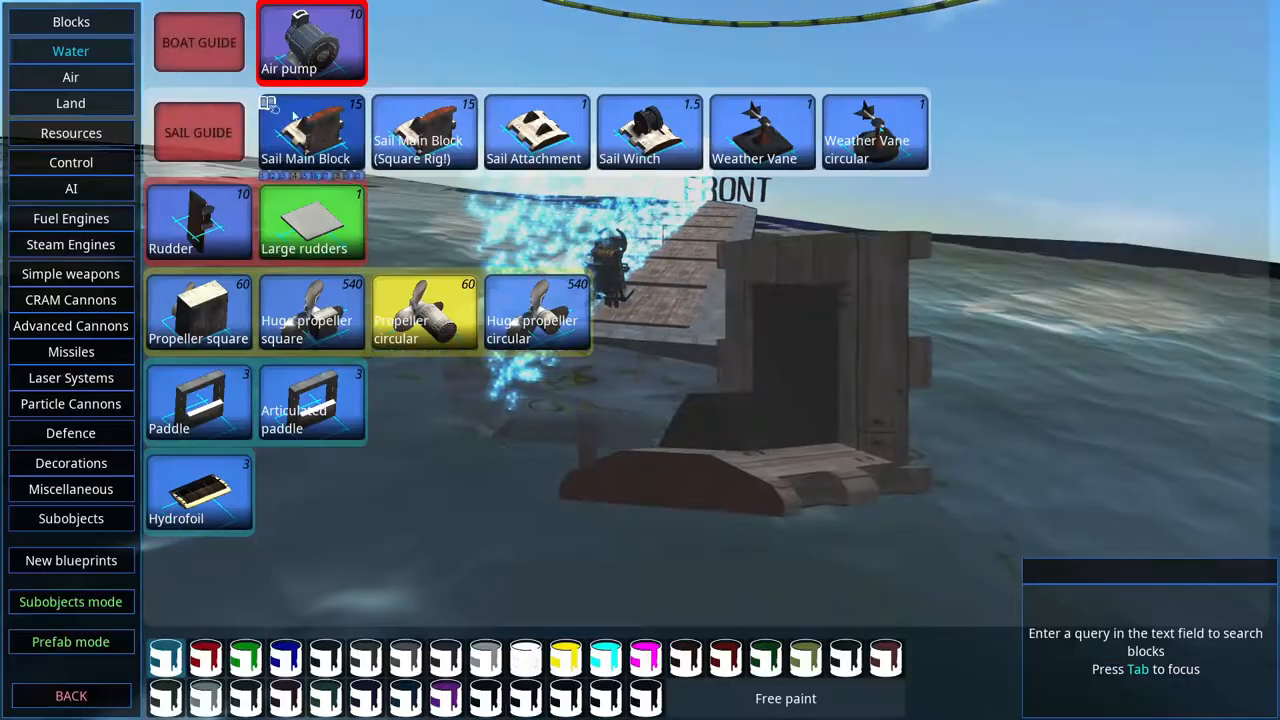
Launch the new boat onto open water and view its unnamed mainframe's AI control.
click(70, 21)
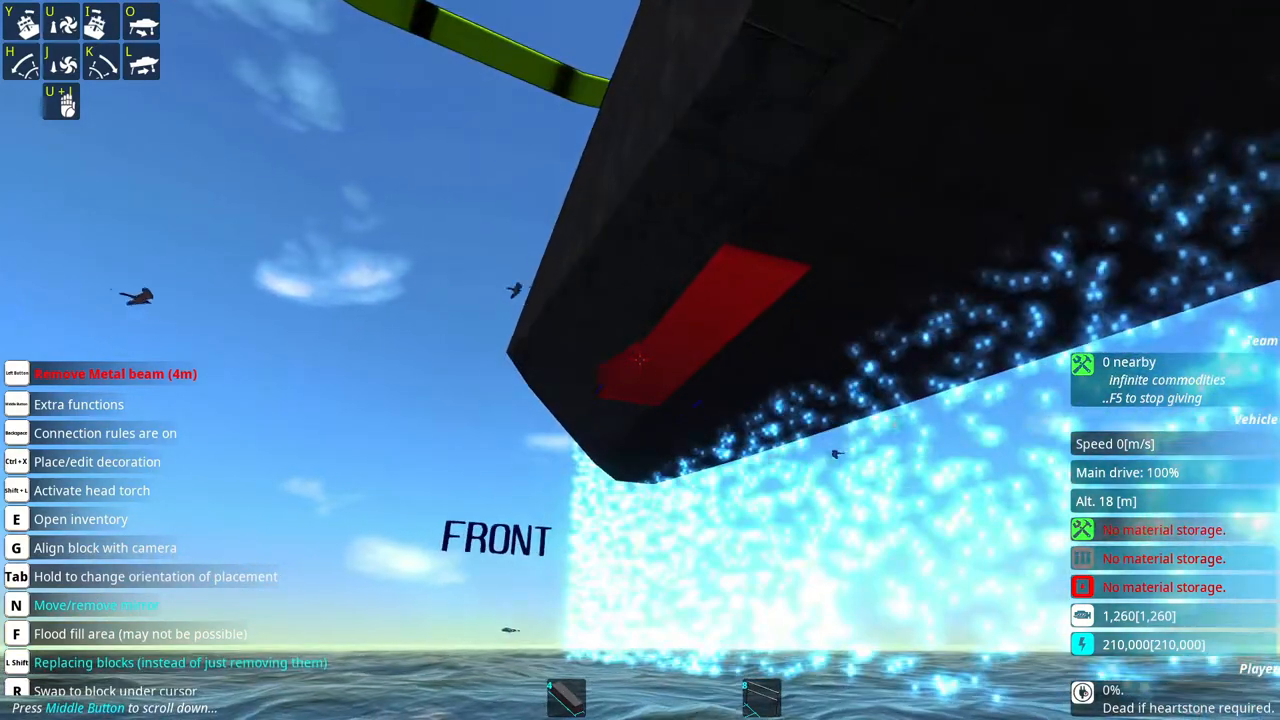
key(e)
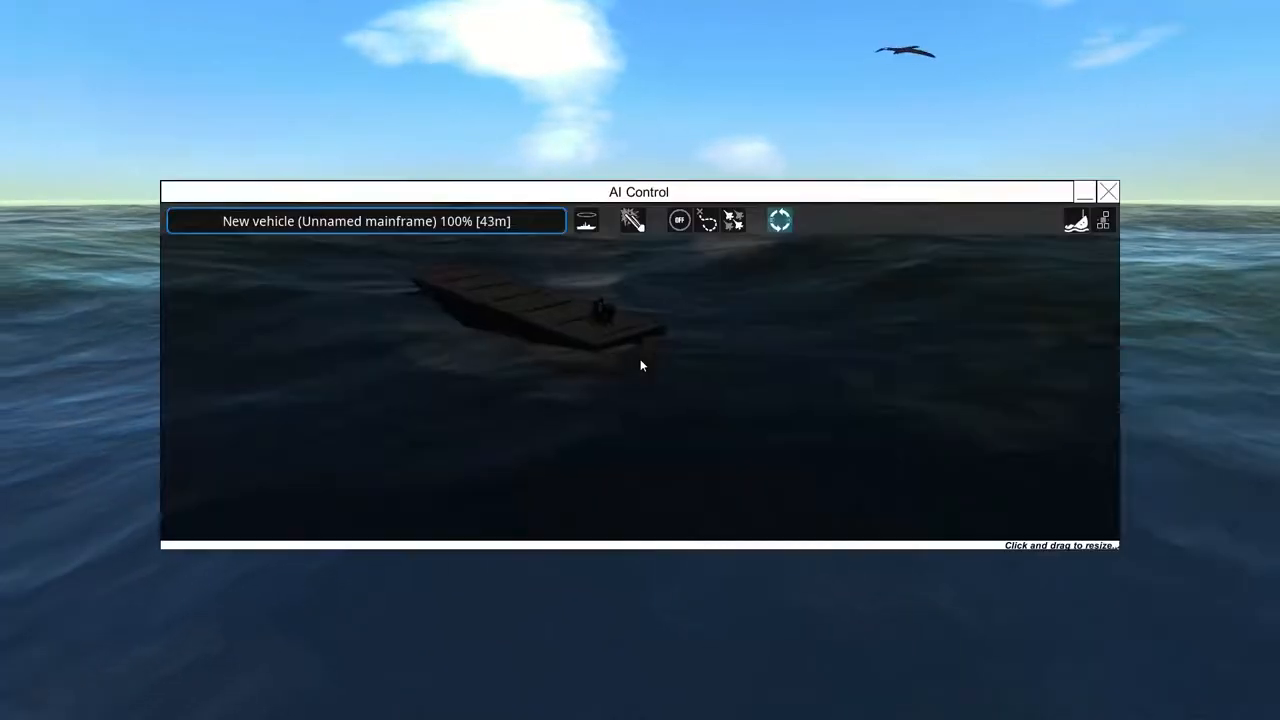
Close the AI Control window to return to building the boat.
click(1108, 191)
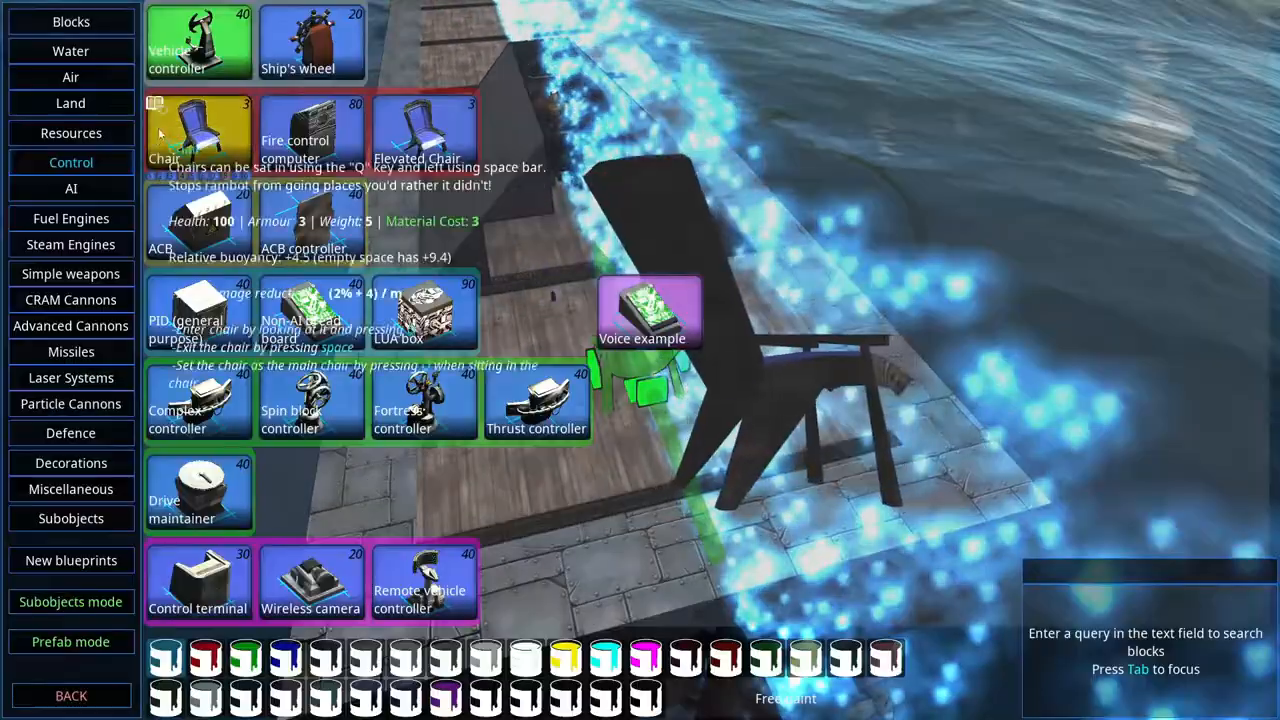
Place the cabin block around the cockpit and bring up the block inventory.
click(310, 130)
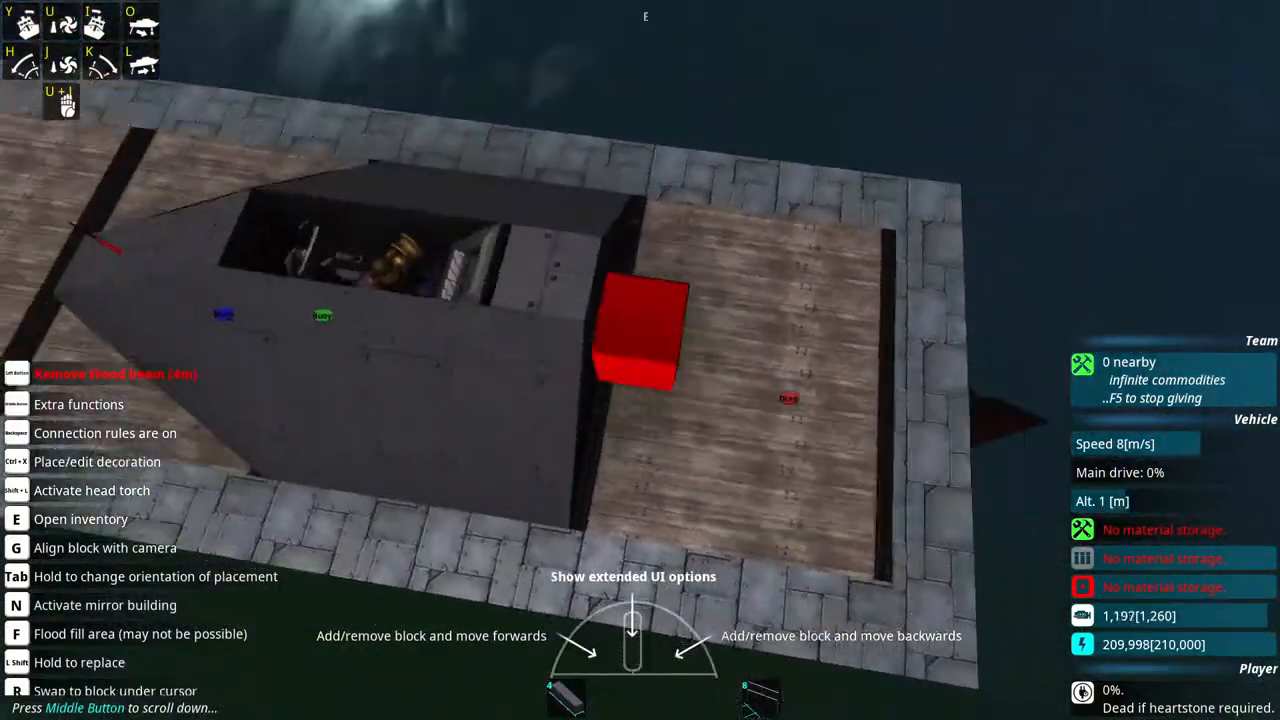
key(e)
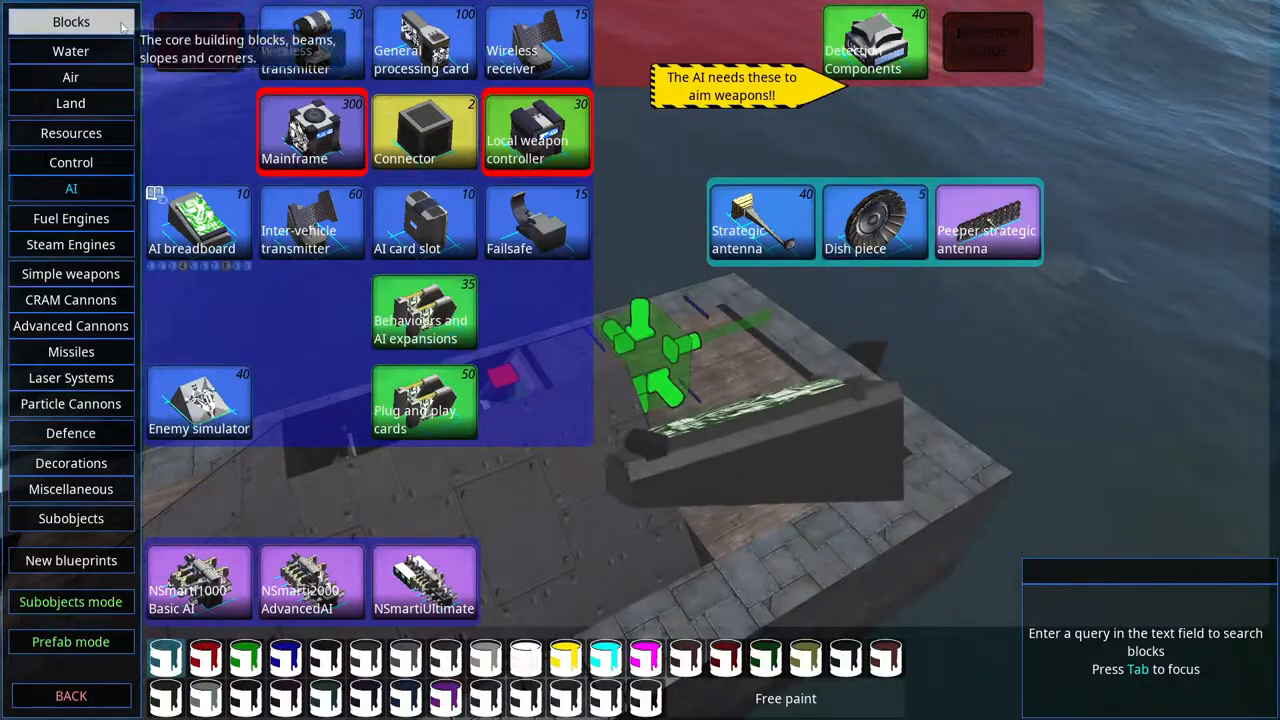
Browse the detection components and select the Camera 90 sensor.
click(71, 21)
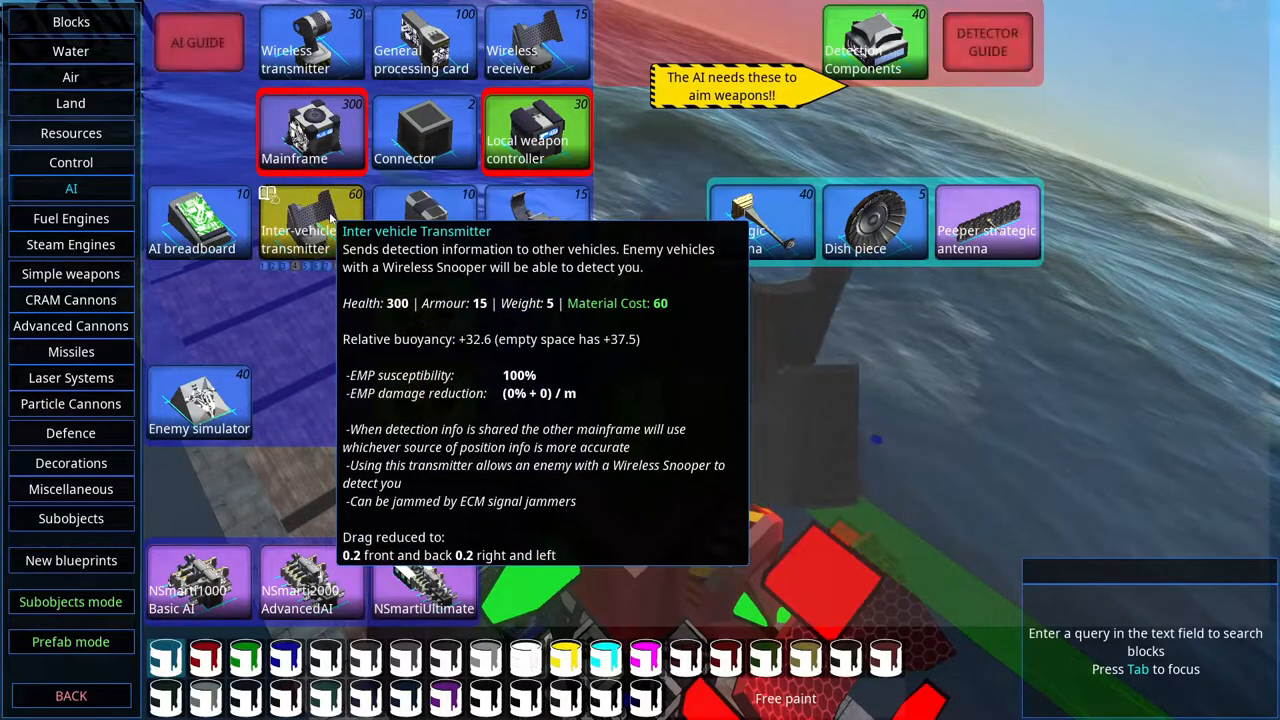
mouse_move(662, 185)
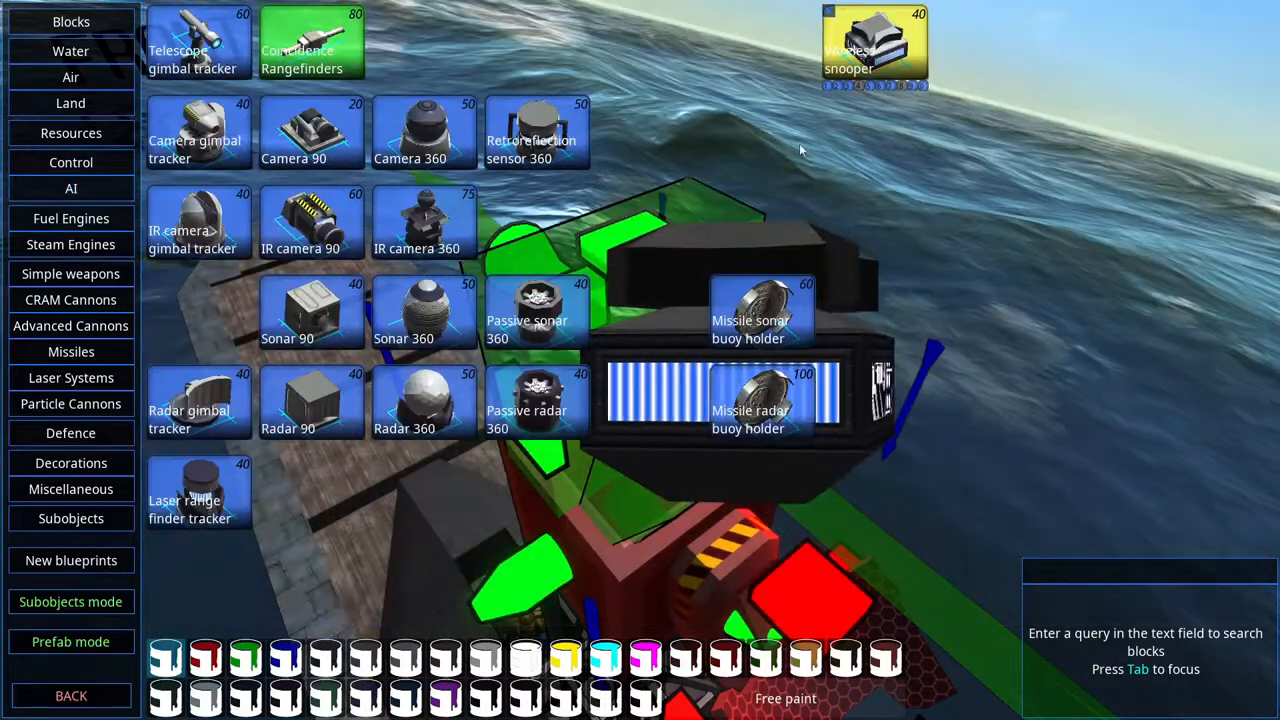
click(424, 400)
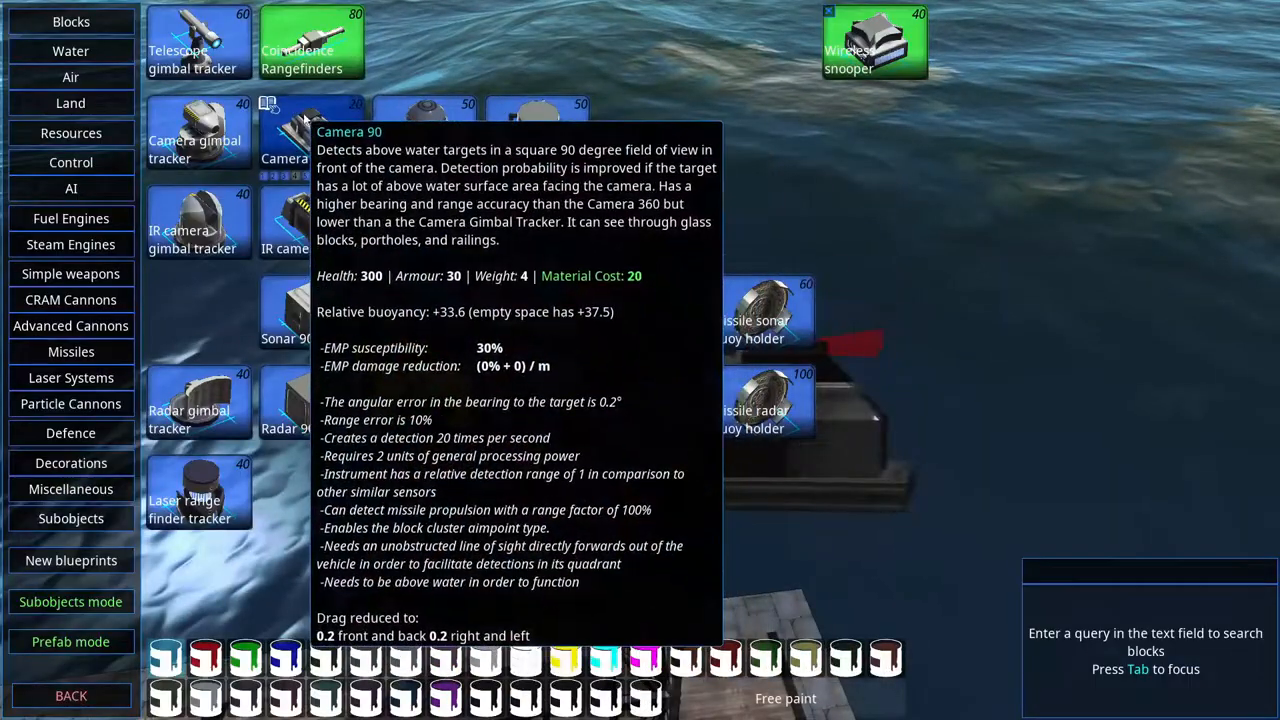
click(71, 188)
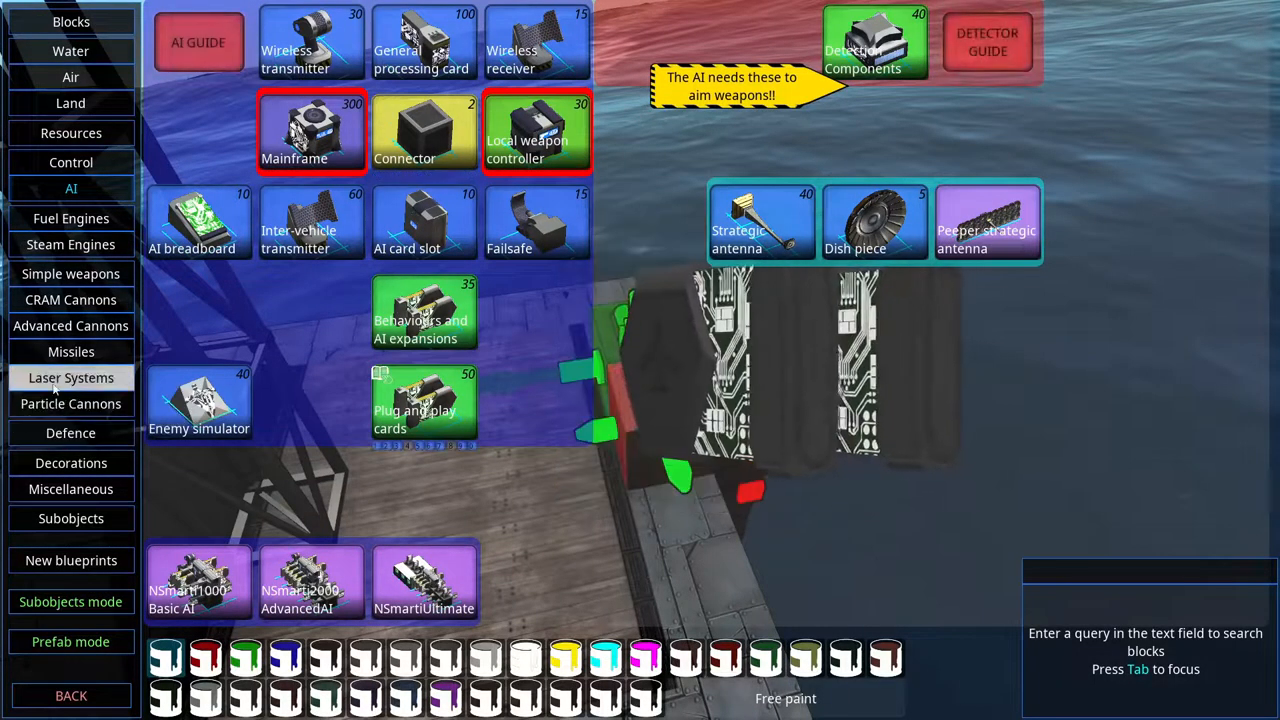
Show the Decorations blocks: railings, stairs, anchors, chains, doors and mimics.
click(71, 462)
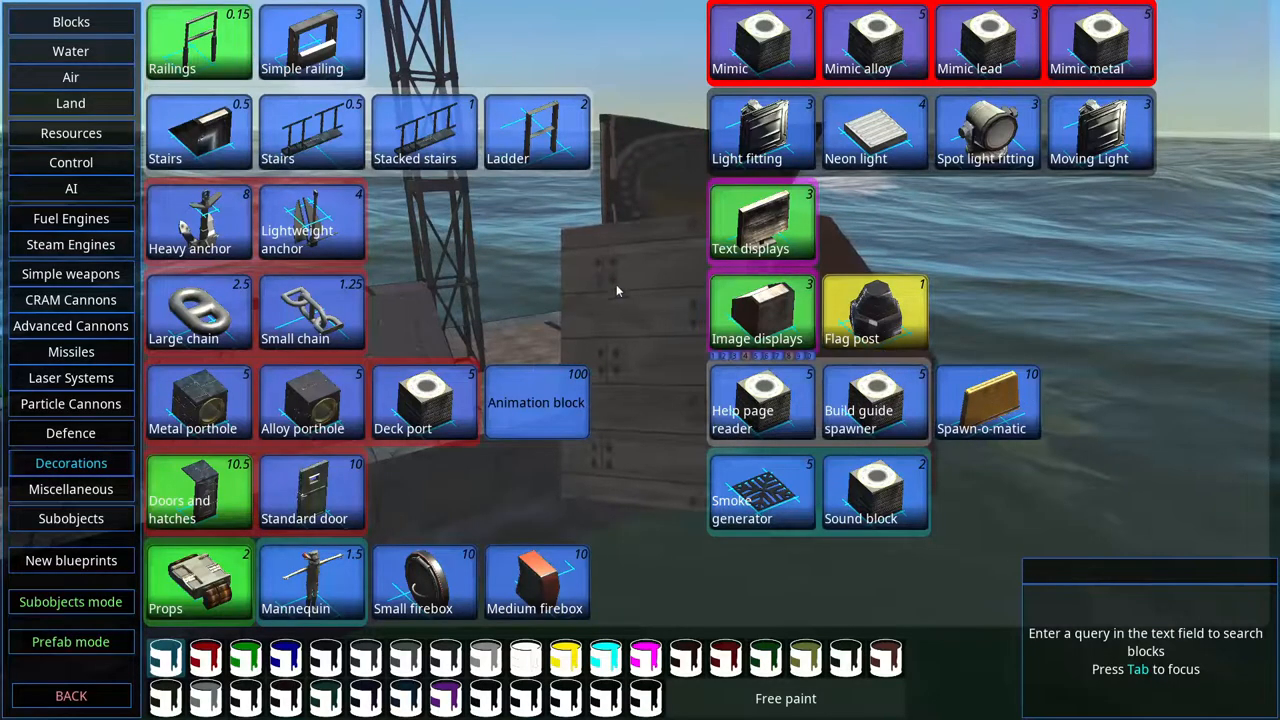
mouse_move(424, 402)
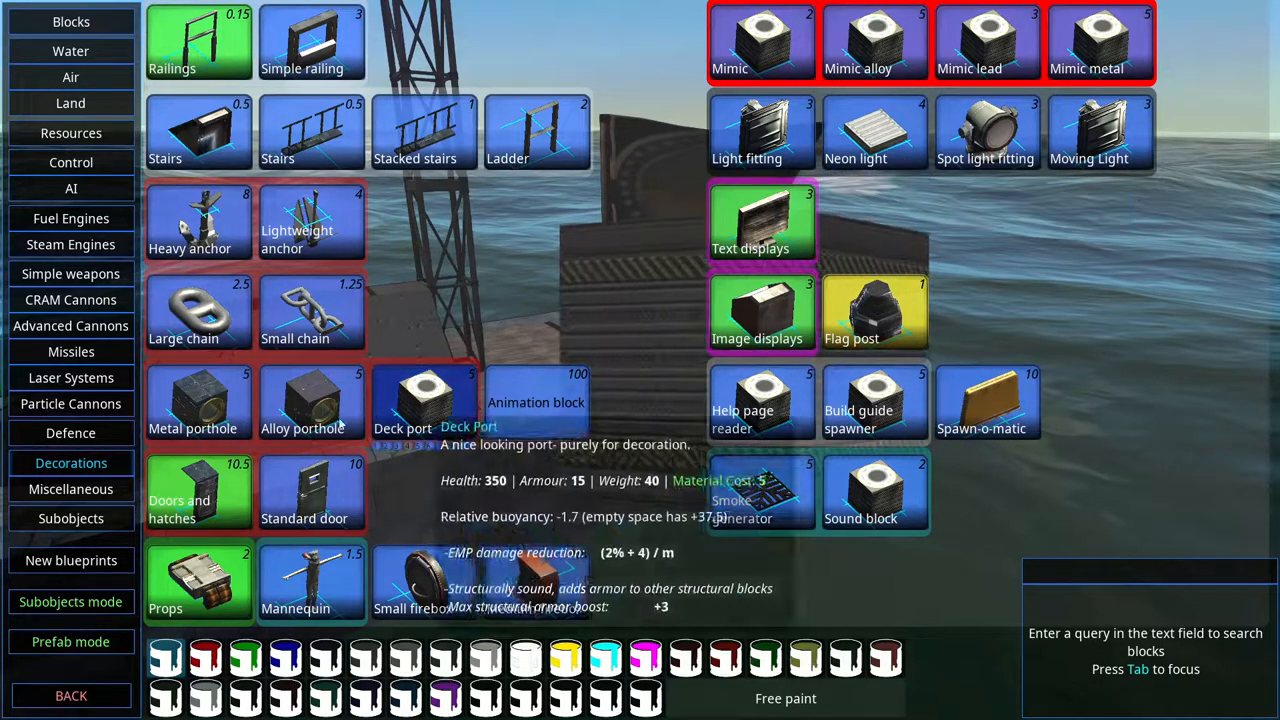
Show the Miscellaneous blocks such as teleport pads, docking stations and warp parts.
click(71, 489)
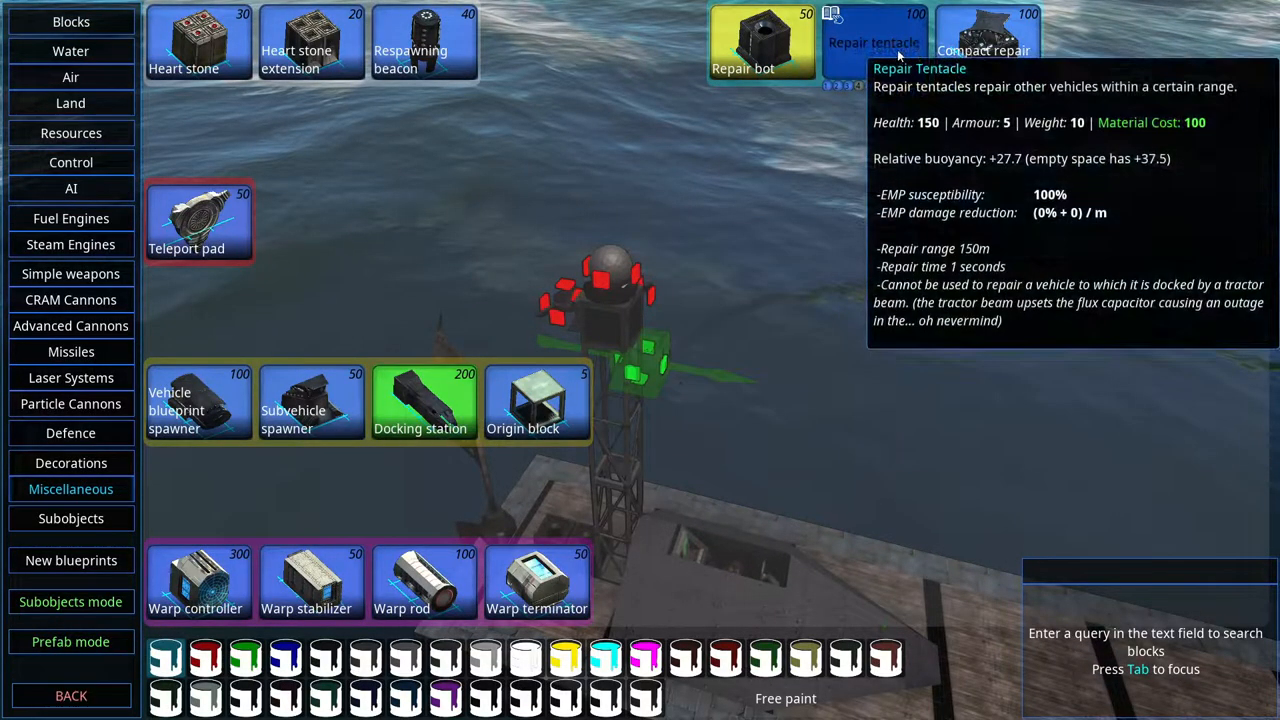
mouse_move(485, 174)
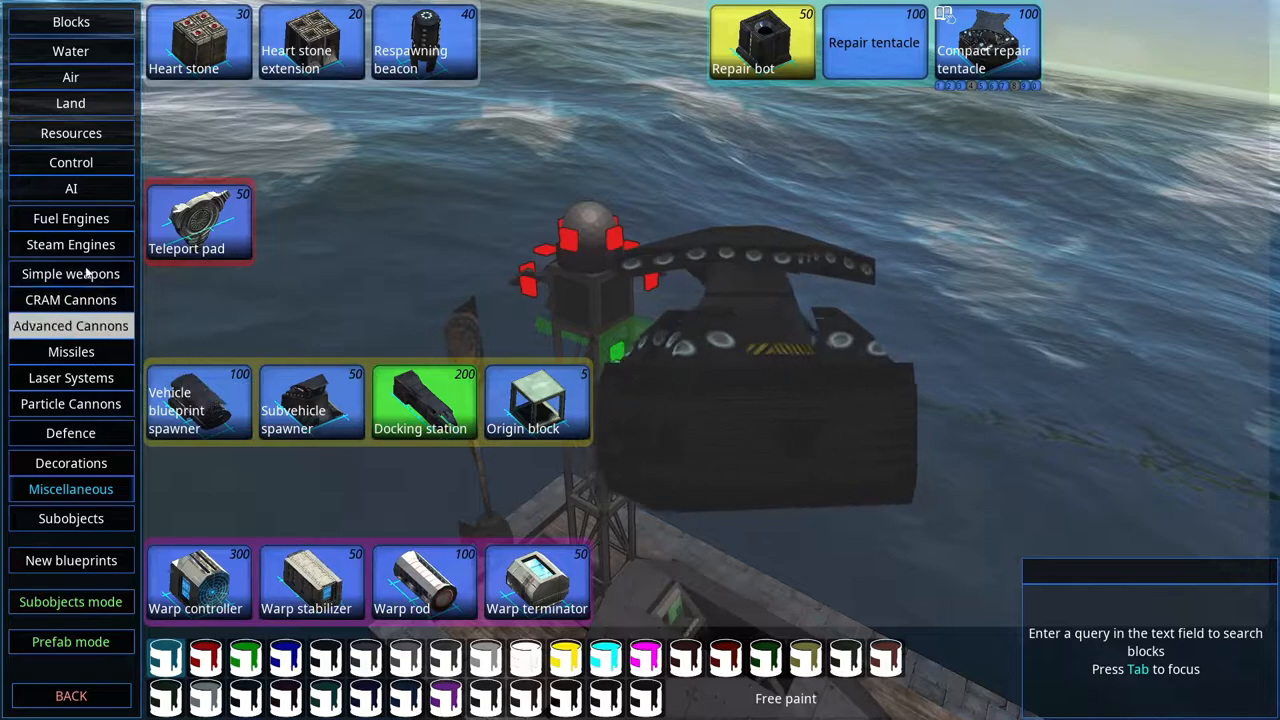
Switch from Decorations to the AI category and select an AI block.
click(71, 462)
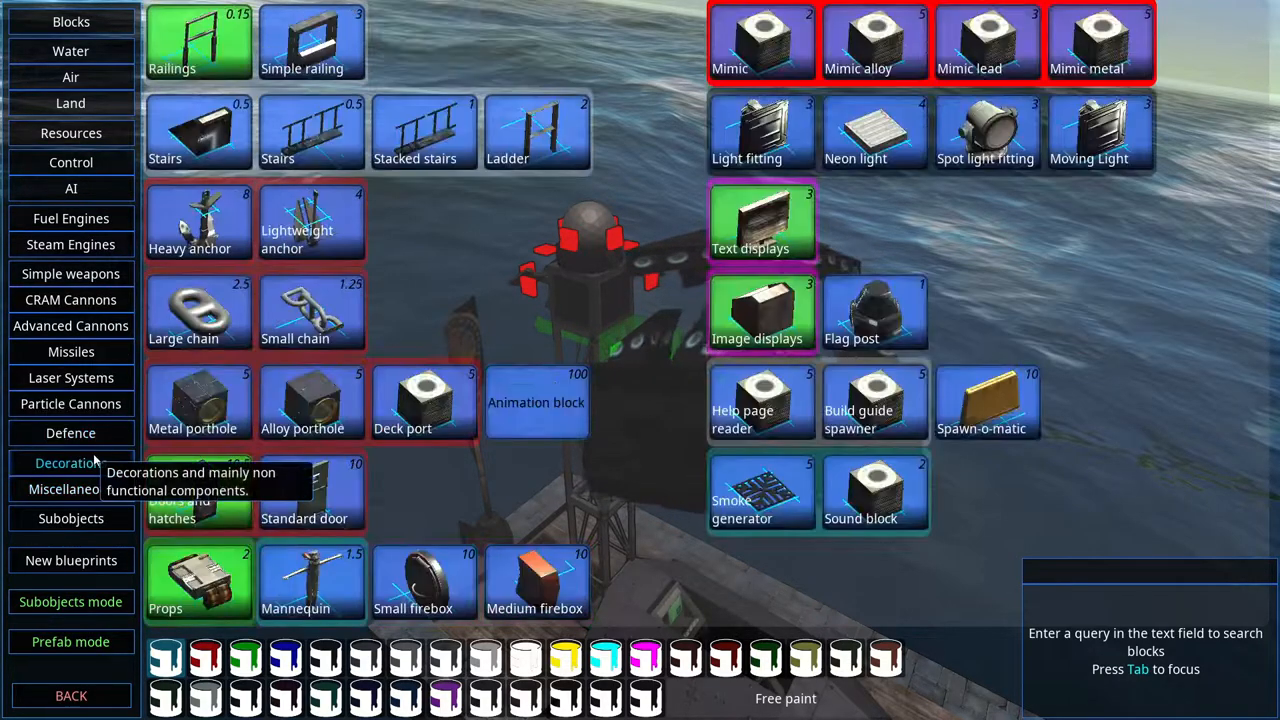
mouse_move(71, 351)
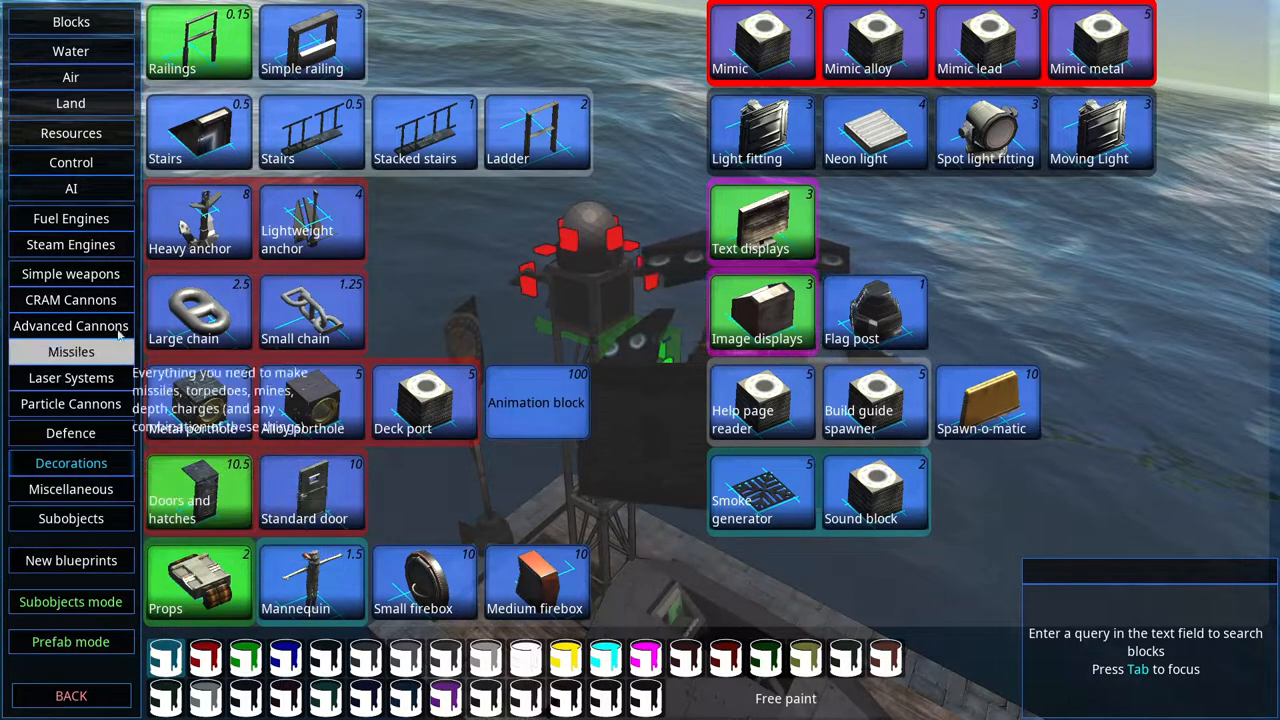
click(70, 188)
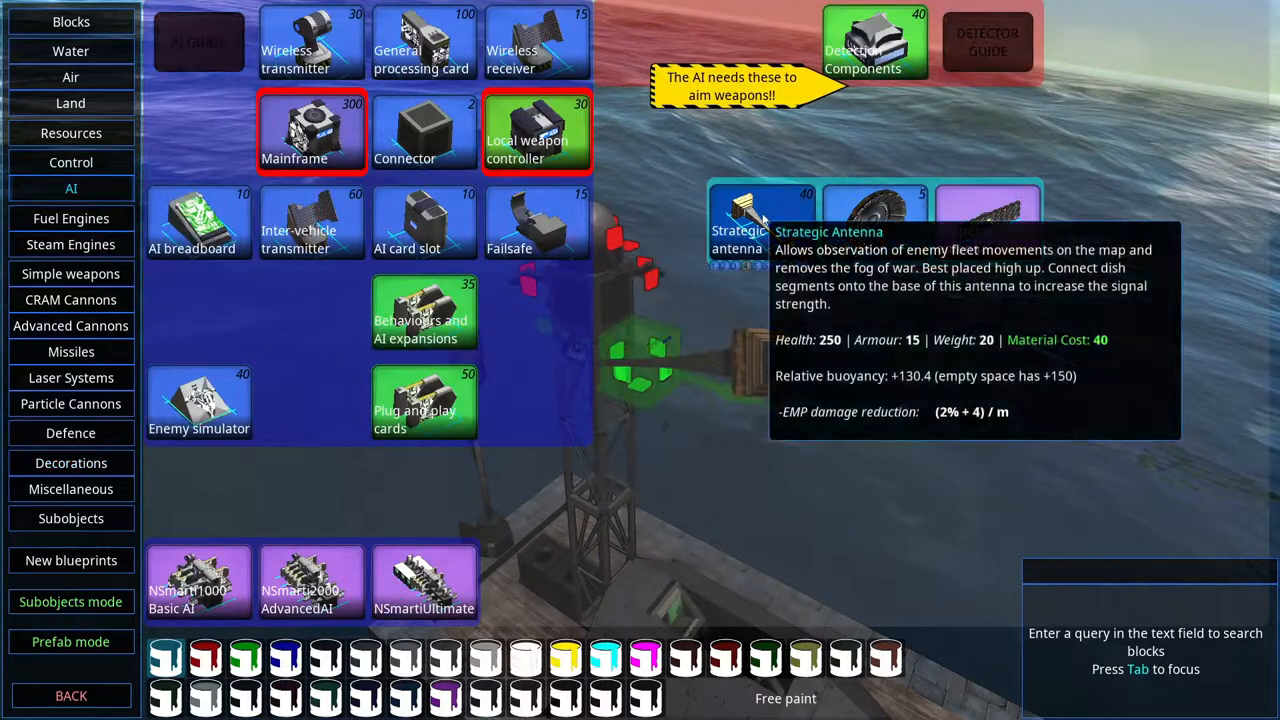
click(738, 220)
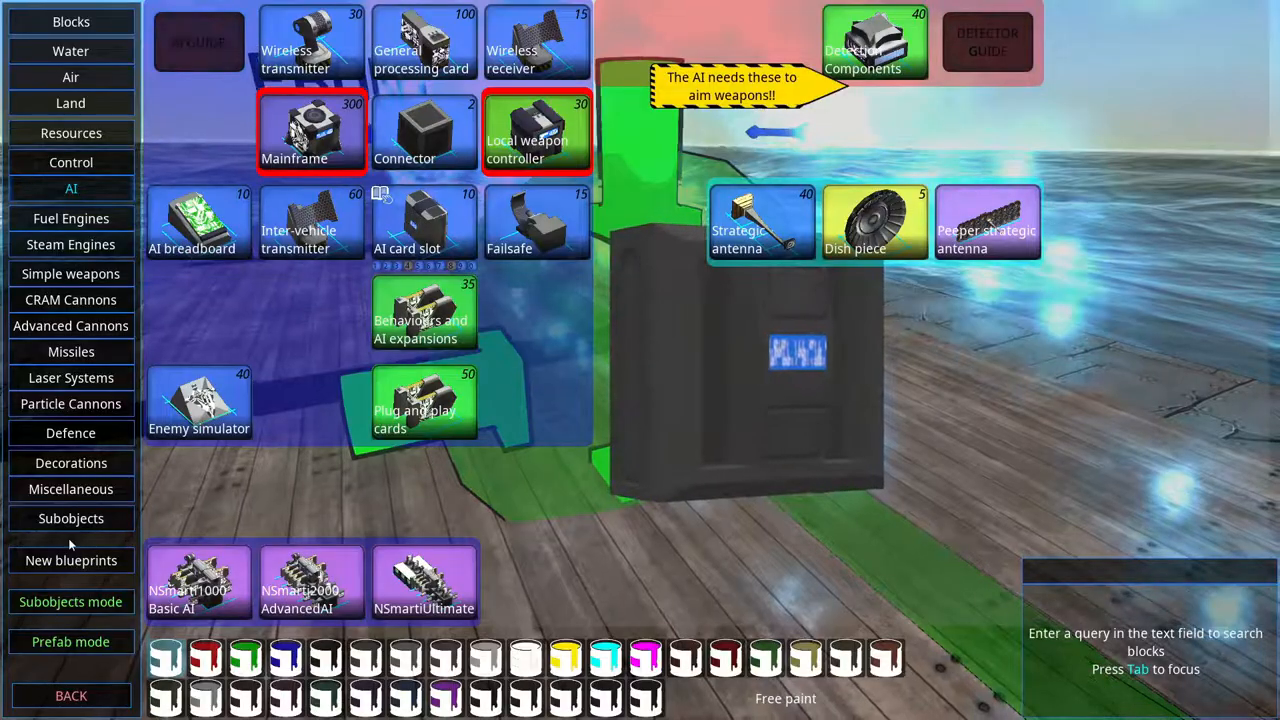
Look over the Subobjects blocks, then close the catalogue with the Connector ready.
click(71, 518)
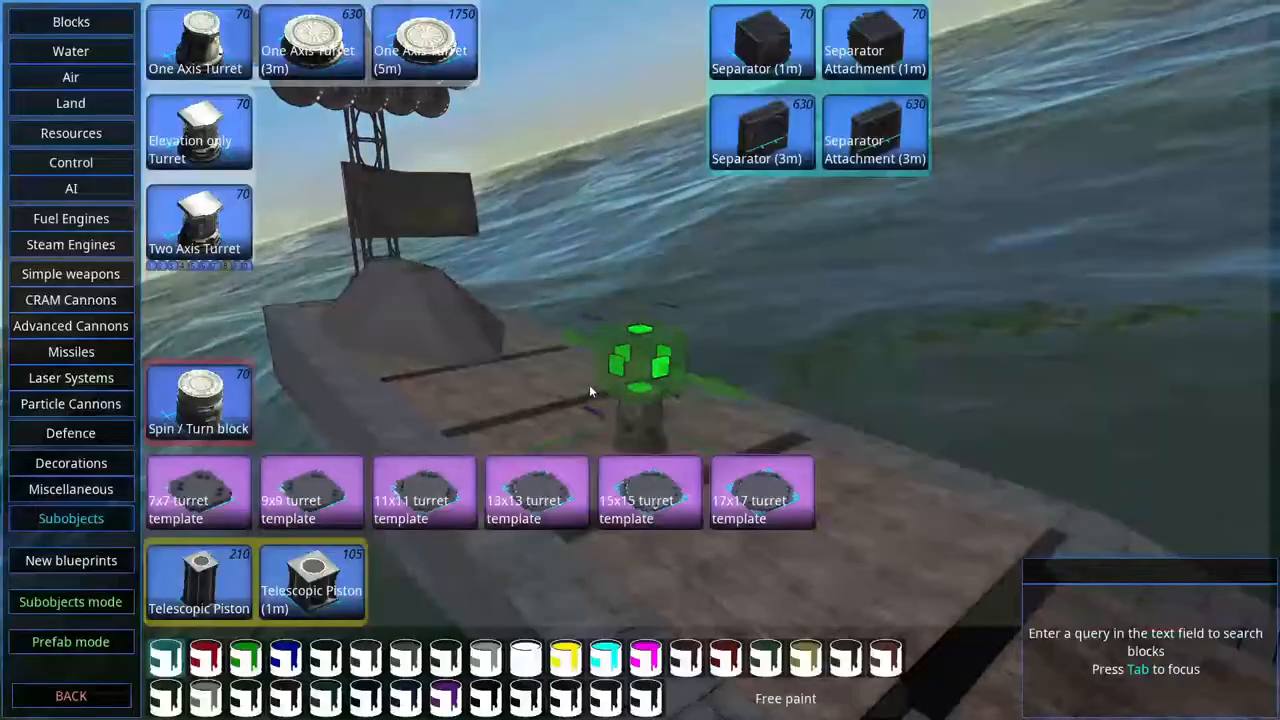
mouse_move(71, 351)
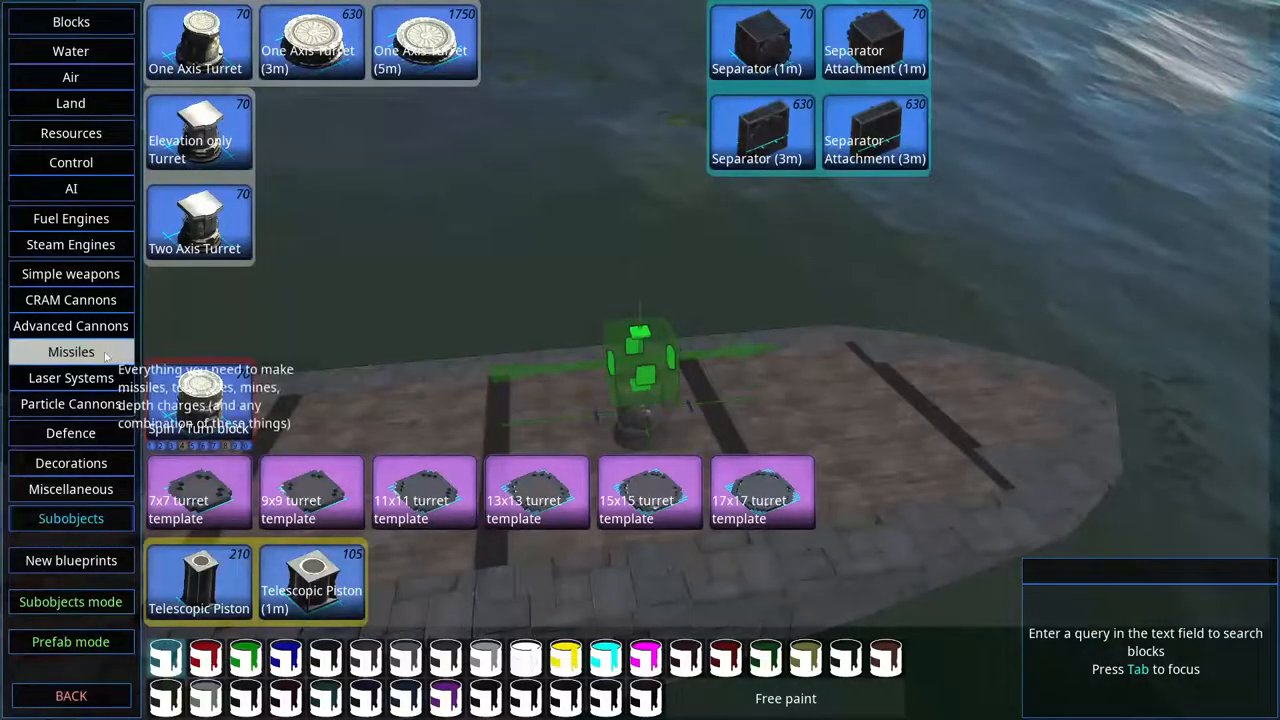
click(71, 351)
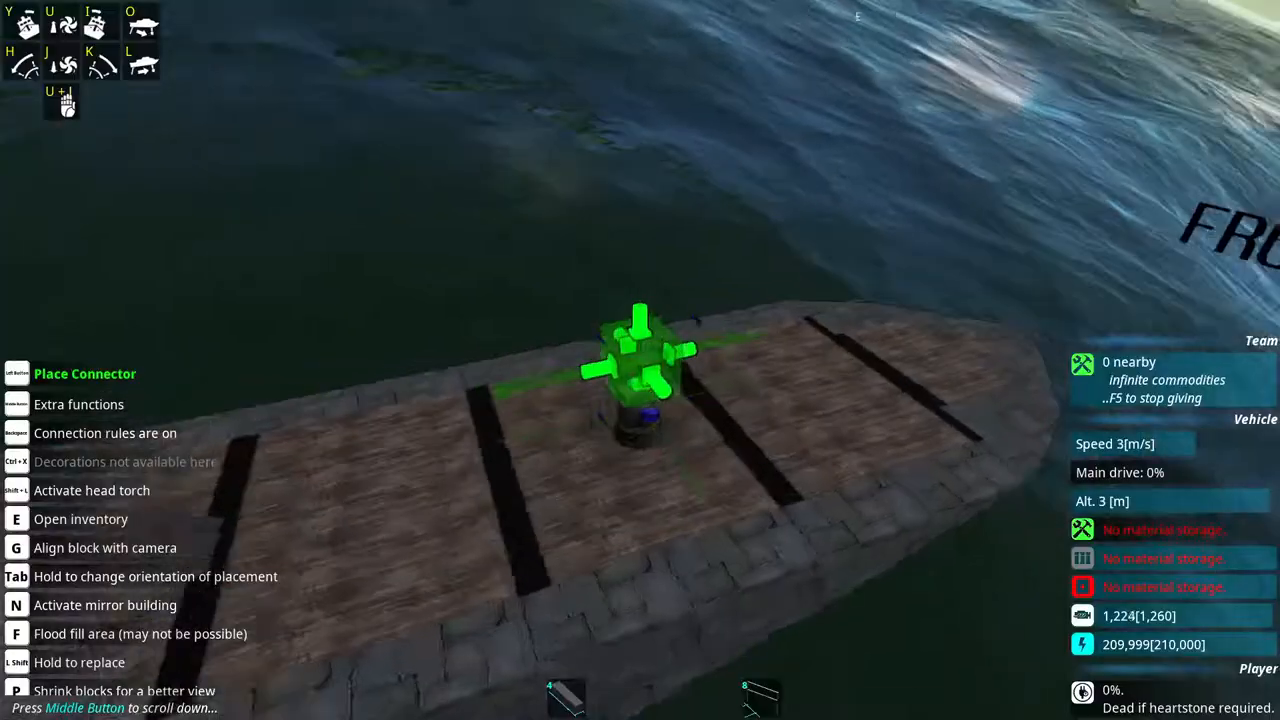
Place the connector on the deck and choose the small hatched missile gantry.
click(640, 360)
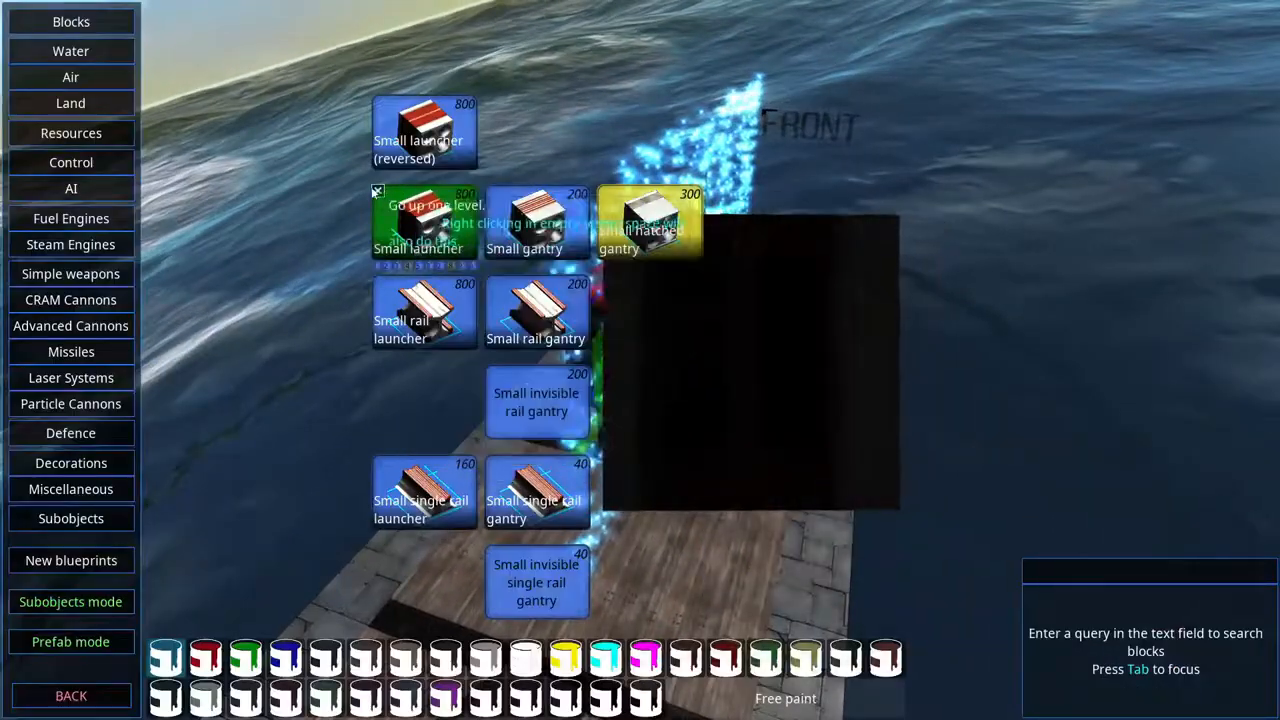
click(70, 351)
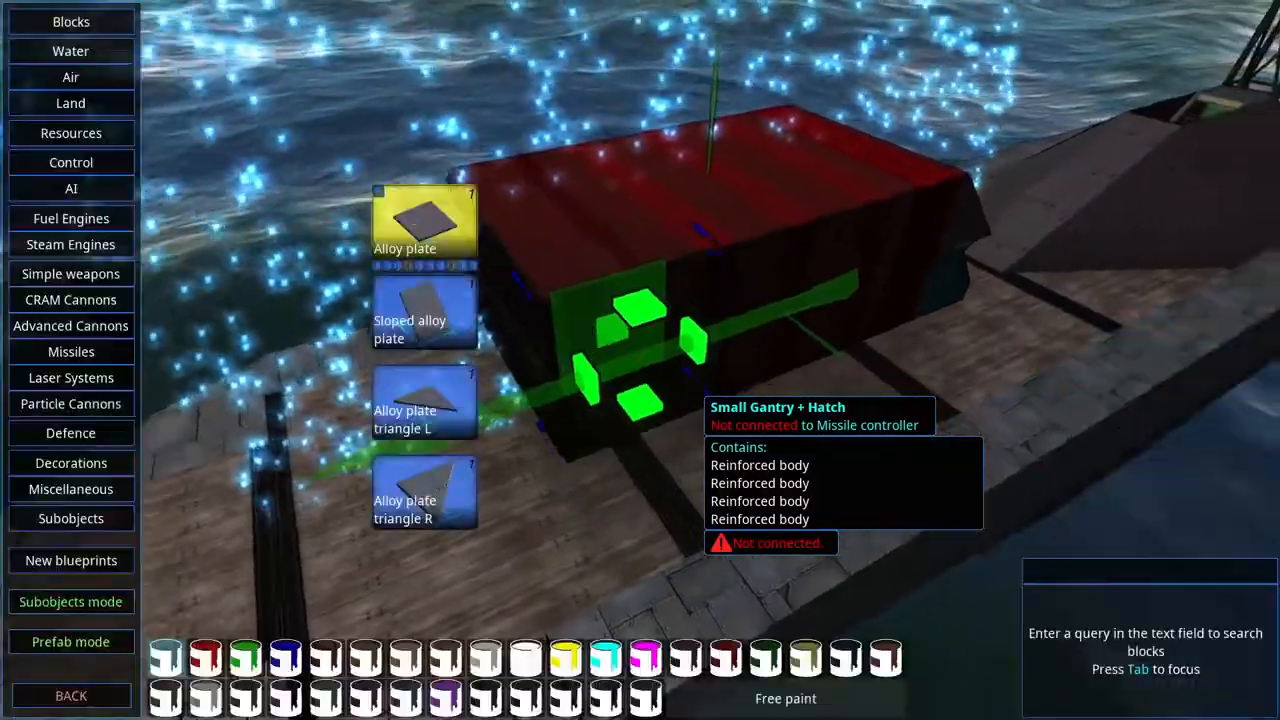
Select alloy plating to armour the missile gantry.
click(71, 21)
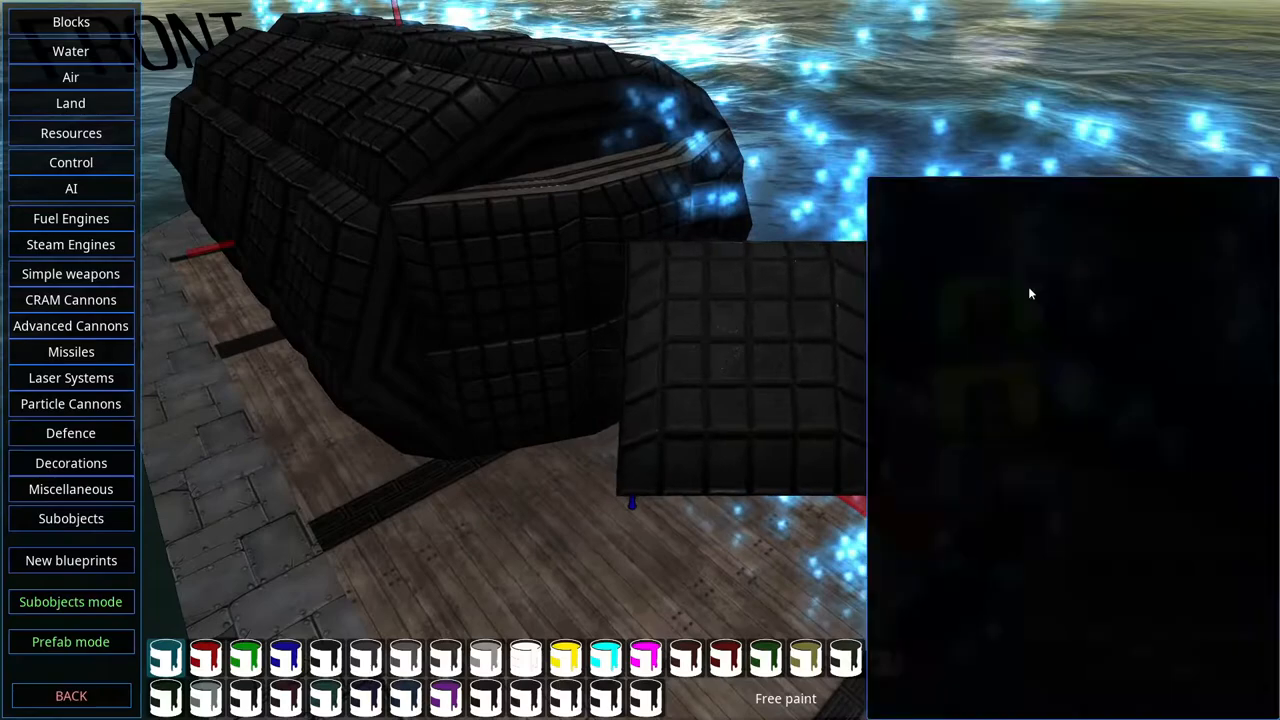
Open the Blocks category's applique panel variants and pick an applique armour piece.
click(71, 21)
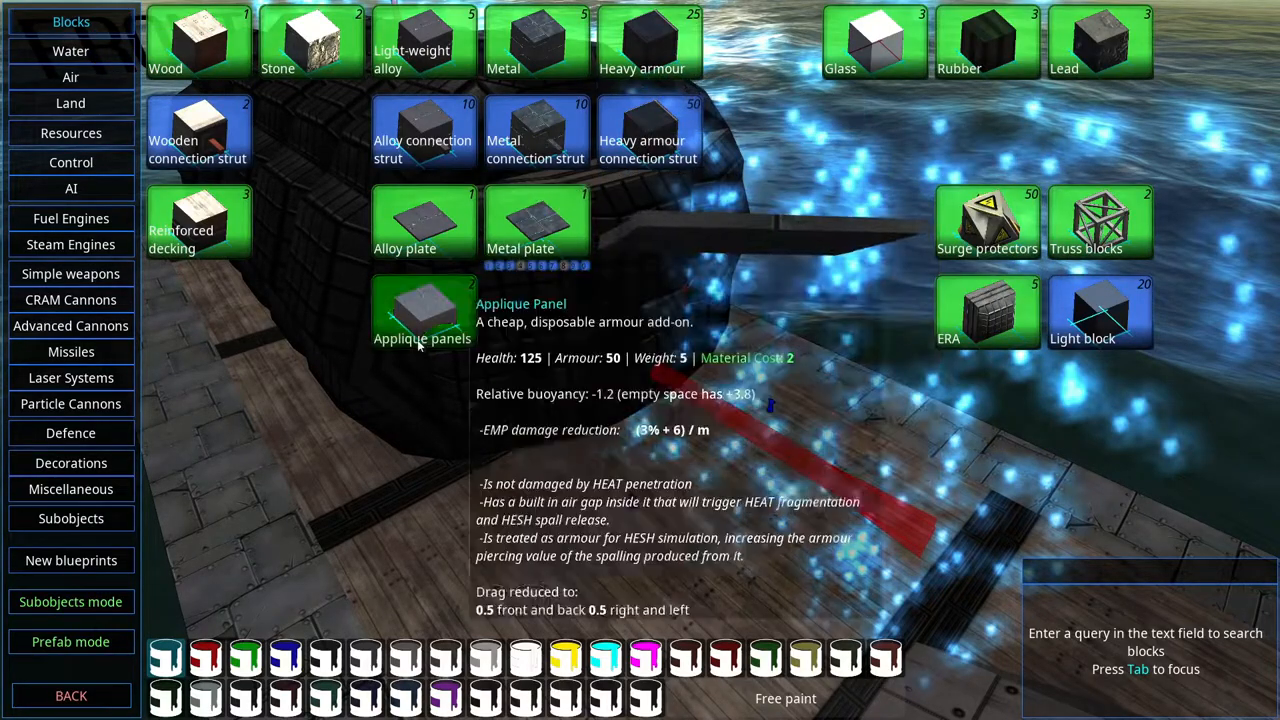
click(422, 338)
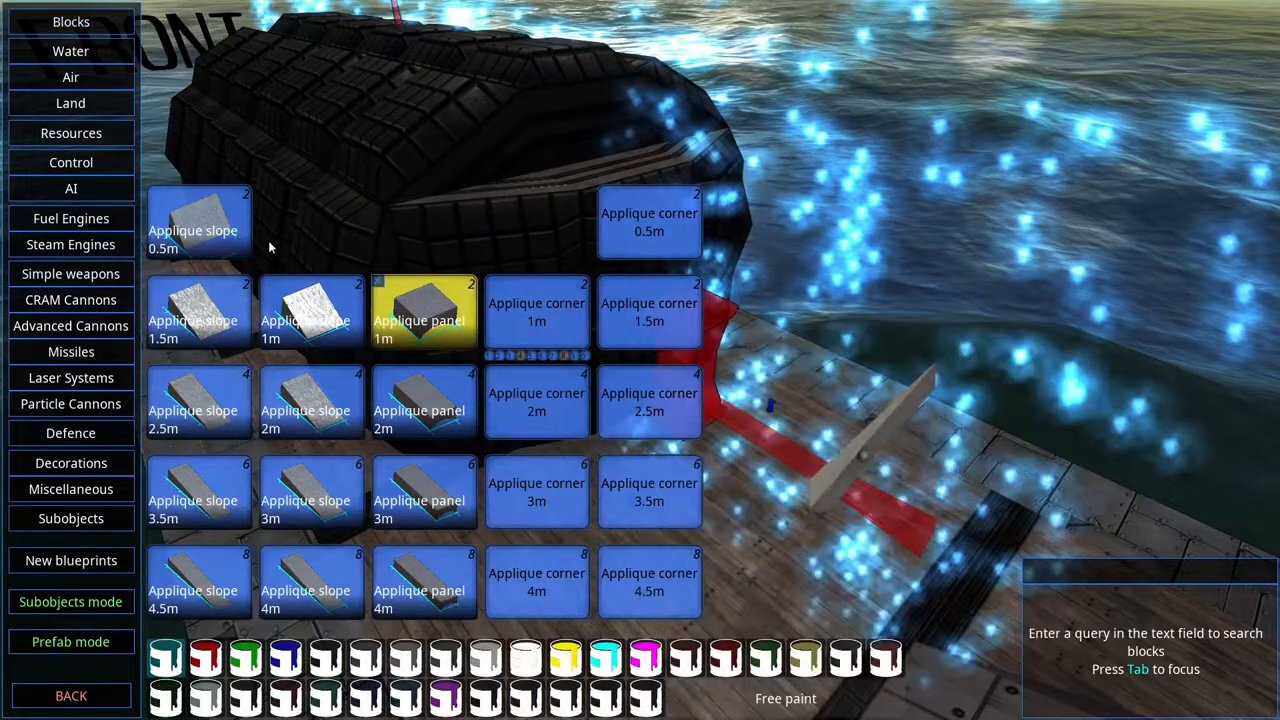
click(197, 220)
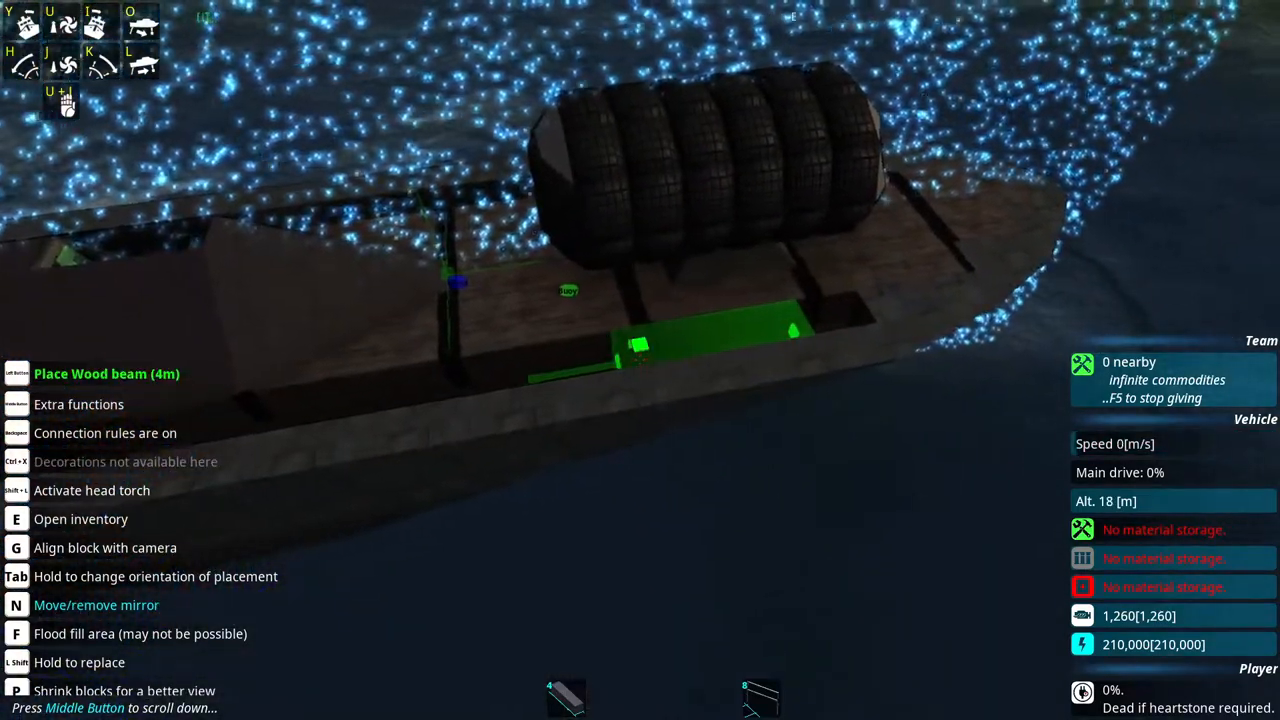
Open the block inventory and select the plain wooden Block.
key(q)
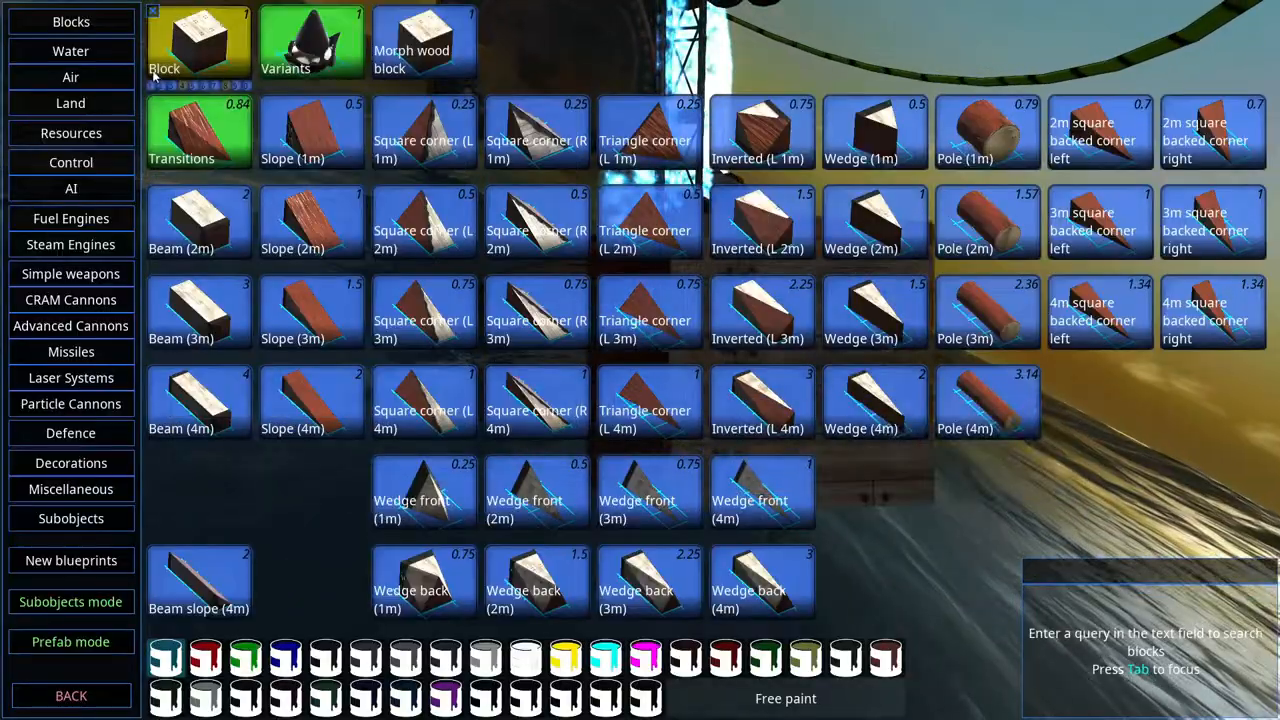
click(71, 21)
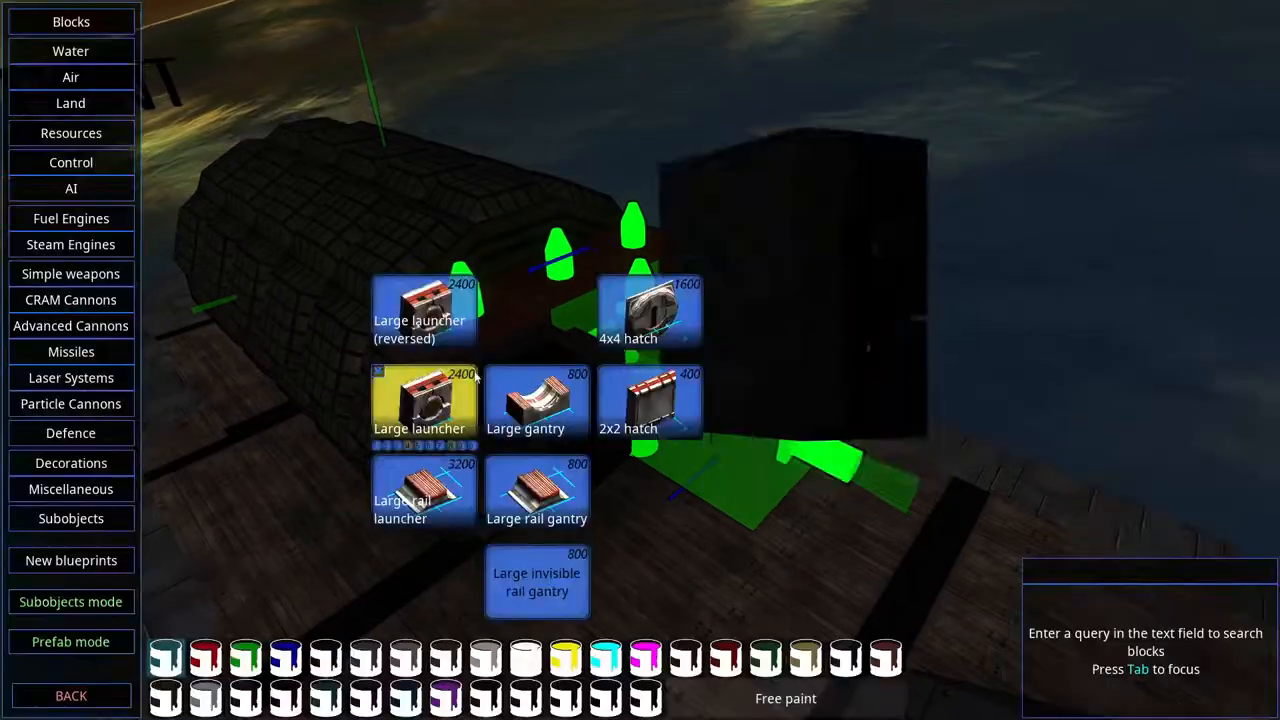
Place and remove ERA armour slopes on the hull, then open the launcher's Missile Editor.
click(71, 351)
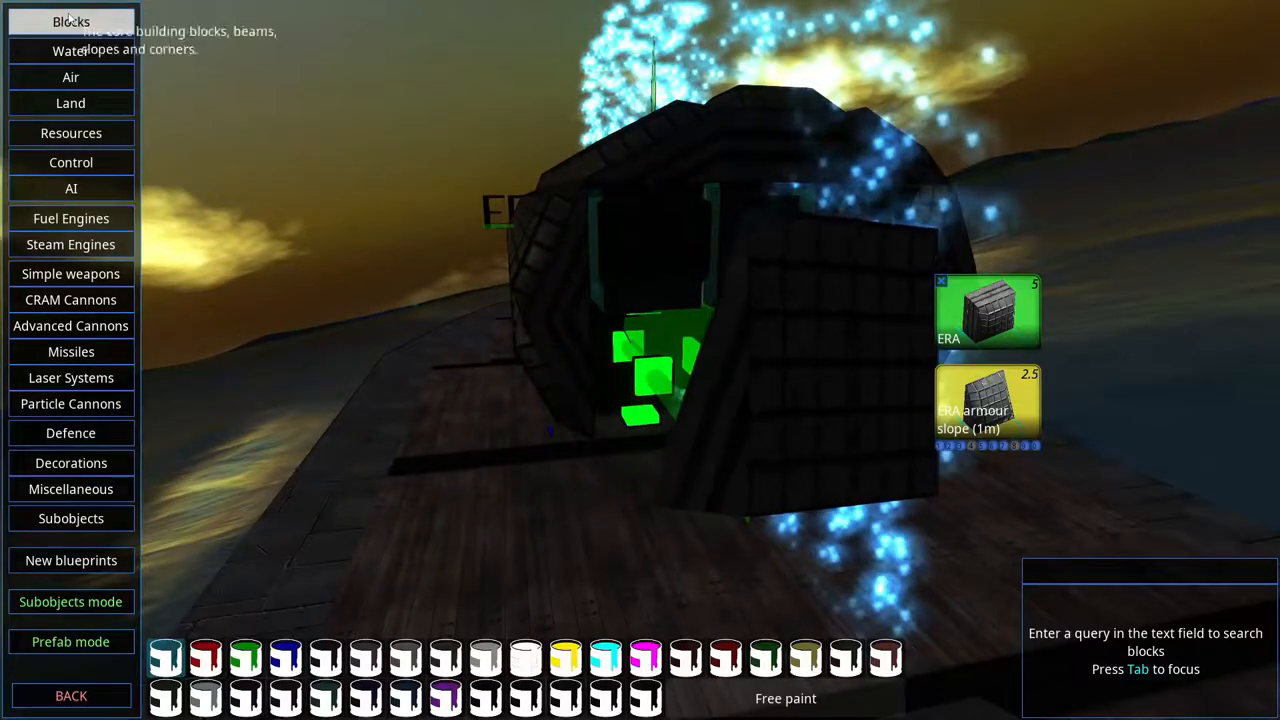
click(71, 21)
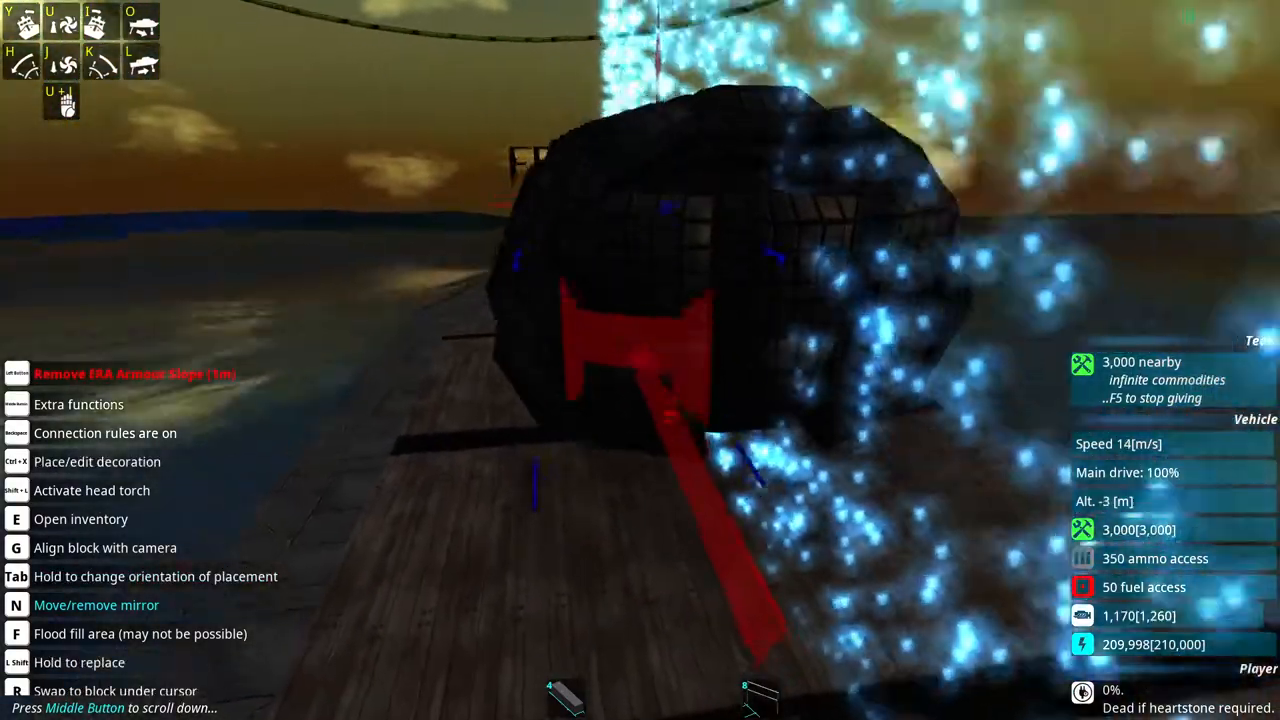
key(e)
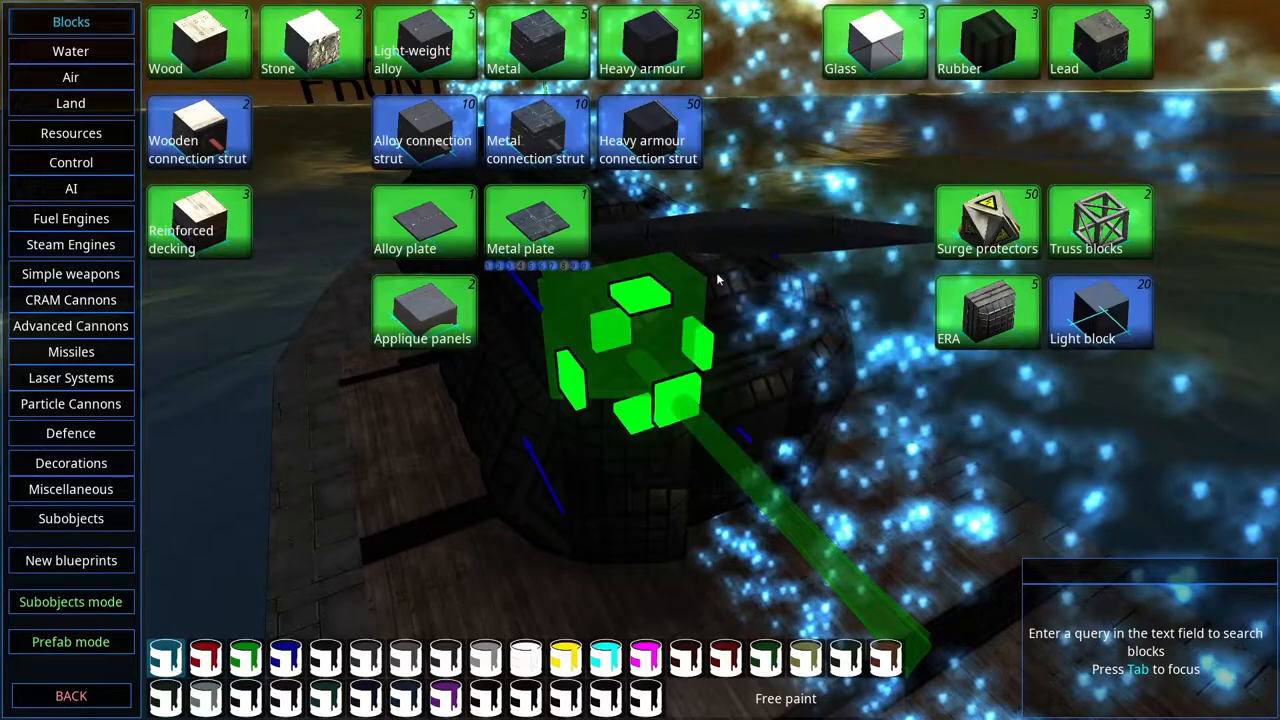
click(422, 310)
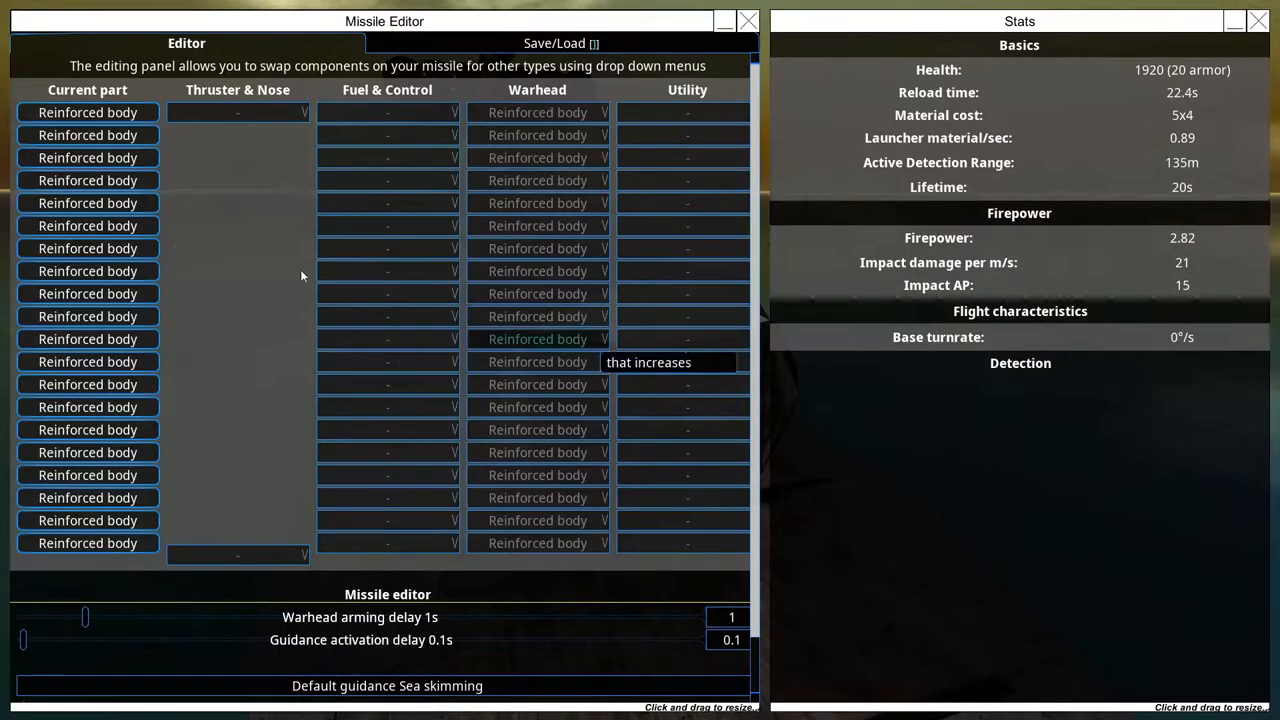
Fit a variable thruster and a second fuel tank, then open the thruster's component settings.
click(237, 112)
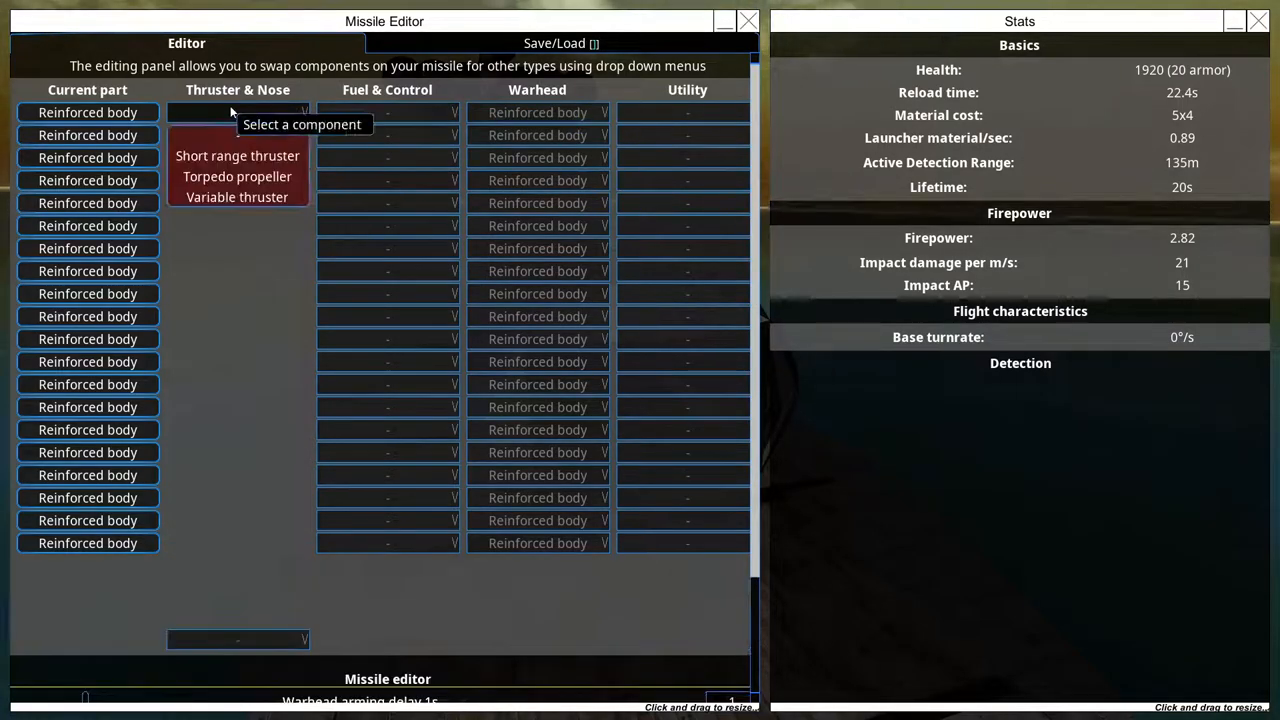
click(237, 196)
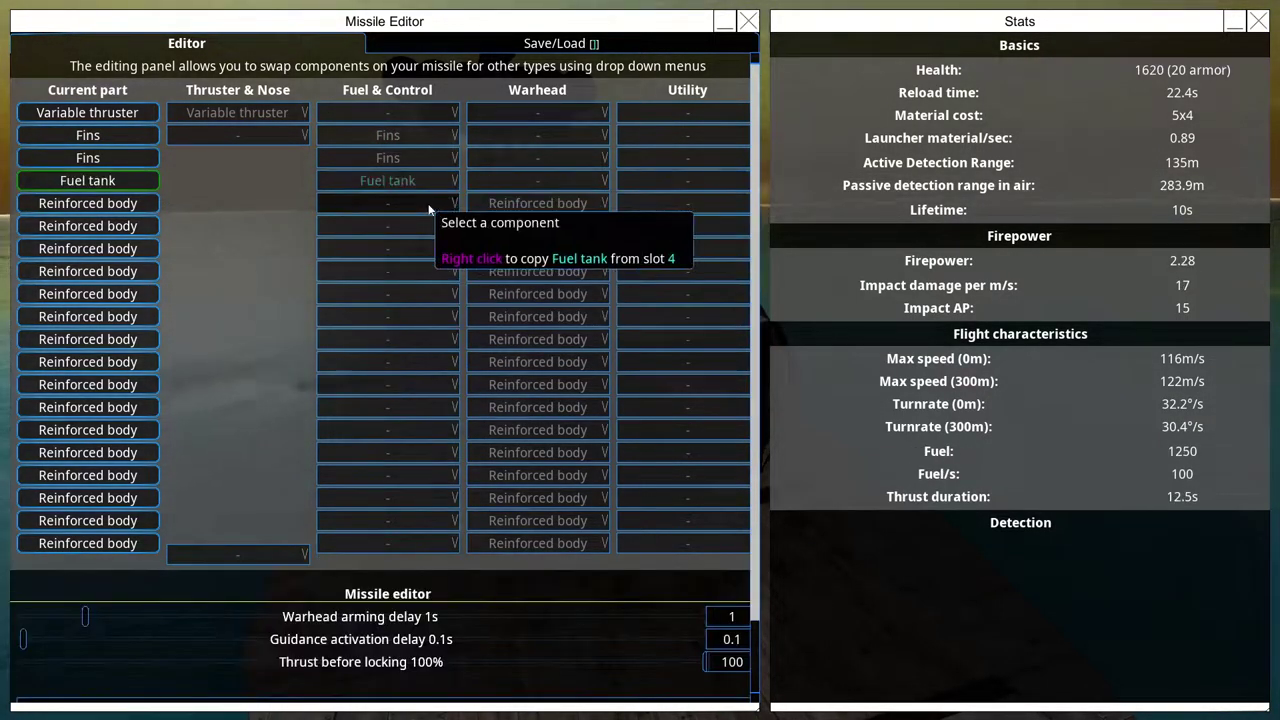
click(387, 203)
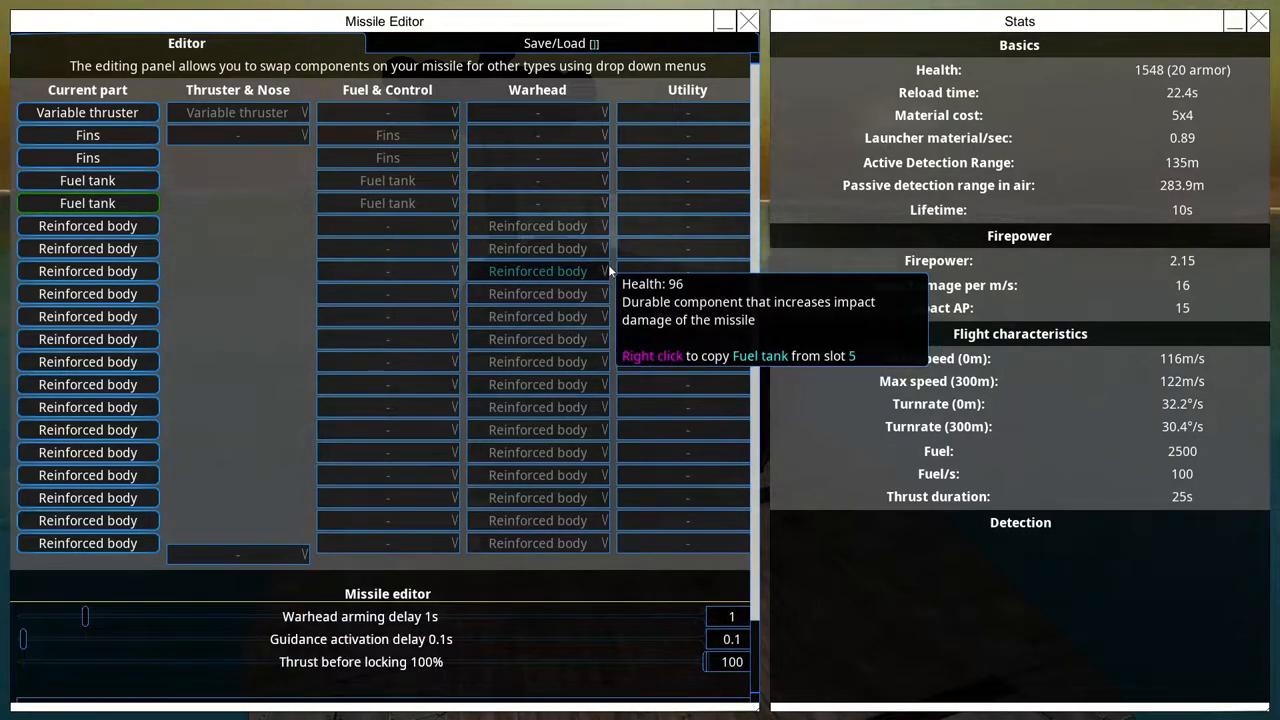
mouse_move(1086, 270)
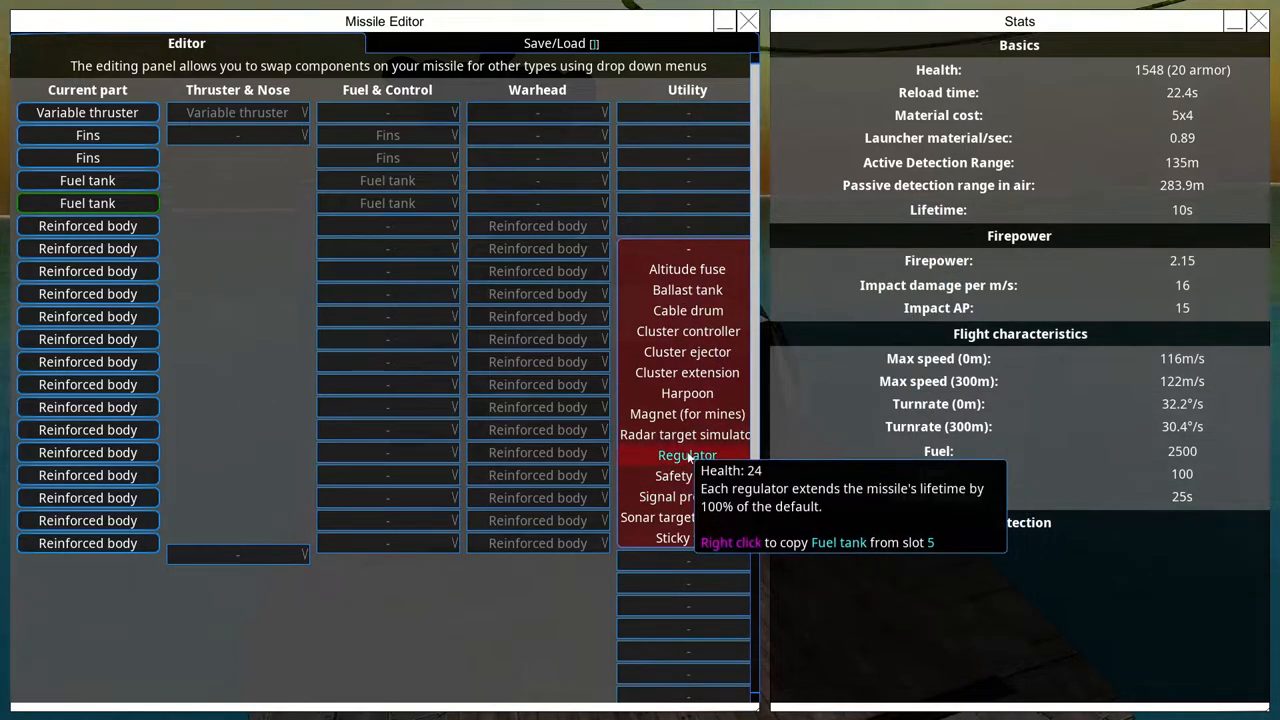
click(687, 454)
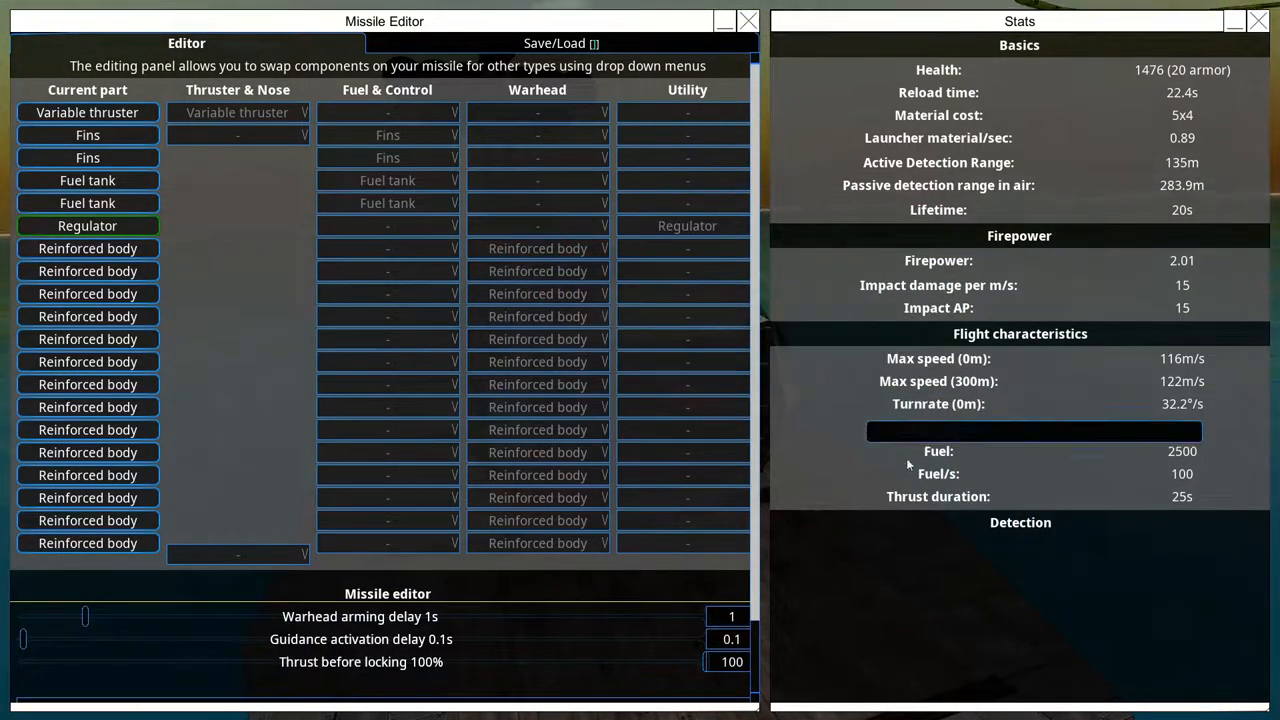
mouse_move(87, 112)
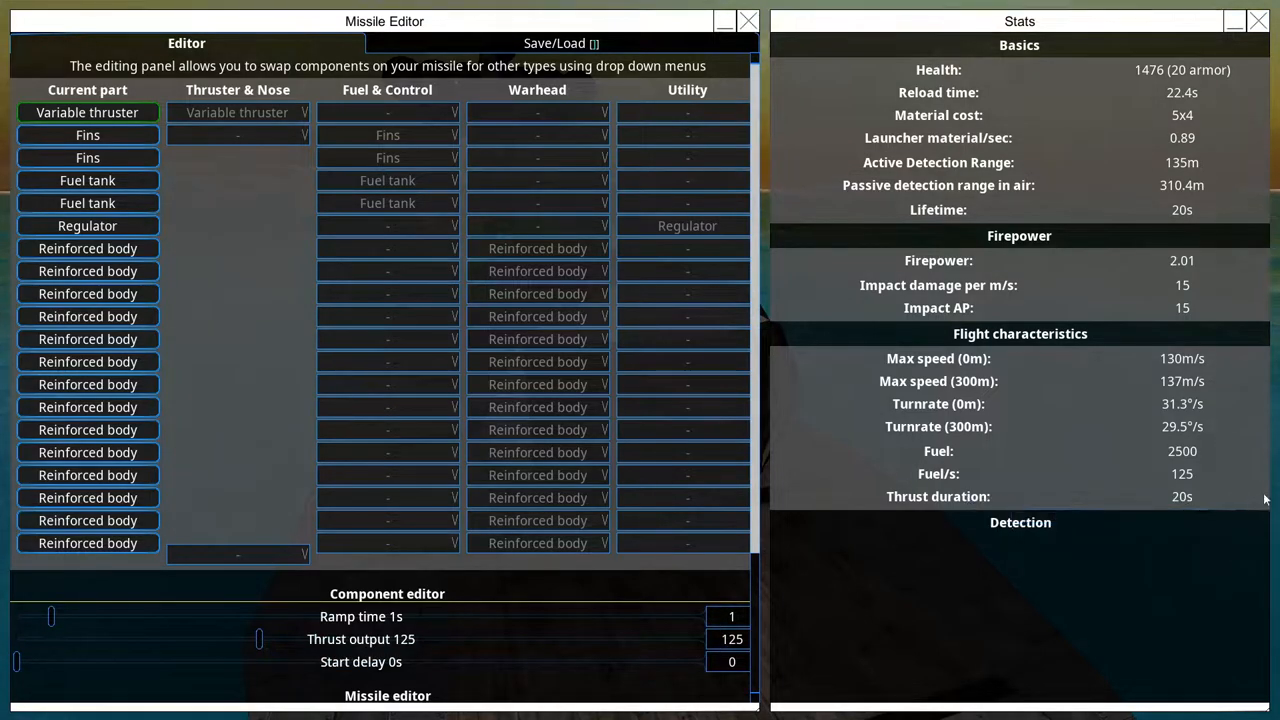
mouse_move(241, 216)
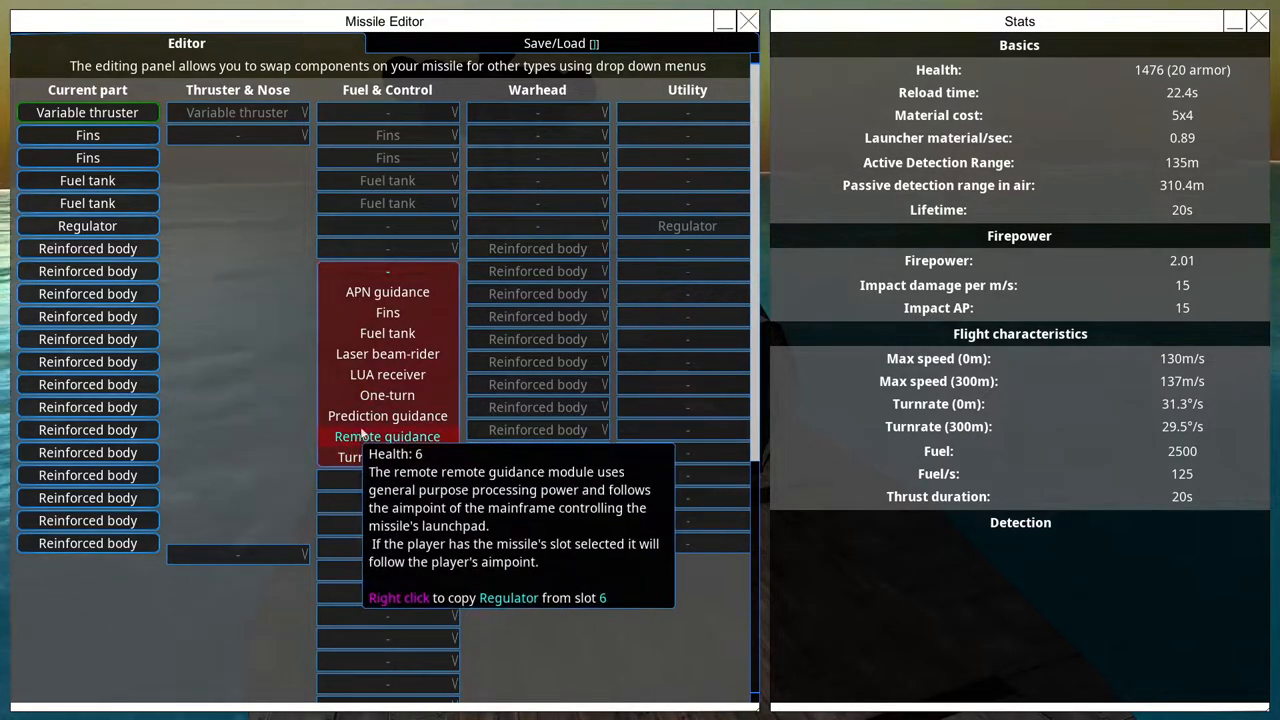
Add Prediction guidance, a Frag warhead and an Active radar seeker nose to the missile.
click(387, 415)
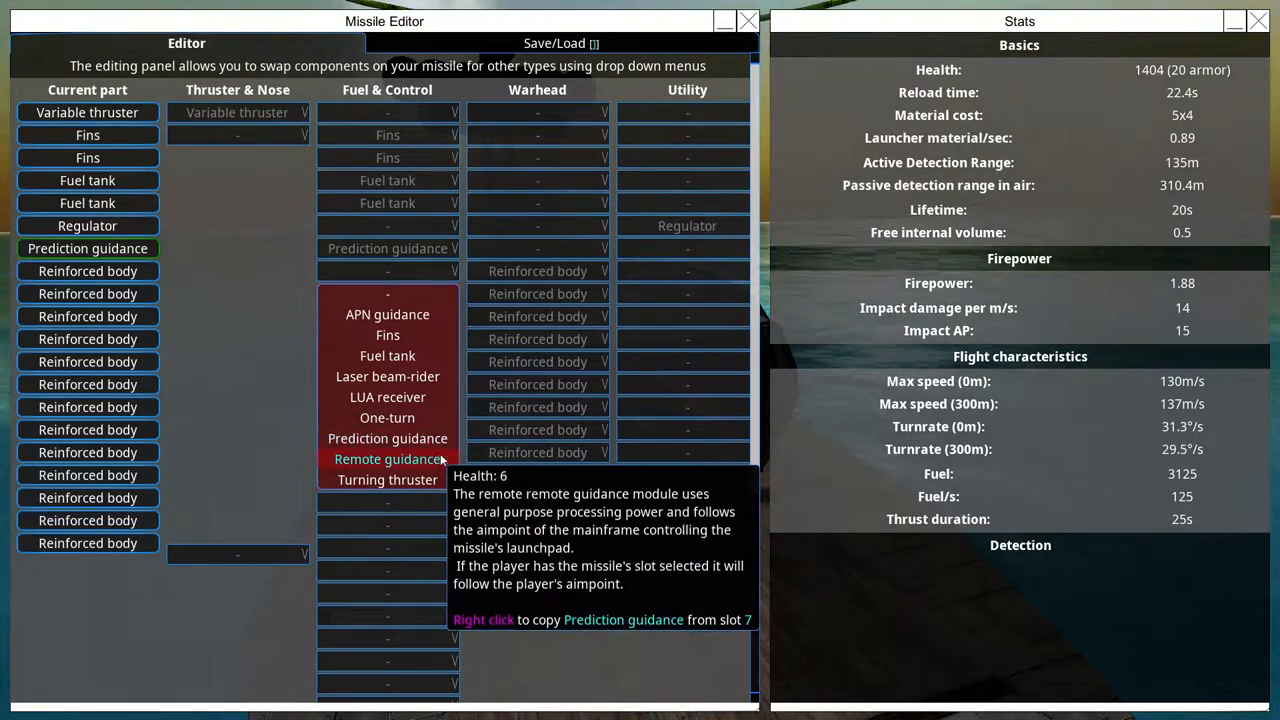
mouse_move(387, 417)
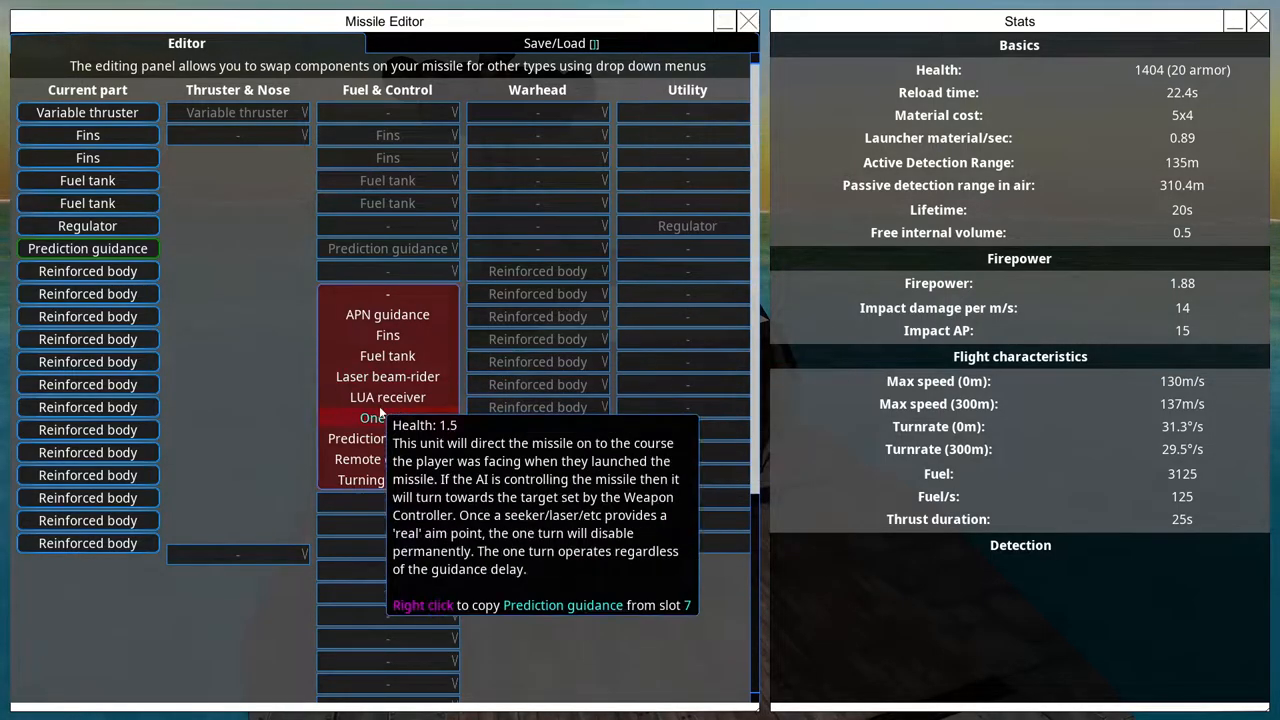
mouse_move(643, 613)
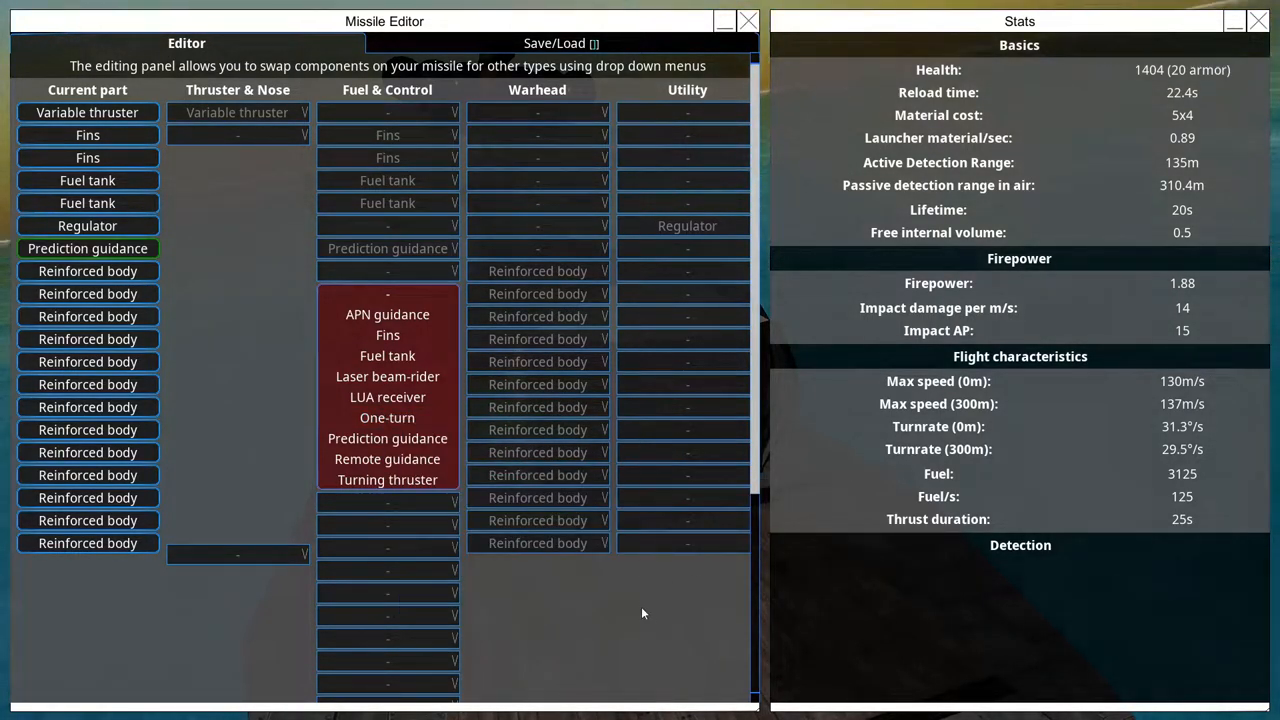
mouse_move(637, 248)
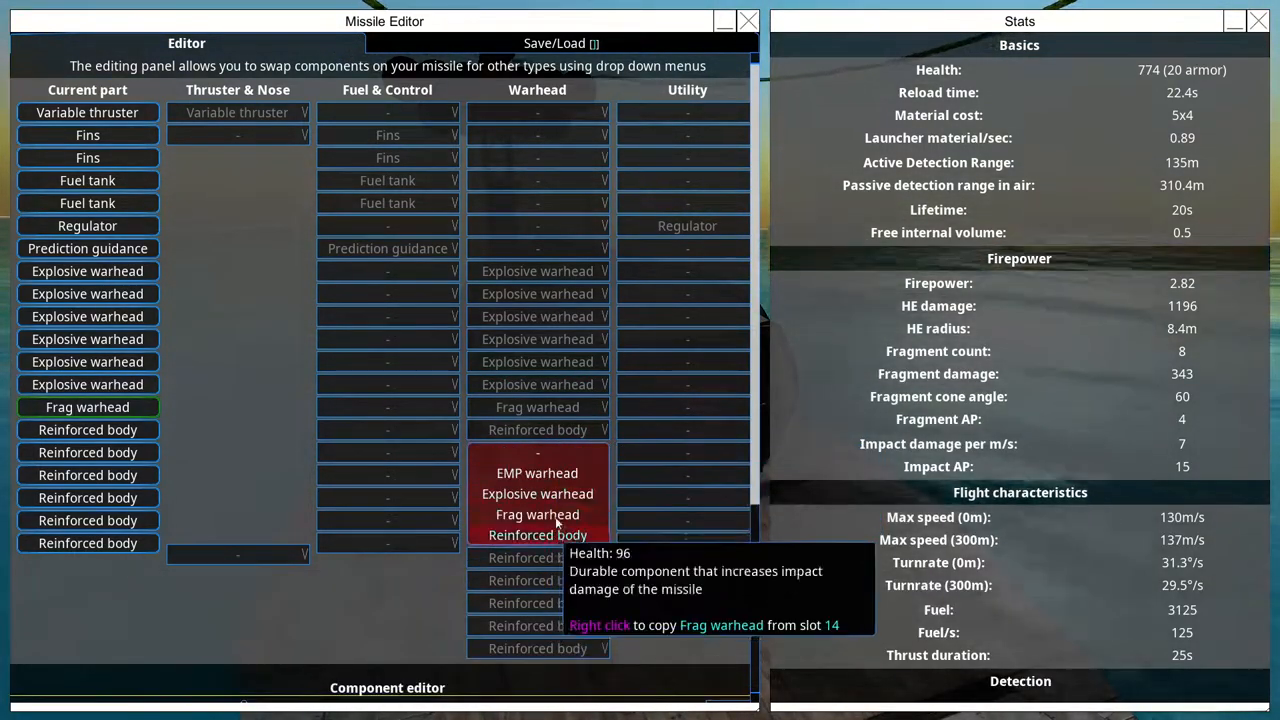
click(537, 514)
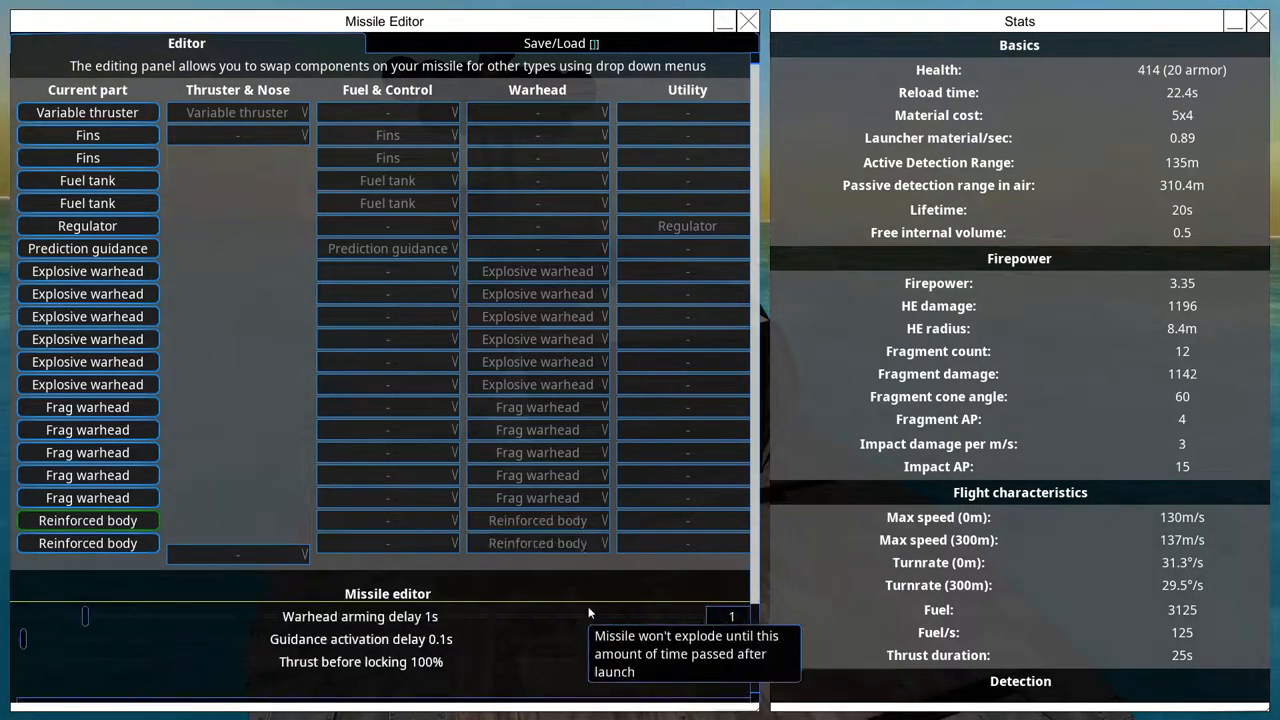
click(237, 554)
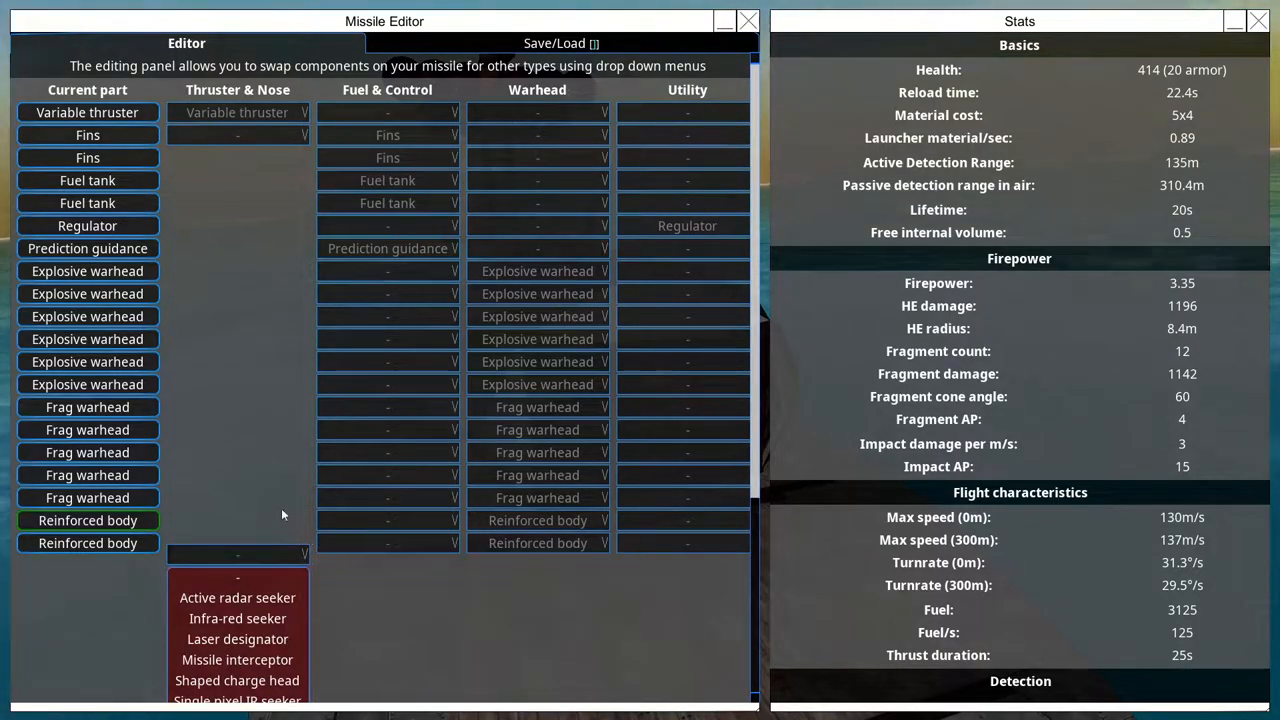
click(237, 597)
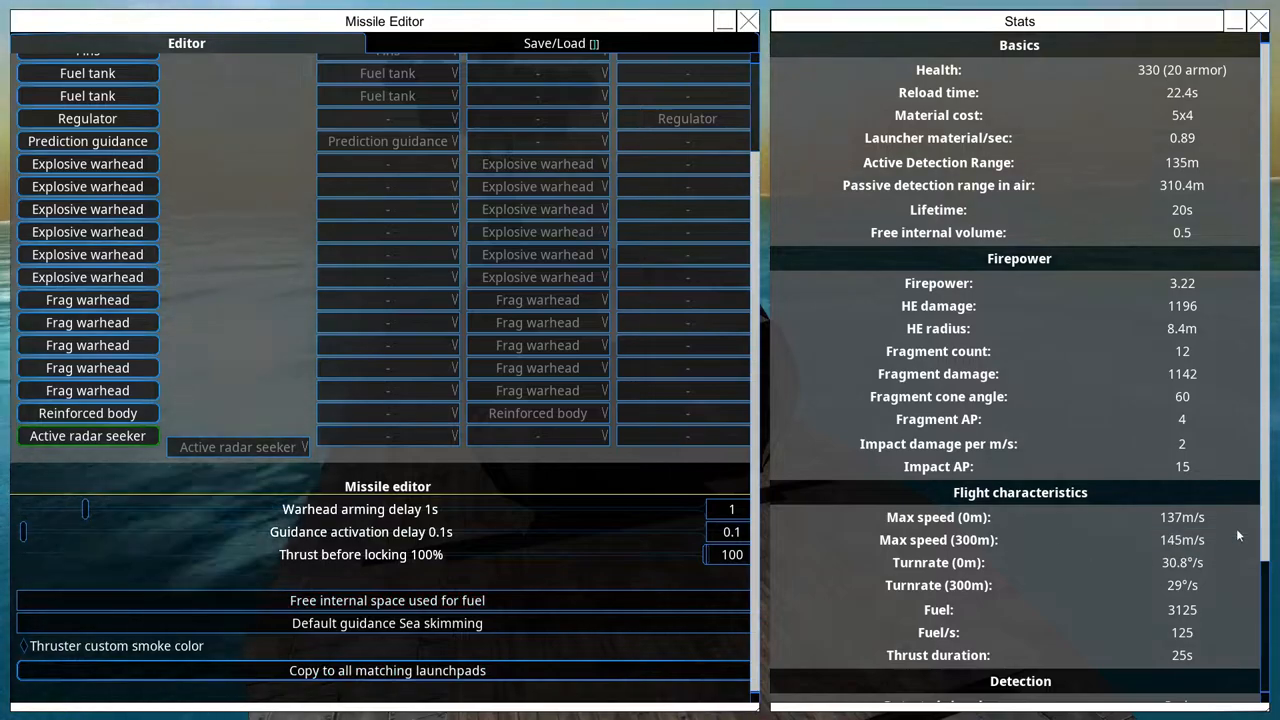
scroll(down, 3)
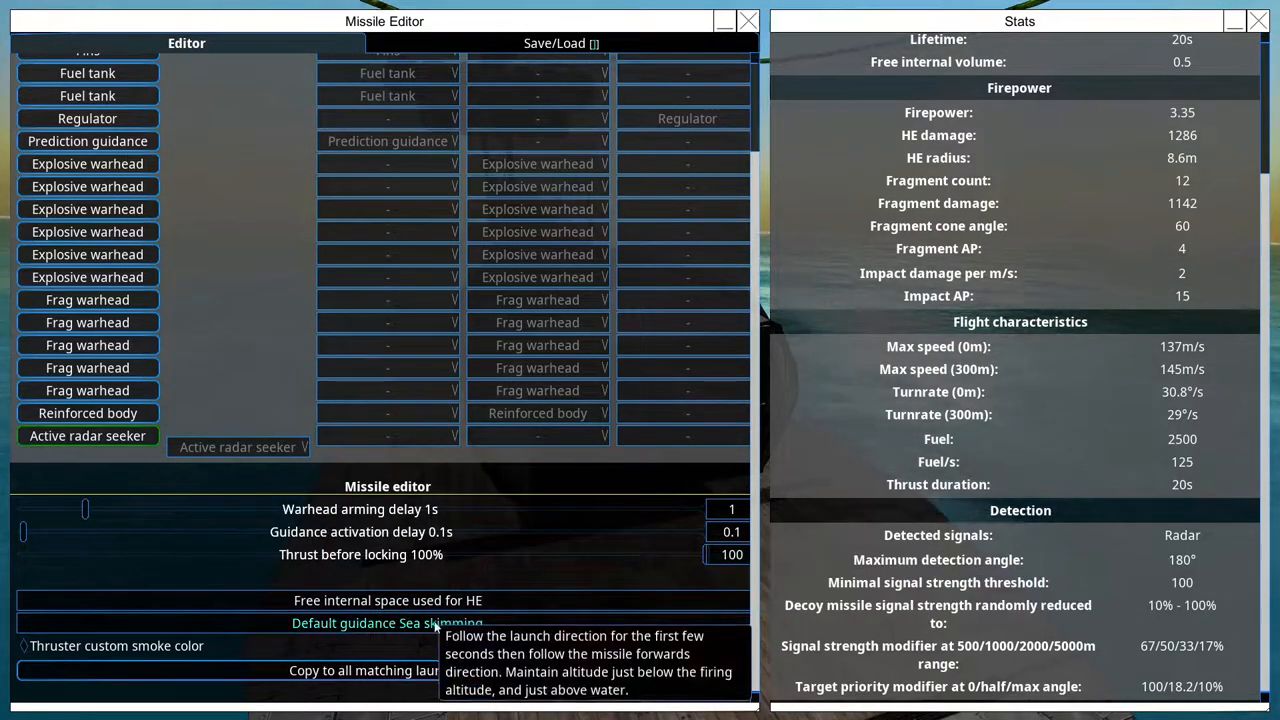
mouse_move(463, 568)
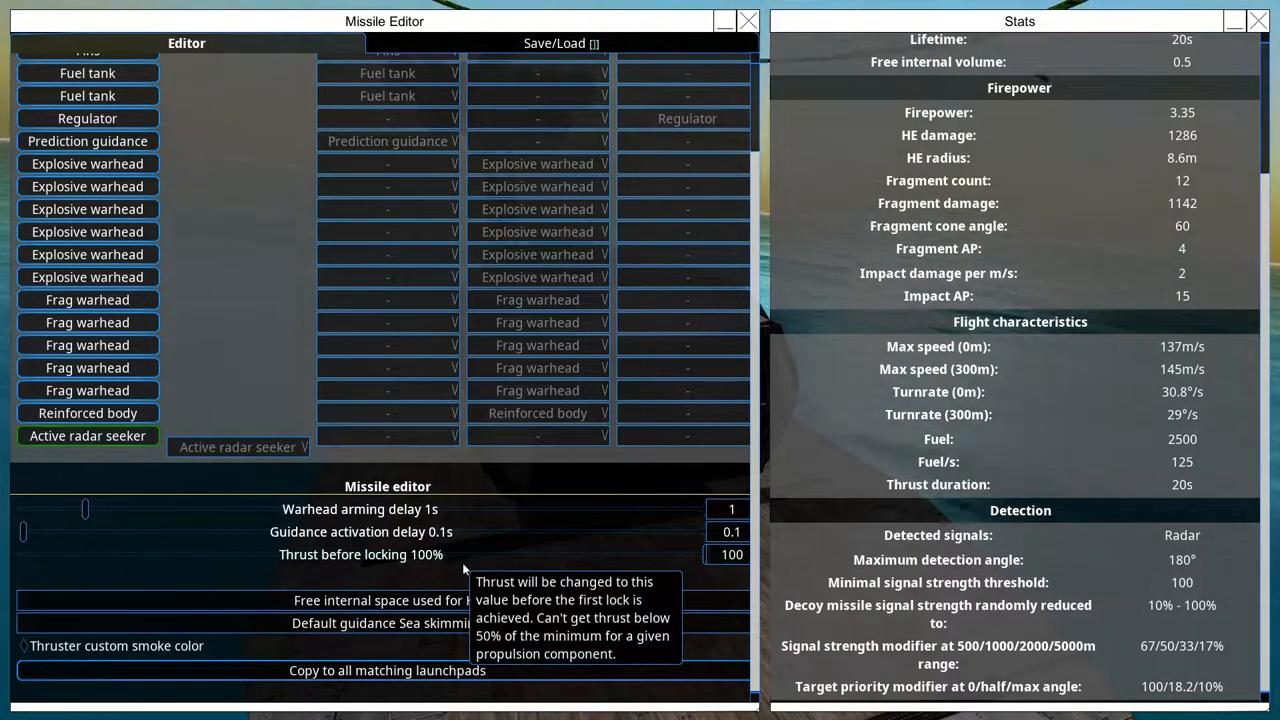
mouse_move(435, 585)
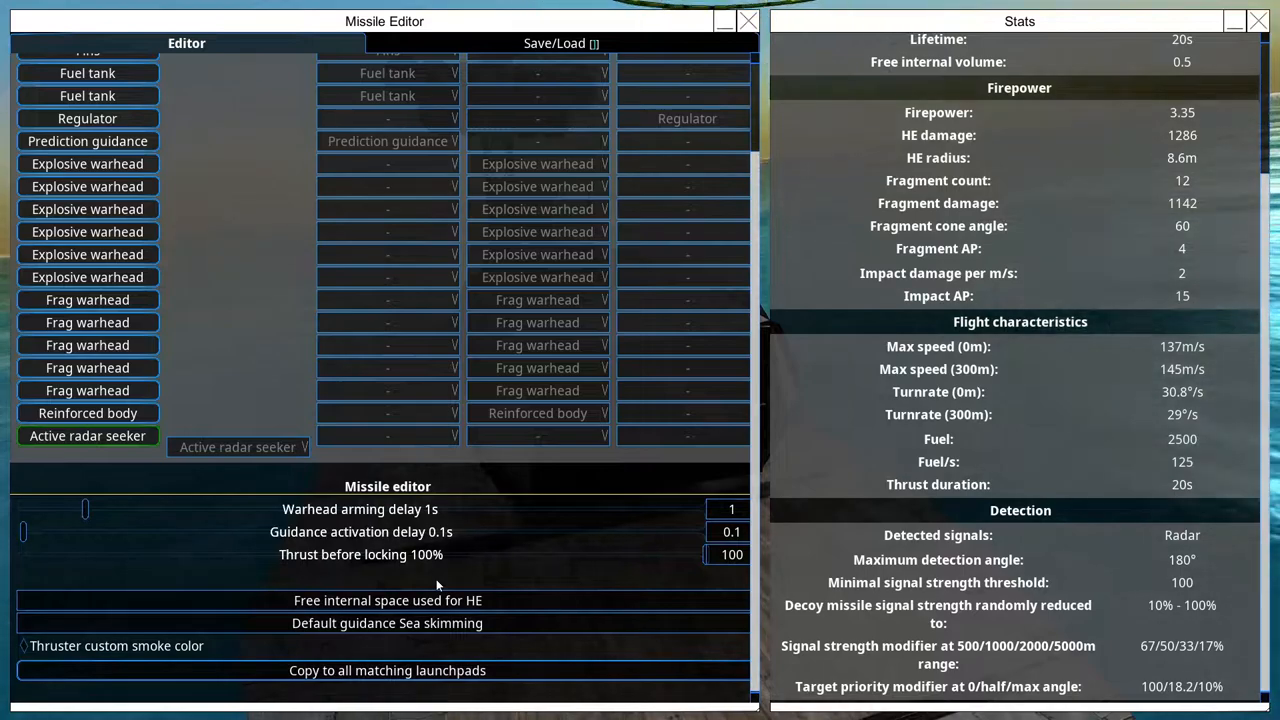
mouse_move(474, 545)
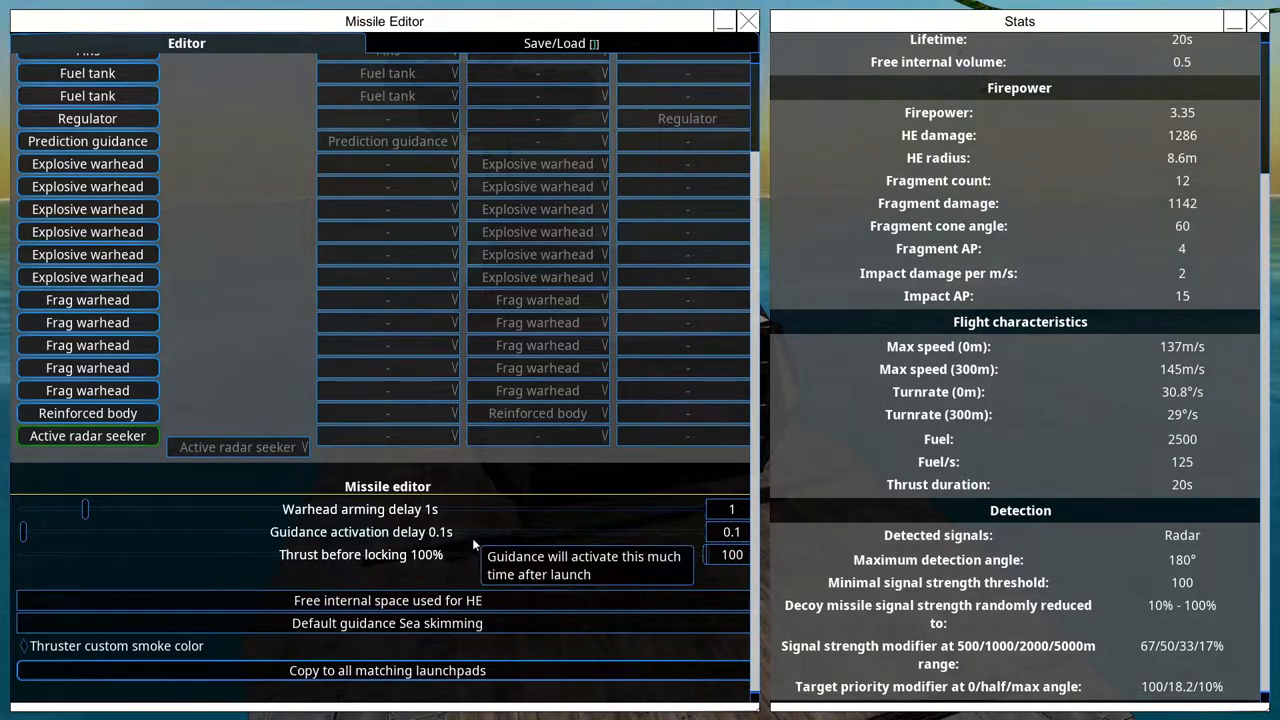
mouse_move(828, 491)
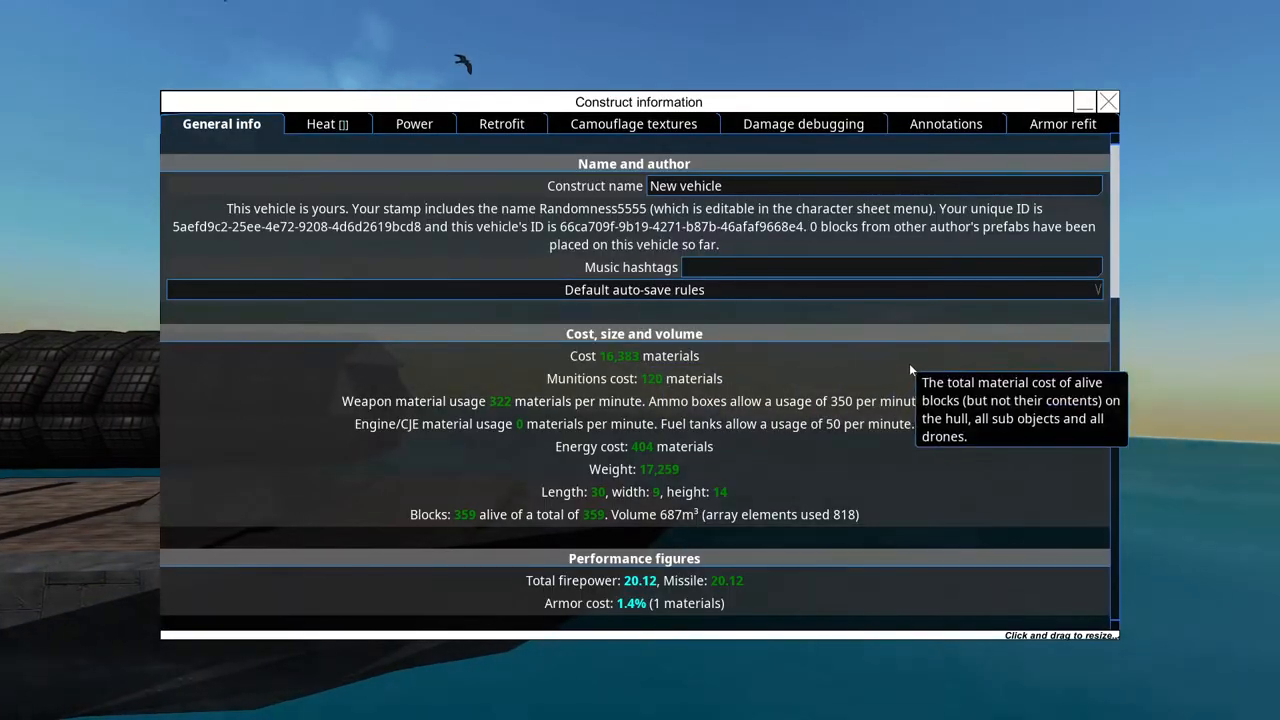
mouse_move(640, 365)
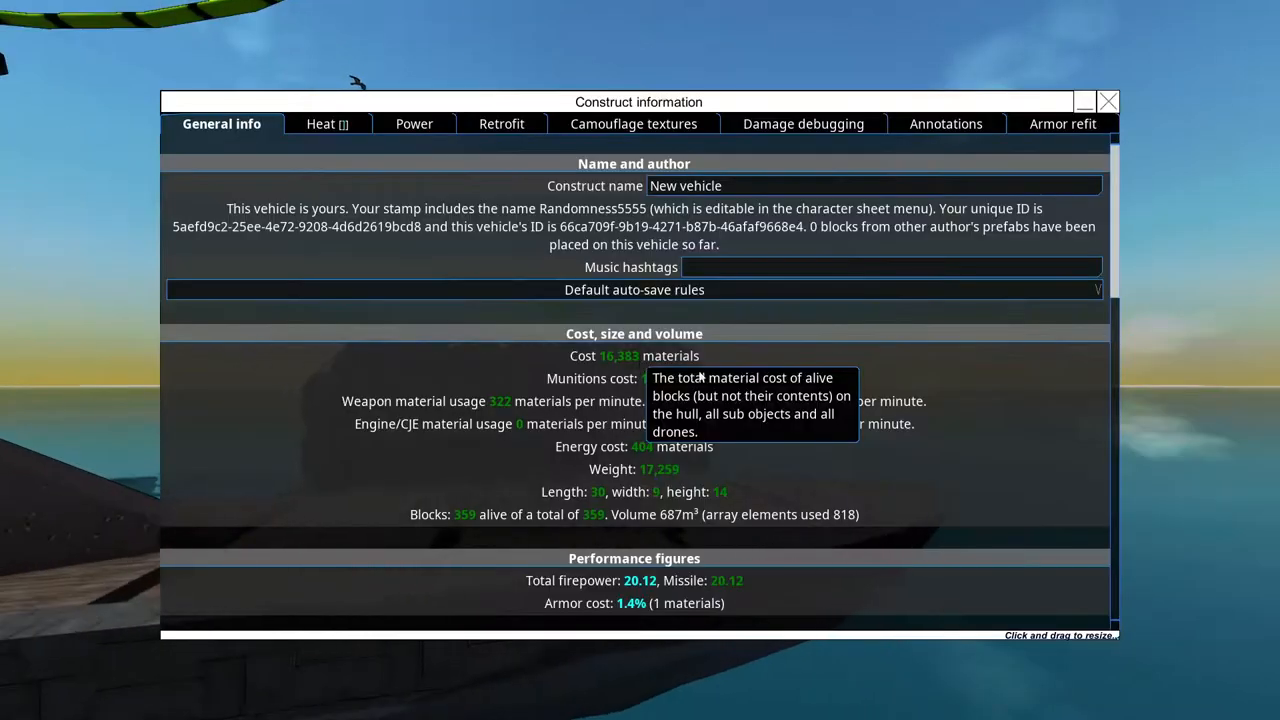
Close the vehicle summary showing 16,383 materials and 20.12 missile firepower.
click(1108, 101)
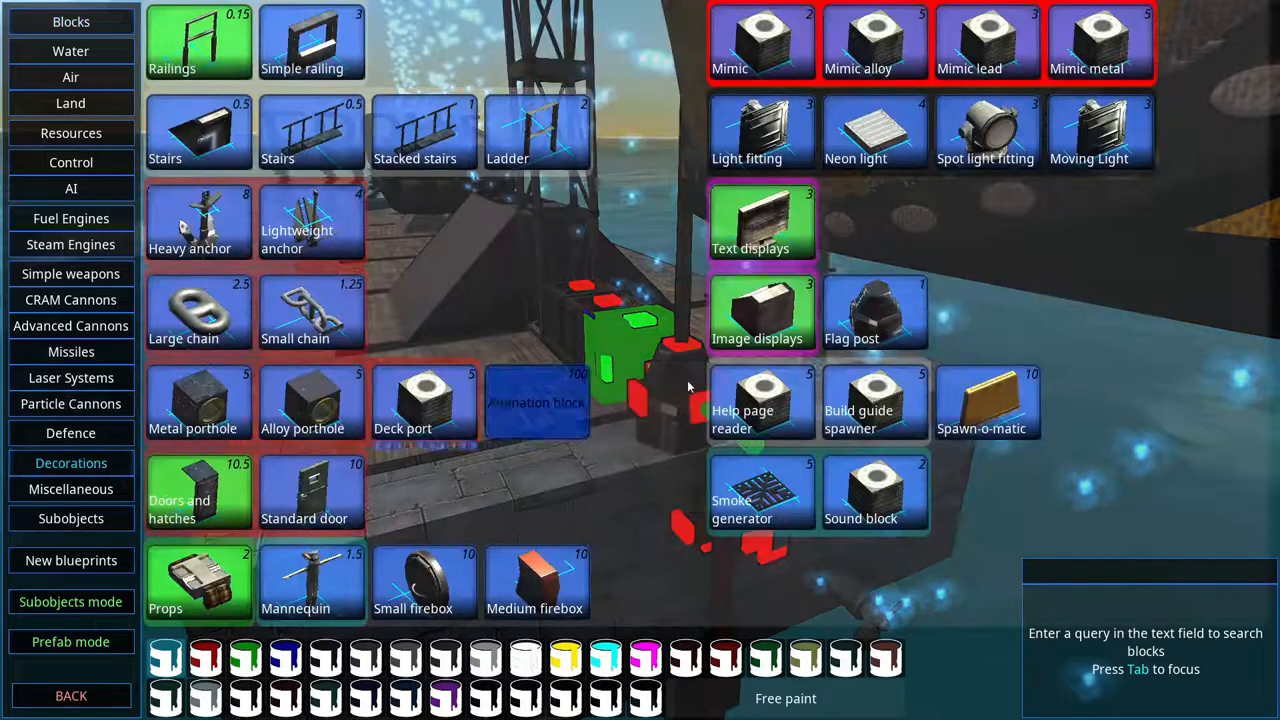
mouse_move(872, 132)
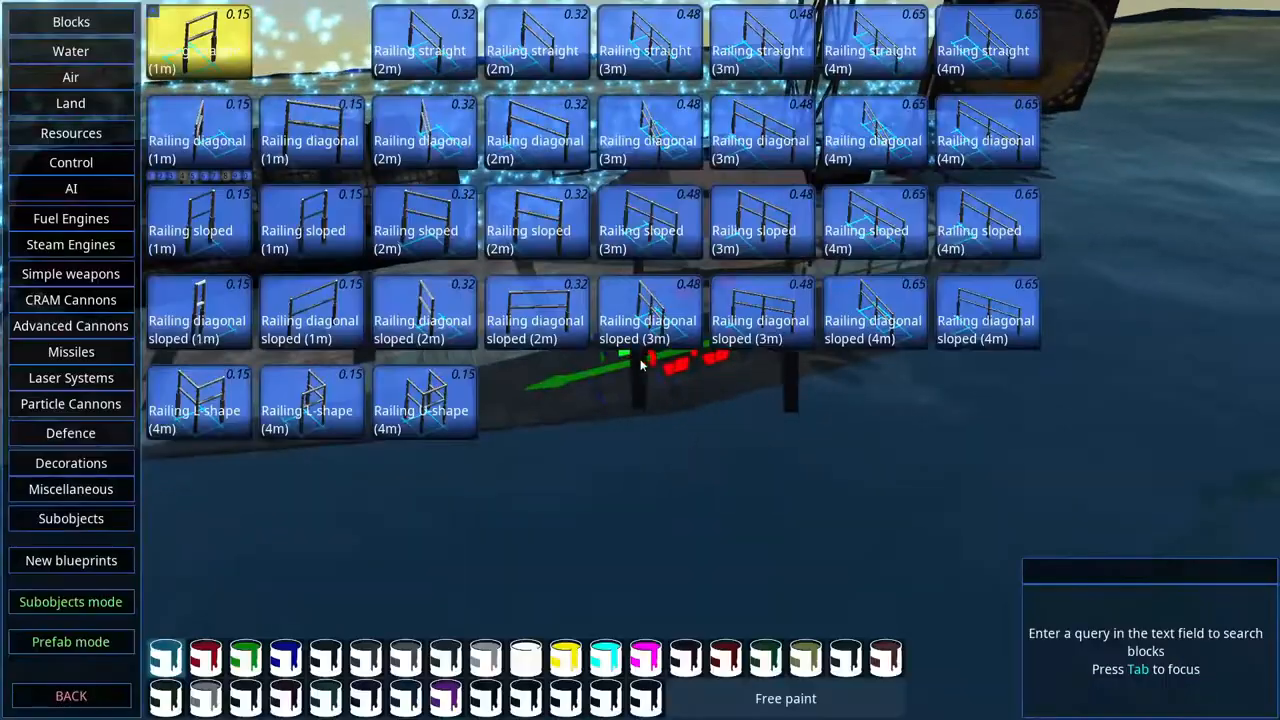
Return to the Decorations blocks, then switch to the Miscellaneous block category.
click(71, 462)
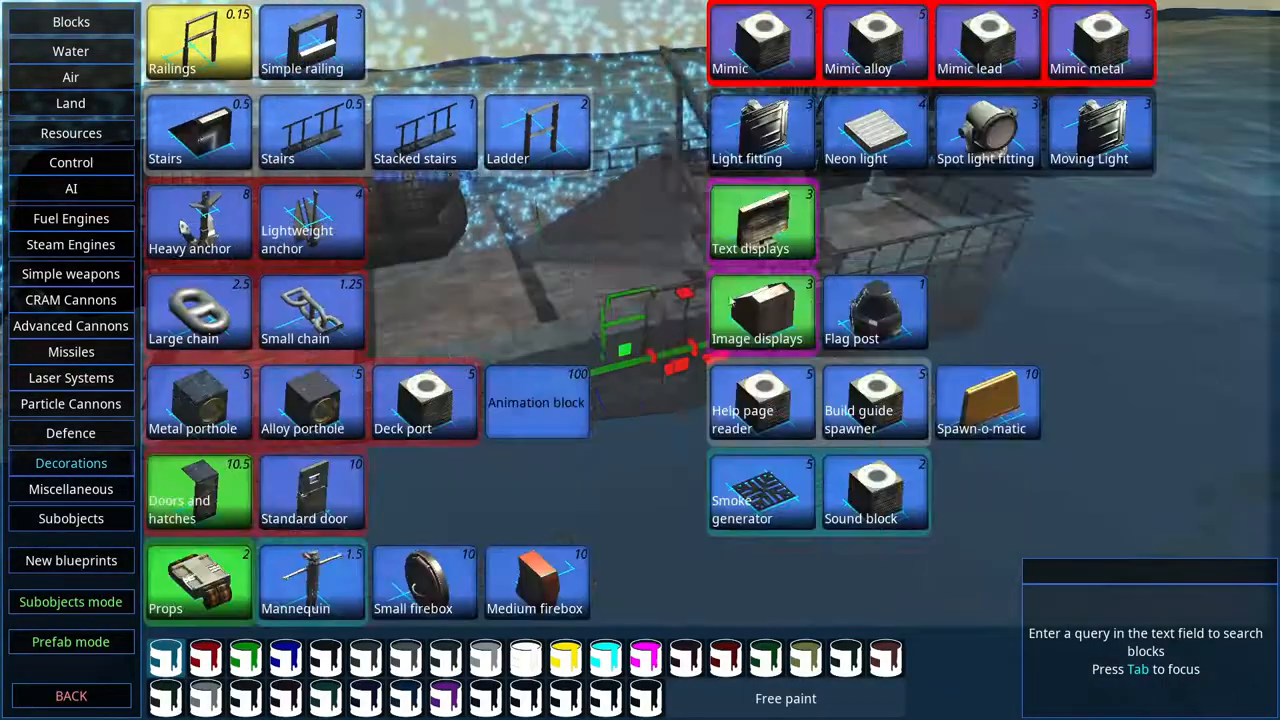
mouse_move(761, 492)
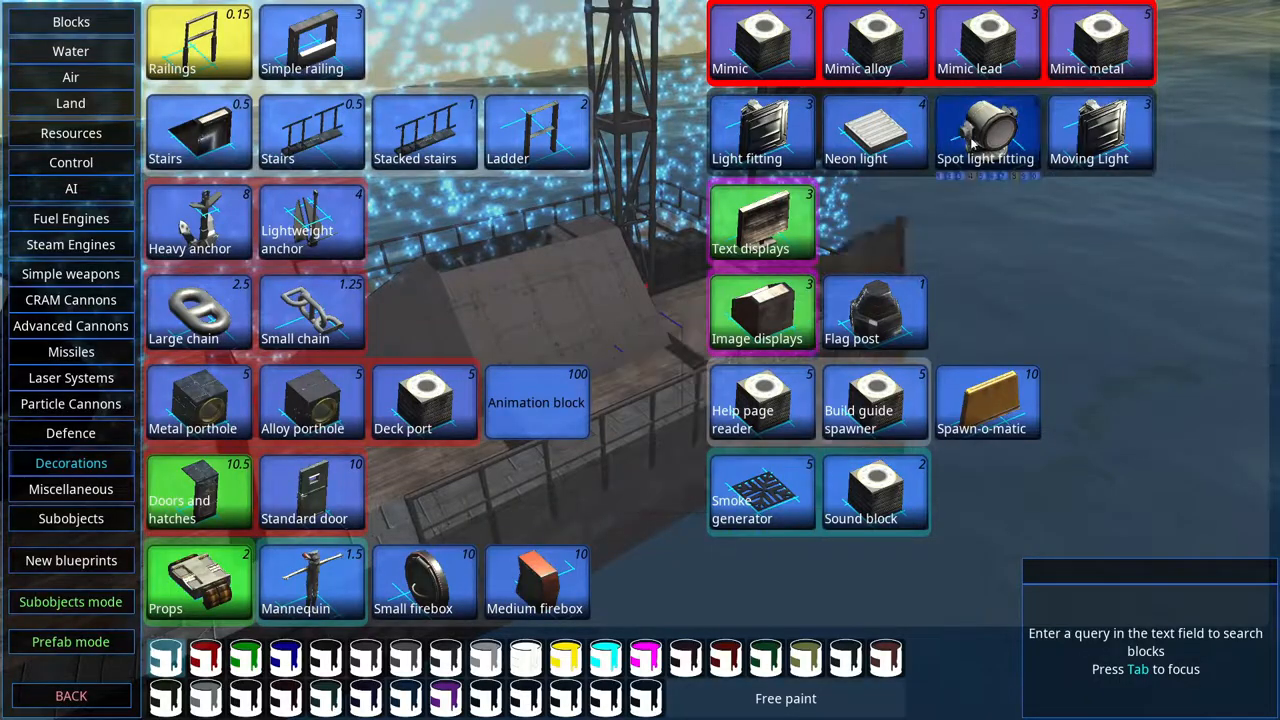
mouse_move(987, 132)
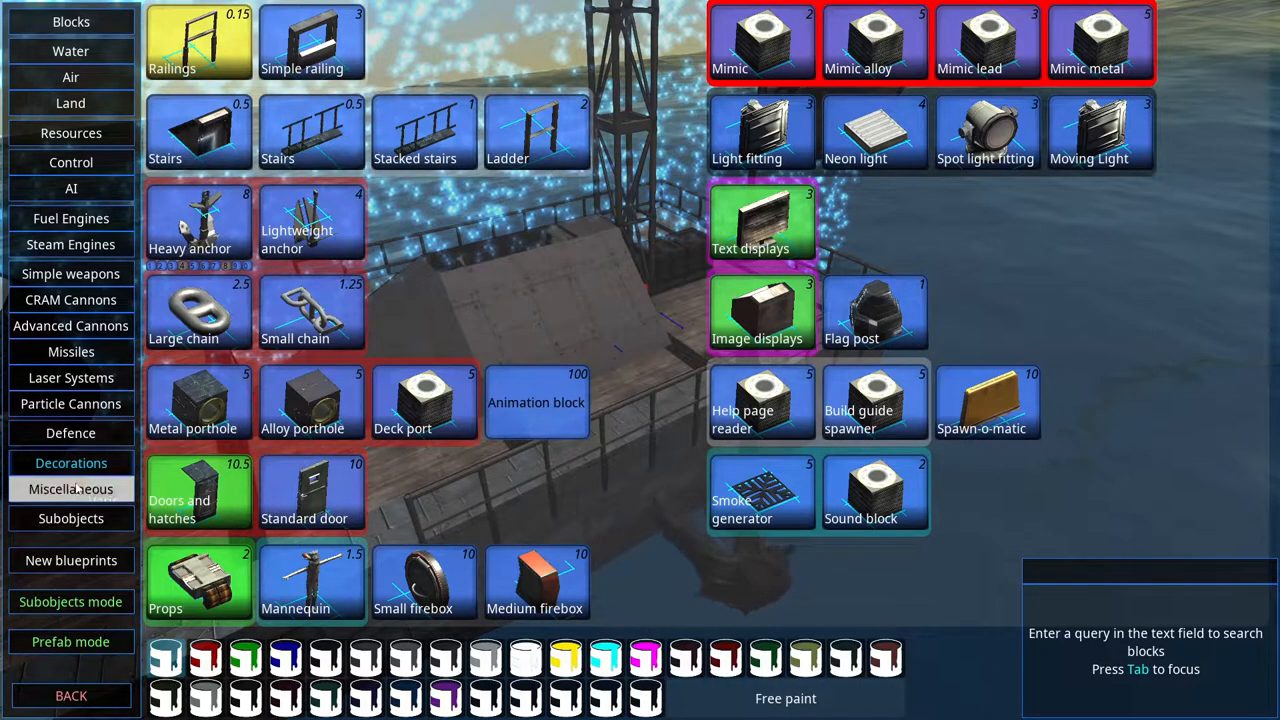
click(71, 489)
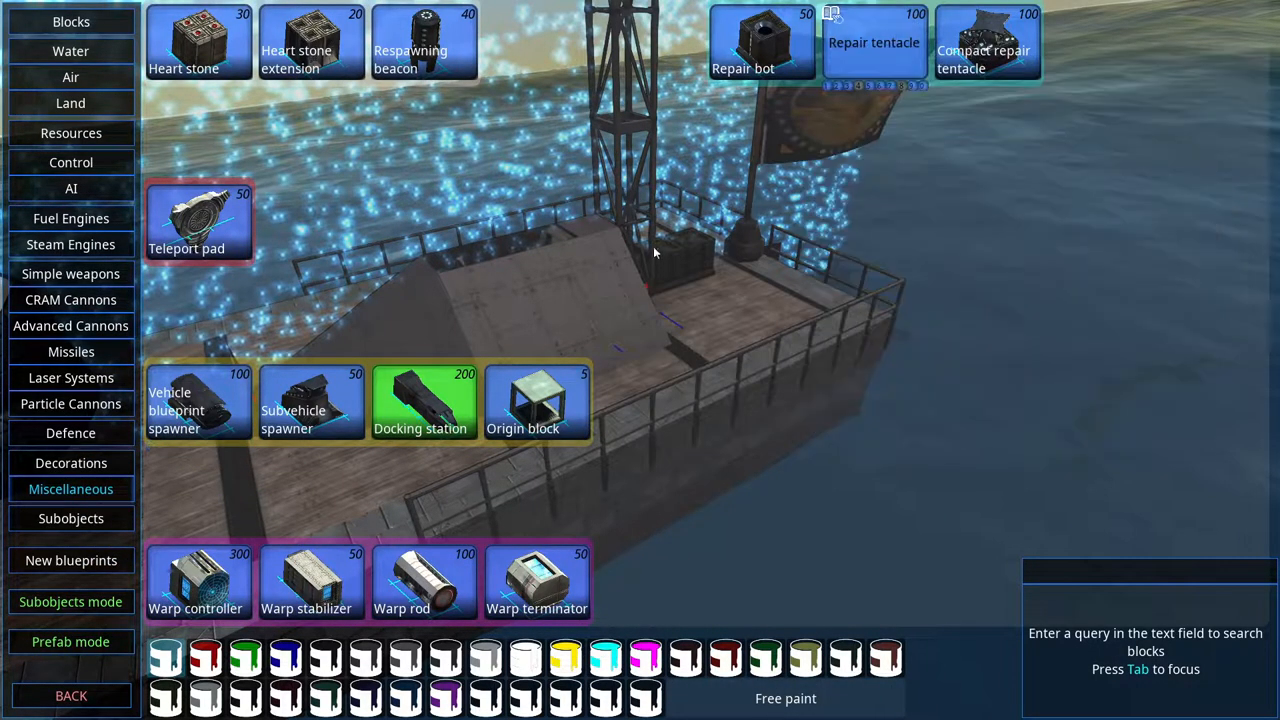
Pick a block from the Missiles category and close the build menu.
click(71, 351)
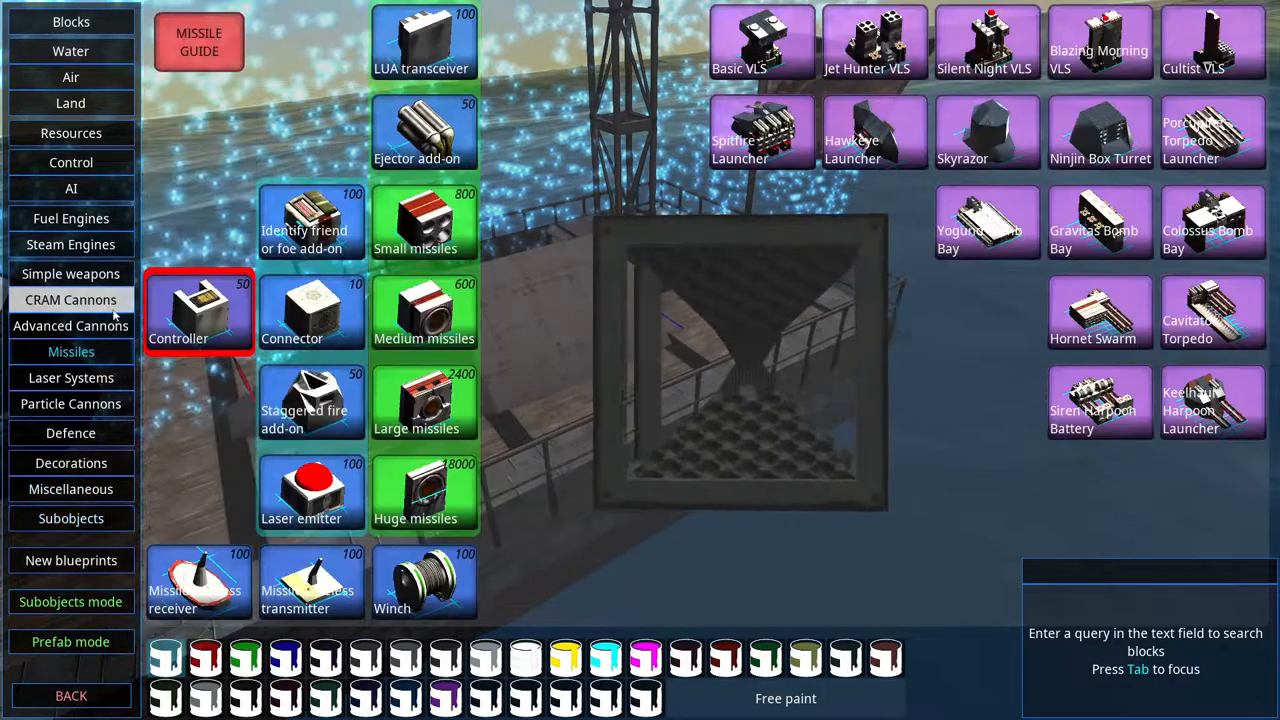
click(70, 244)
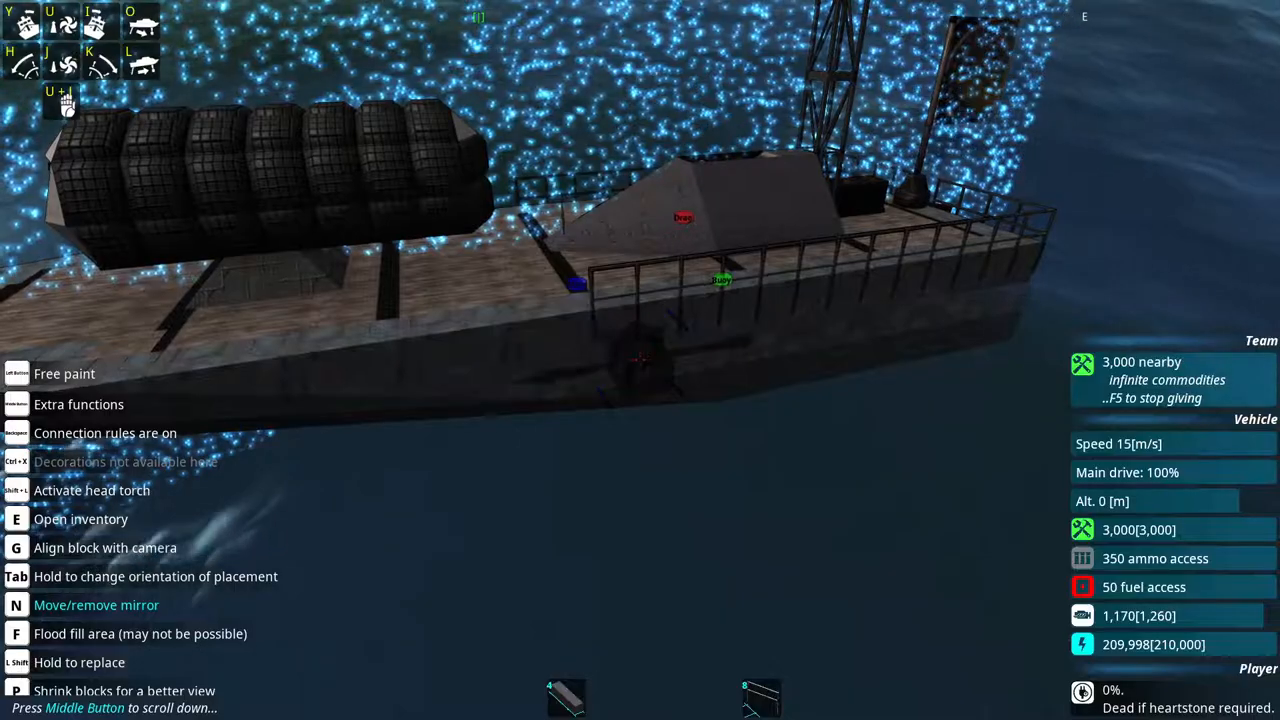
key(Escape)
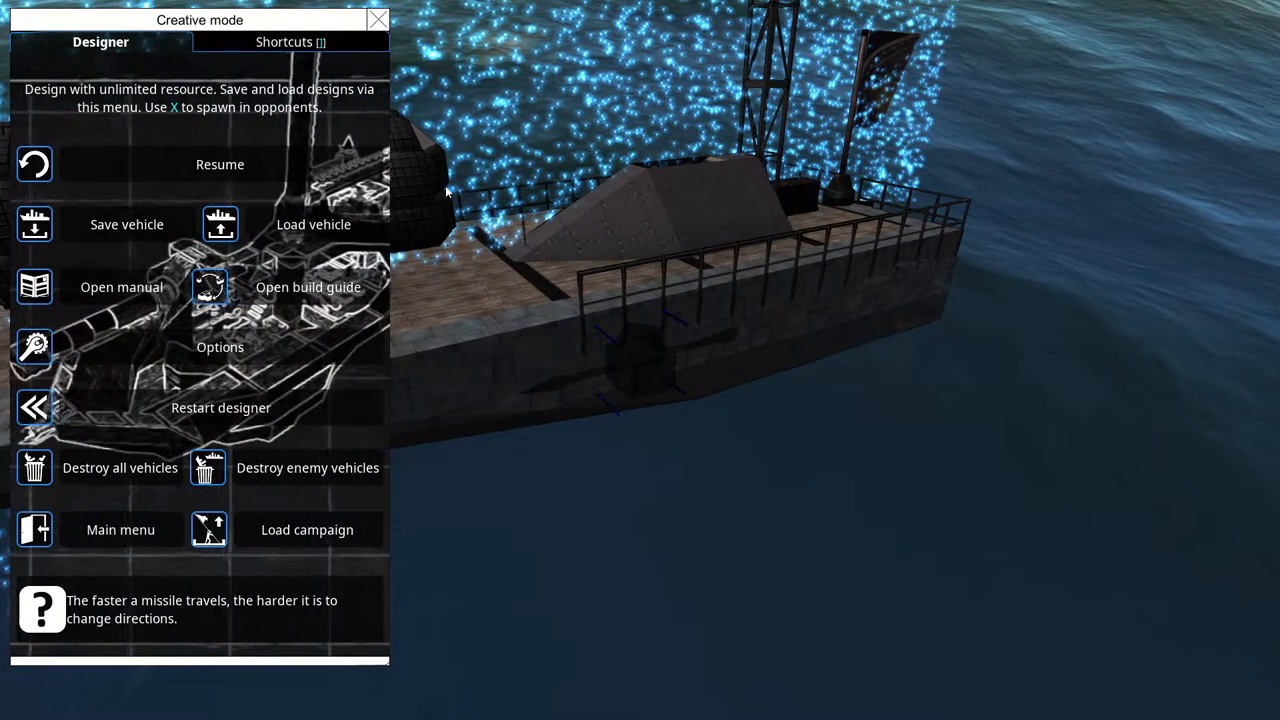
Browse the key mapping, UI, vehicle info and graphics tabs of the game options.
click(220, 347)
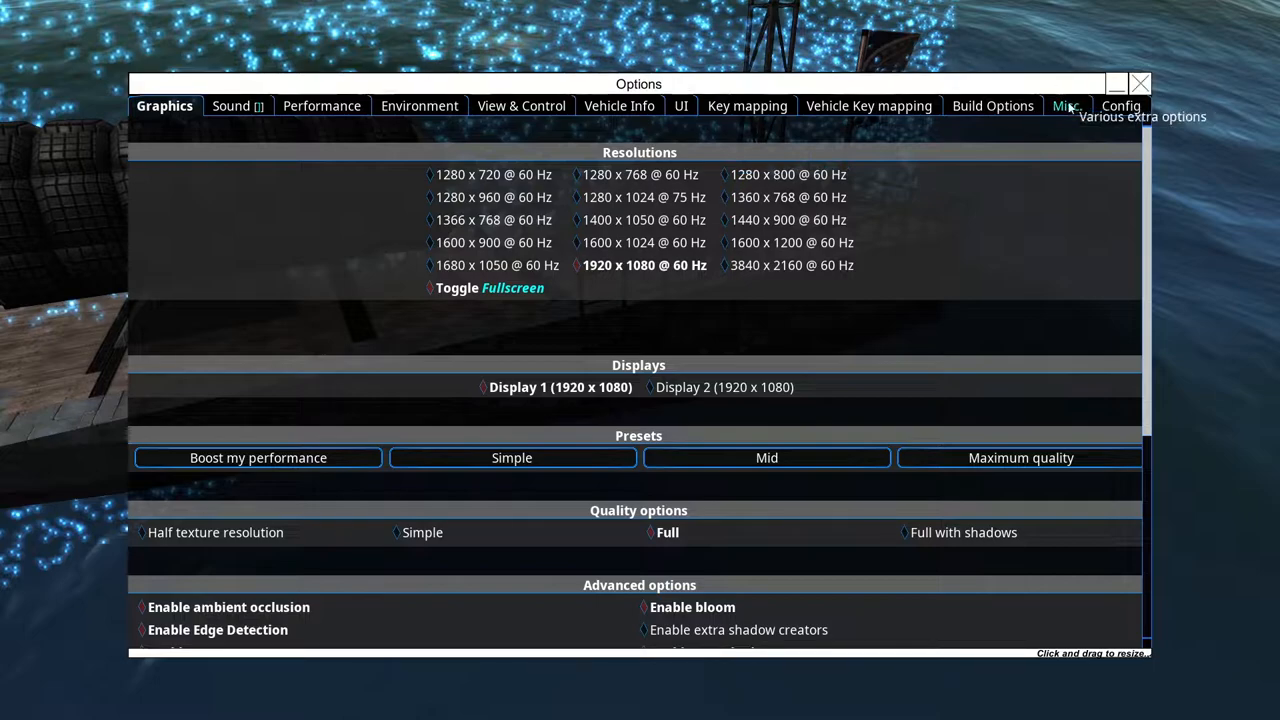
click(1066, 105)
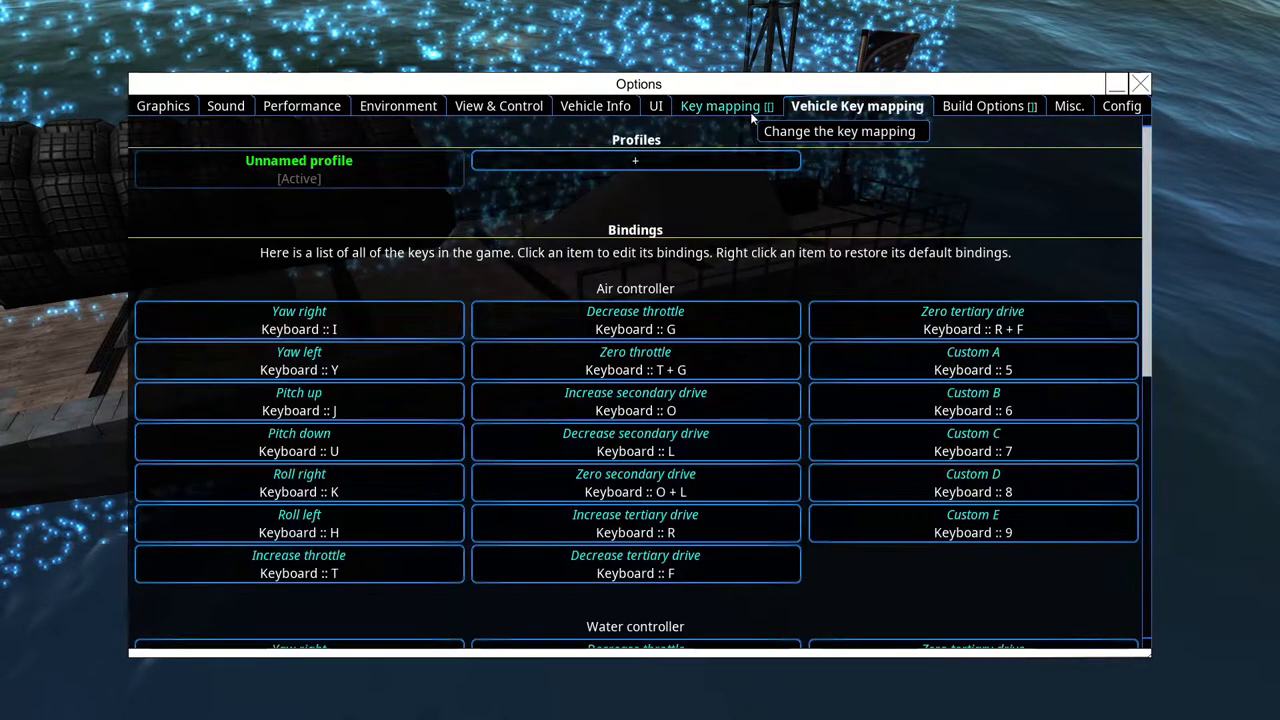
click(655, 105)
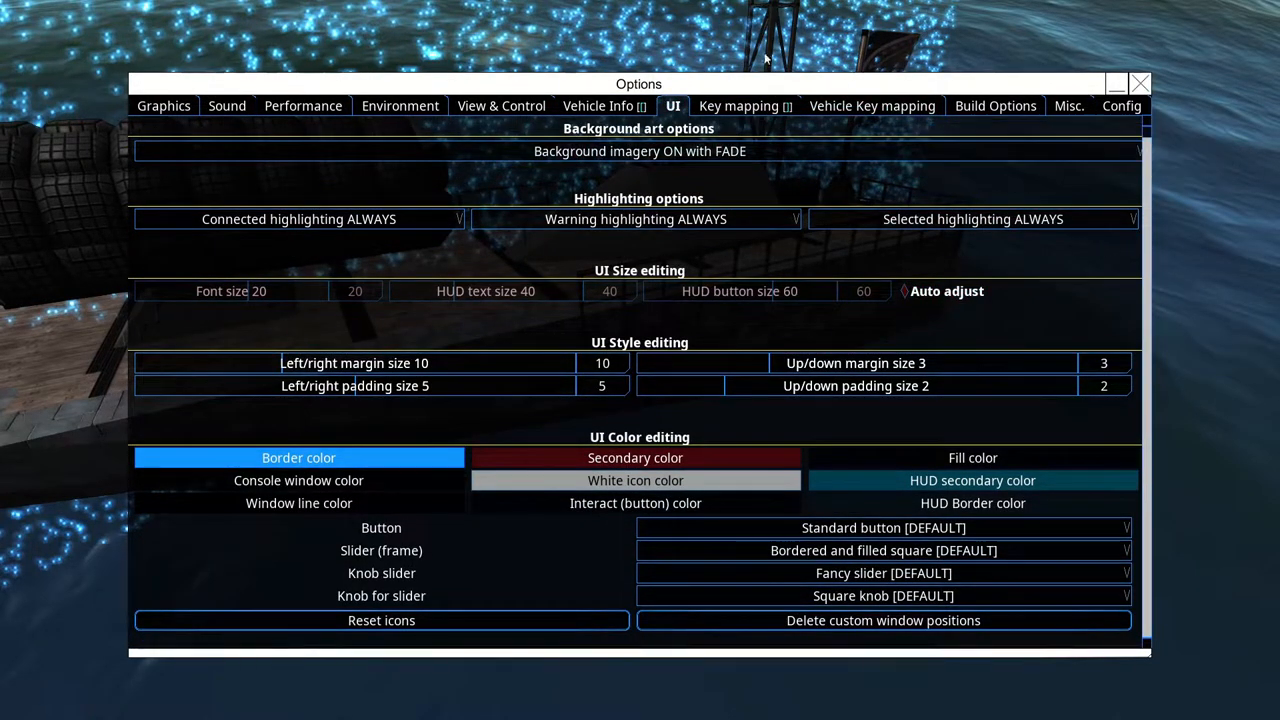
click(604, 105)
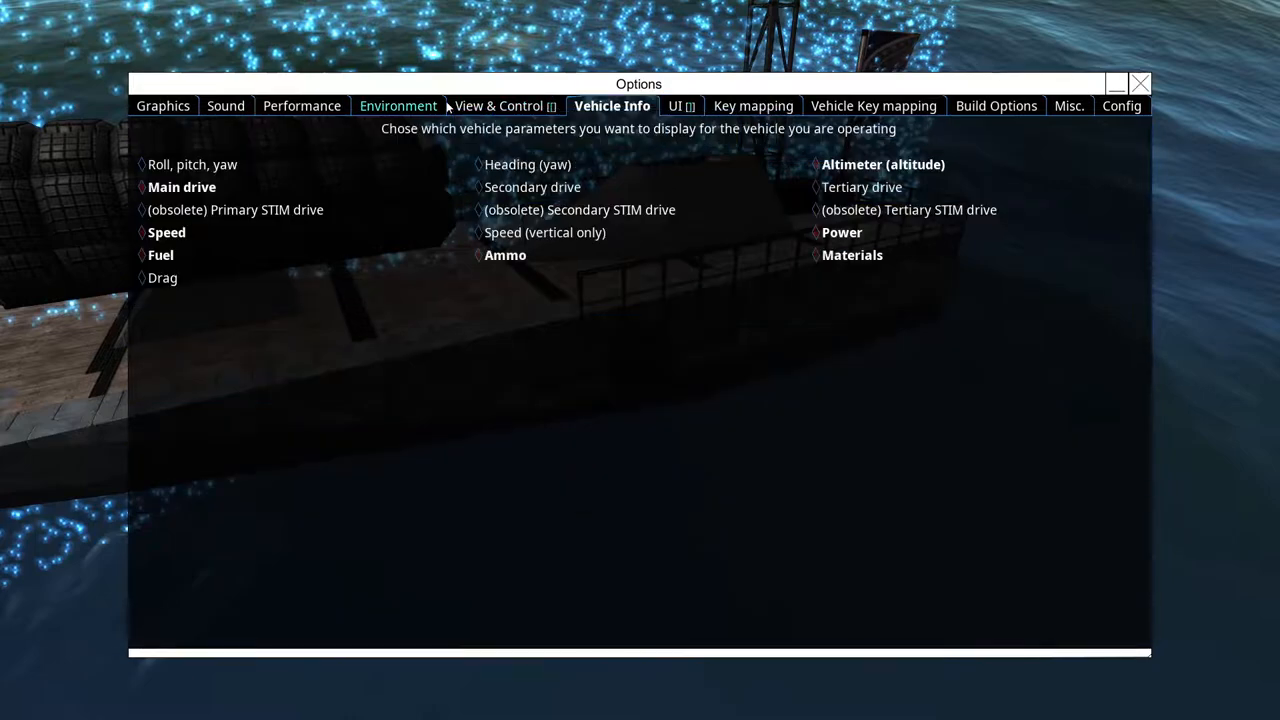
click(163, 105)
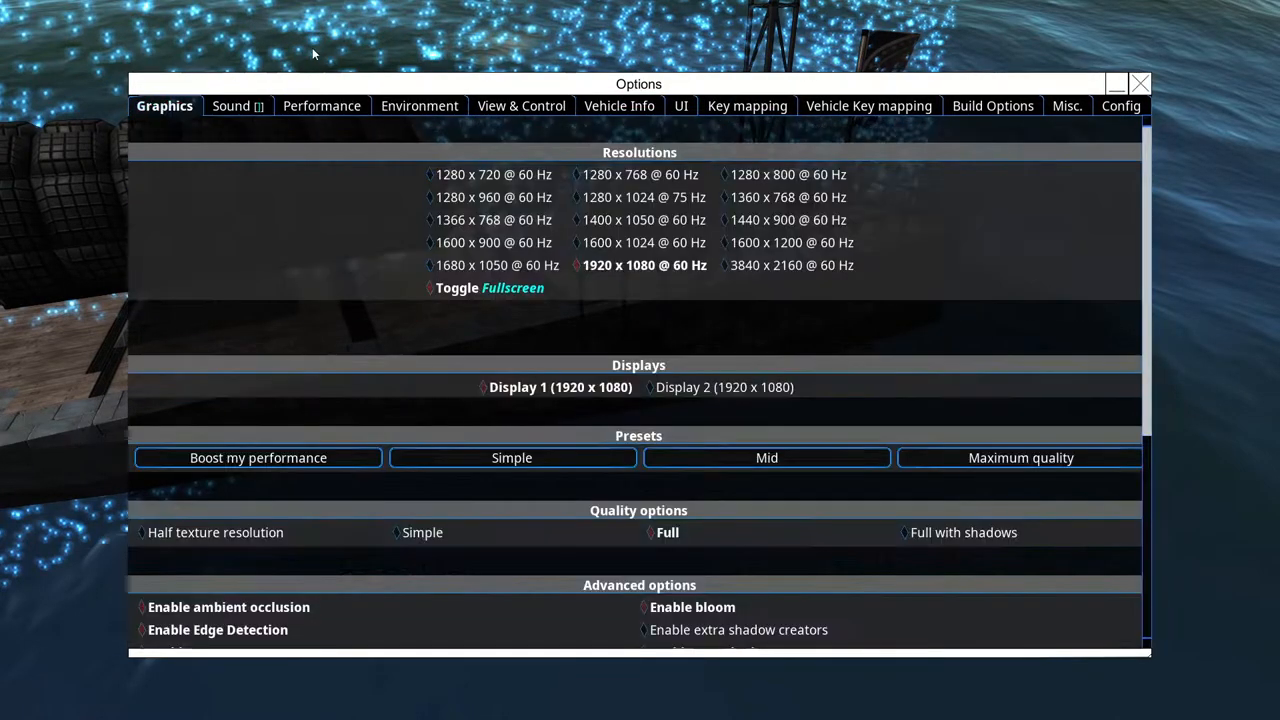
scroll(down, 3)
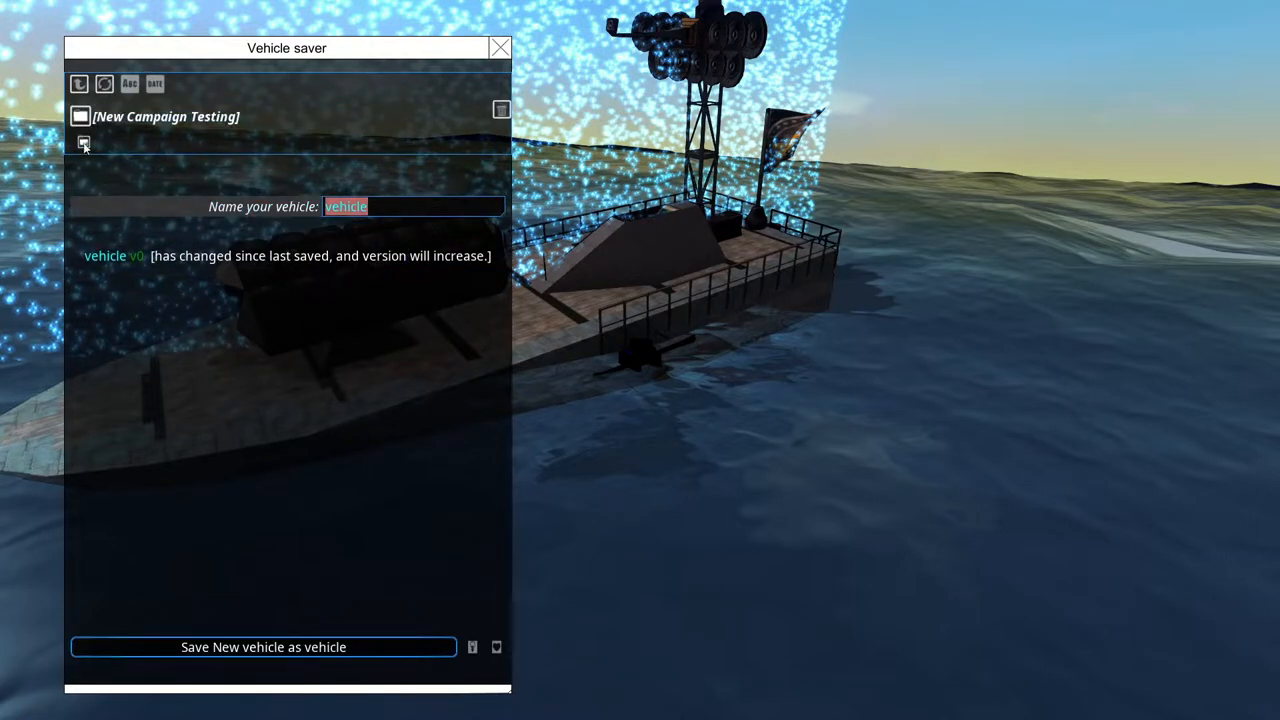
Save the boat as '001 Patrol' in the New Campaign Testing folder.
click(83, 142)
text(001)
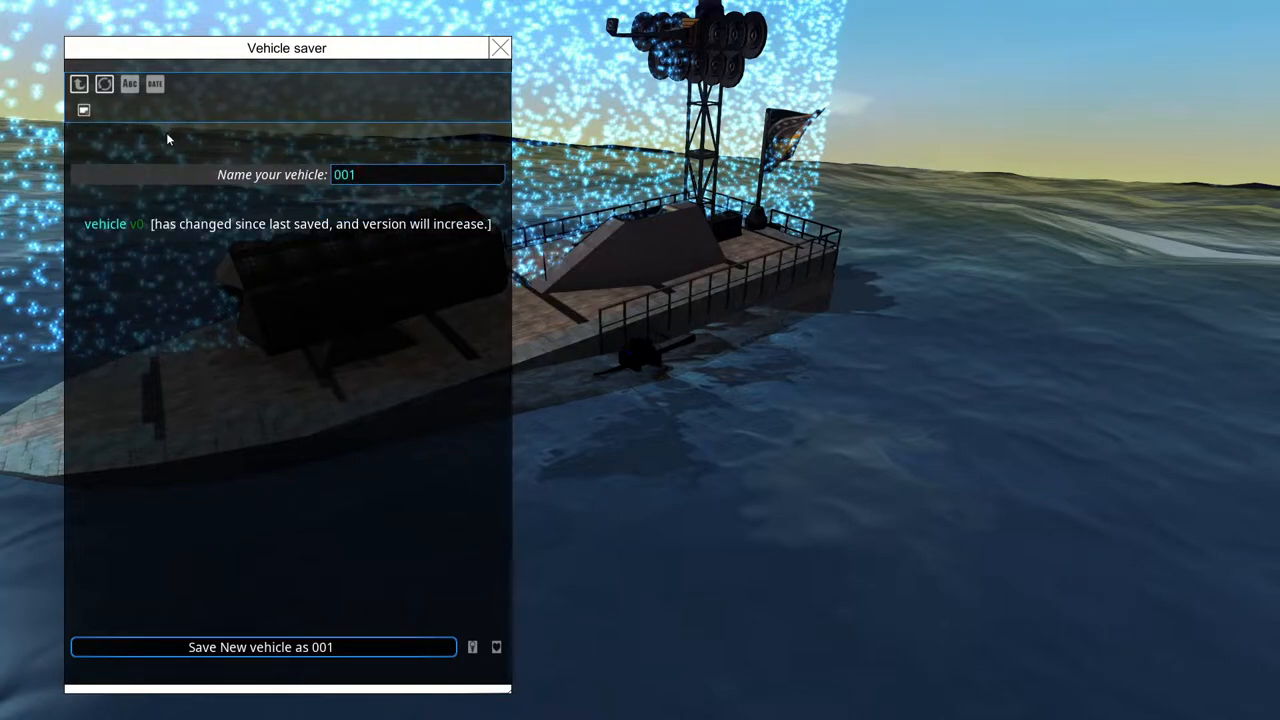
text(Patrol)
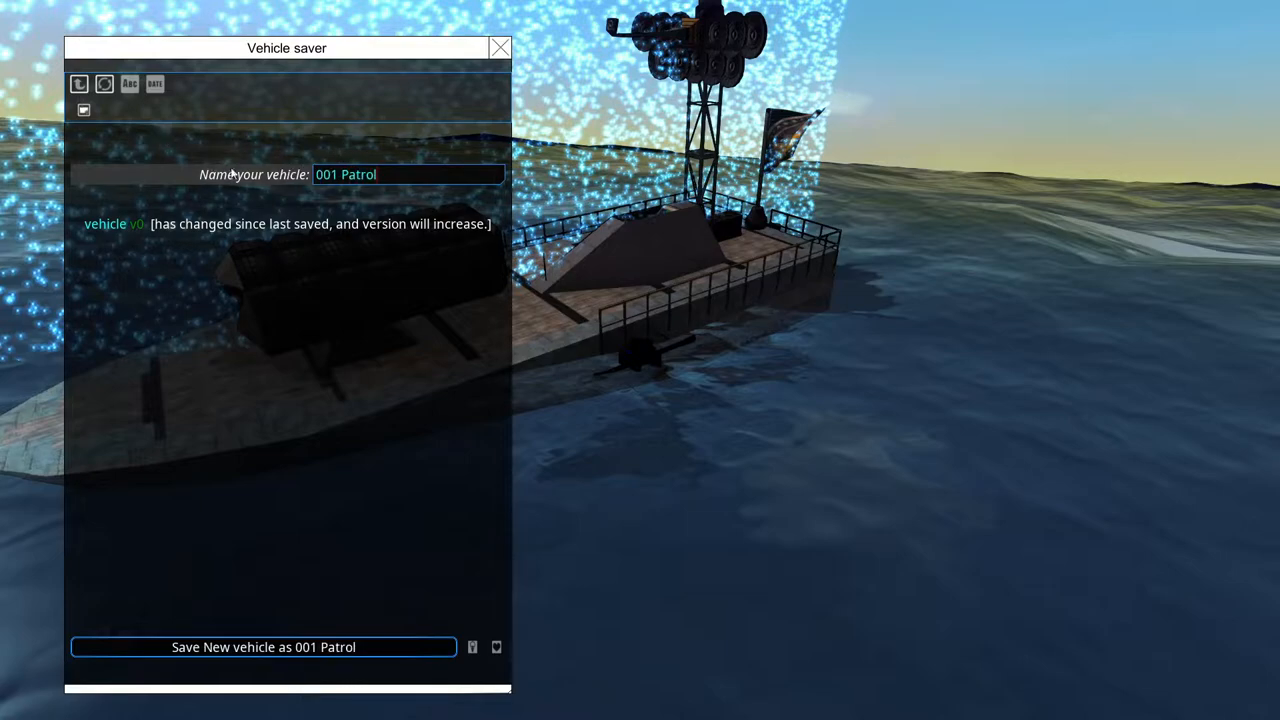
click(500, 47)
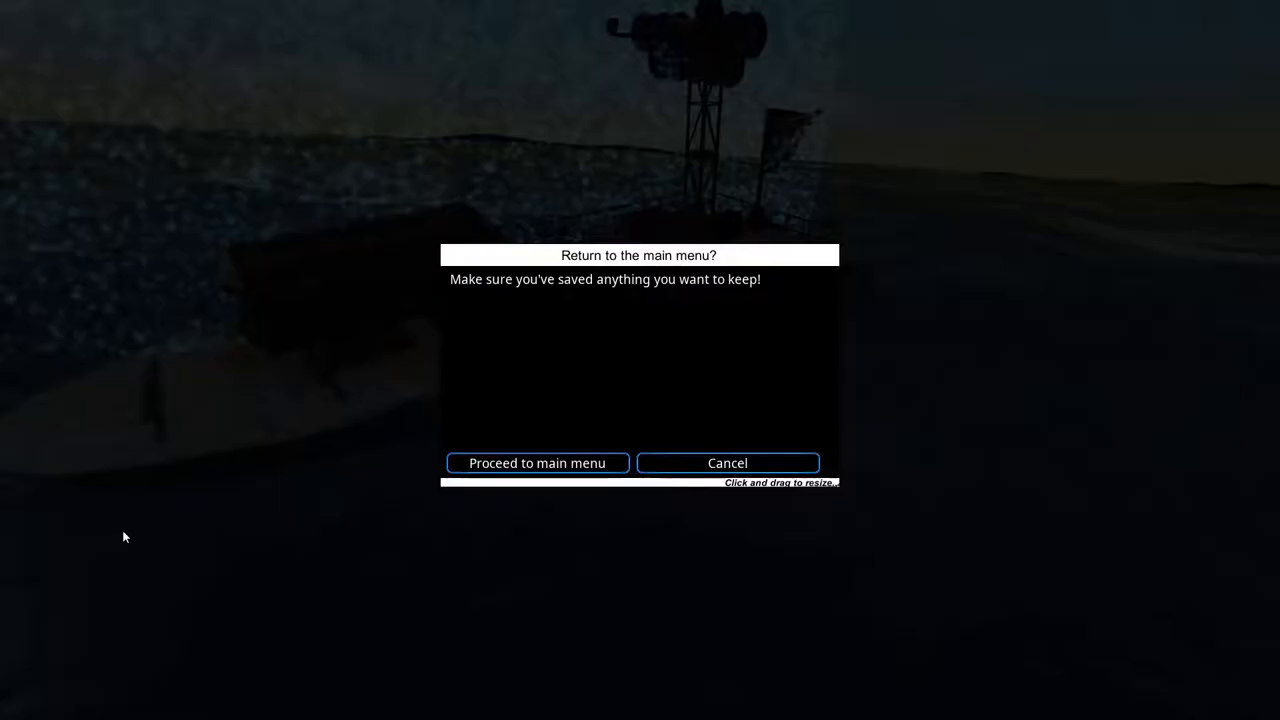
Return to the main menu and view the key binding and misc tabs in Options.
click(537, 462)
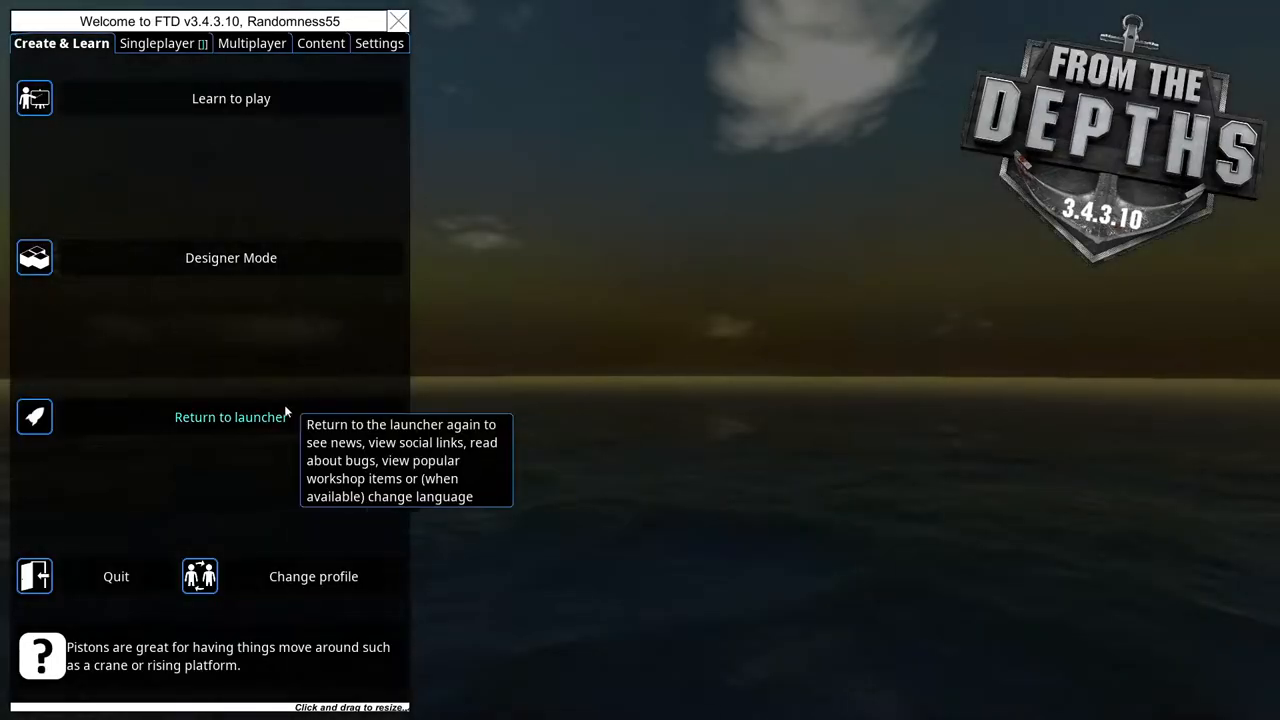
click(379, 43)
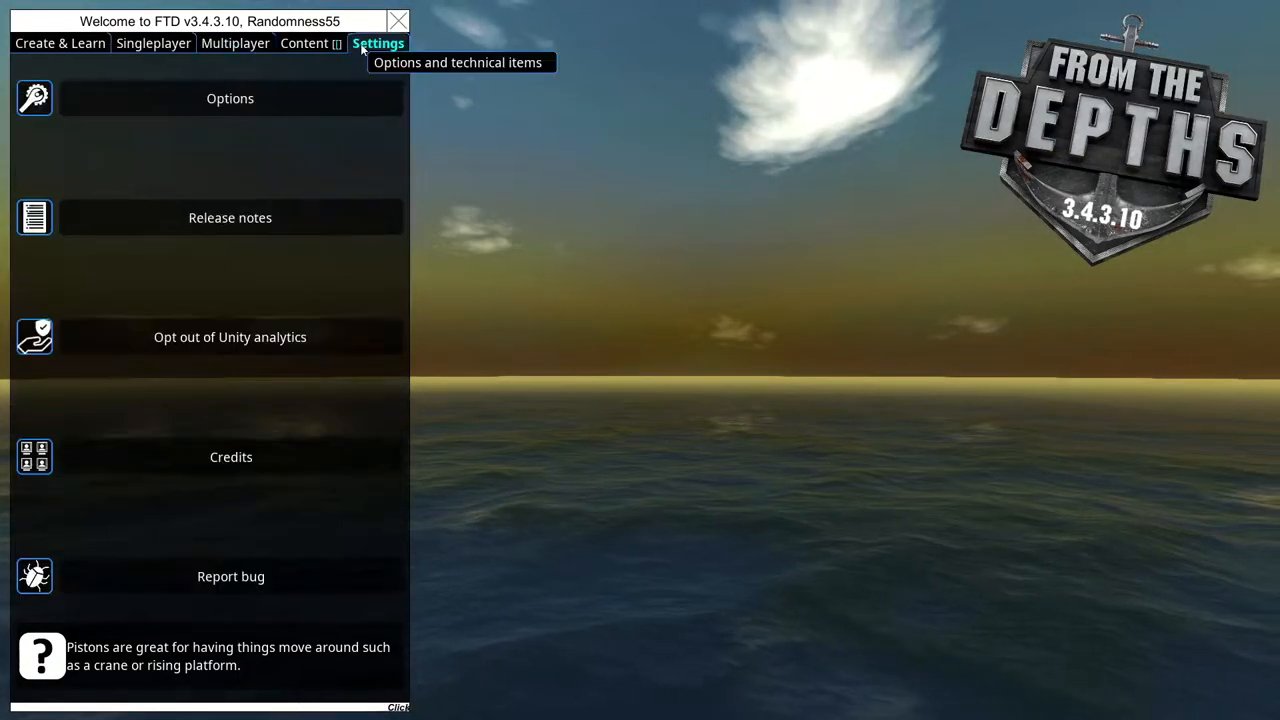
click(230, 98)
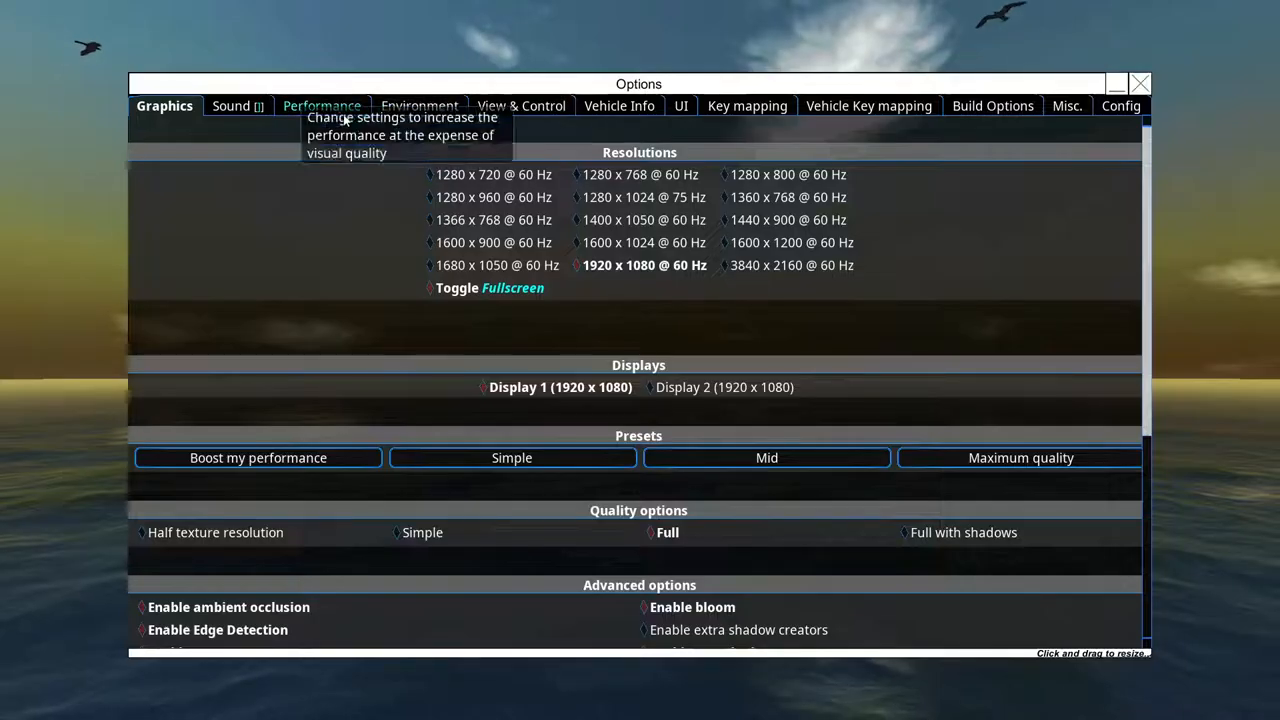
click(857, 105)
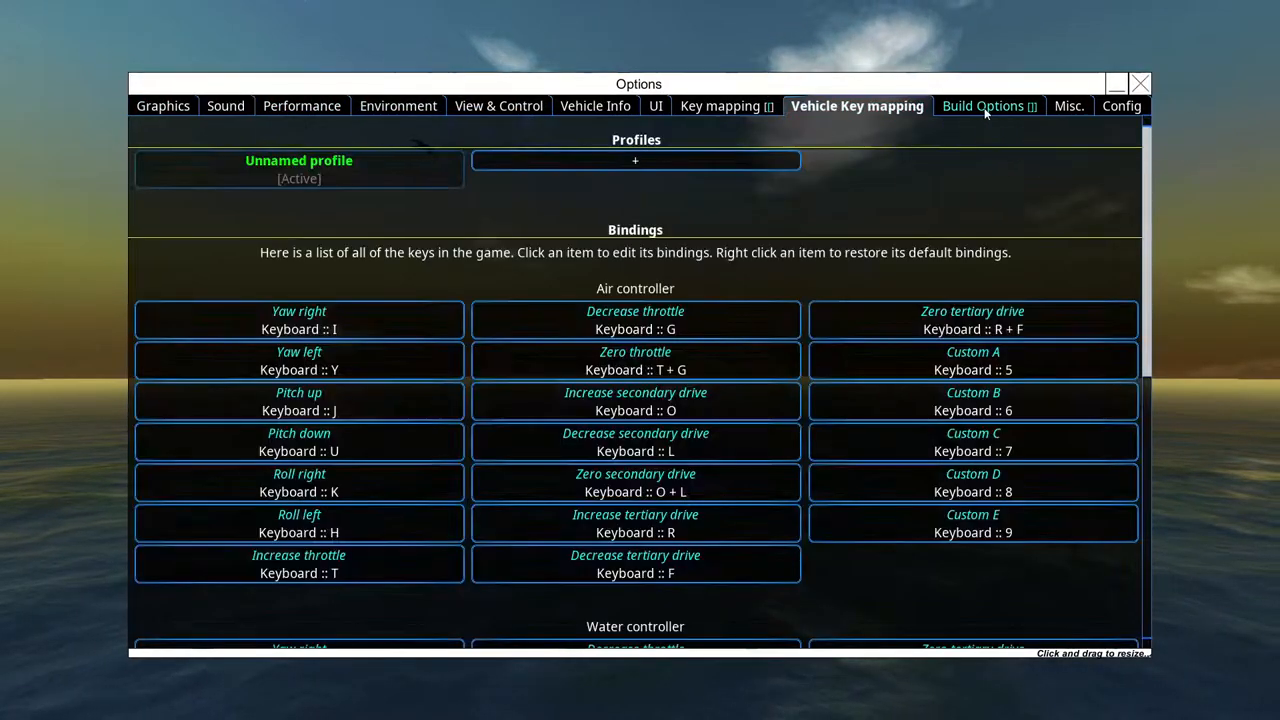
click(1053, 105)
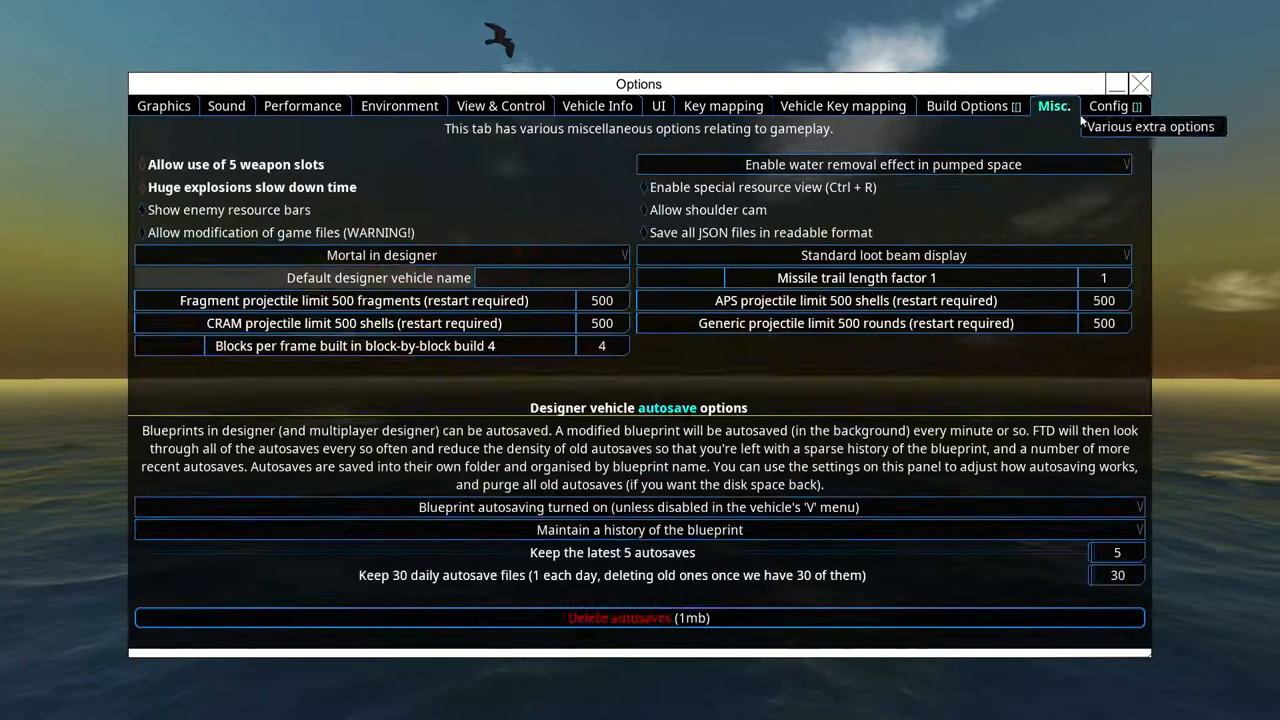
mouse_move(1108, 106)
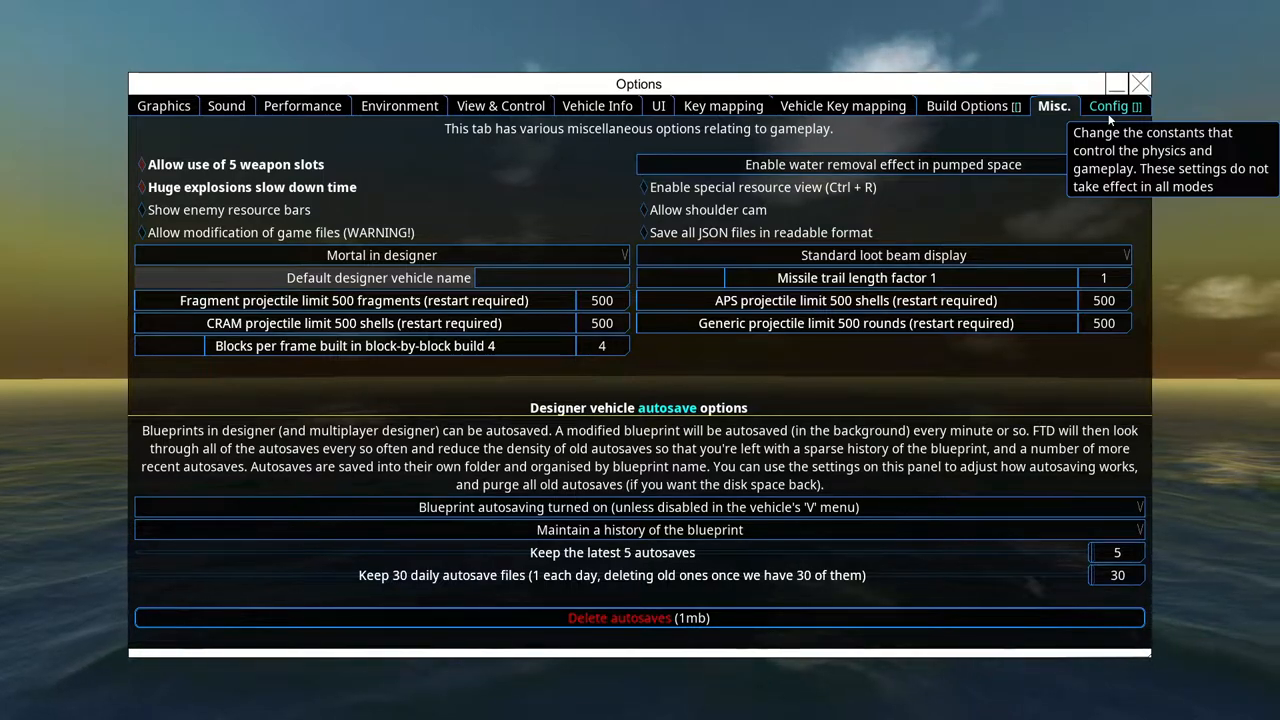
View the physics, graphics and sound tabs, close Options, and show Singleplayer choices.
click(1121, 105)
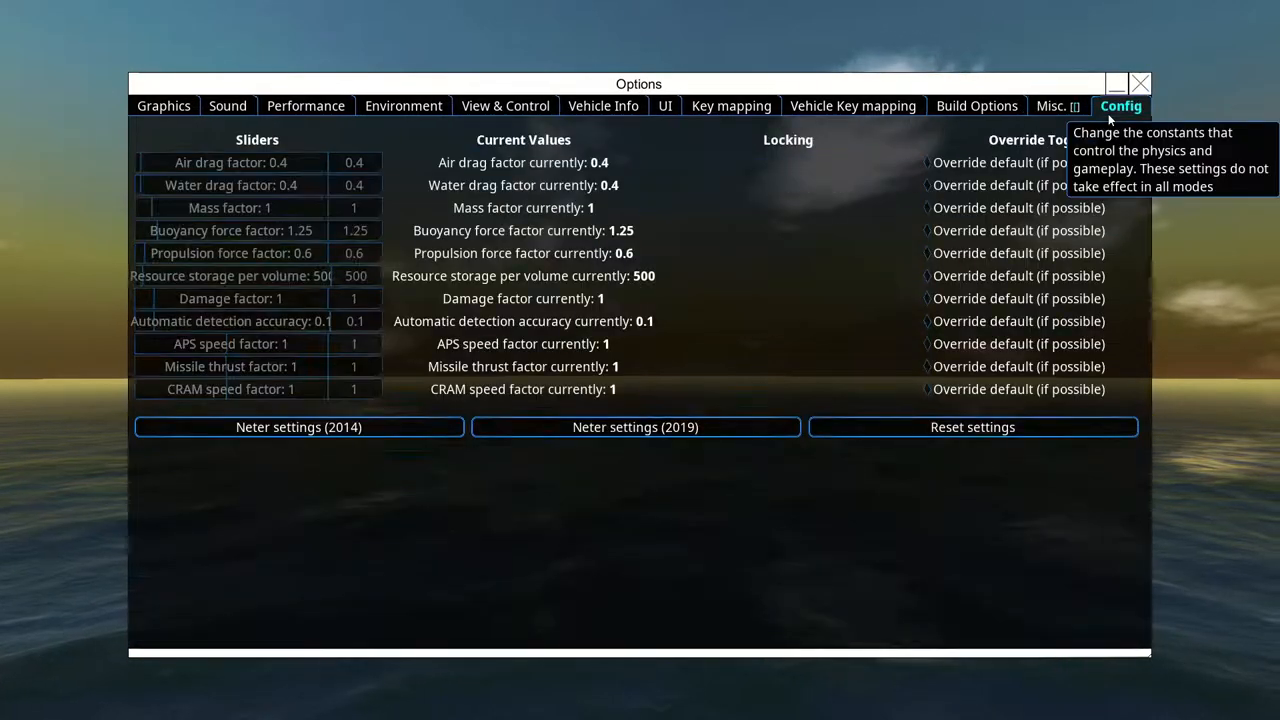
mouse_move(306, 106)
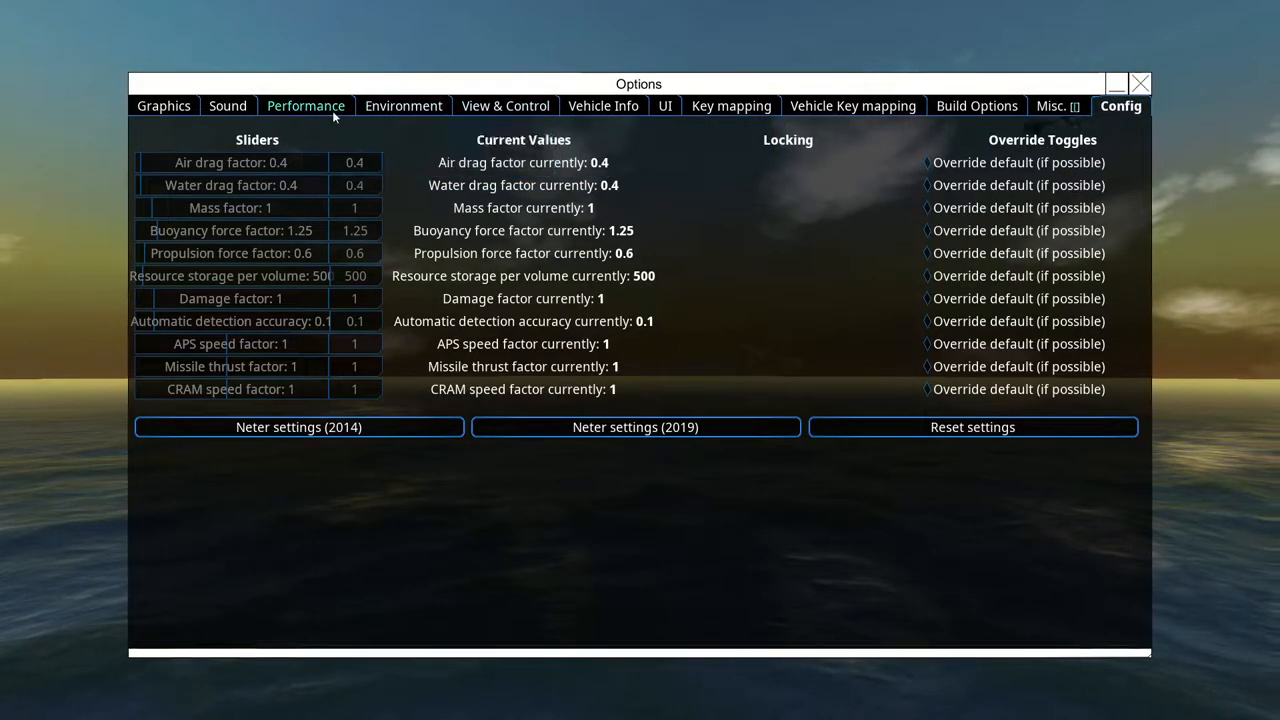
click(164, 106)
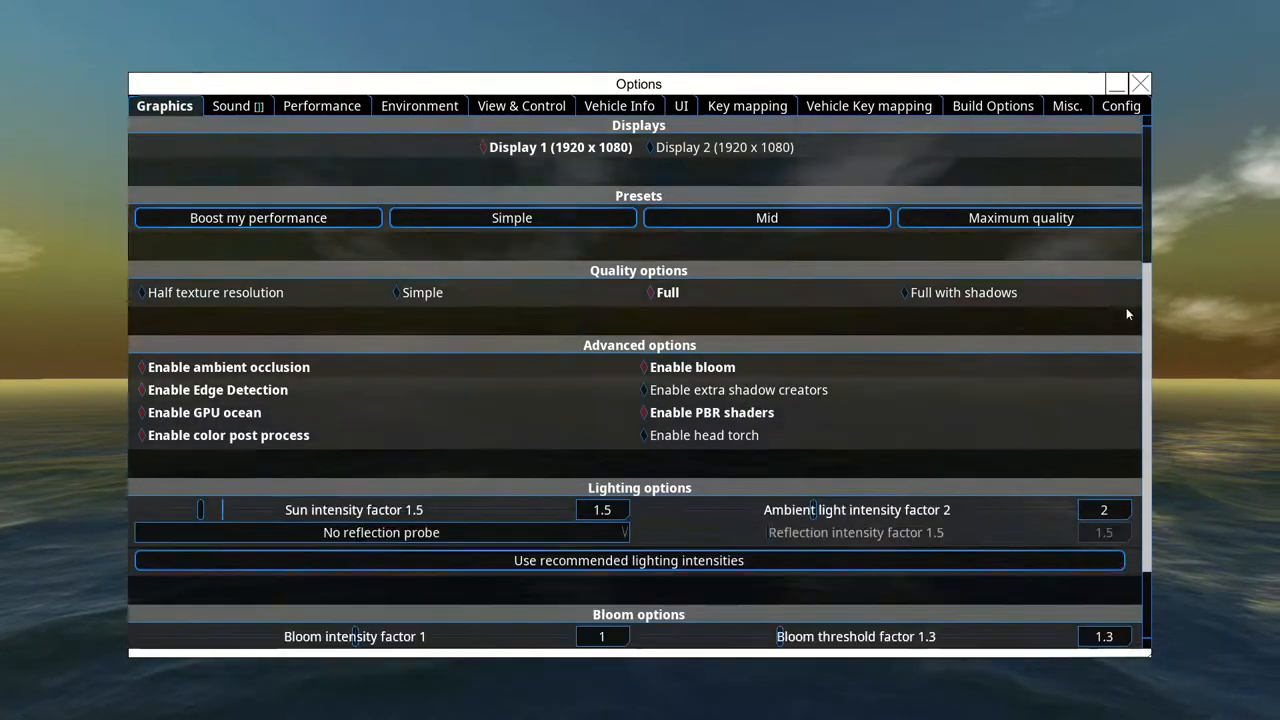
click(231, 105)
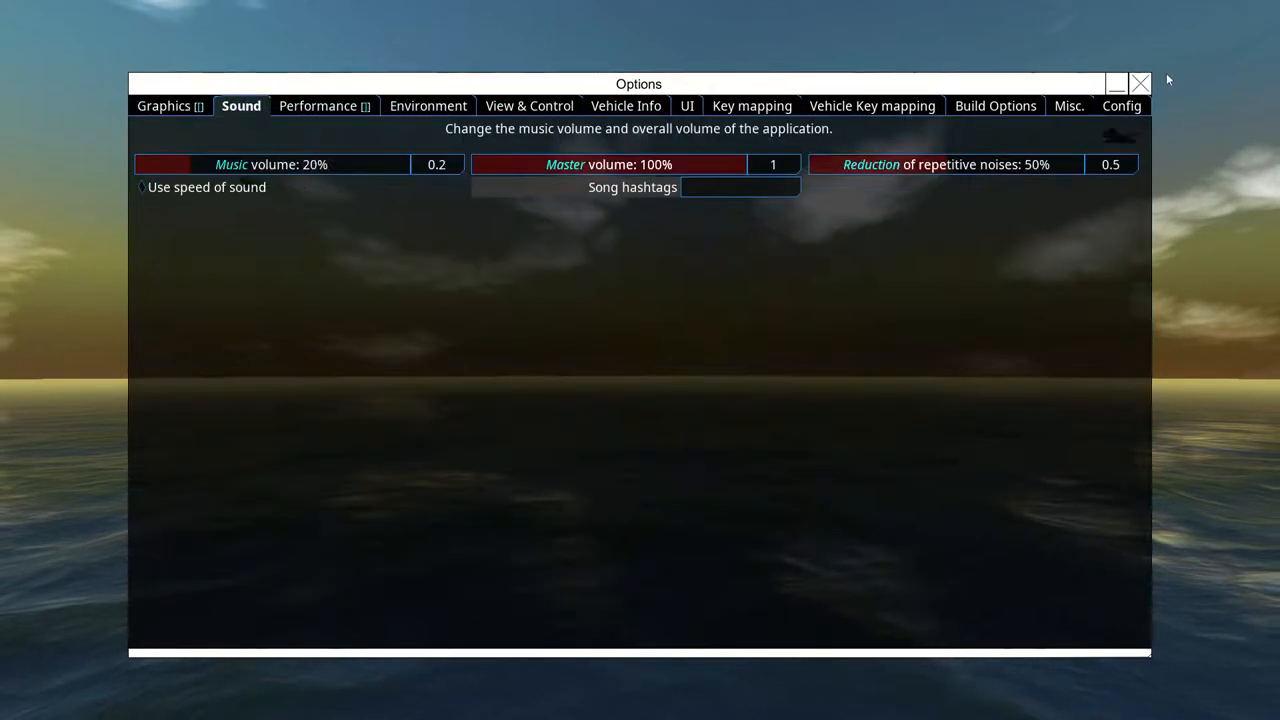
click(1139, 83)
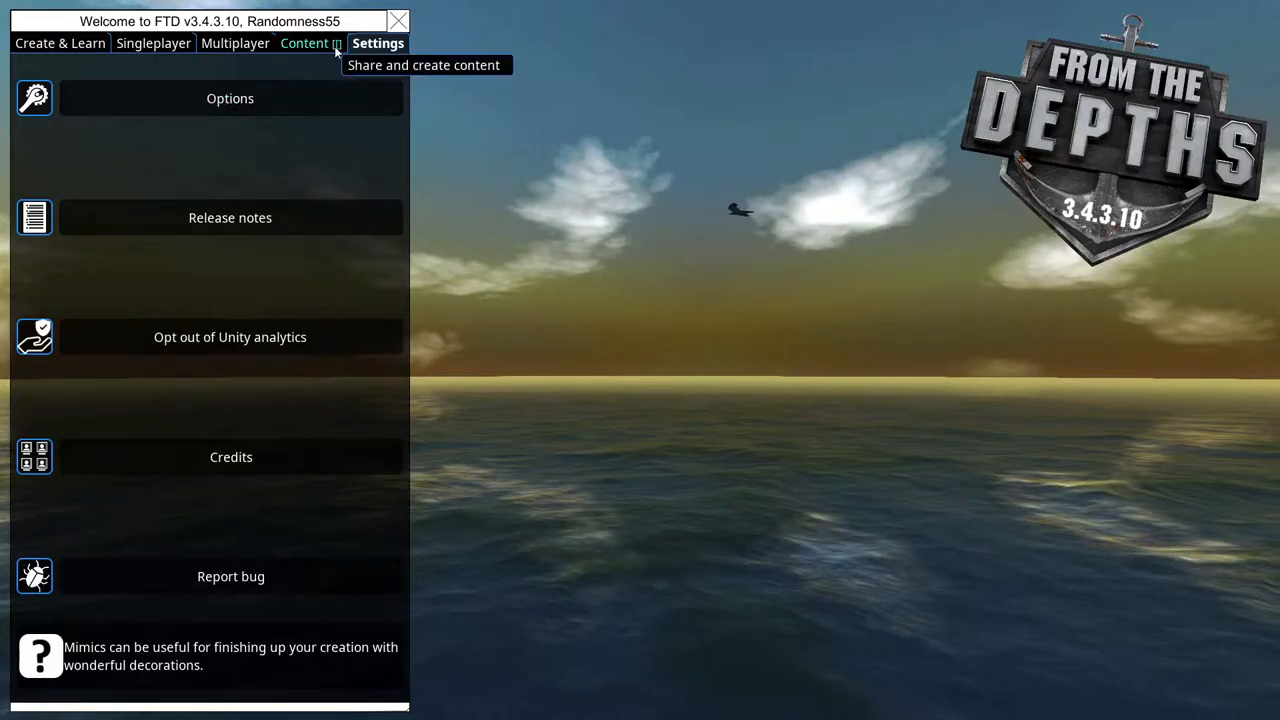
click(153, 43)
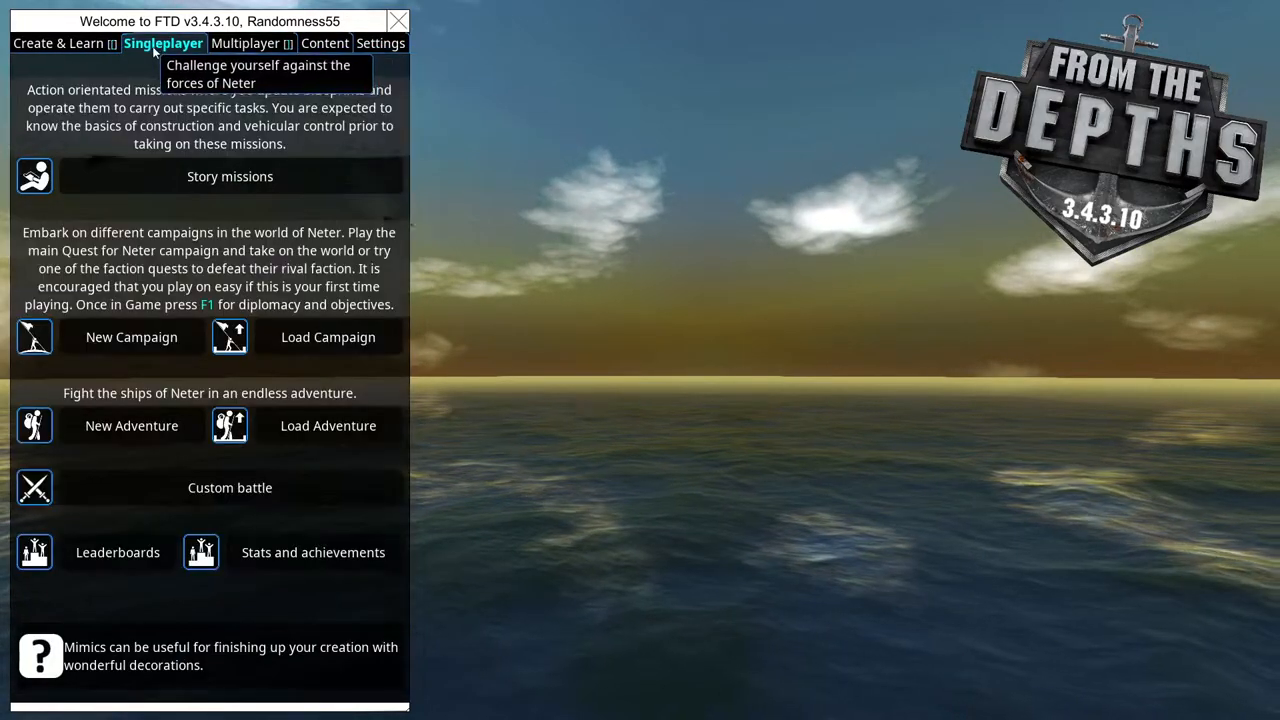
click(61, 43)
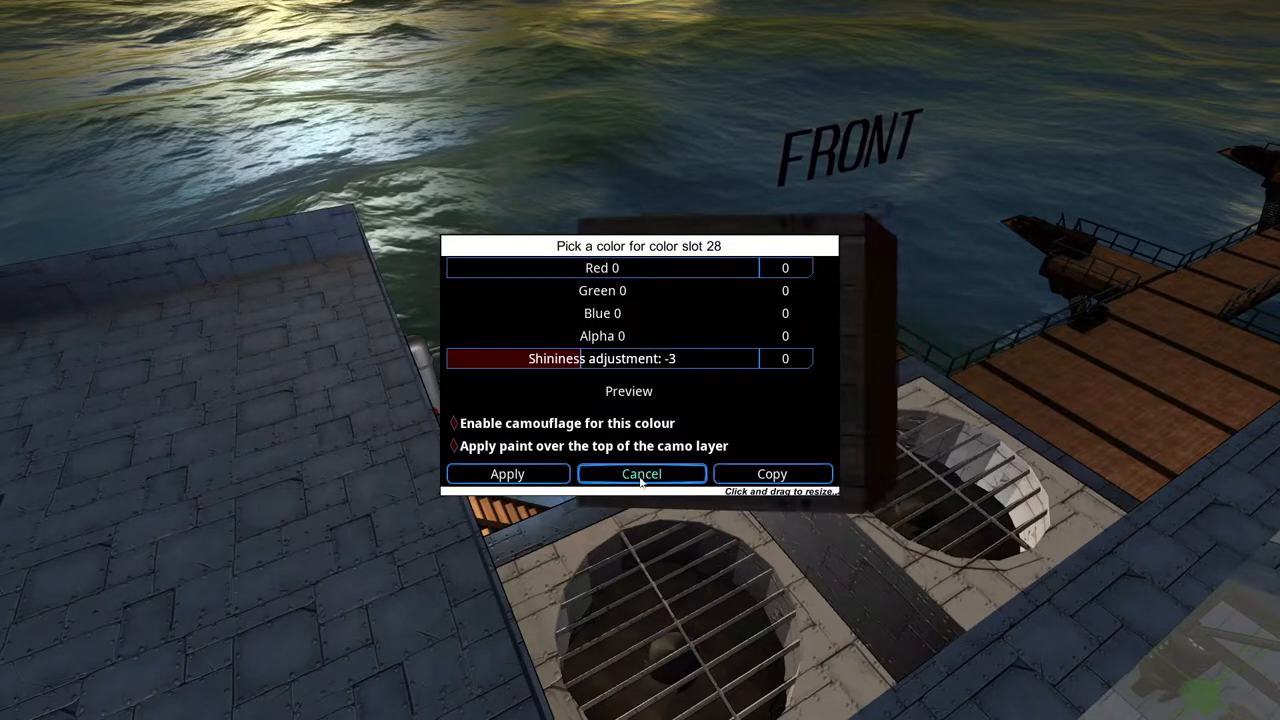
Dismiss the colour picker and load the saved 001 Patrol design for the player's team.
click(641, 473)
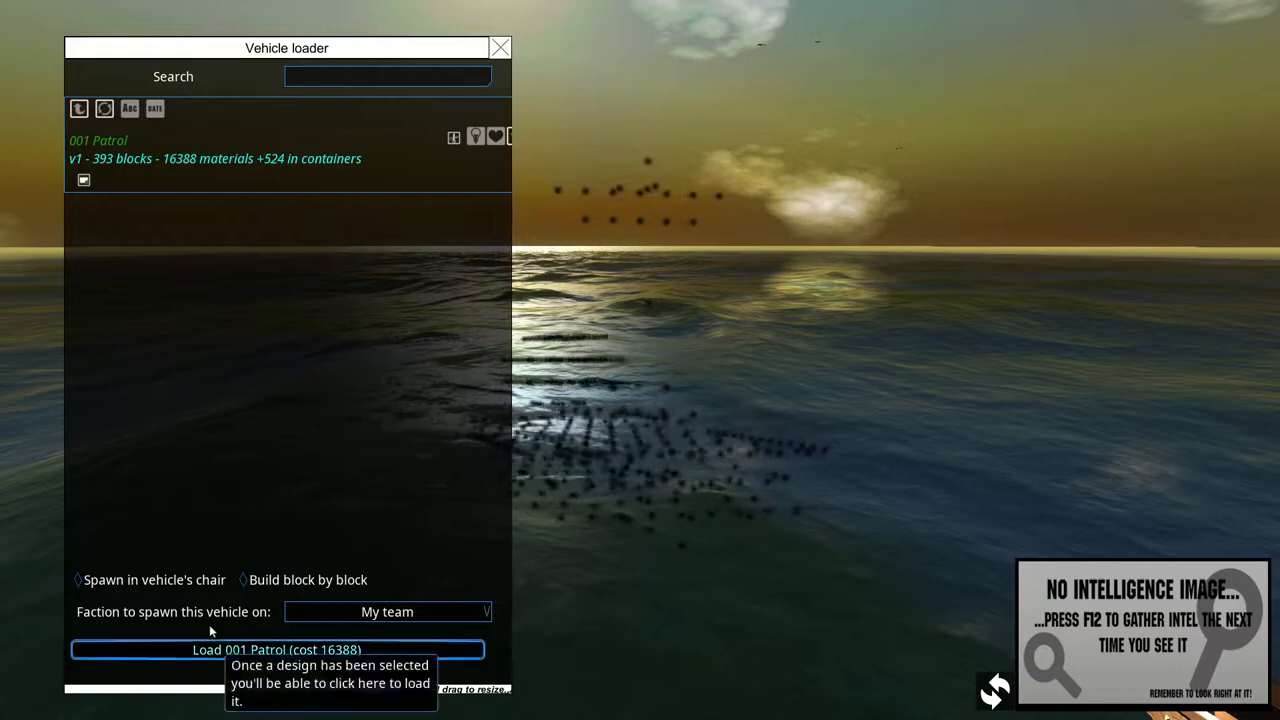
click(277, 649)
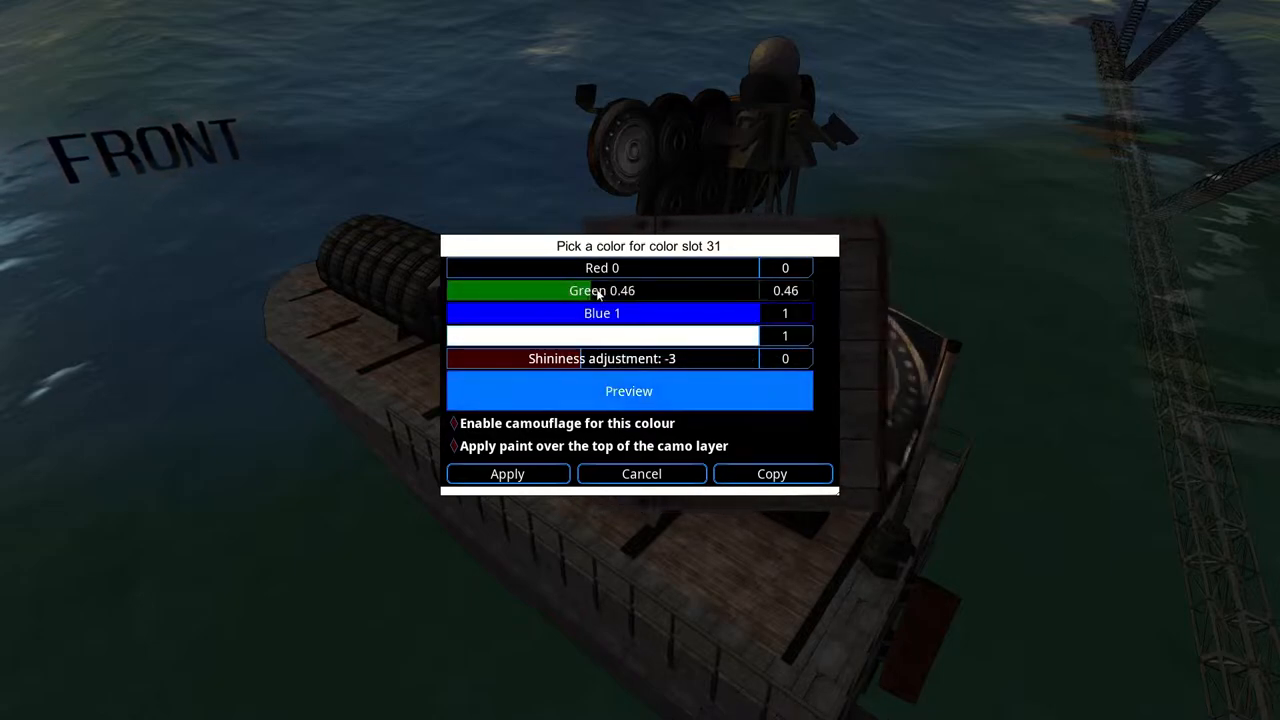
Apply a sky blue to colour slot 31 with red 0.09, green 0.5, blue 1.
click(602, 290)
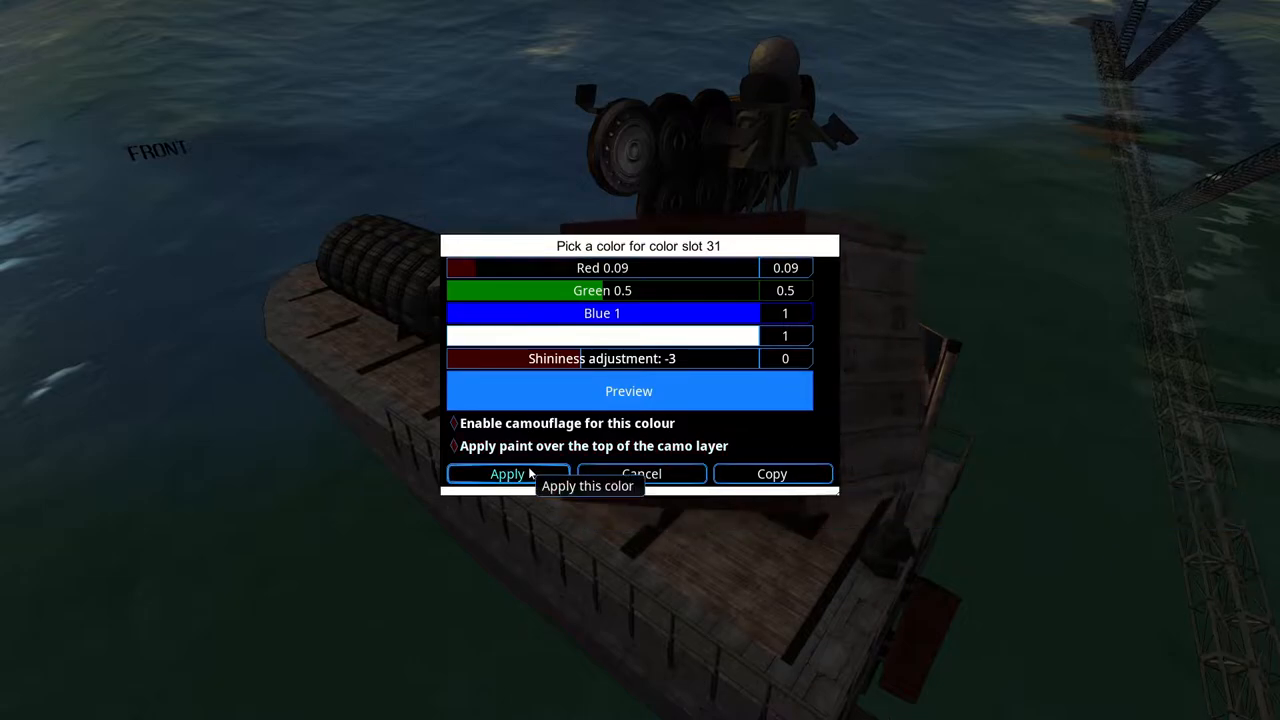
click(508, 473)
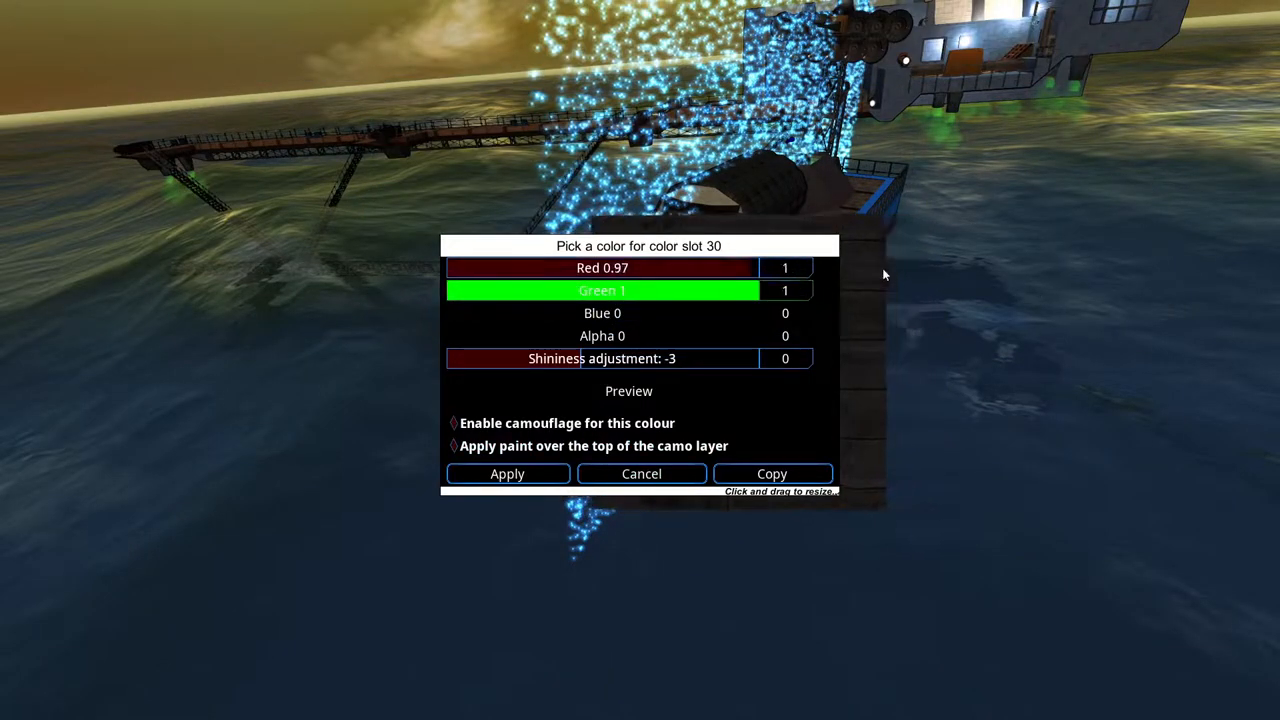
Make slot 30 an opaque yellow (R1, G1, B0, alpha 1) with shininess 4.
click(785, 335)
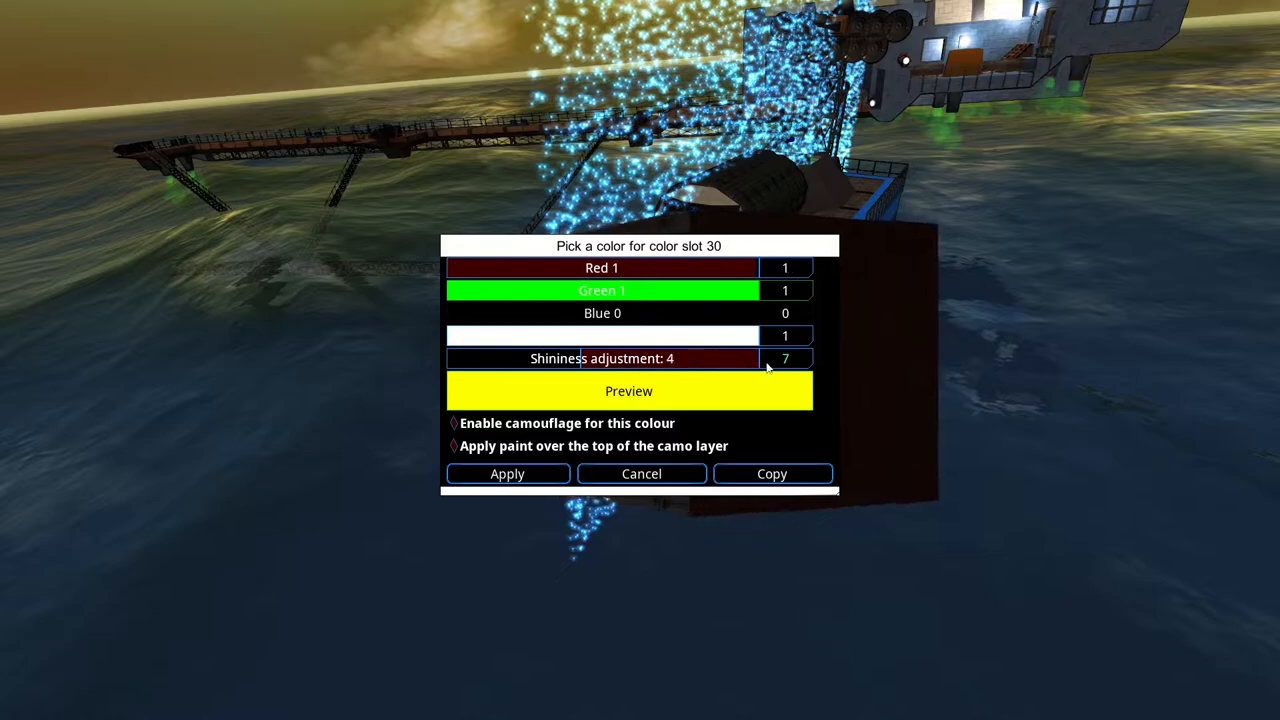
click(507, 473)
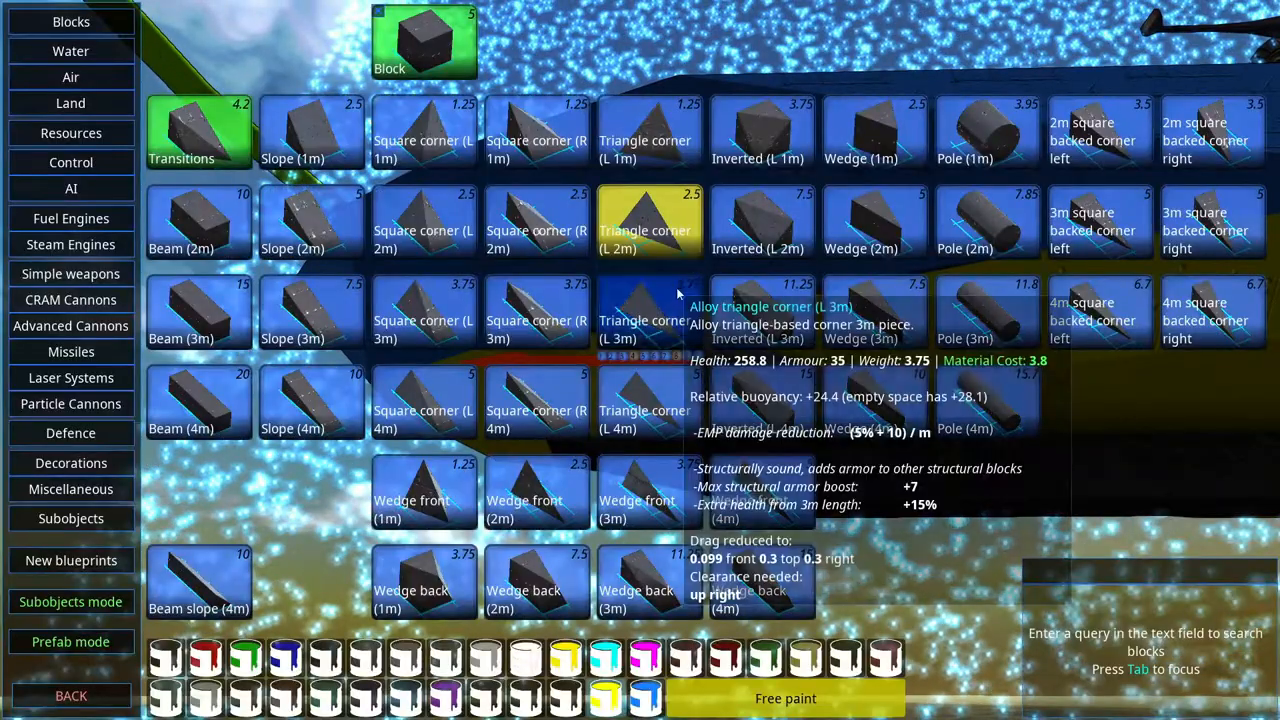
Assign the Alloy beam (4m) block to the hotbar.
click(648, 313)
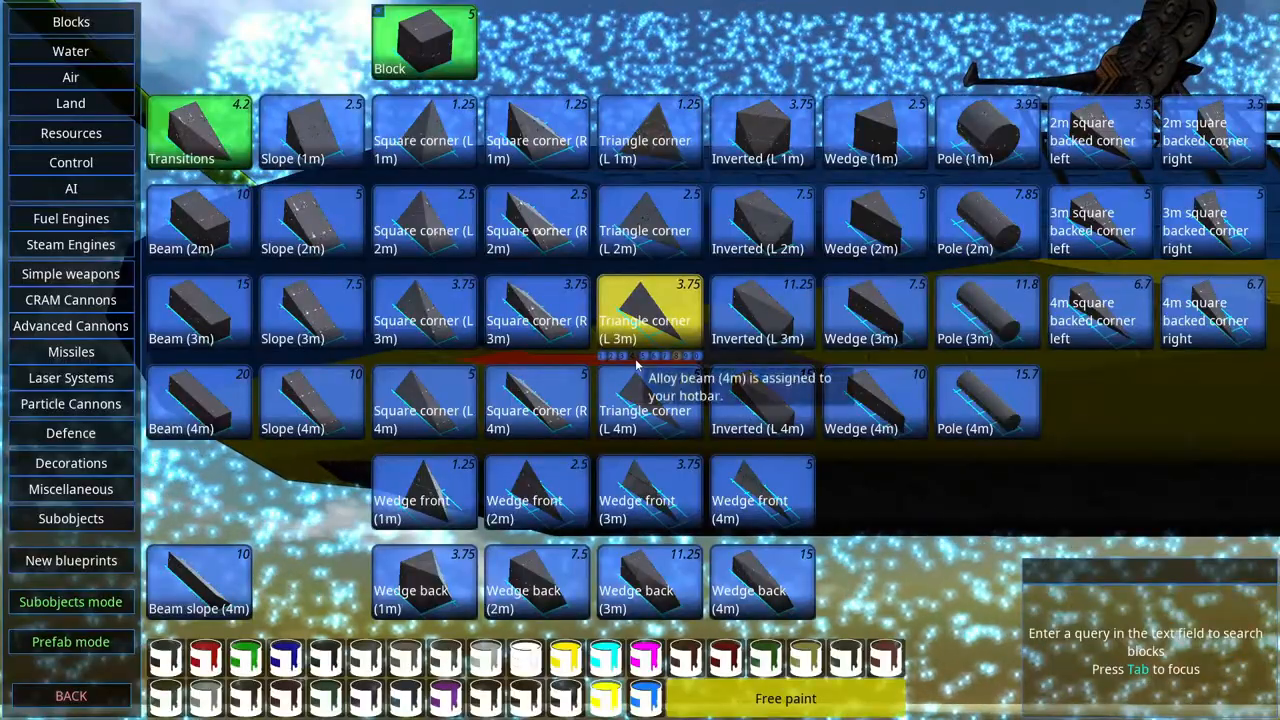
mouse_move(650, 410)
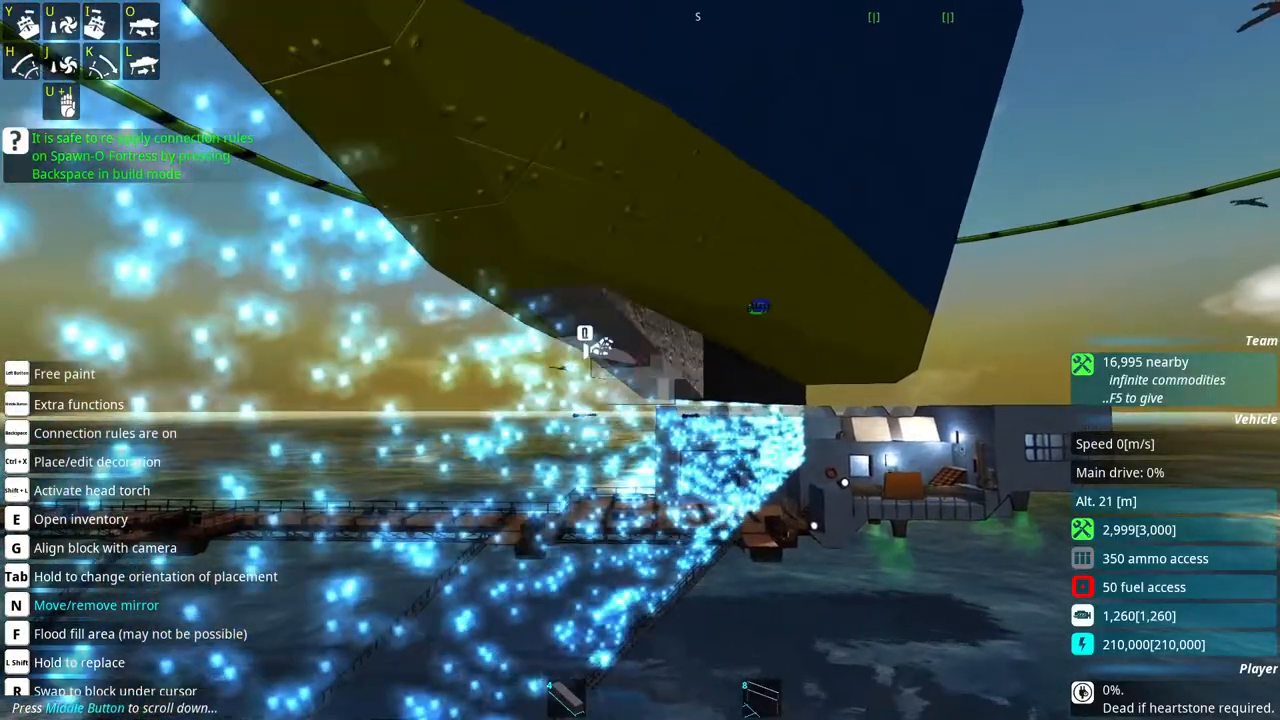
mouse_move(640, 360)
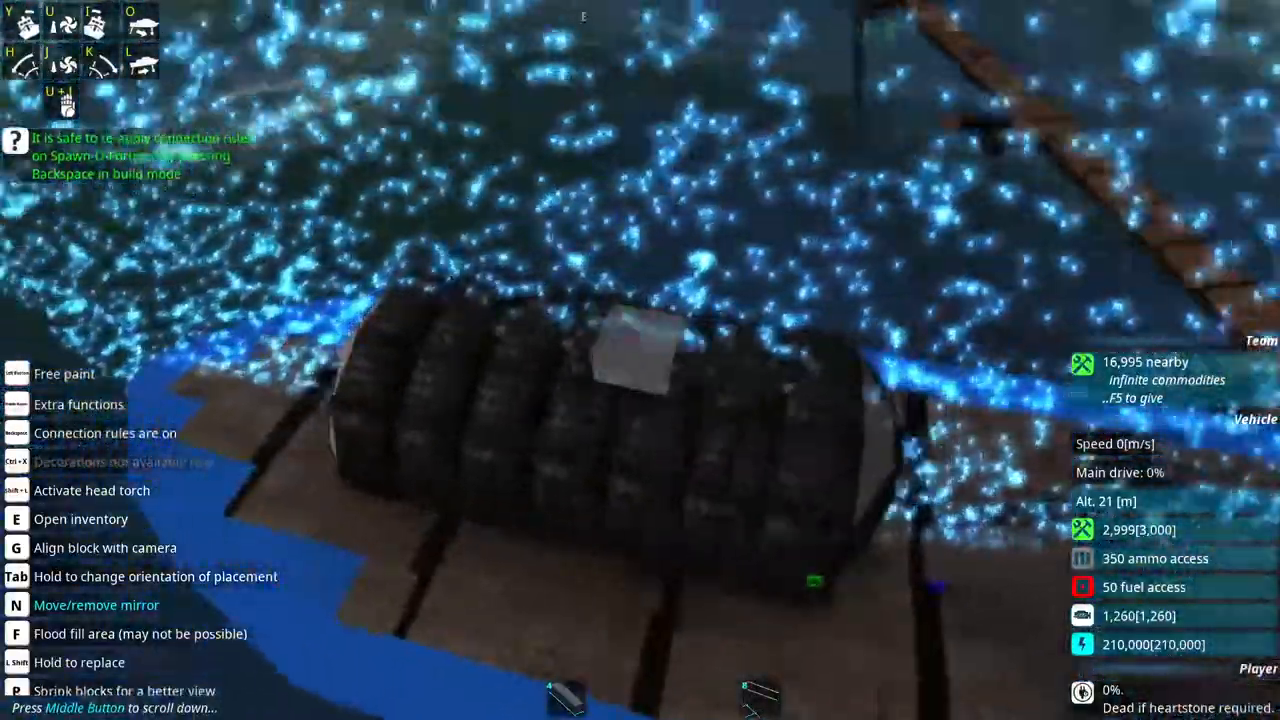
mouse_move(640, 360)
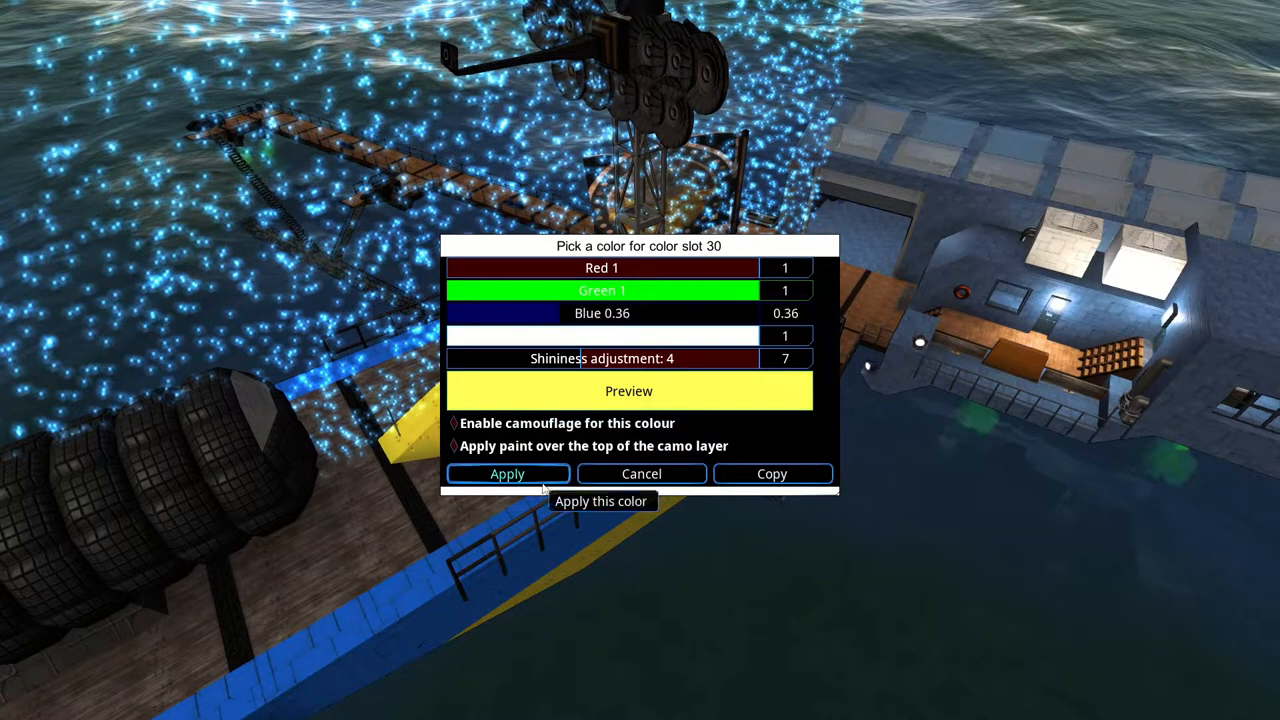
Apply pale yellow (blue 0.36) to slot 30 and save the boat over 001 Patrol.
click(507, 473)
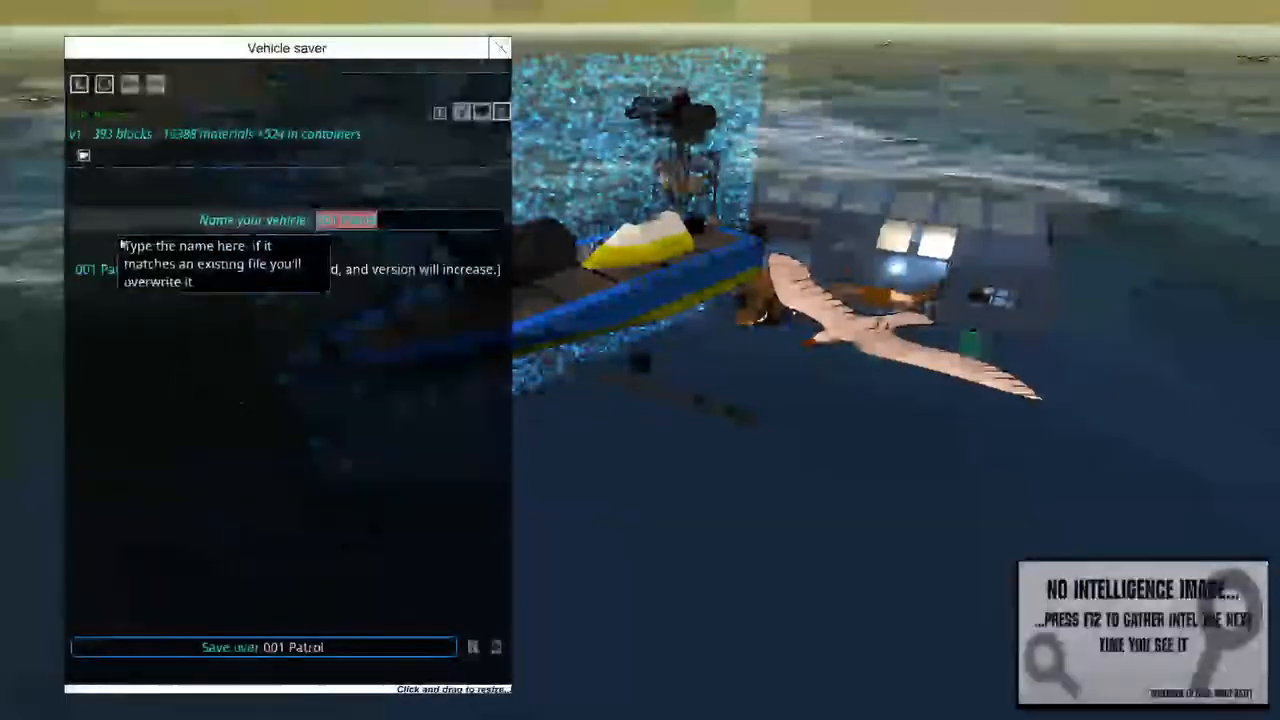
click(262, 647)
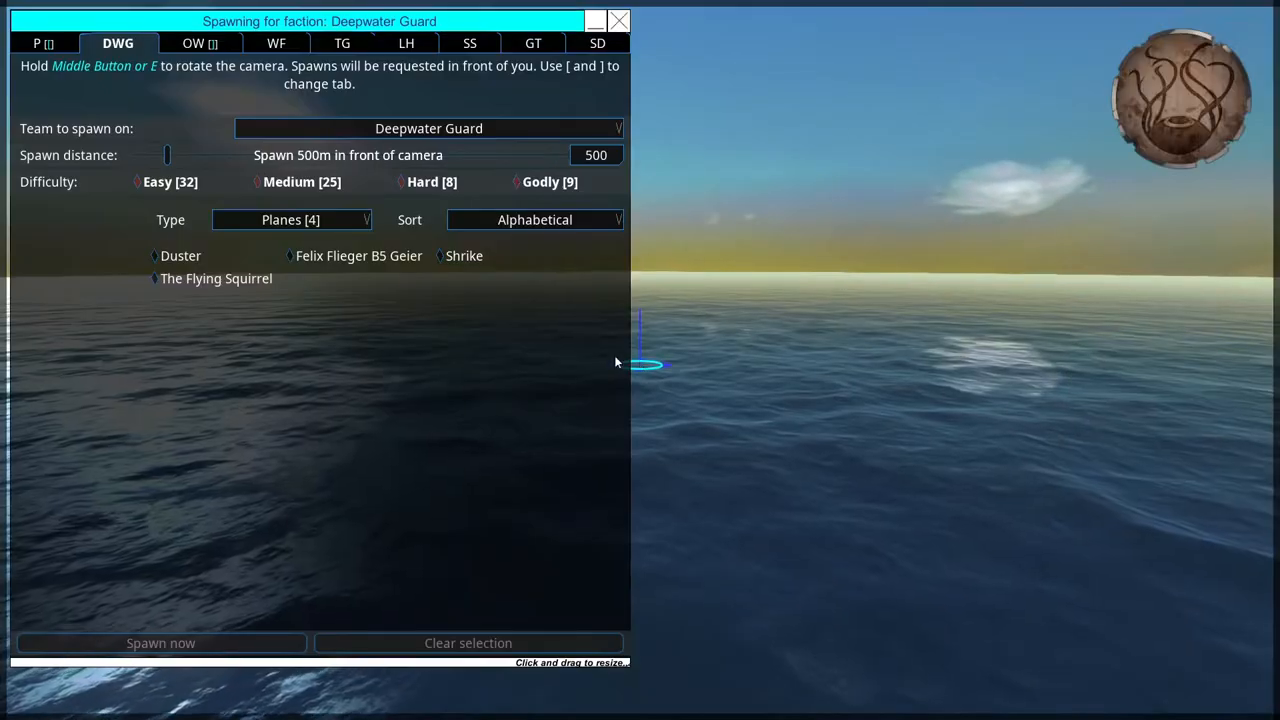
mouse_move(210, 643)
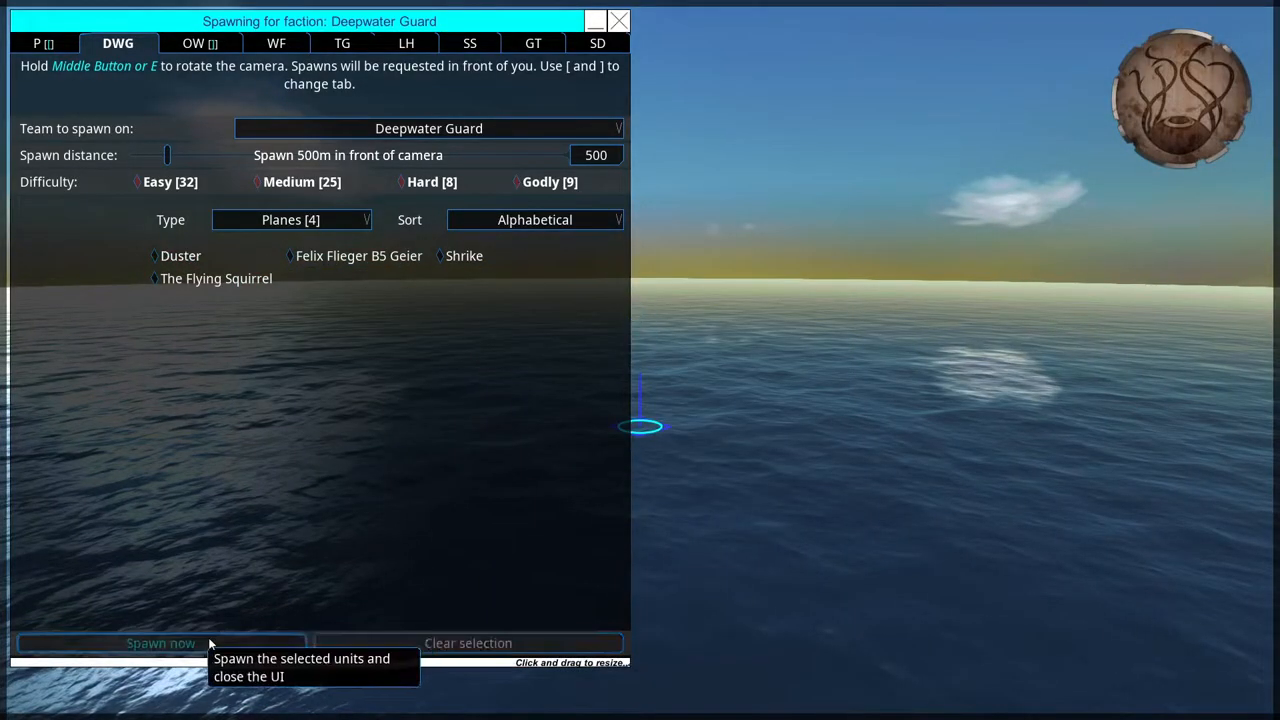
Close the Deepwater Guard spawn window without spawning anything.
click(160, 643)
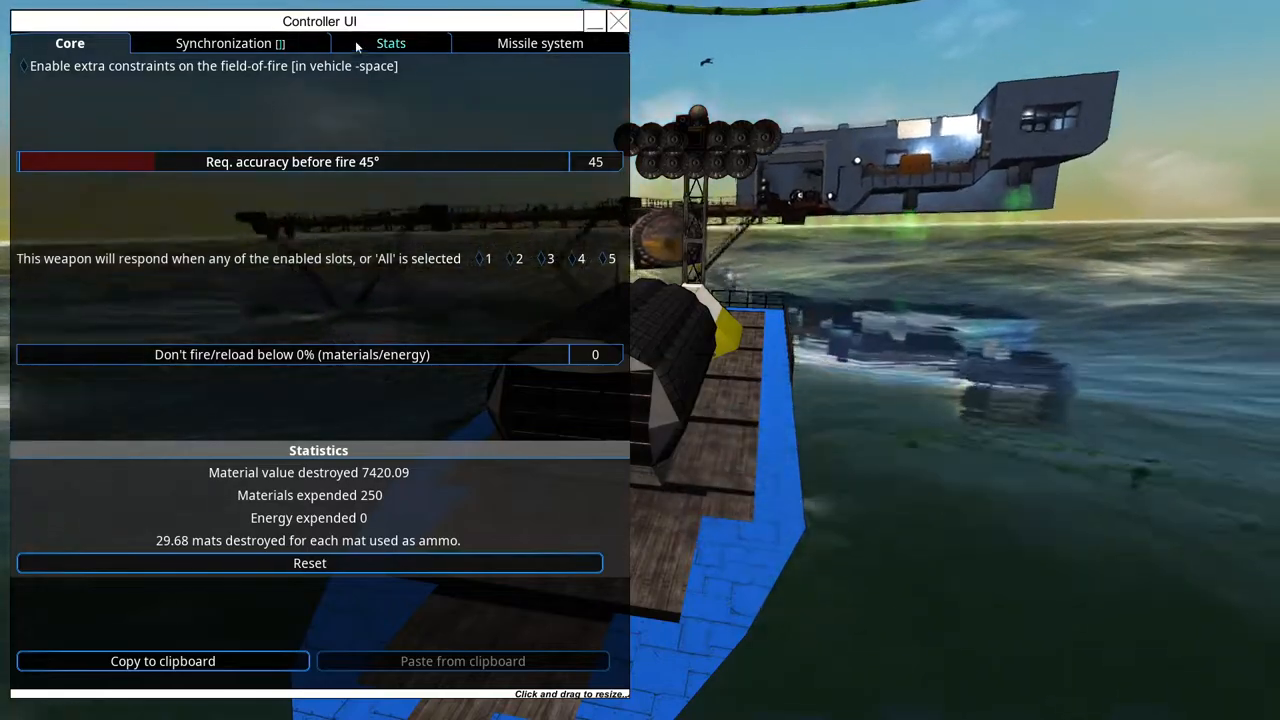
In the Missile Editor, swap the reinforced body for fins, giving 46.2°/s turn rate.
click(537, 43)
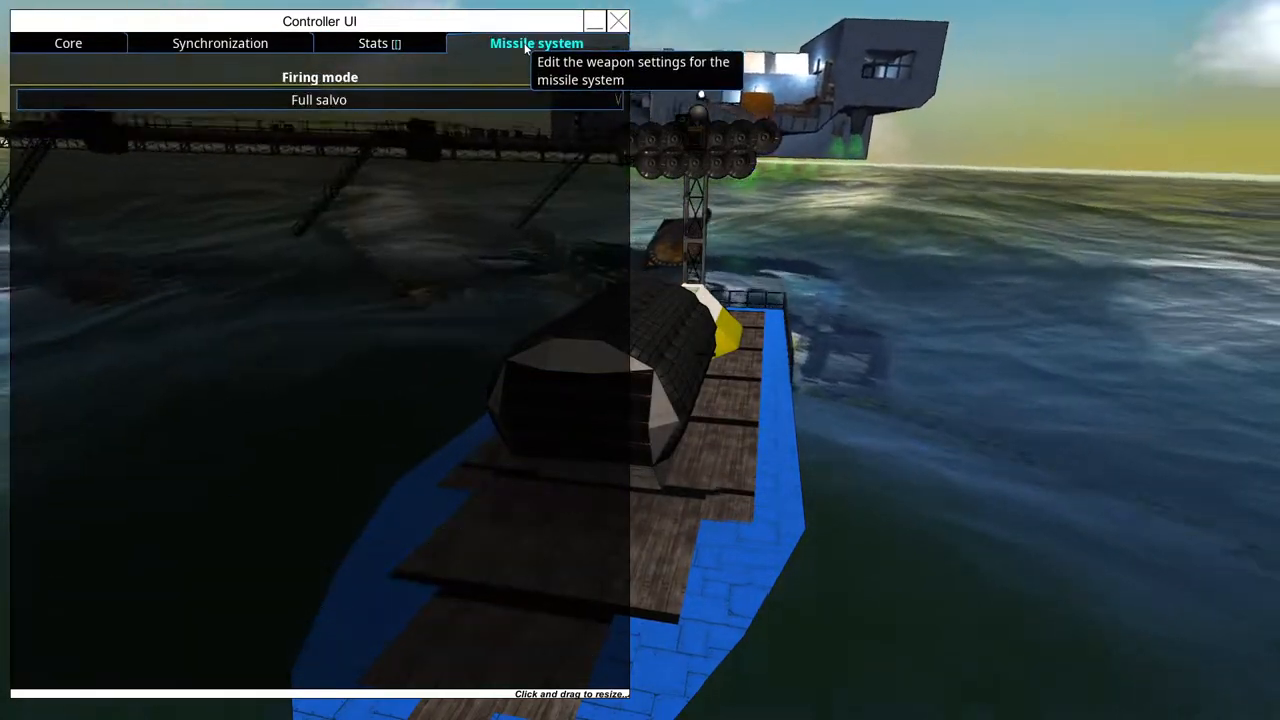
click(536, 43)
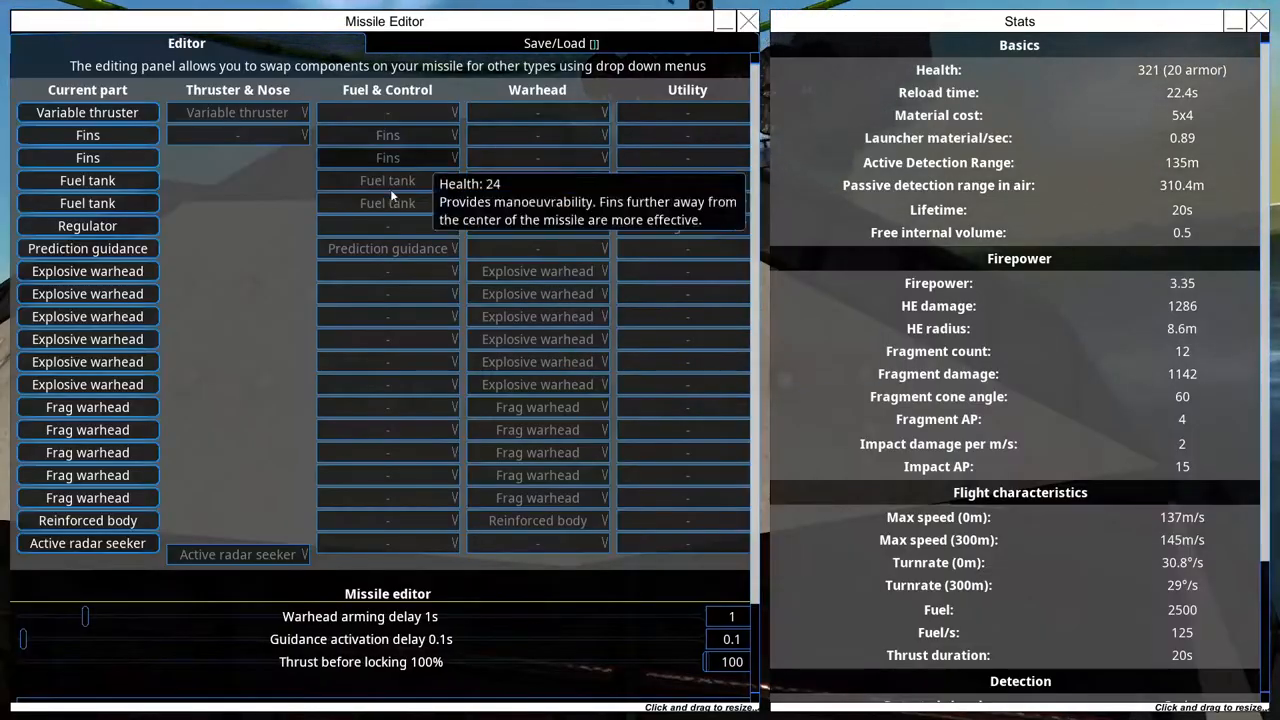
mouse_move(537, 203)
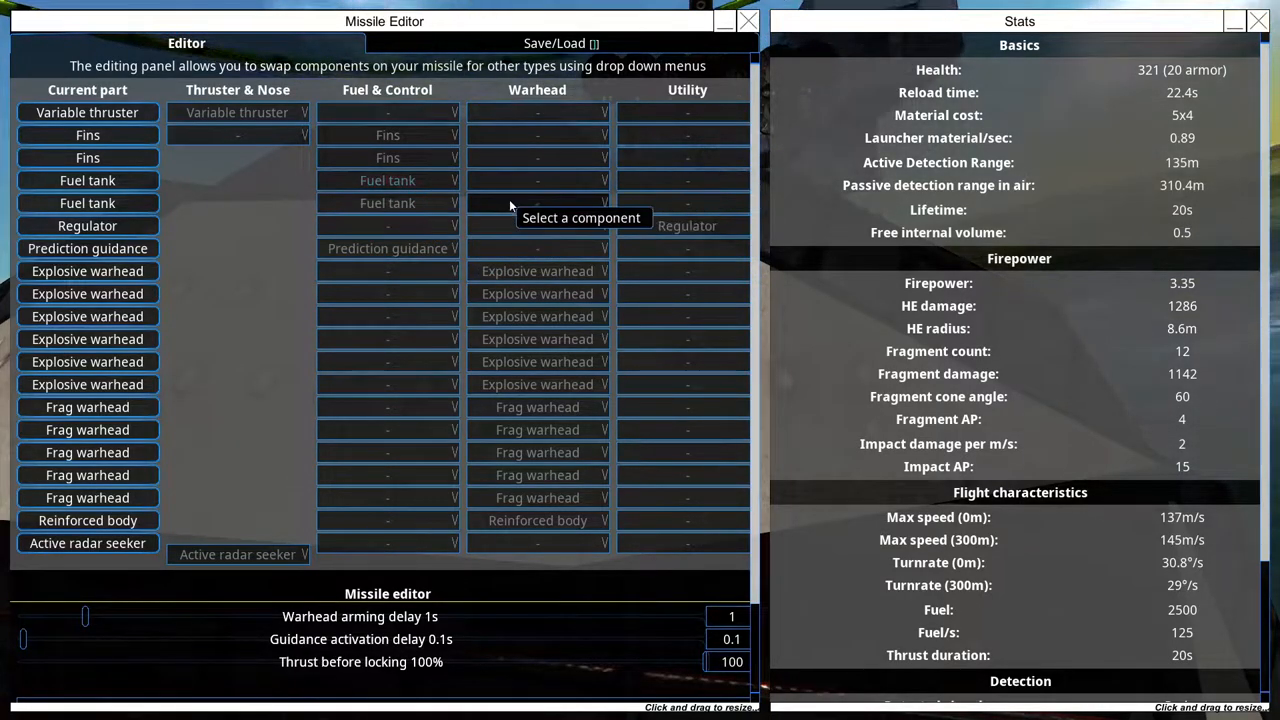
mouse_move(537, 520)
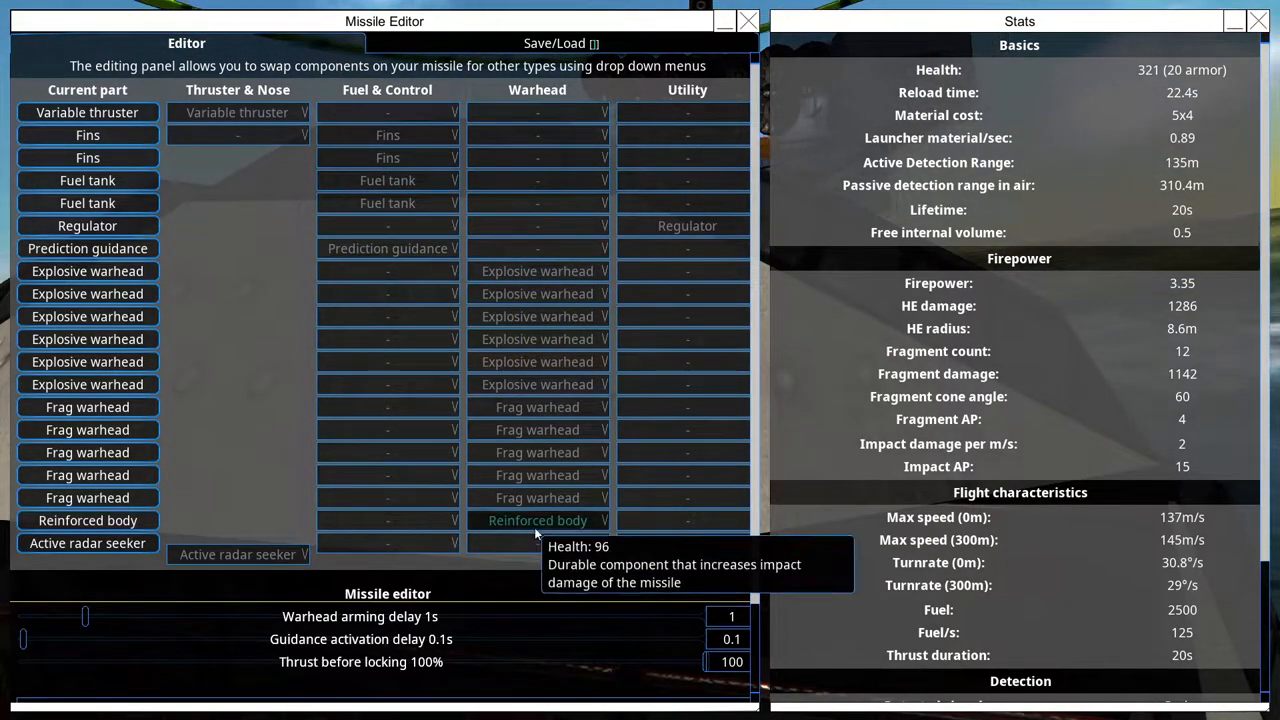
click(387, 543)
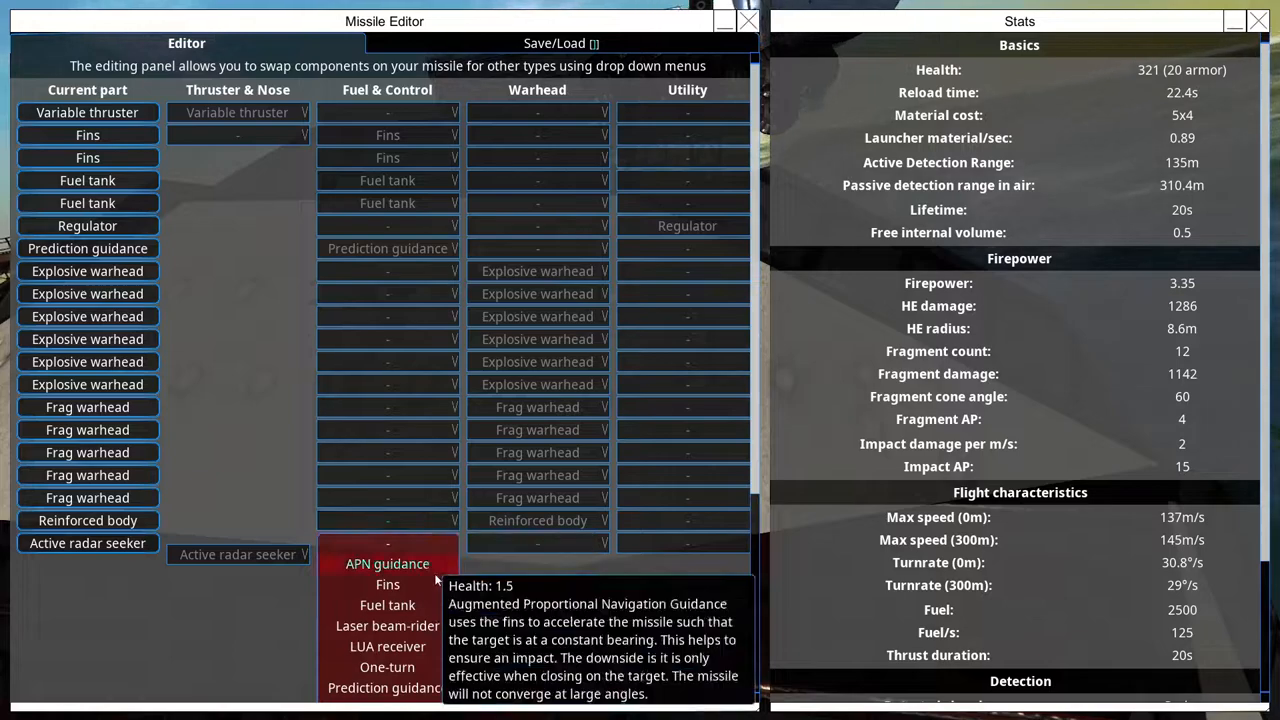
click(387, 584)
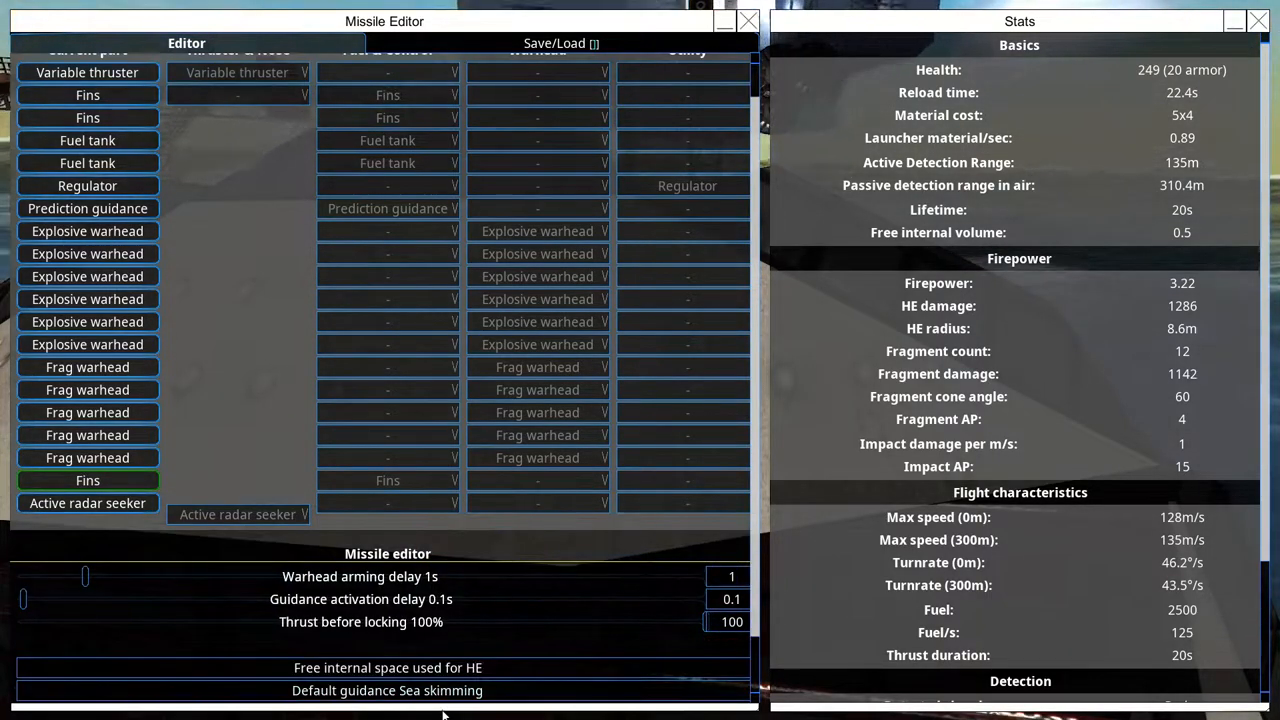
click(747, 21)
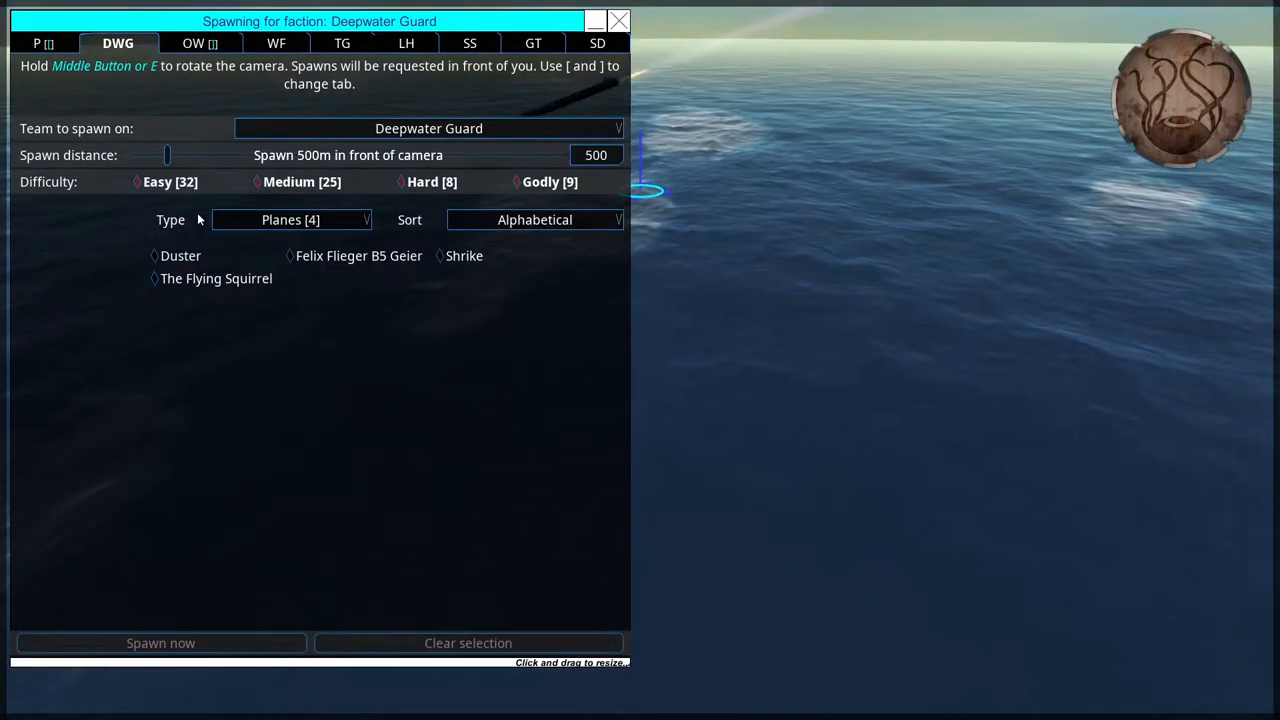
Switch the spawn list to ships and spawn a Deepwater Guard Marauder.
click(290, 219)
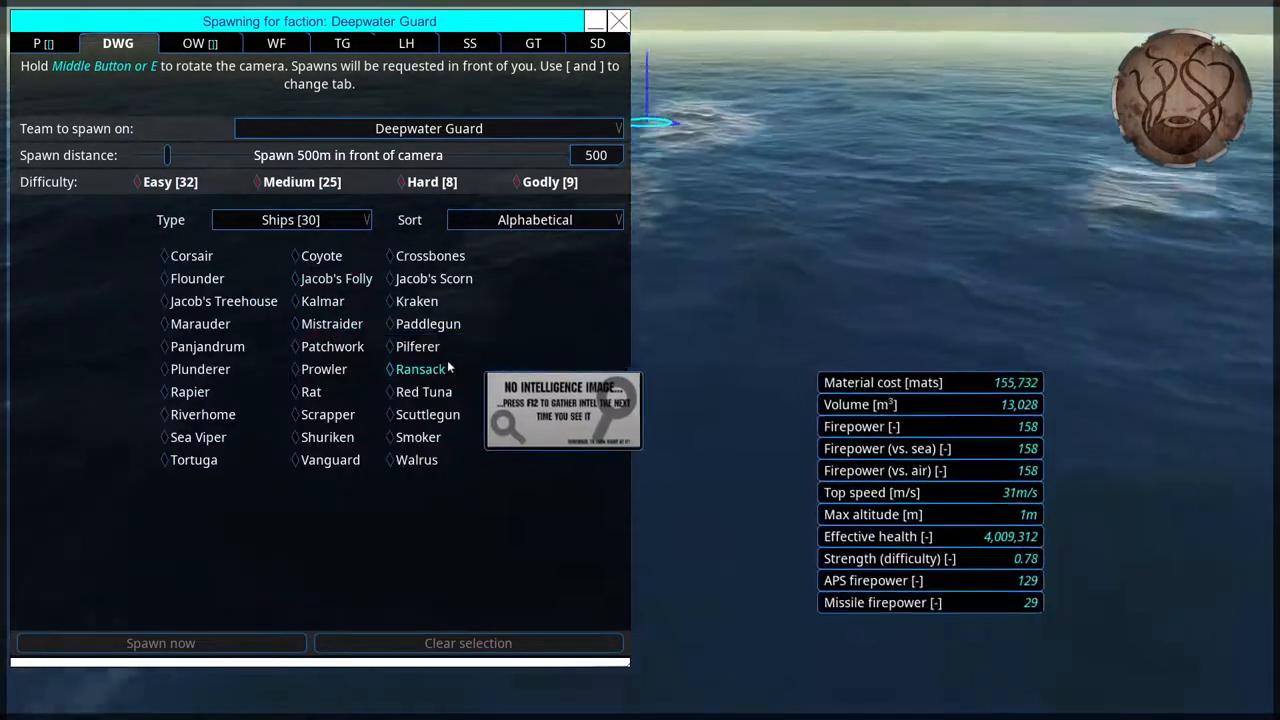
click(200, 323)
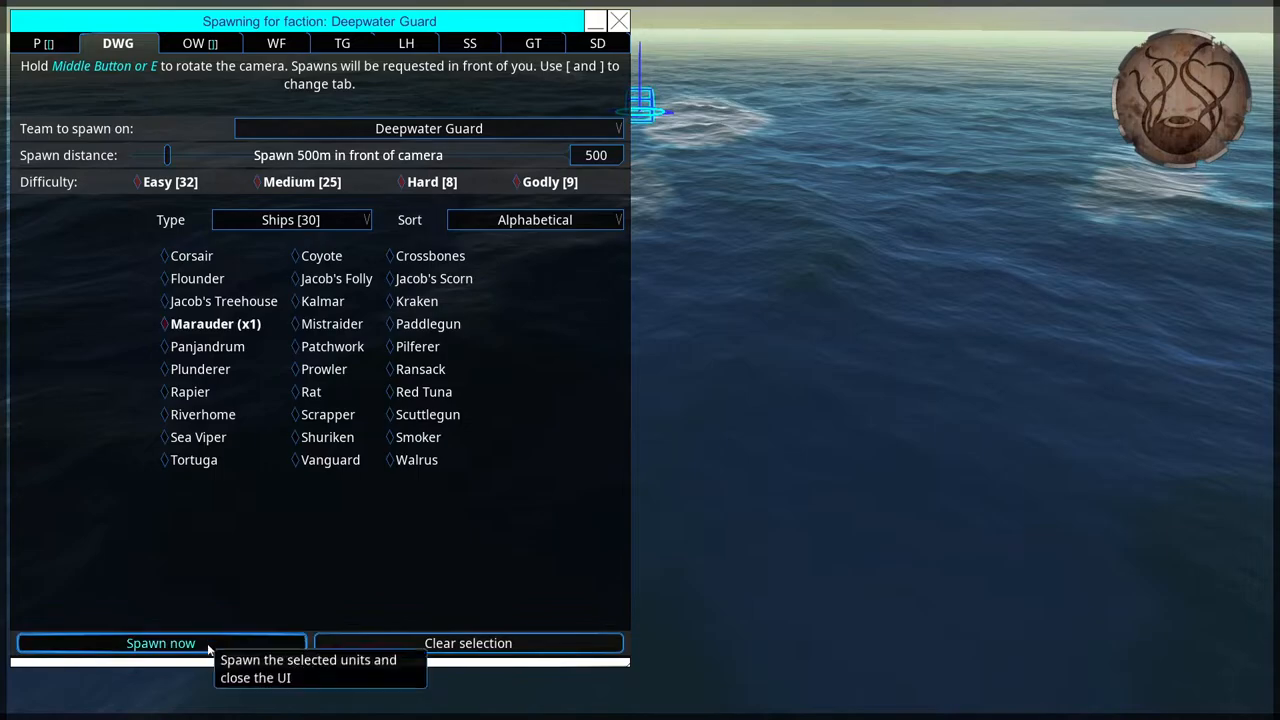
click(161, 643)
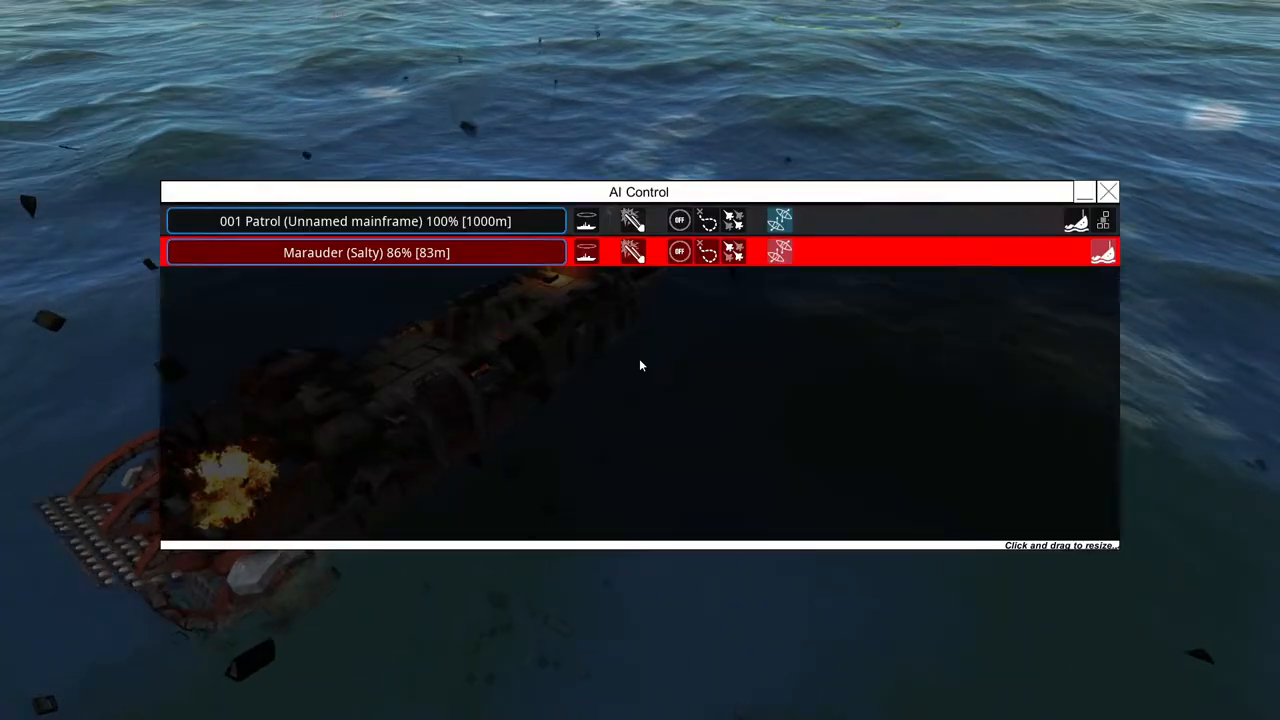
click(1108, 191)
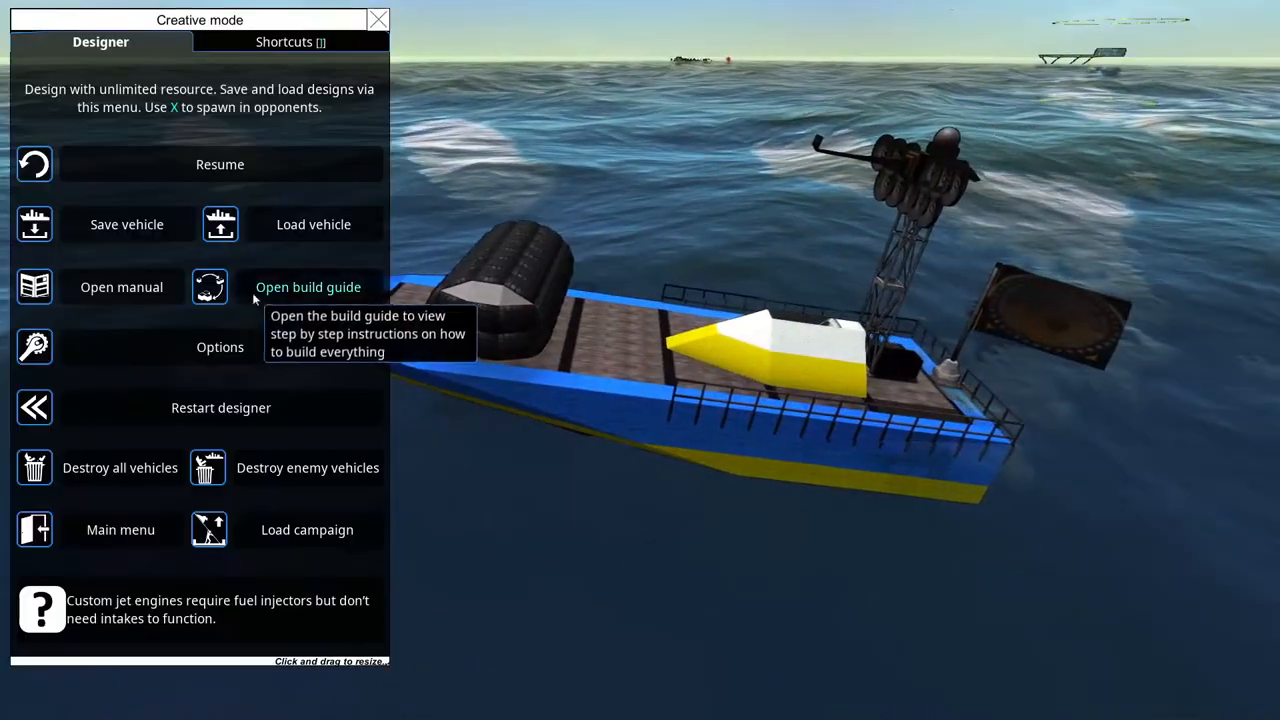
mouse_move(120, 529)
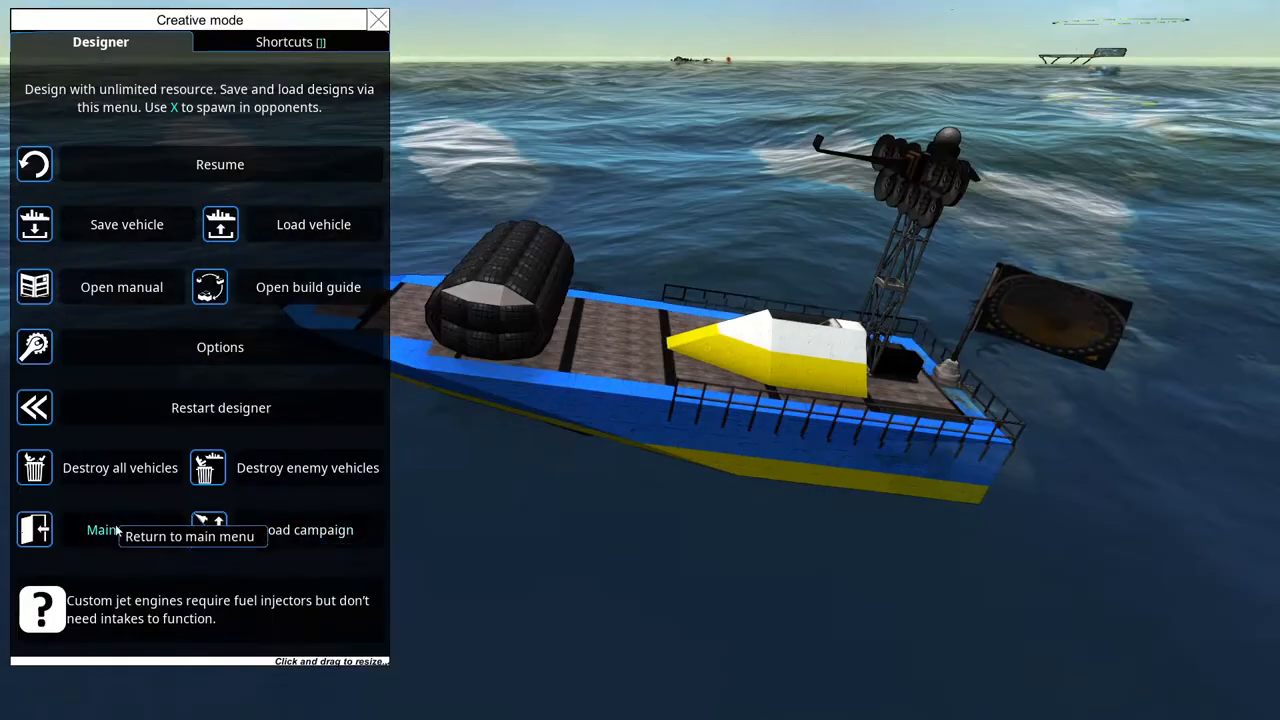
Return to the main menu and start a new singleplayer campaign, skipping tutorials.
click(100, 529)
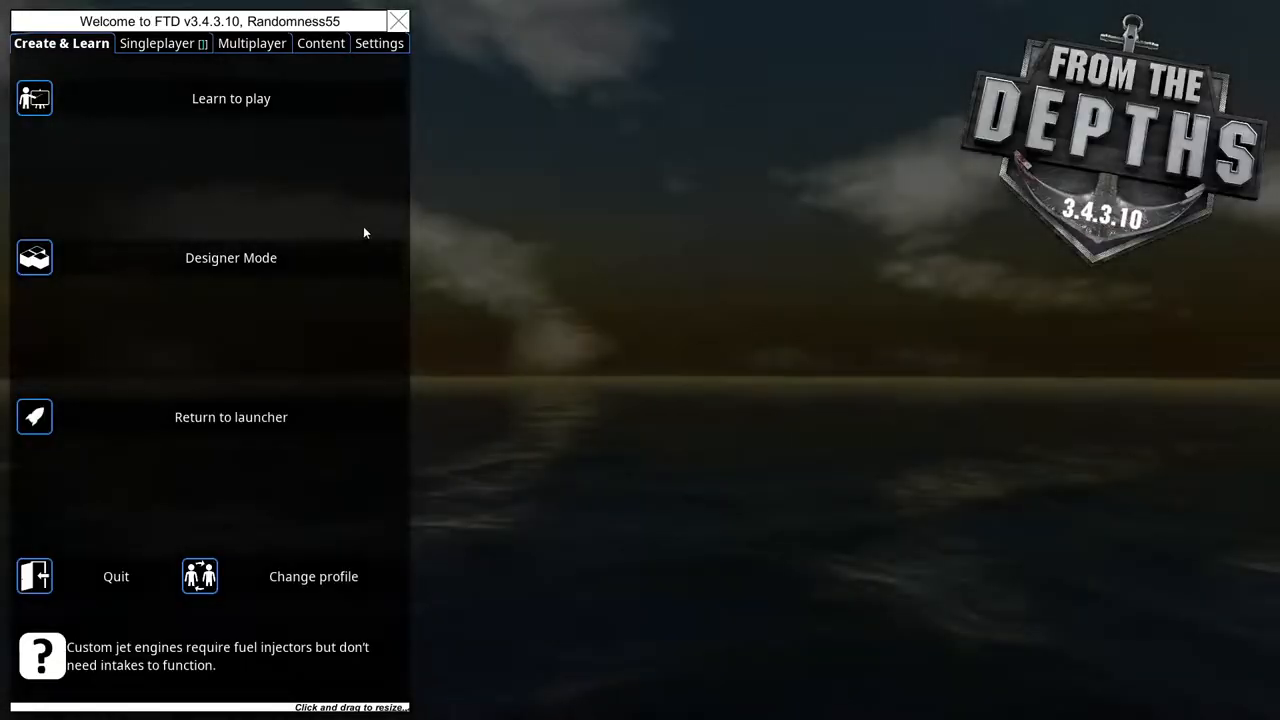
click(156, 43)
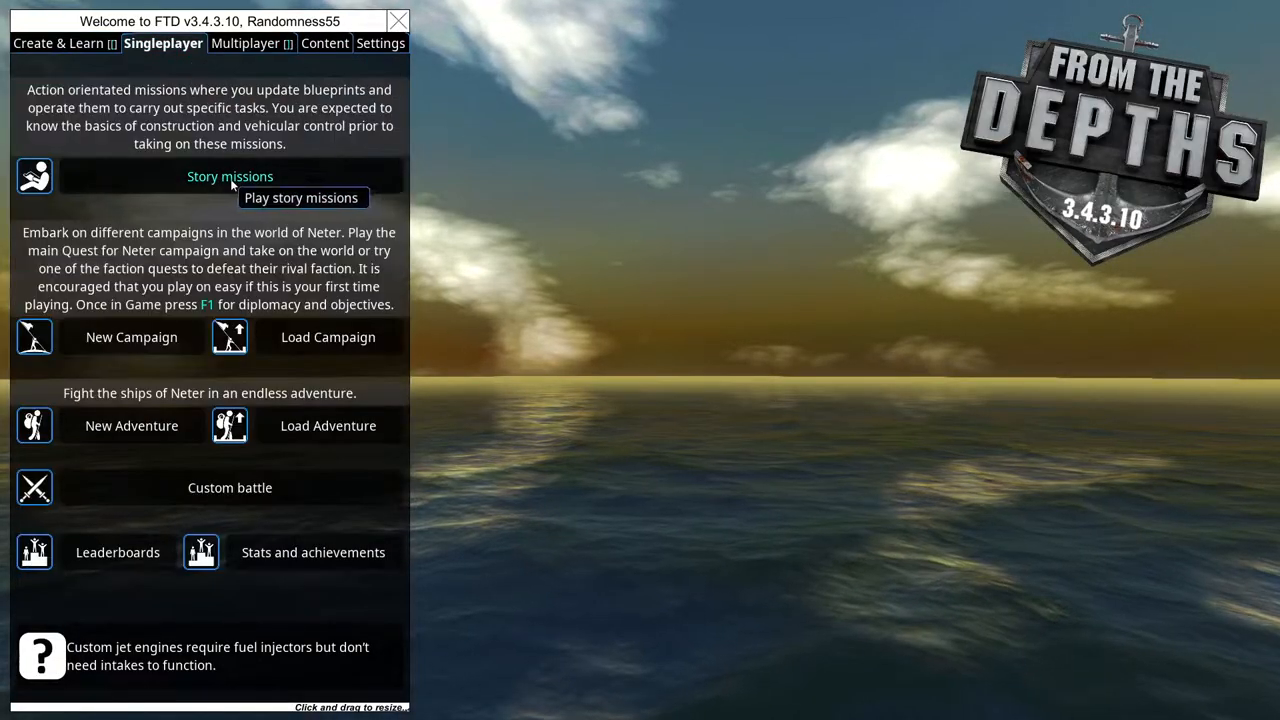
click(131, 336)
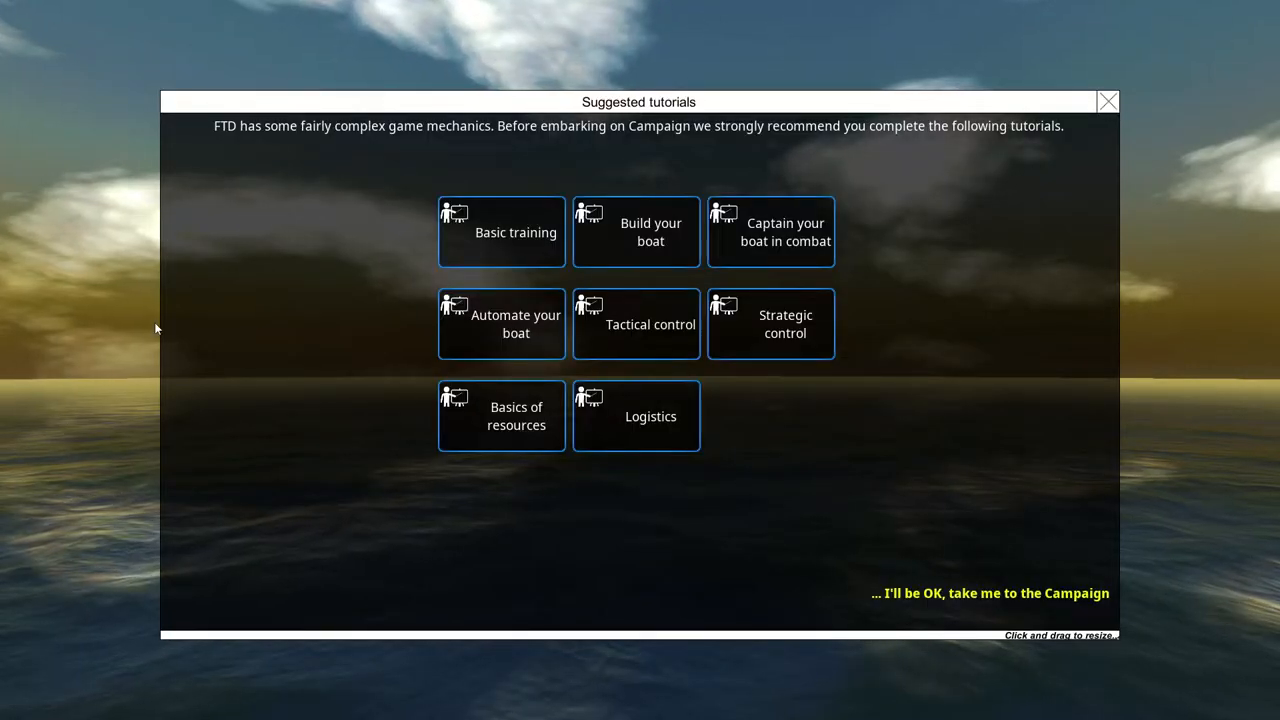
mouse_move(990, 593)
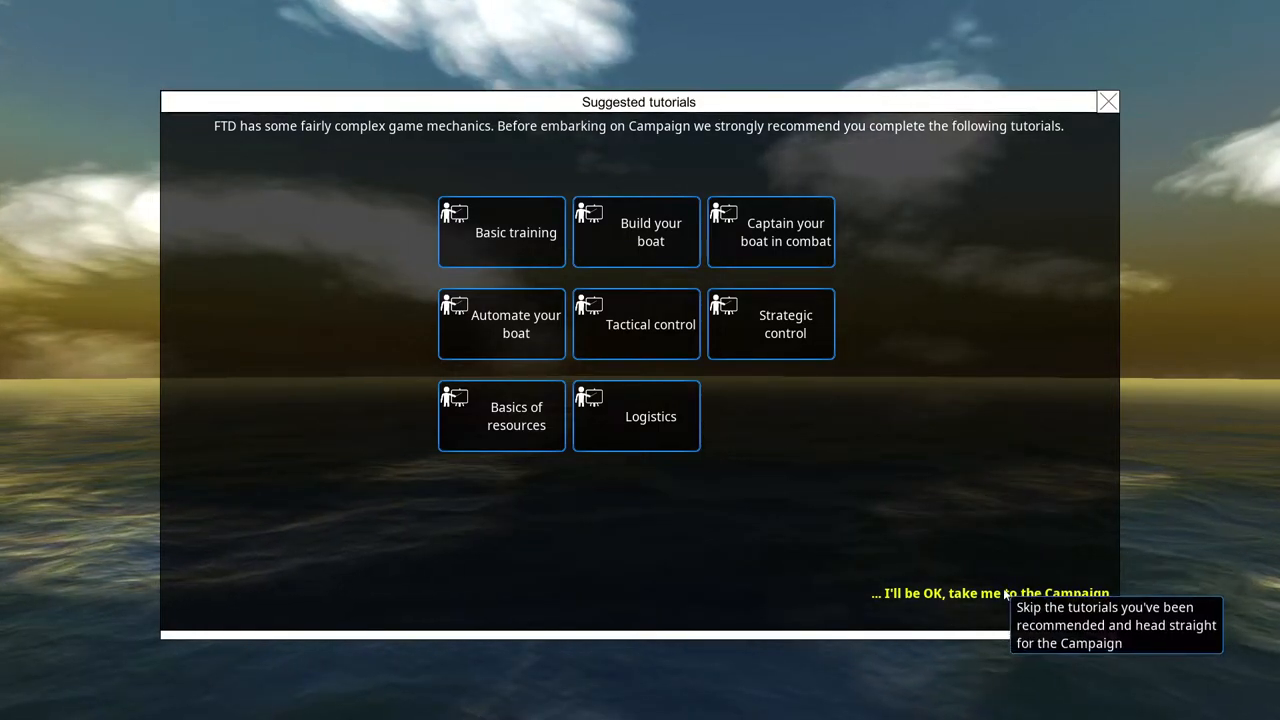
click(989, 593)
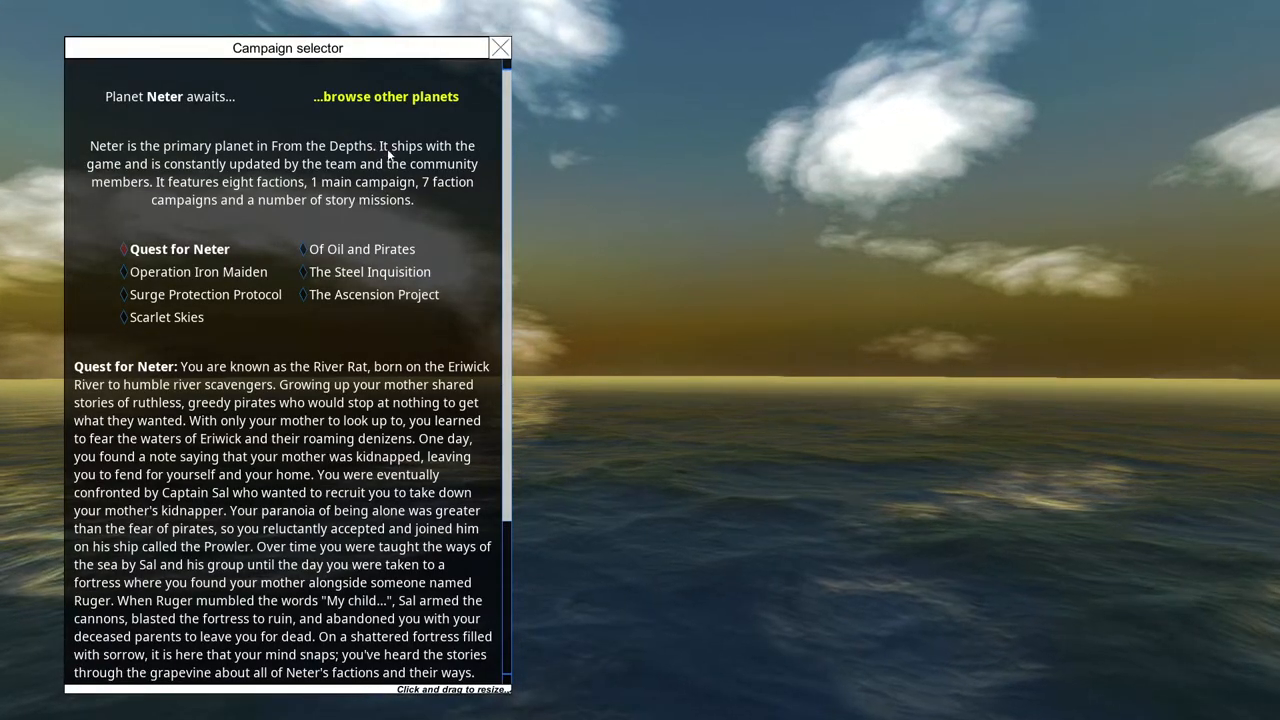
Launch Quest for Neter and begin it on Medium after previewing Very Hard.
scroll(down, 3)
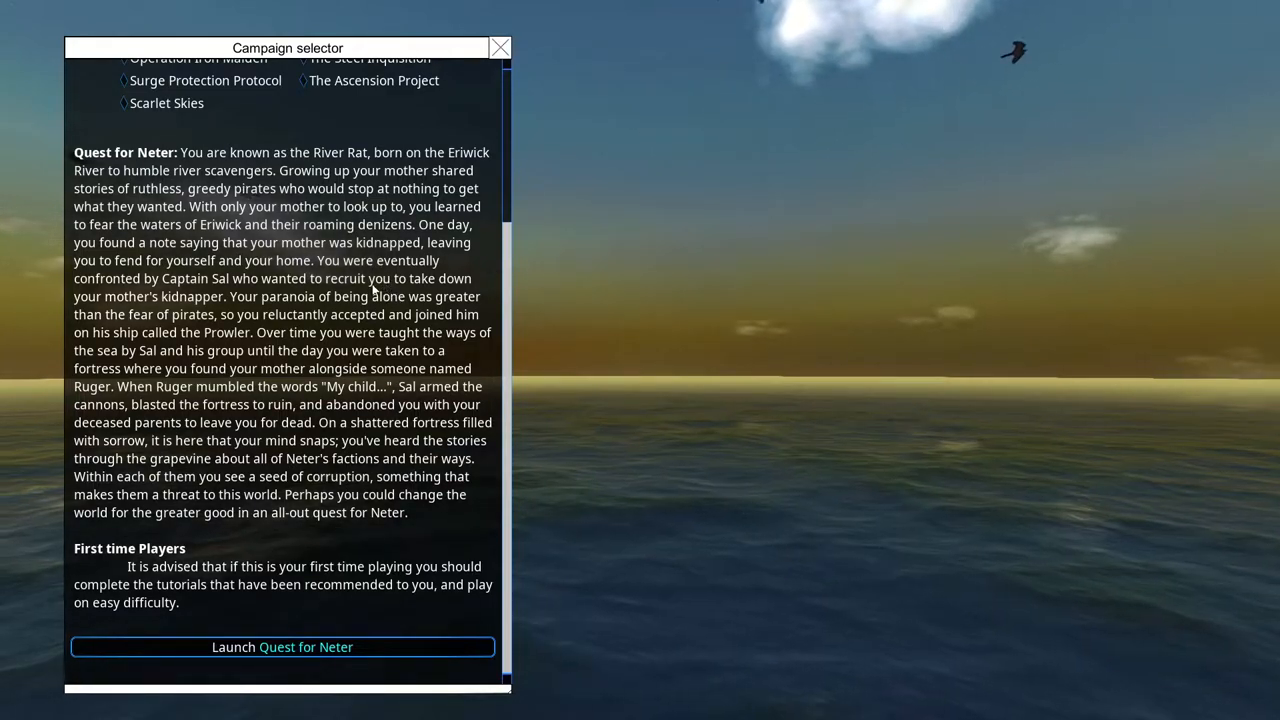
click(282, 646)
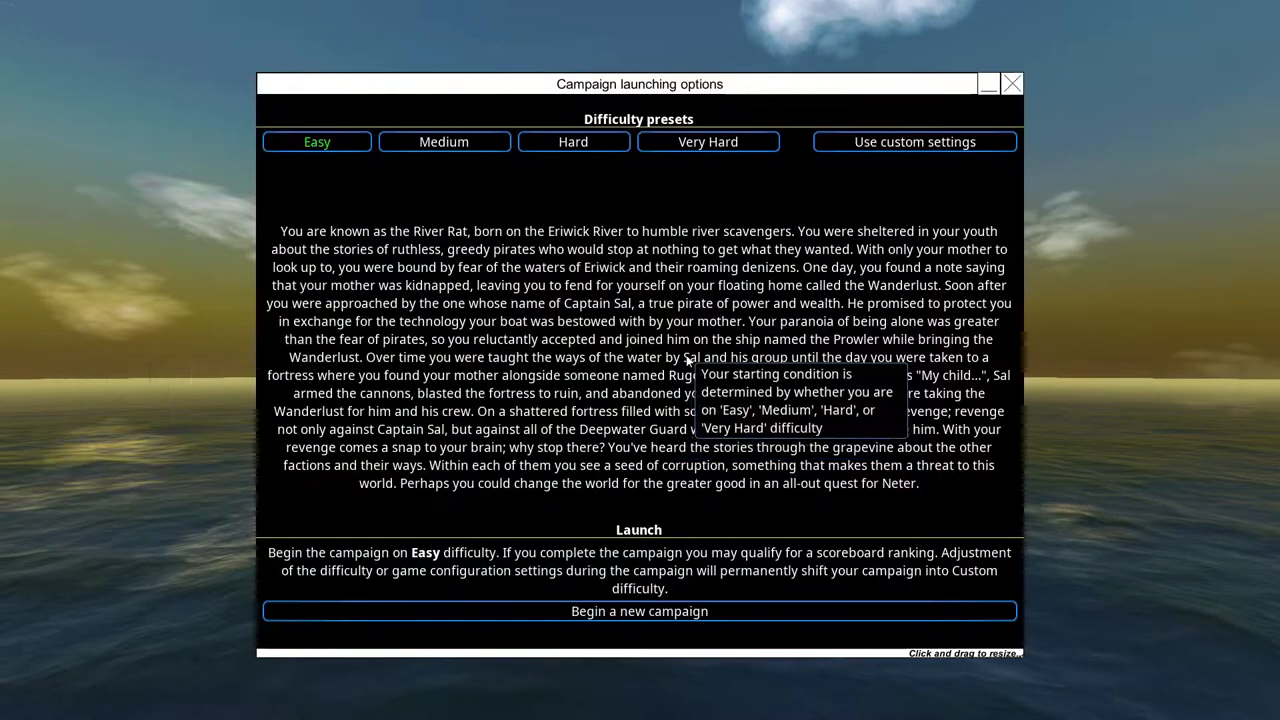
click(443, 141)
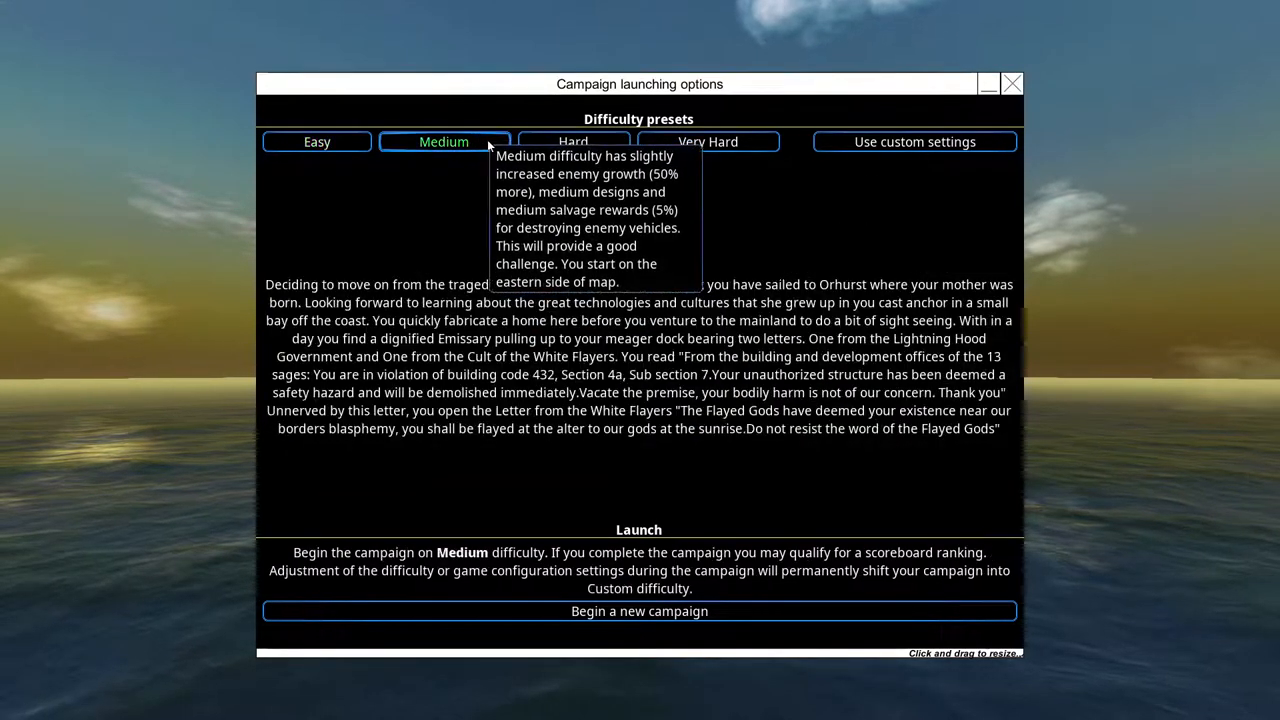
mouse_move(1024, 489)
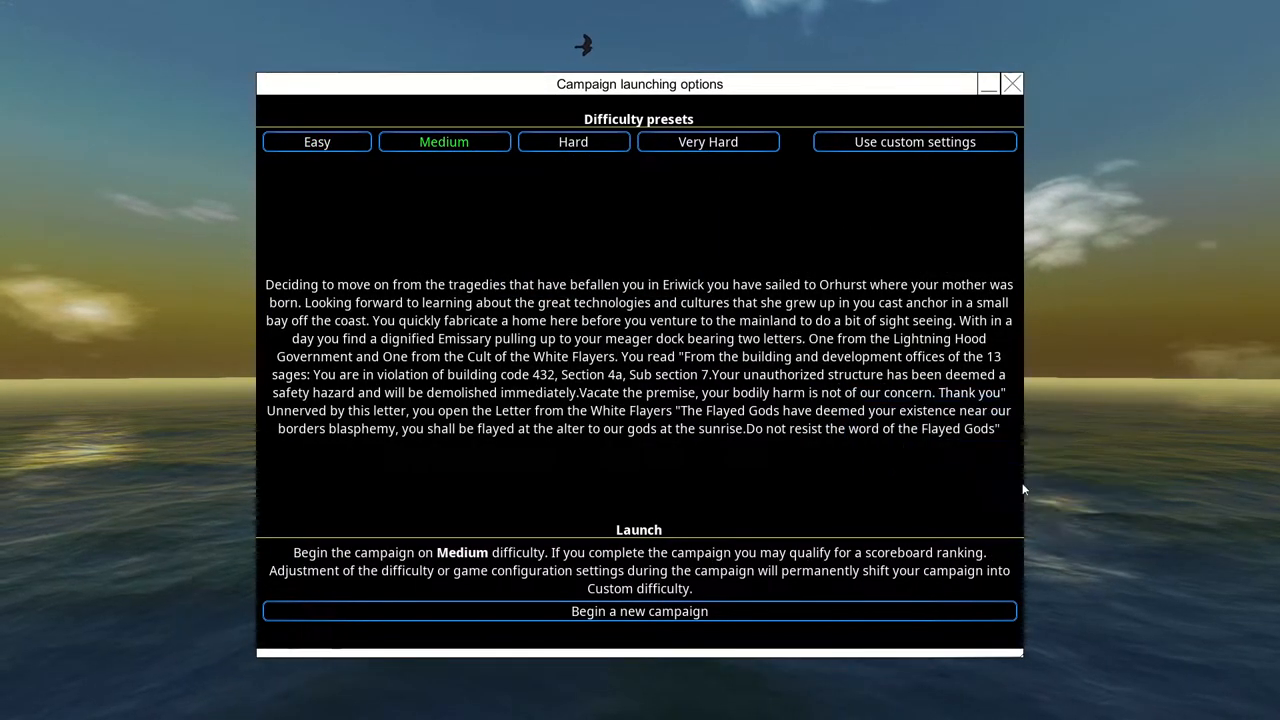
click(708, 141)
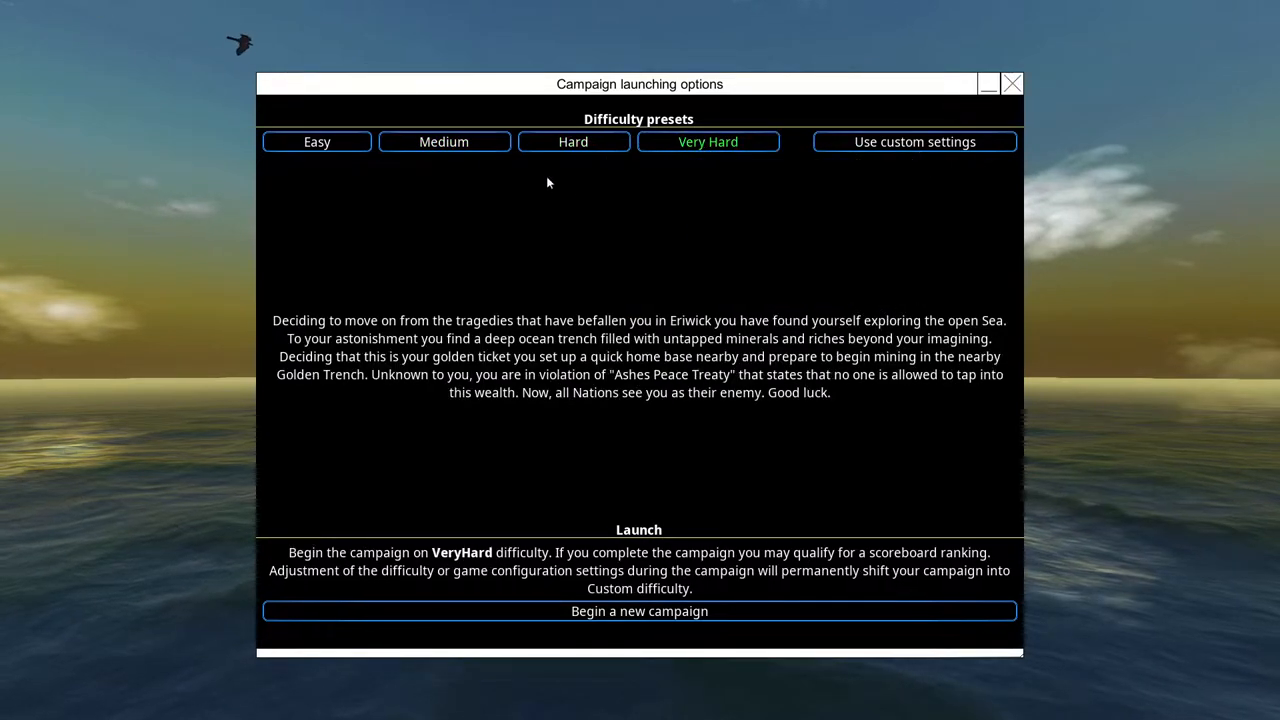
mouse_move(443, 141)
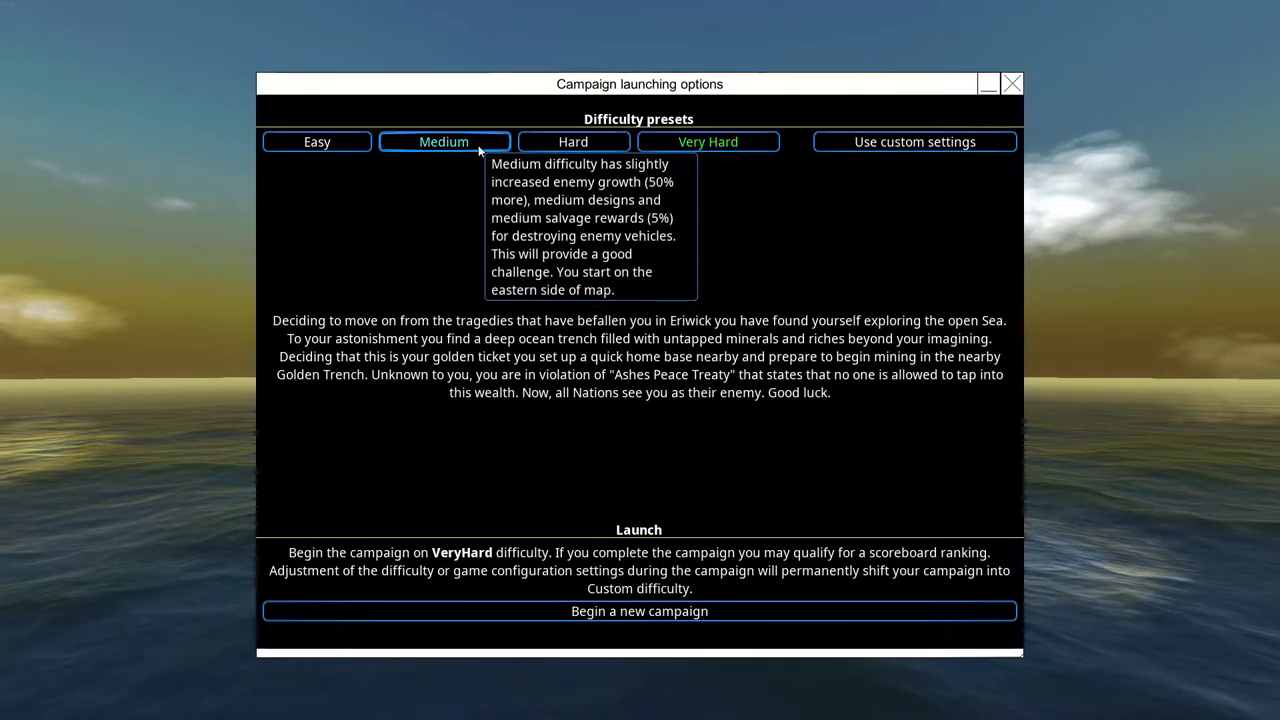
mouse_move(708, 141)
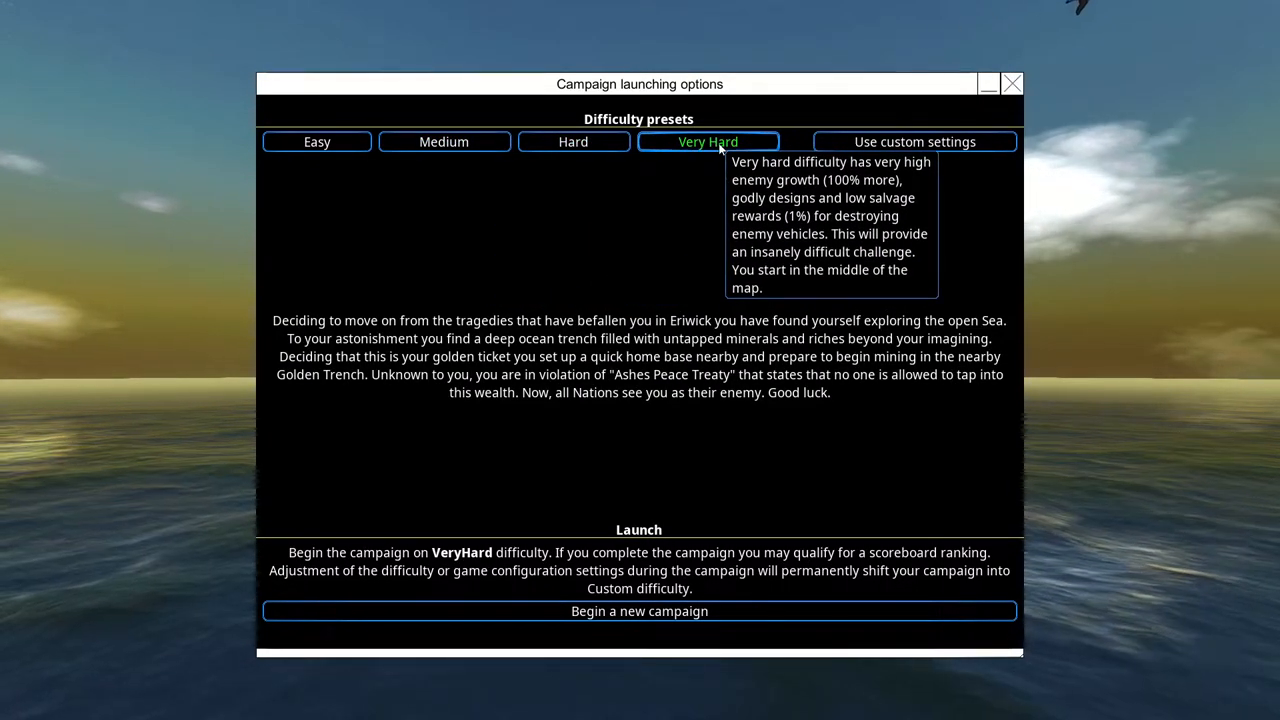
click(443, 141)
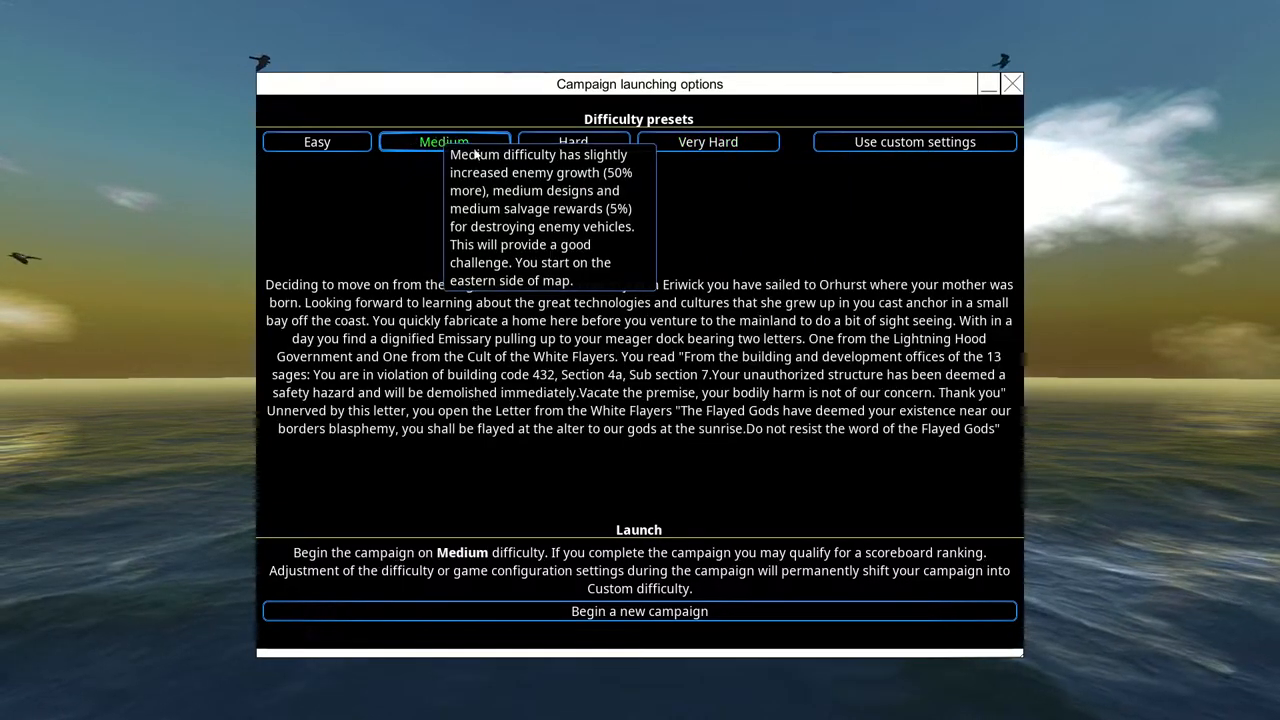
mouse_move(639, 611)
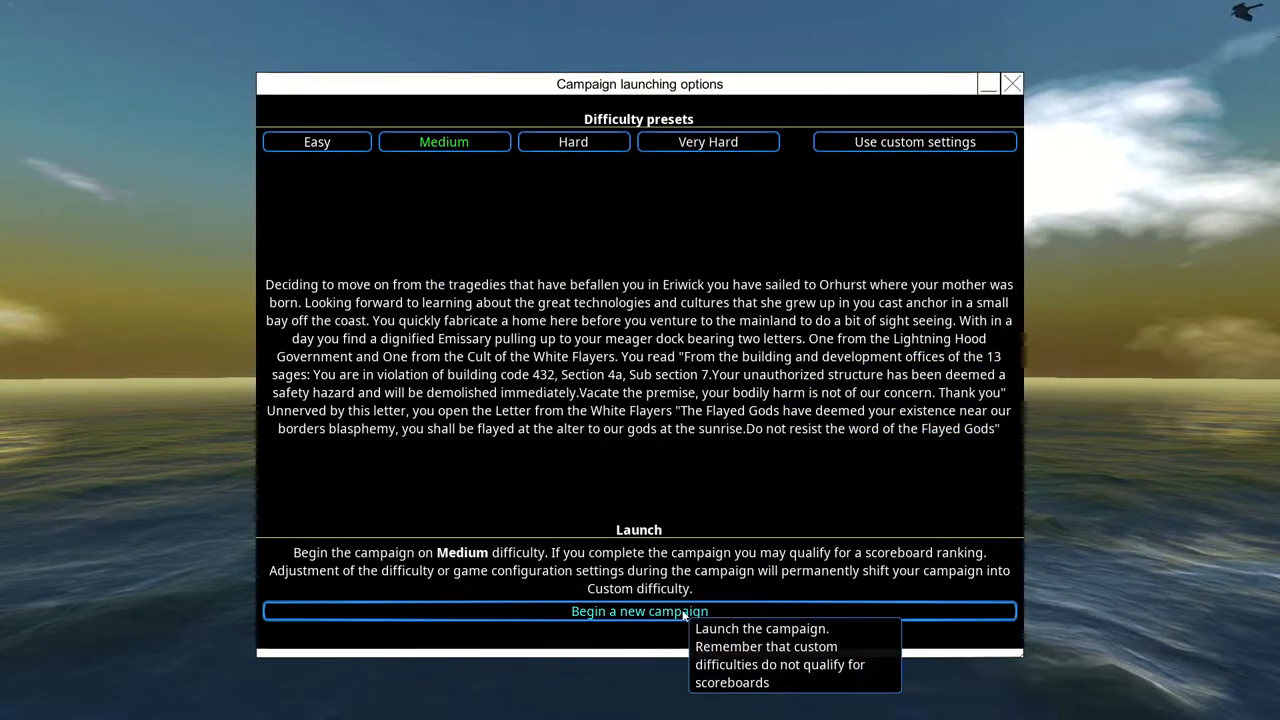
click(639, 611)
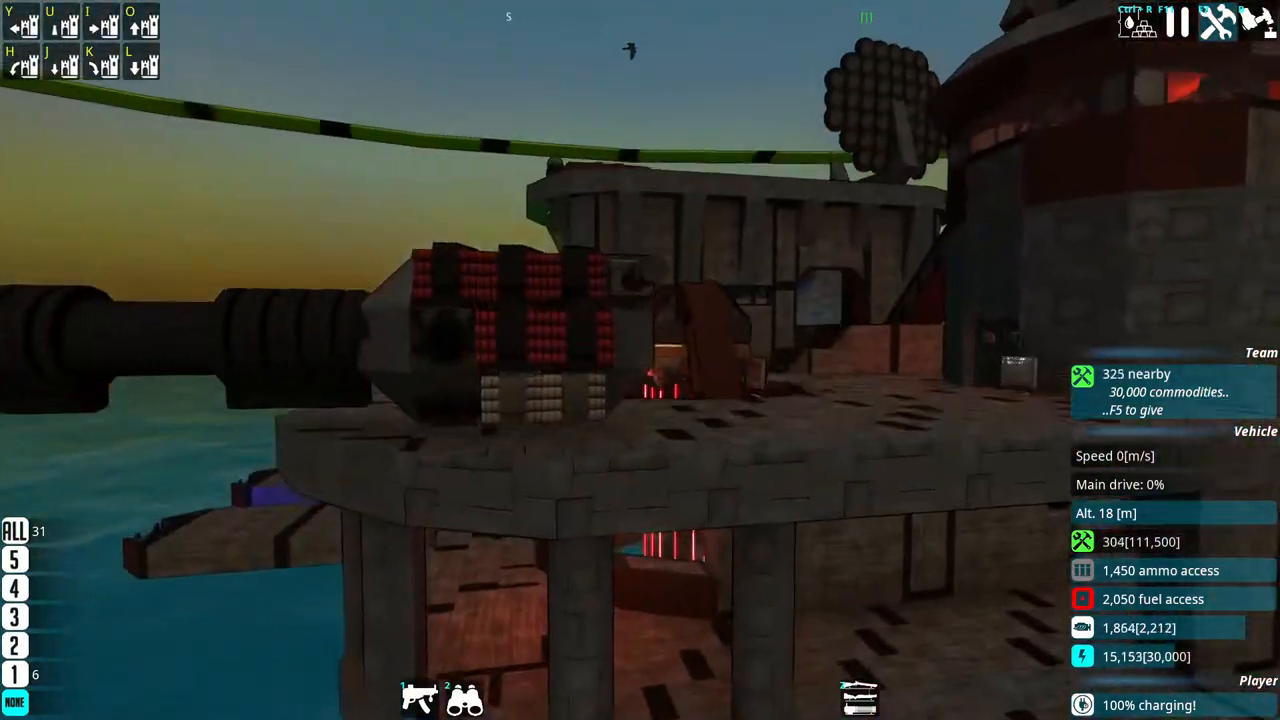
mouse_move(585, 345)
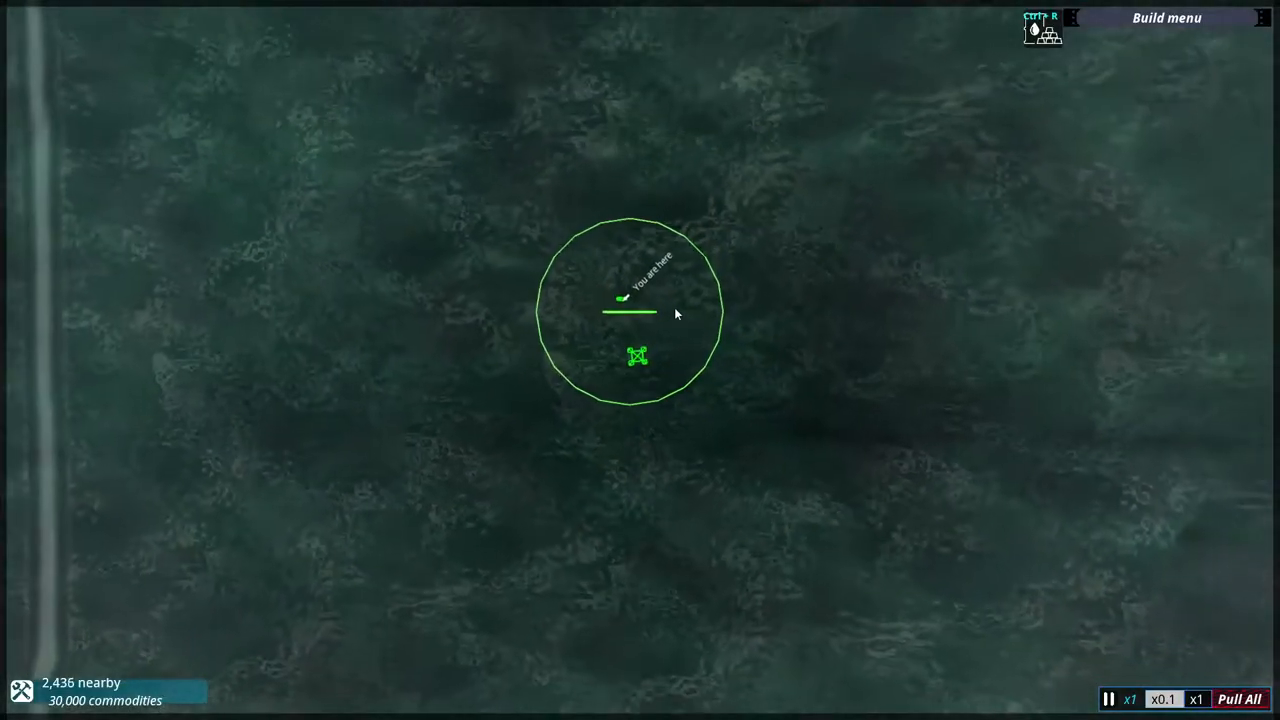
Select the Cargo Container from the Resources material storage blocks.
click(1166, 18)
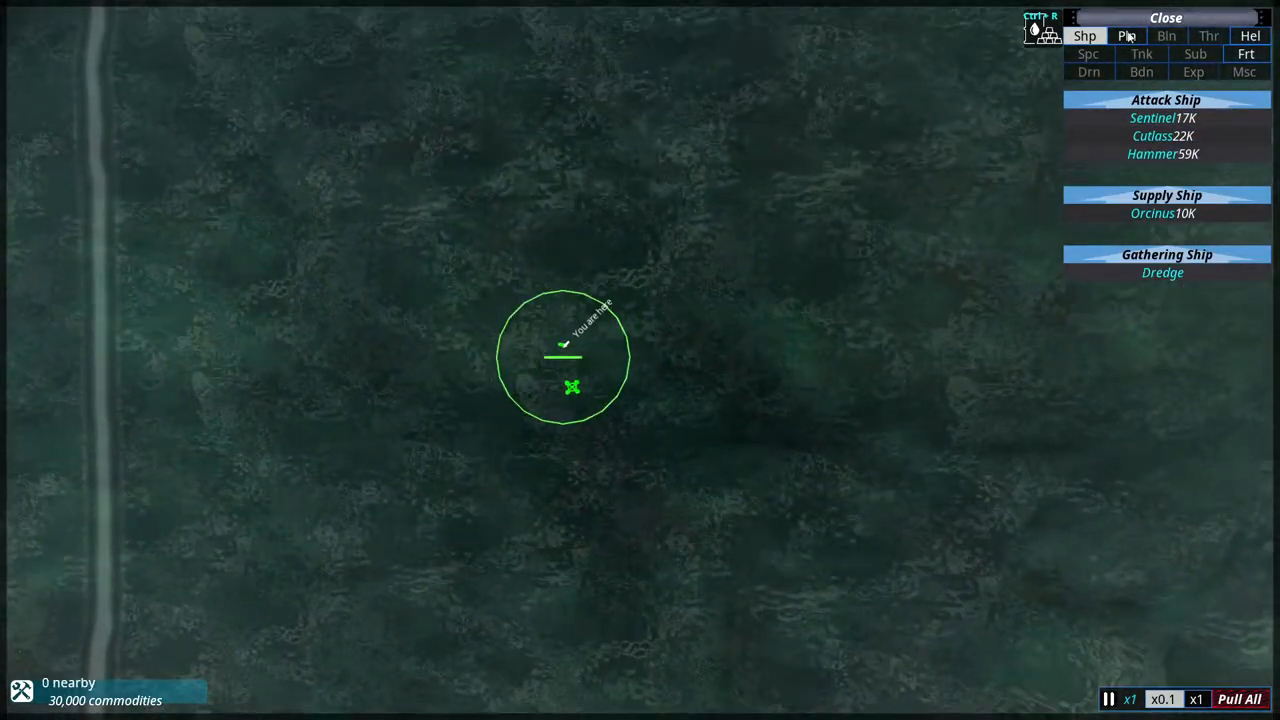
mouse_move(1152, 153)
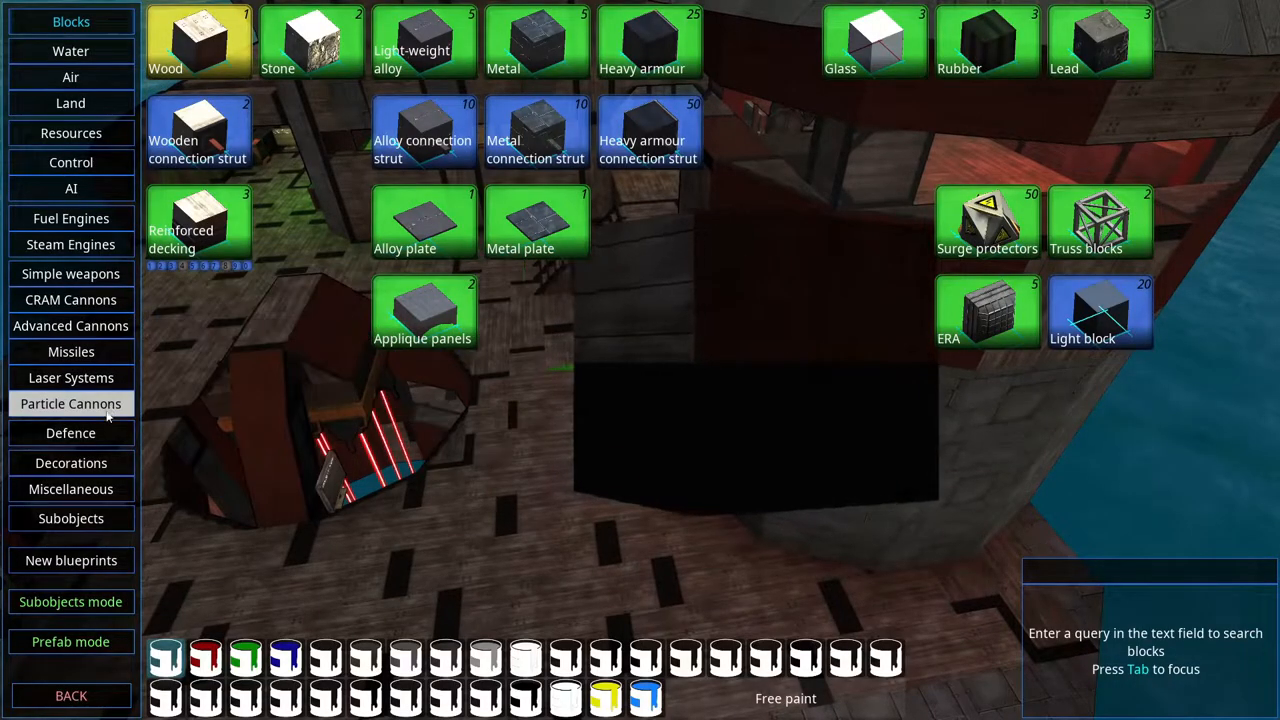
click(71, 133)
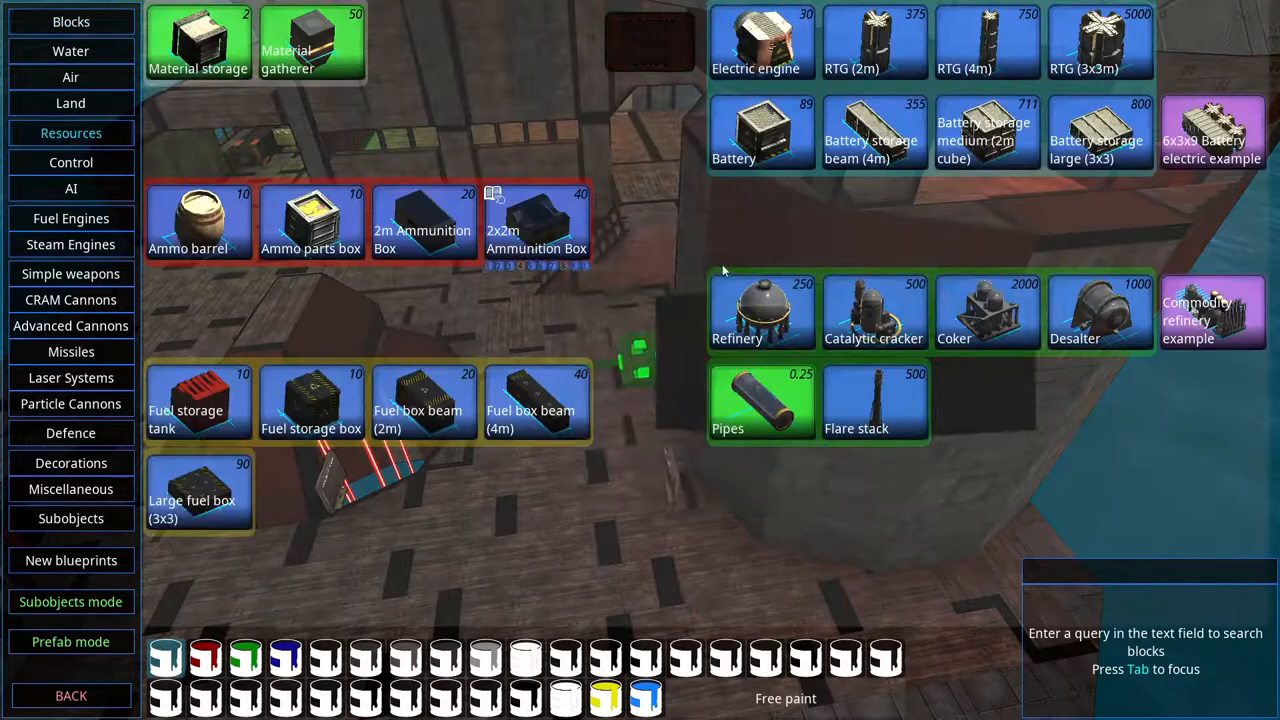
mouse_move(874, 400)
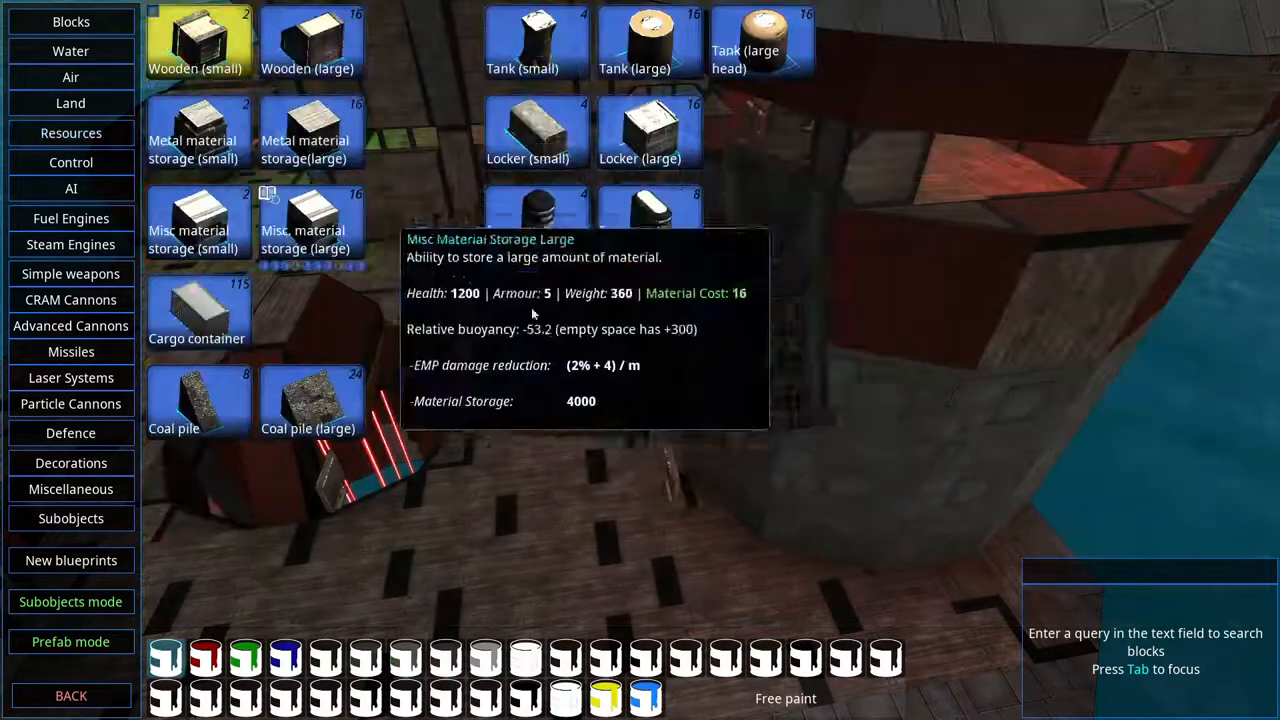
mouse_move(197, 315)
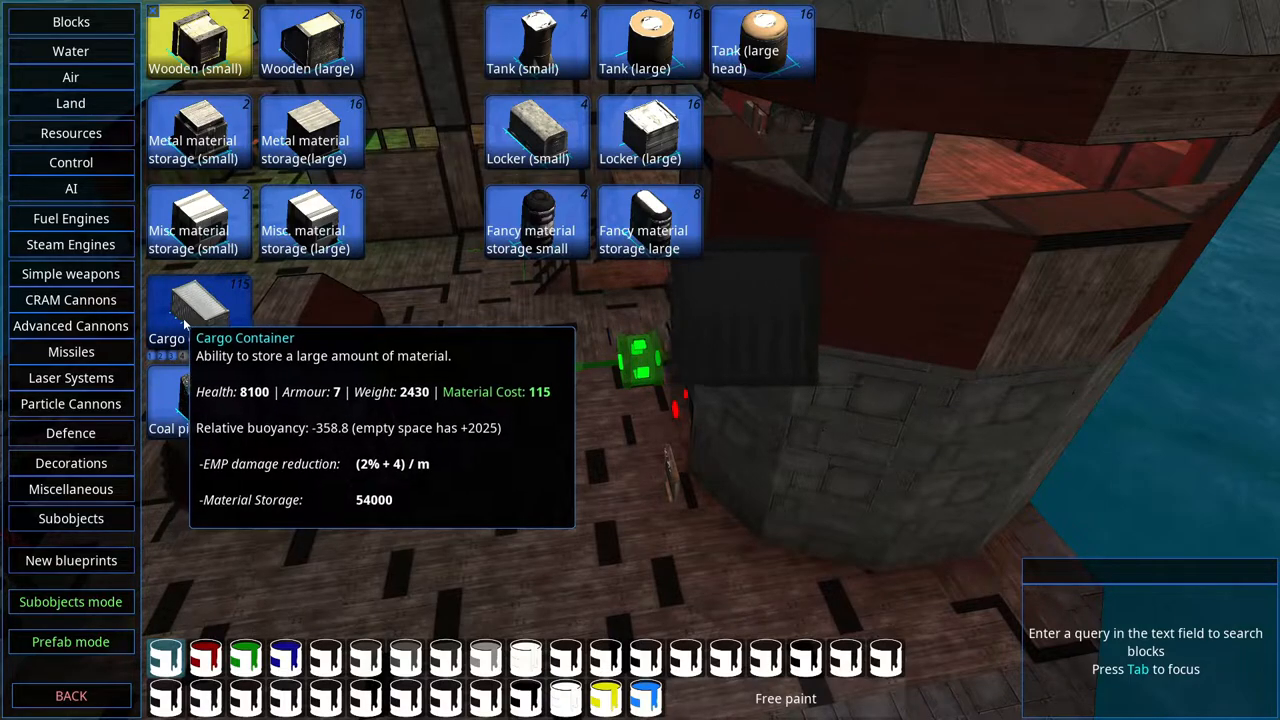
click(197, 310)
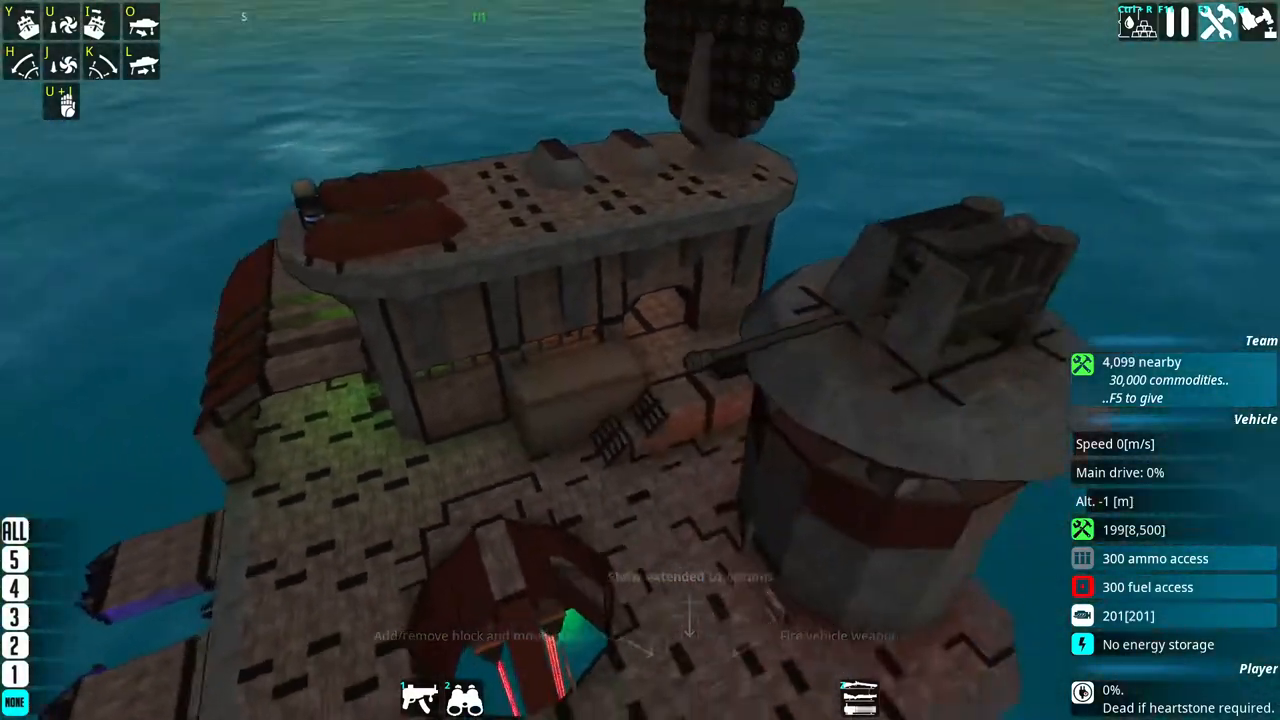
mouse_move(640, 360)
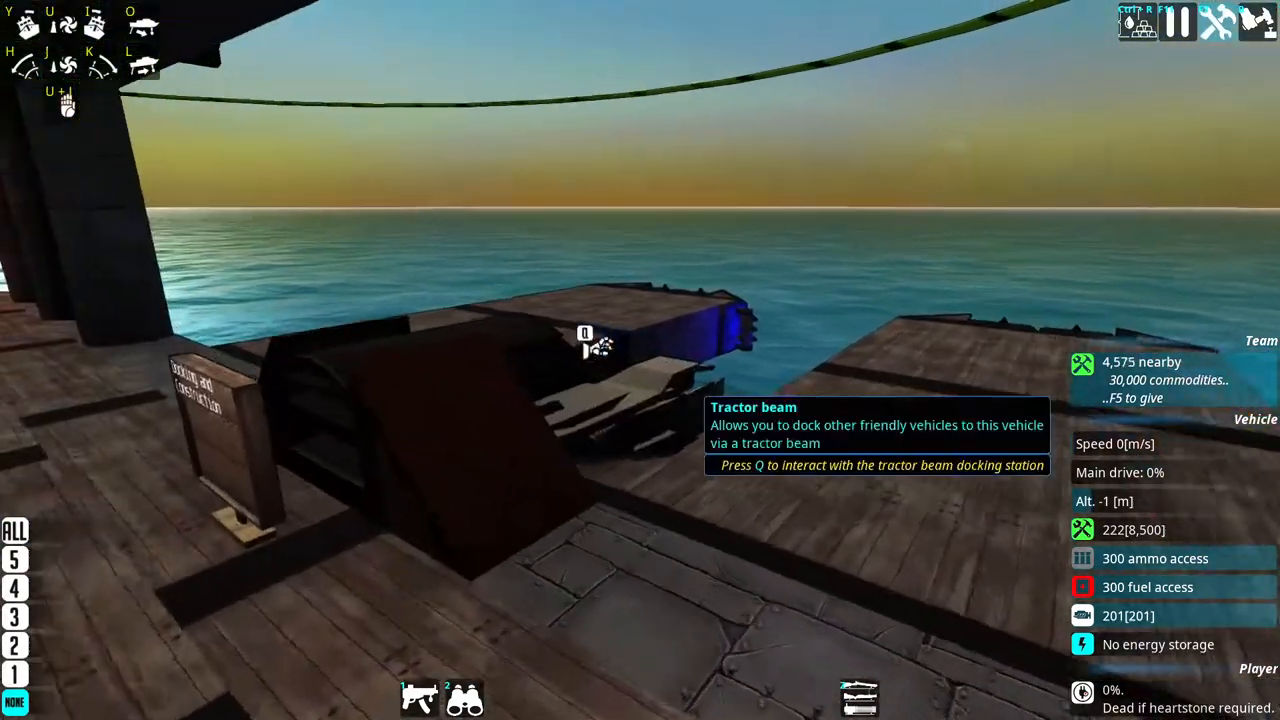
Start loading a 001 Patrol boat at the docking station's vehicle spawner.
key(q)
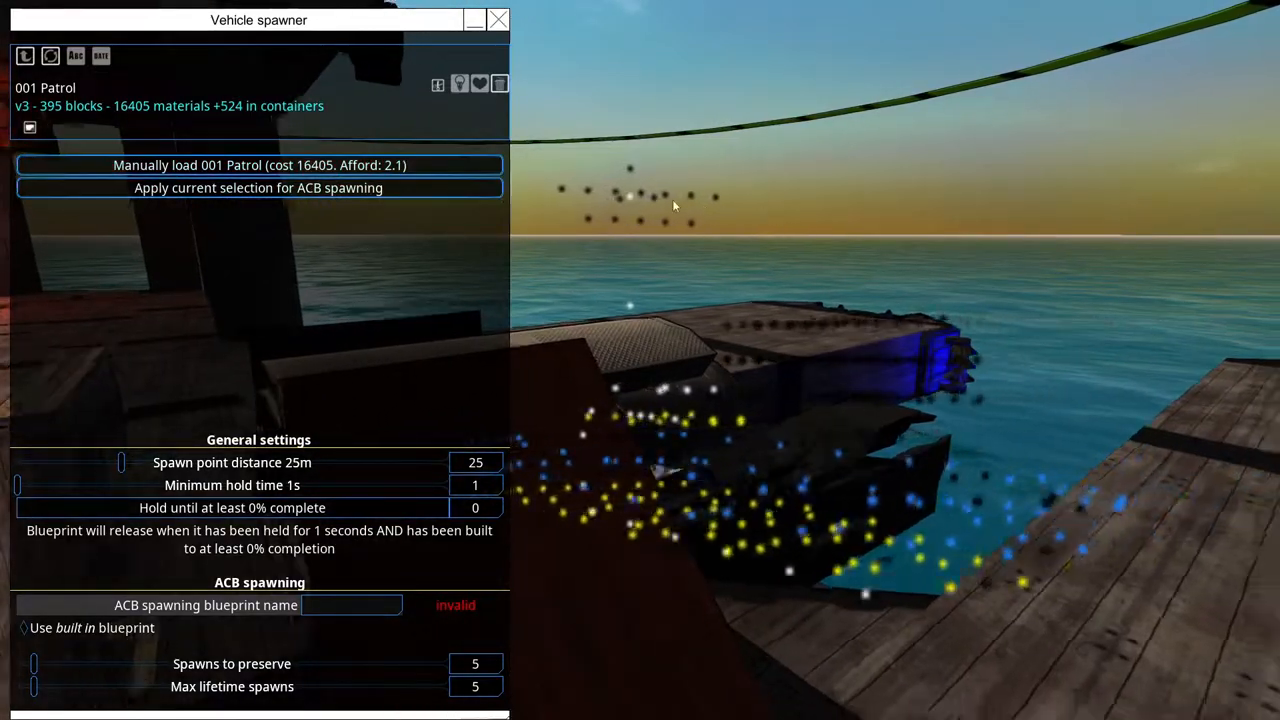
mouse_move(384, 165)
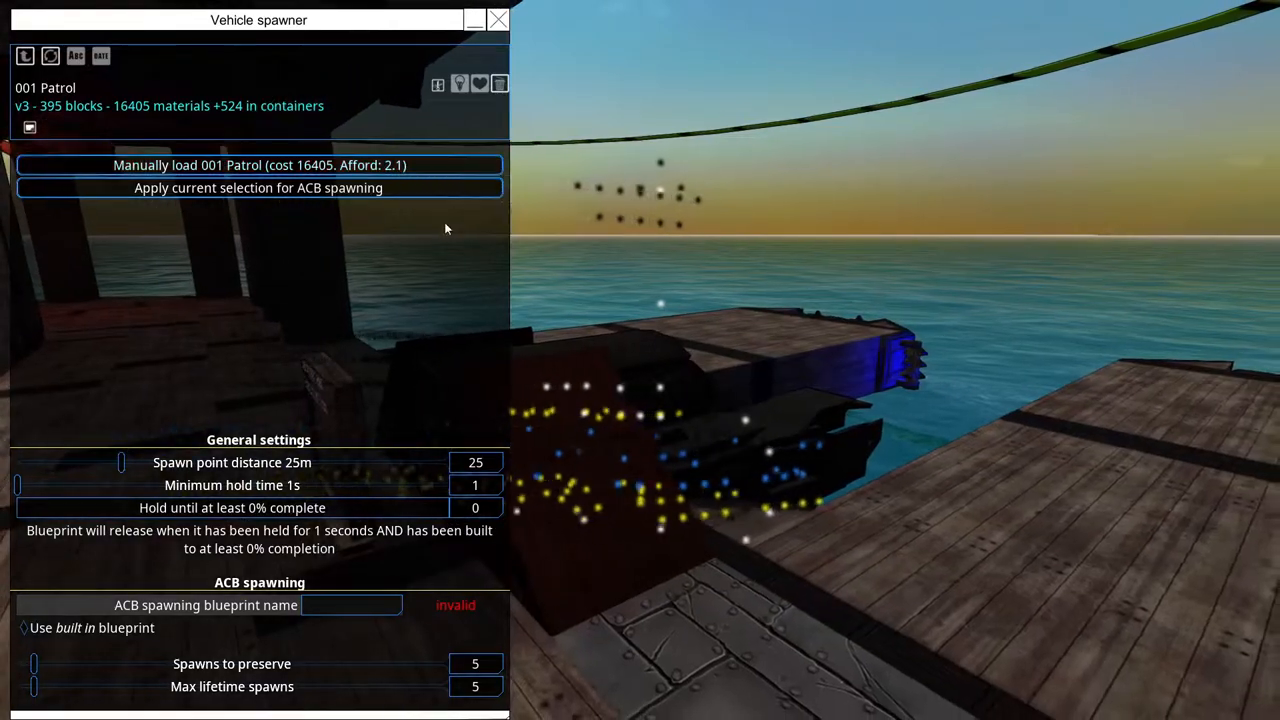
mouse_move(420, 165)
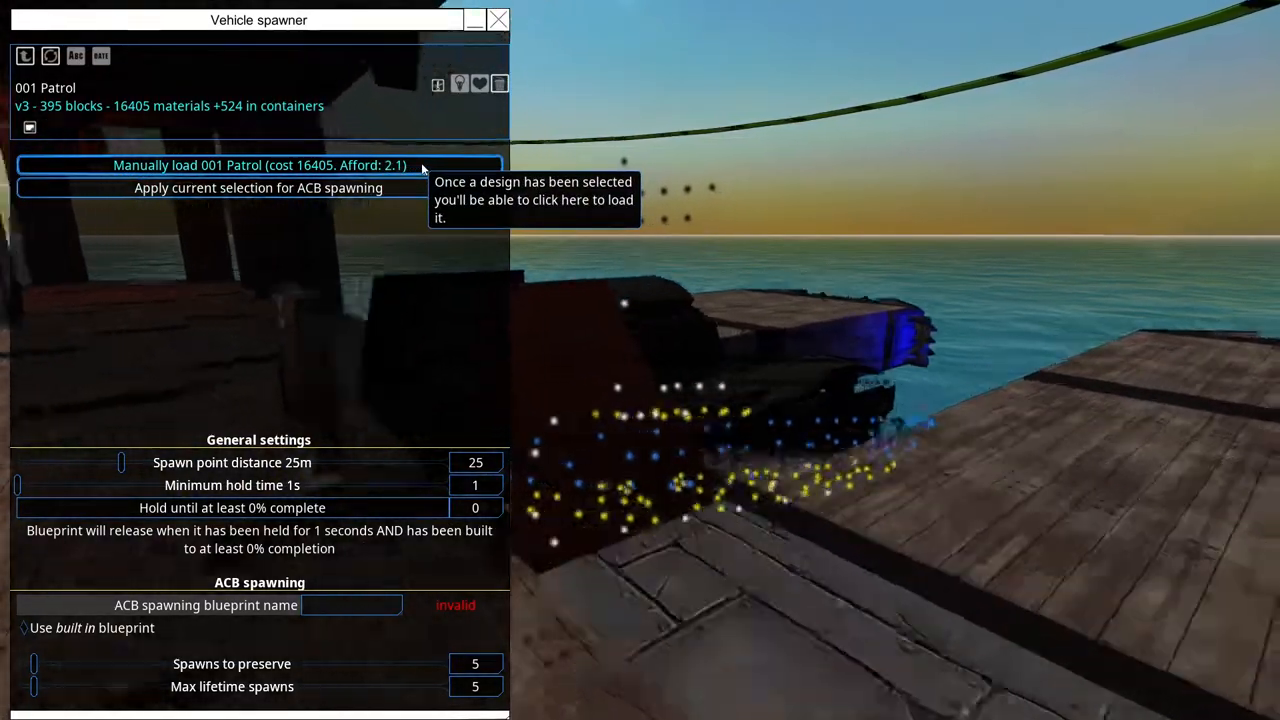
click(498, 19)
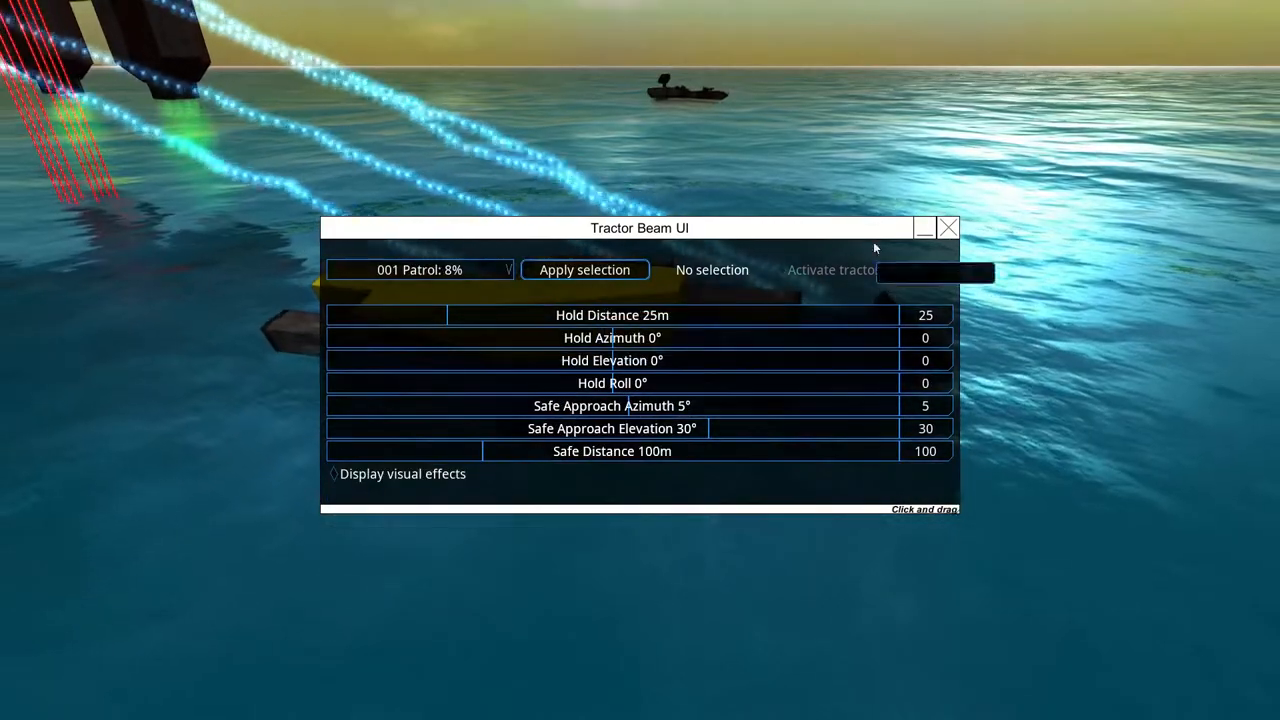
Apply the 001 Patrol selection to the tractor beam, activate the beam, and close its settings.
click(584, 269)
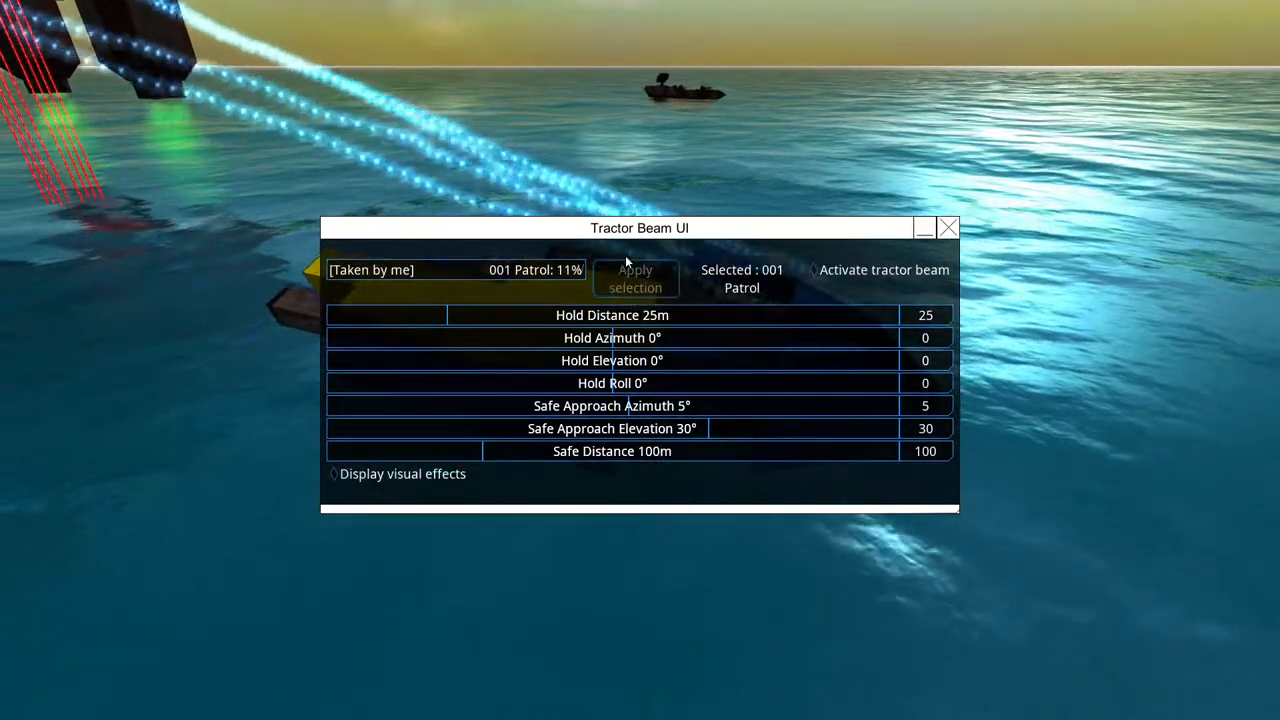
click(947, 228)
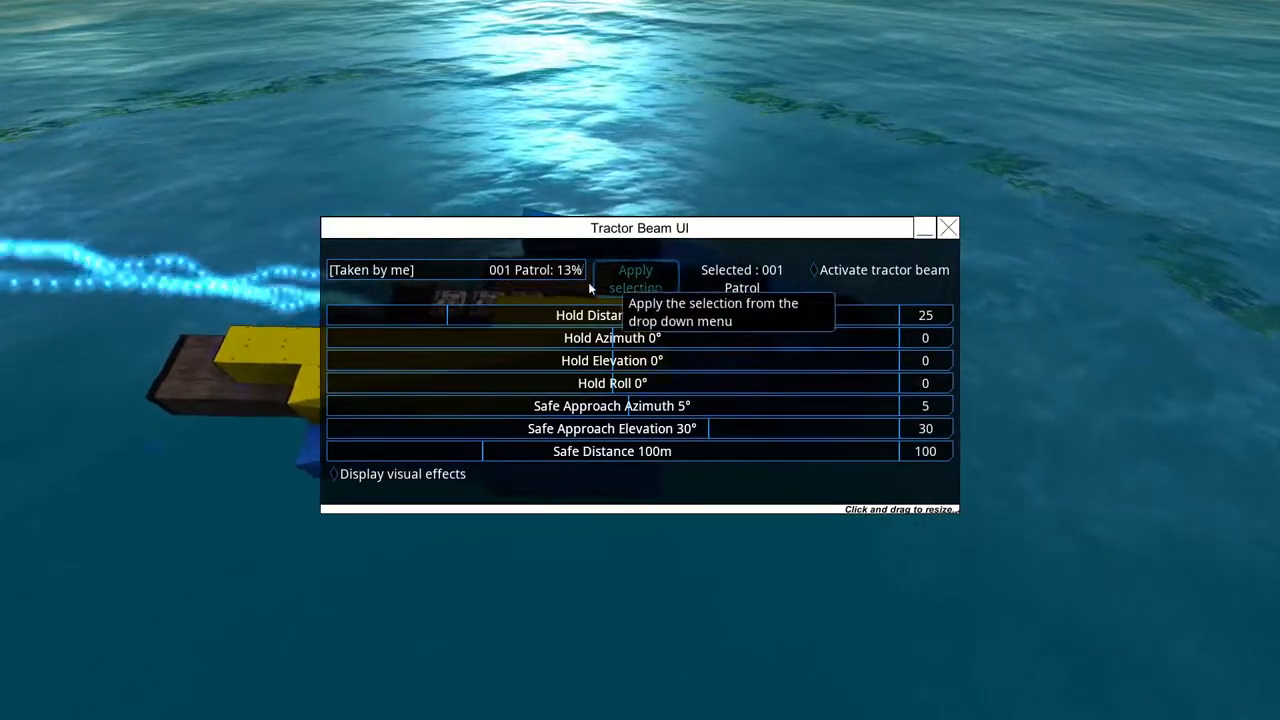
click(946, 227)
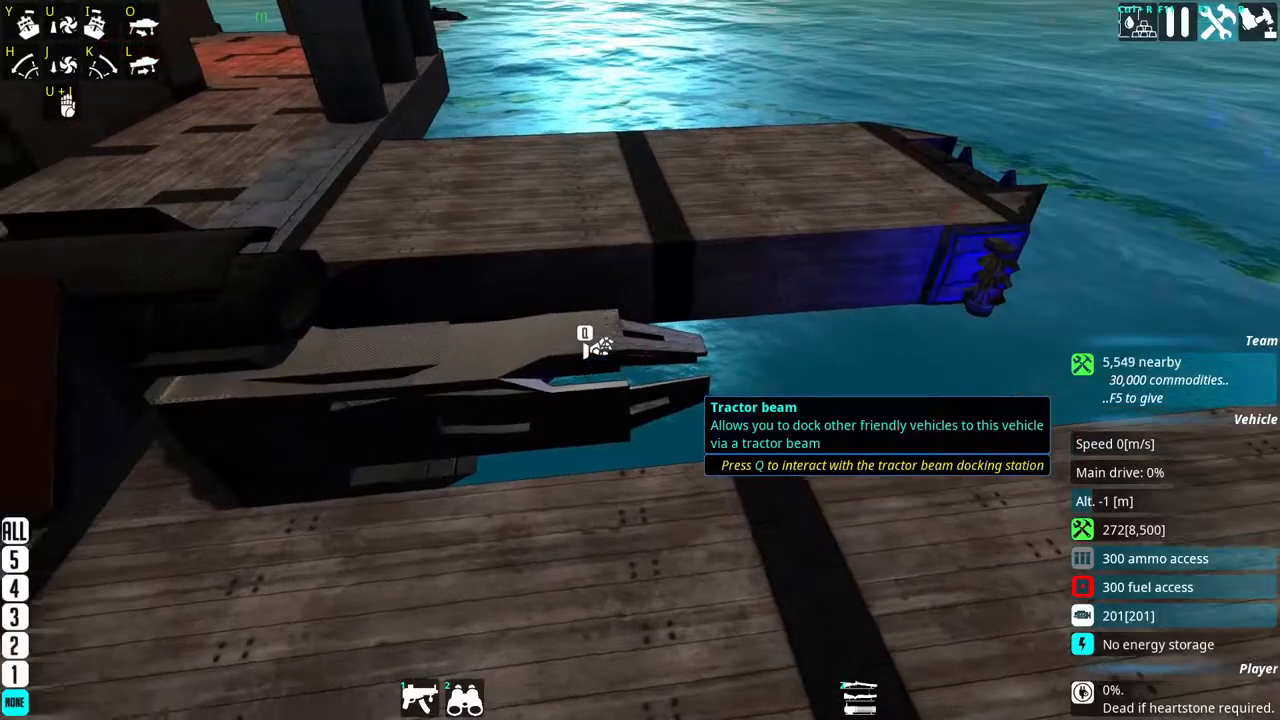
key(q)
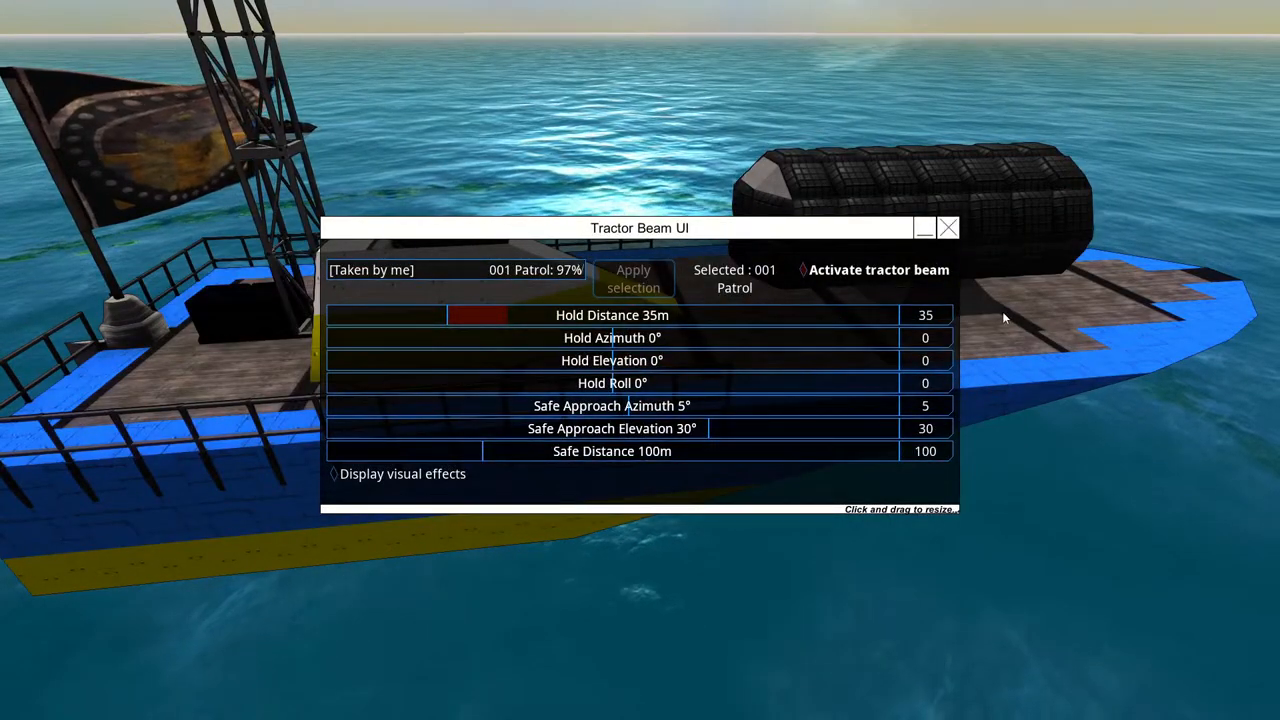
mouse_move(878, 270)
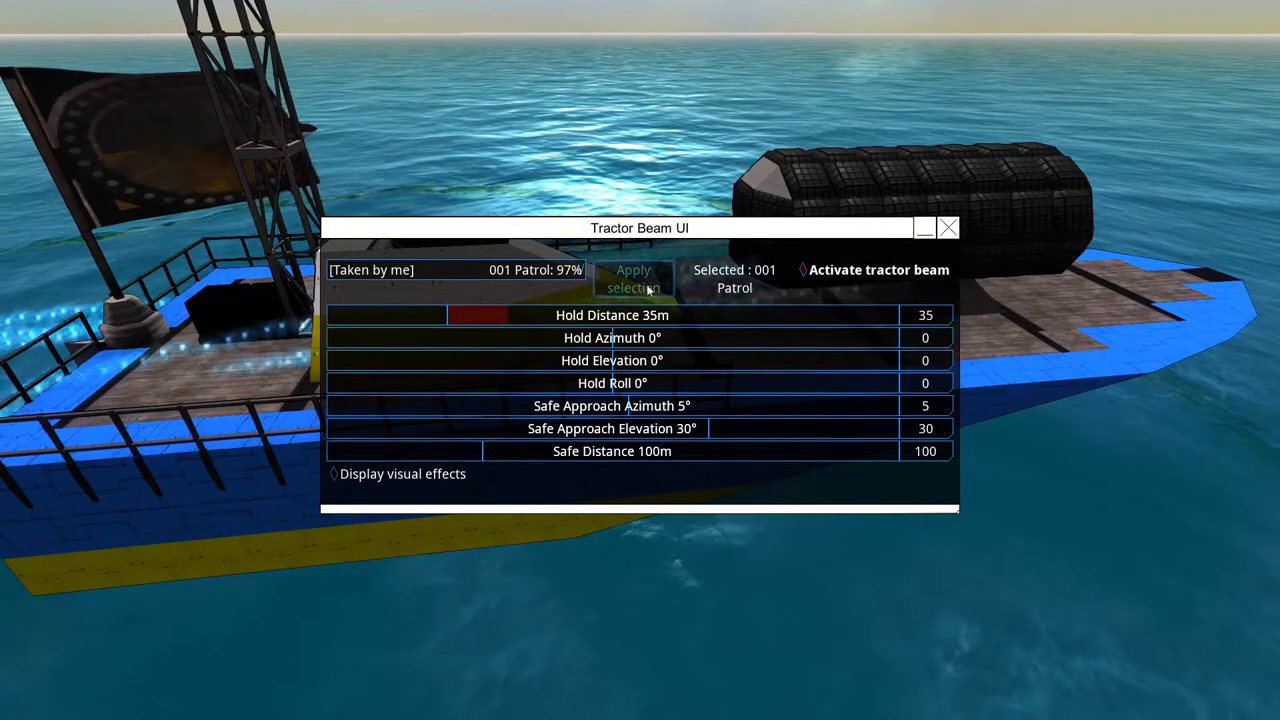
Let the first 001 Patrol finish in the tractor beam and reopen the vehicle spawner.
click(947, 227)
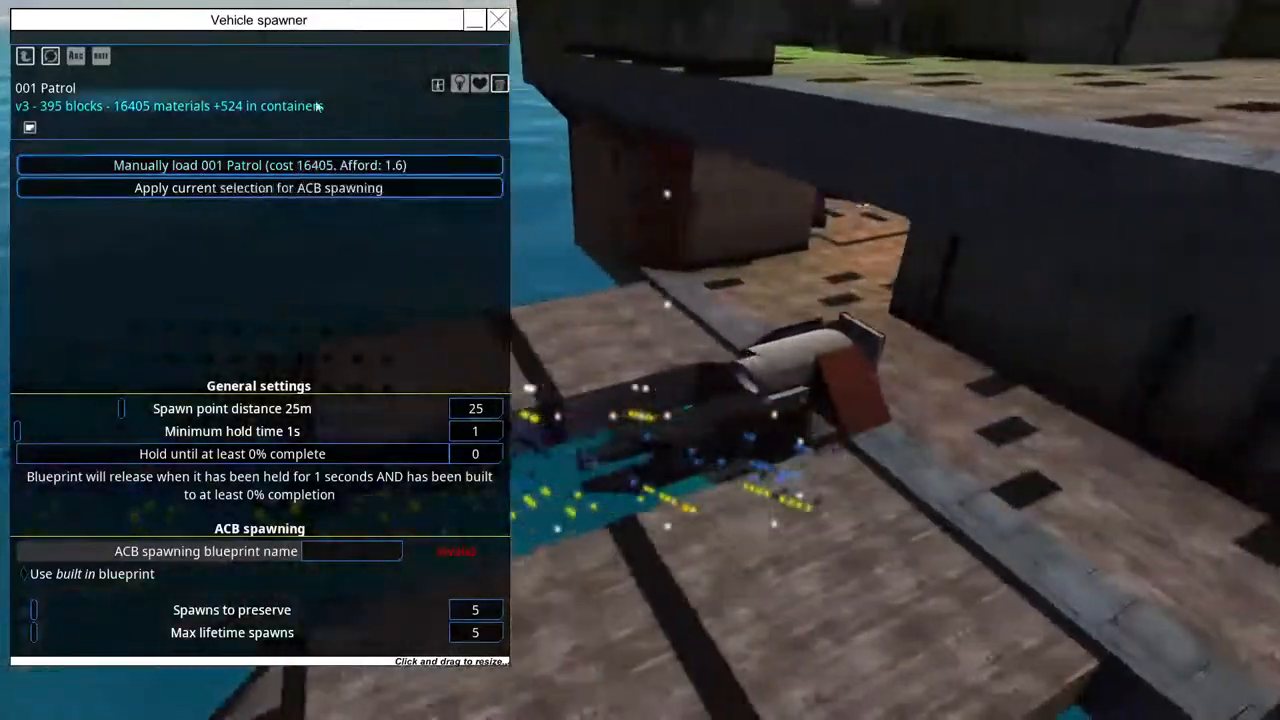
Manually load a second 001 Patrol at the vehicle spawner.
click(498, 19)
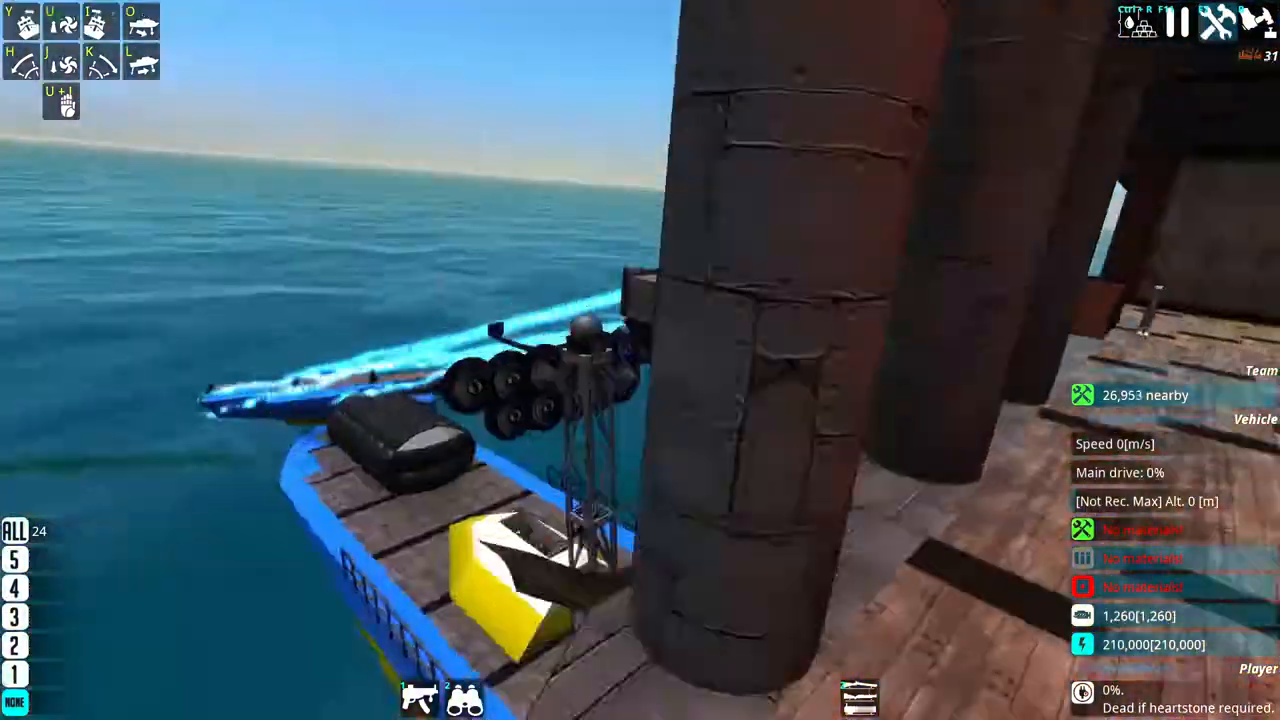
mouse_move(640, 360)
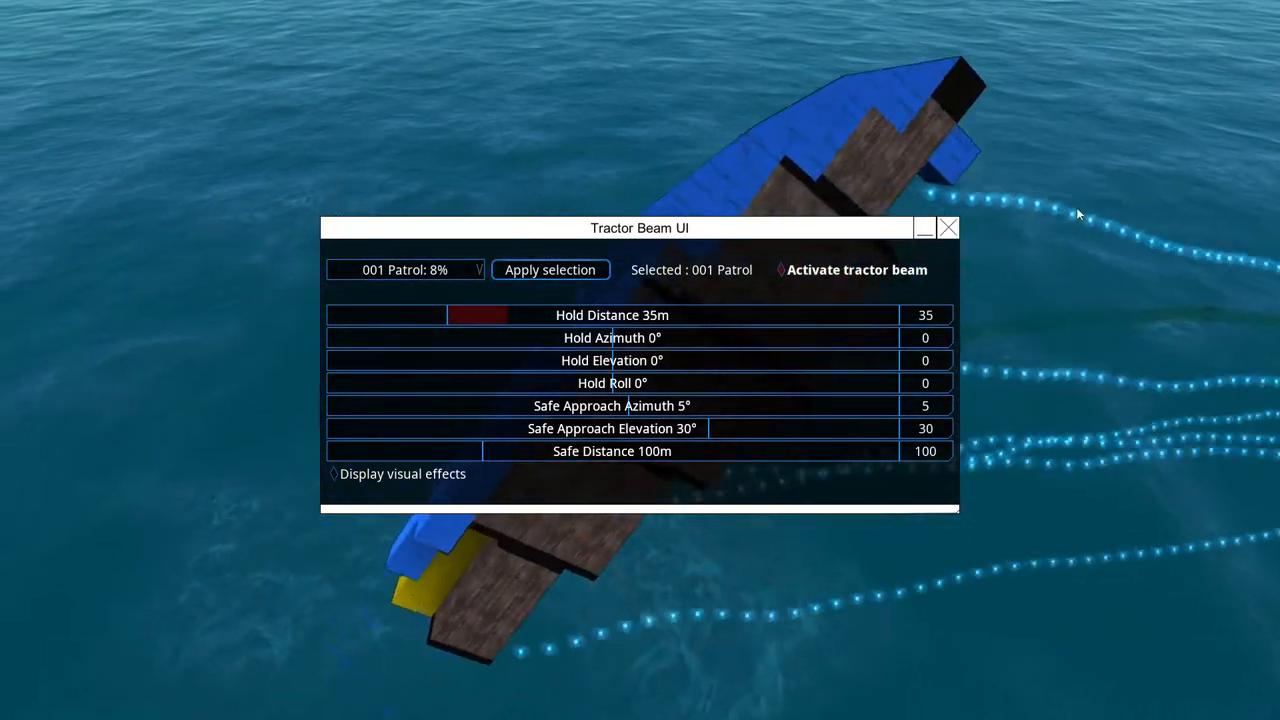
mouse_move(550, 270)
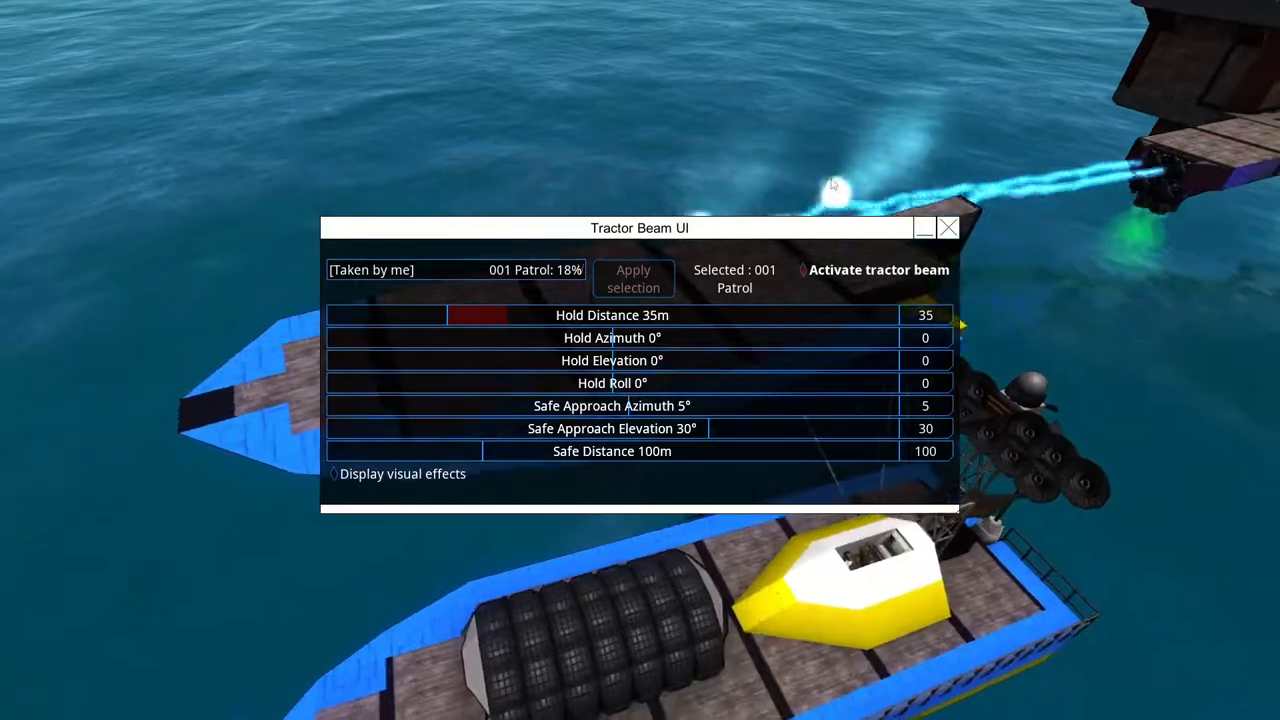
Keep the tractor beam activated on the second 001 Patrol build.
click(947, 227)
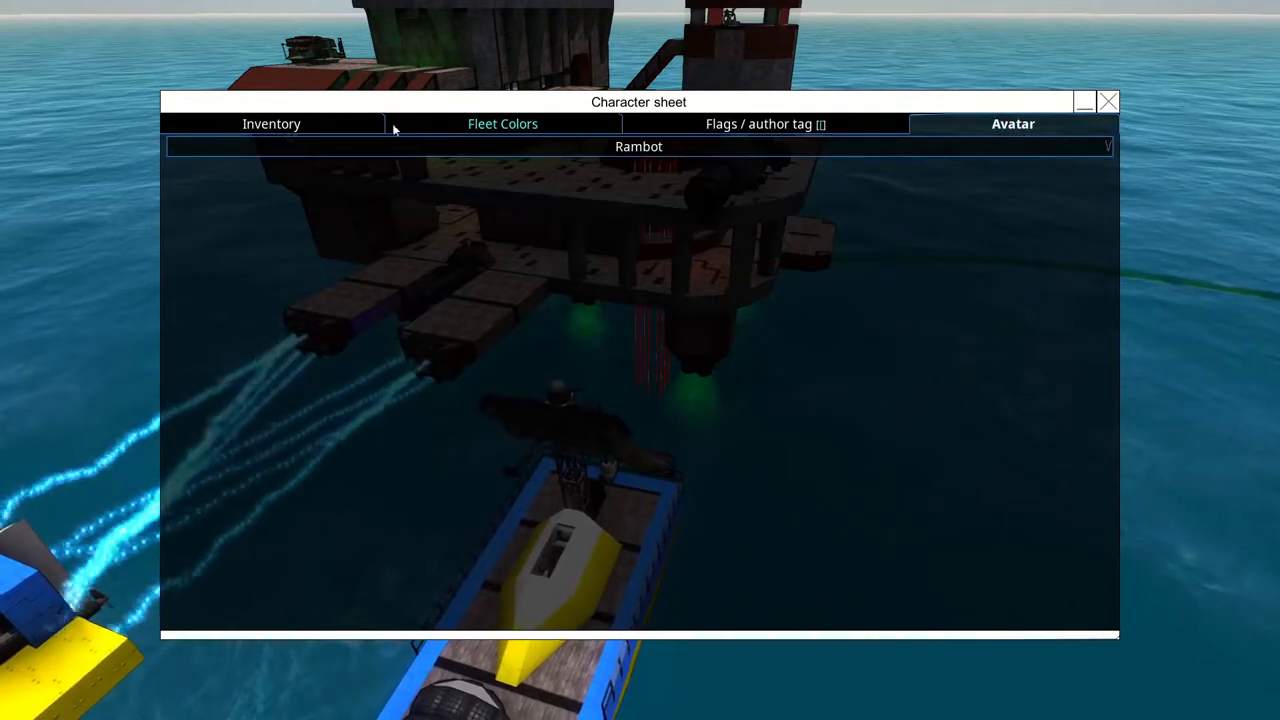
Switch the character sheet to the Inventory tab.
click(271, 123)
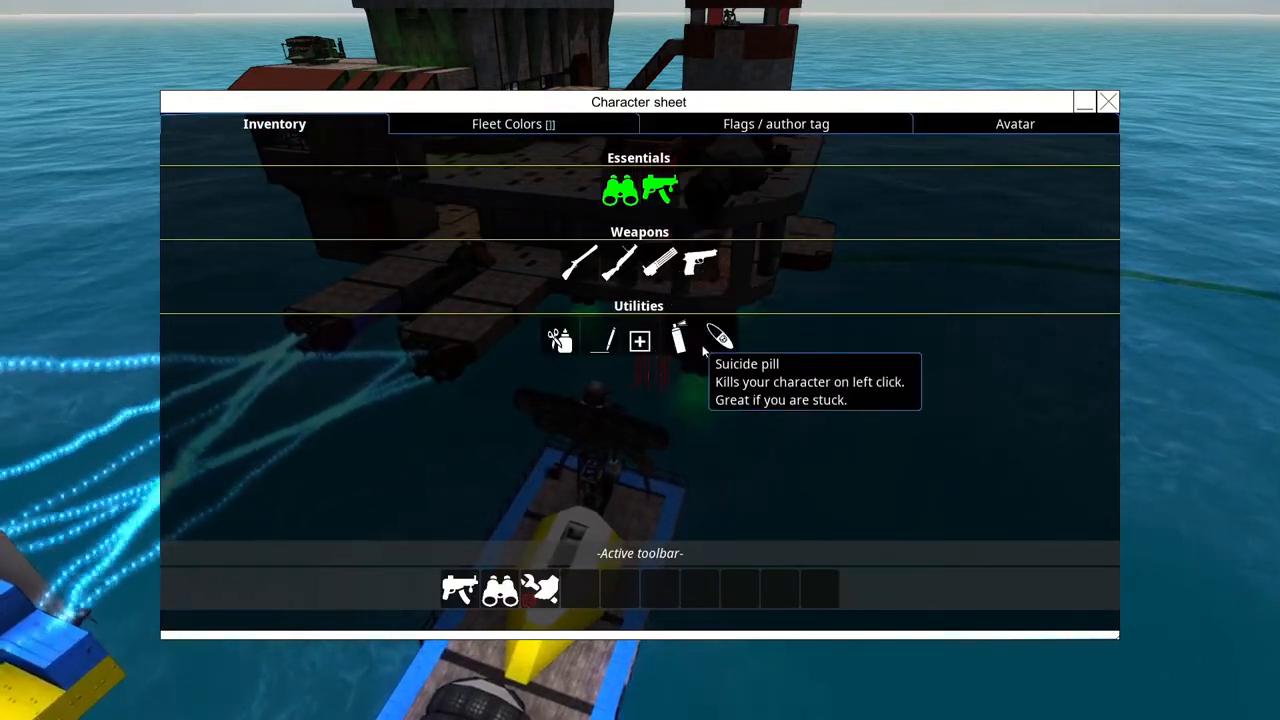
mouse_move(548, 337)
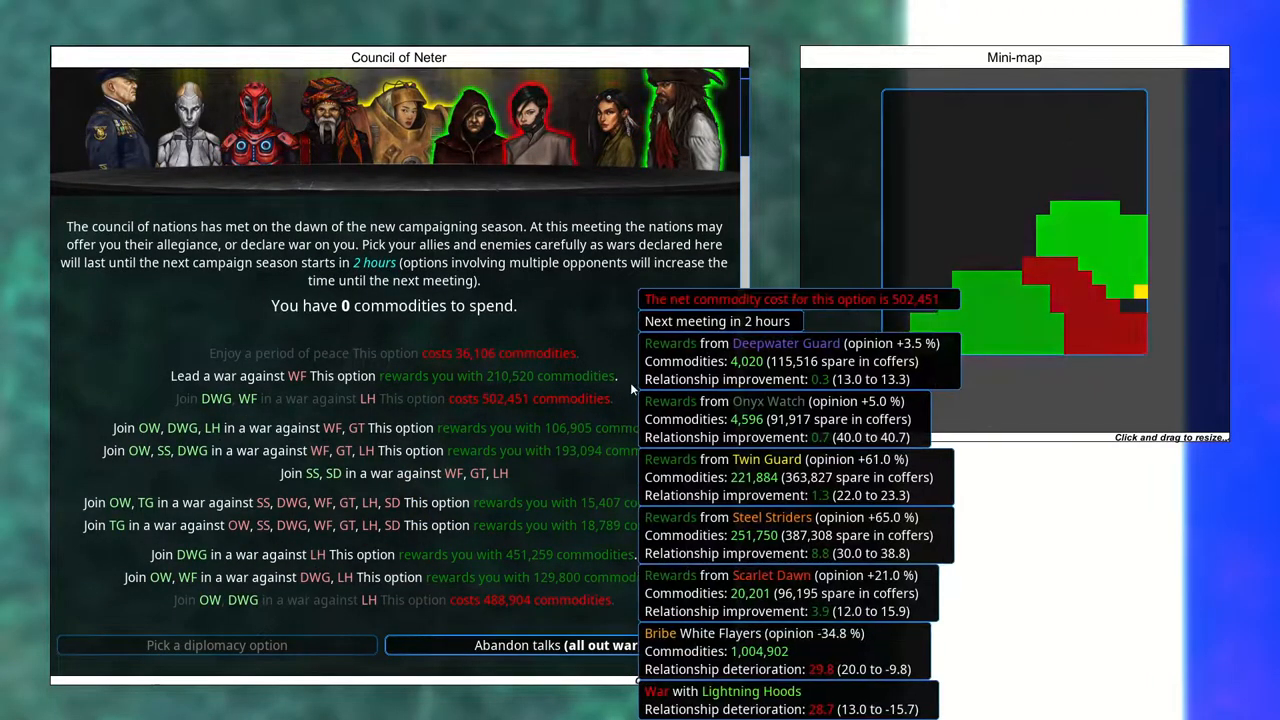
mouse_move(815, 487)
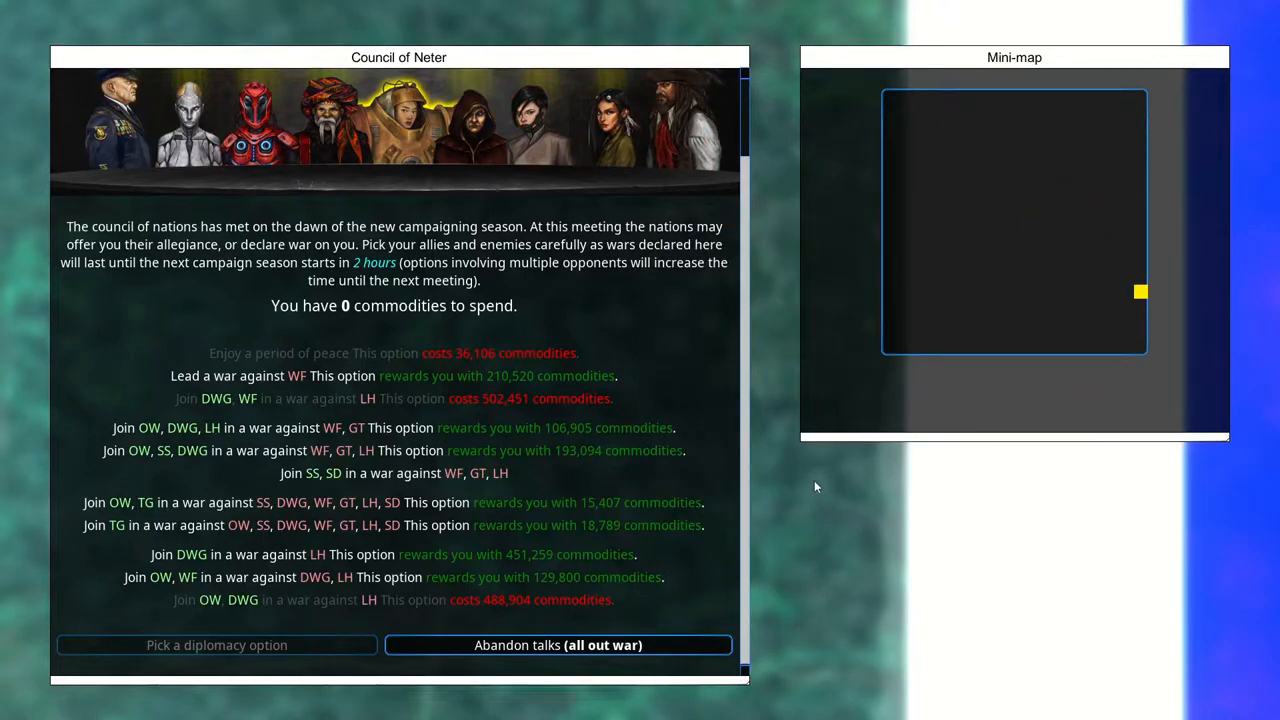
mouse_move(422, 270)
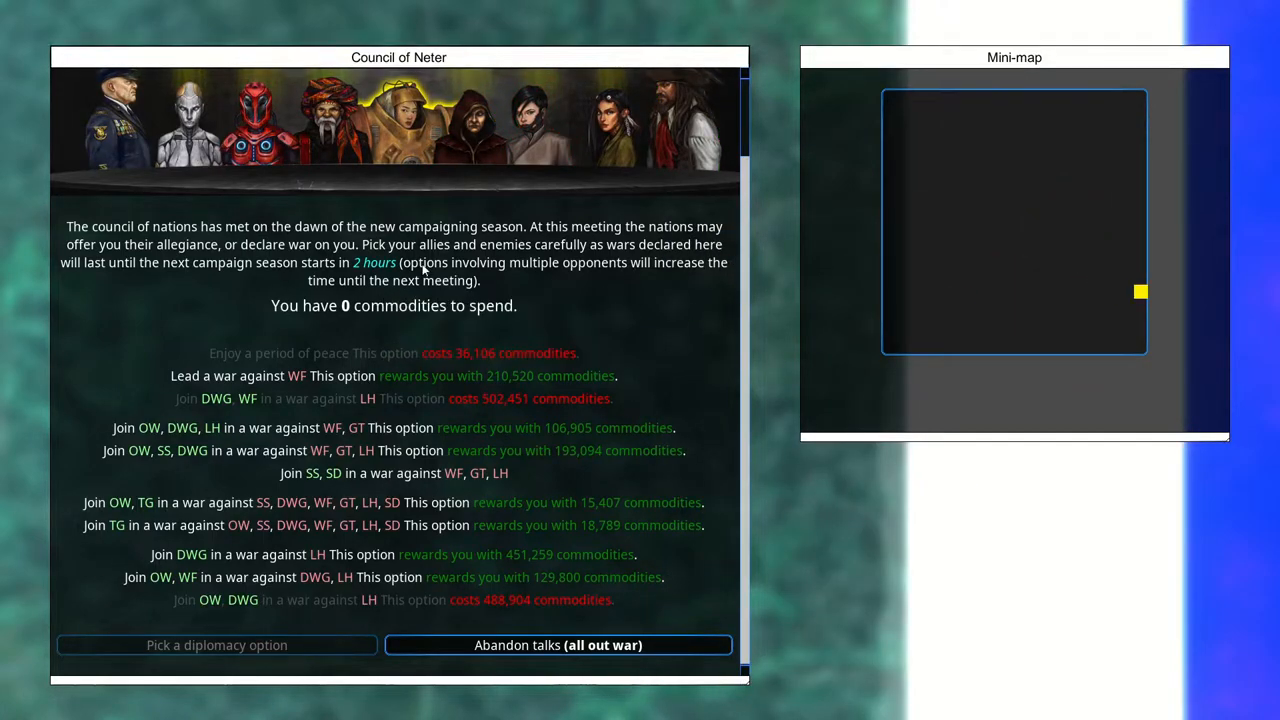
mouse_move(555, 308)
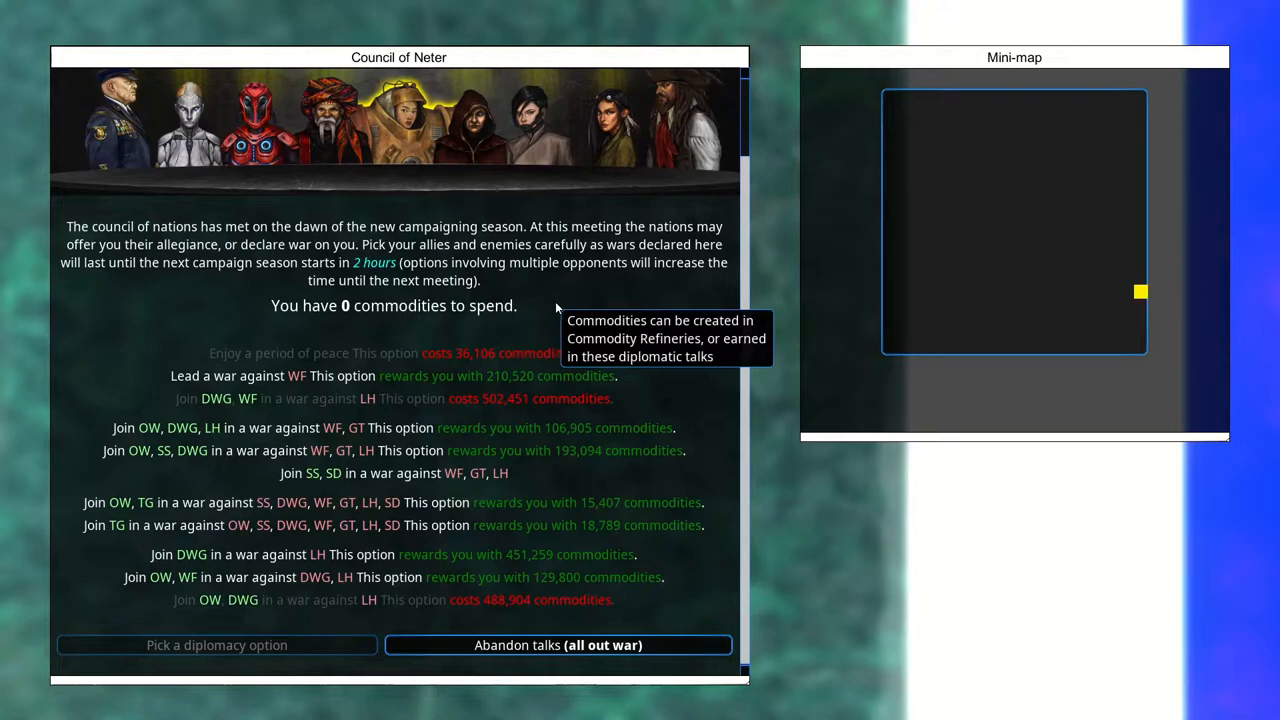
mouse_move(587, 294)
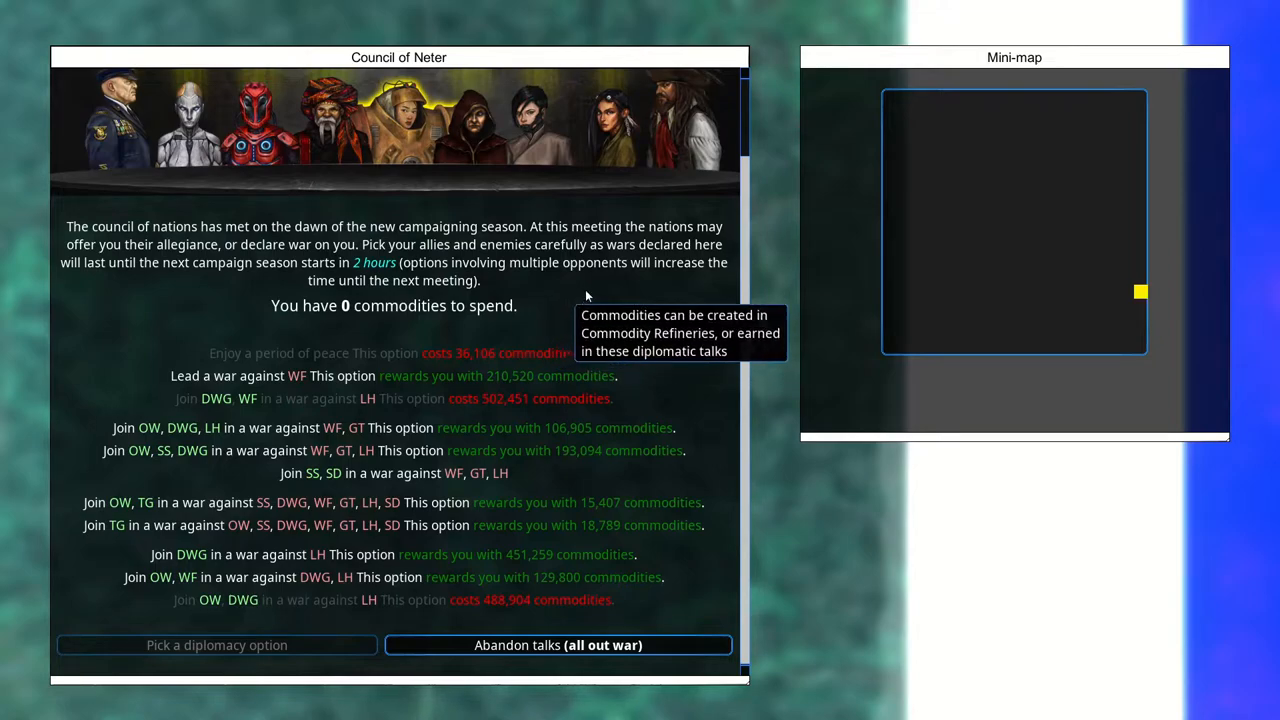
mouse_move(745, 140)
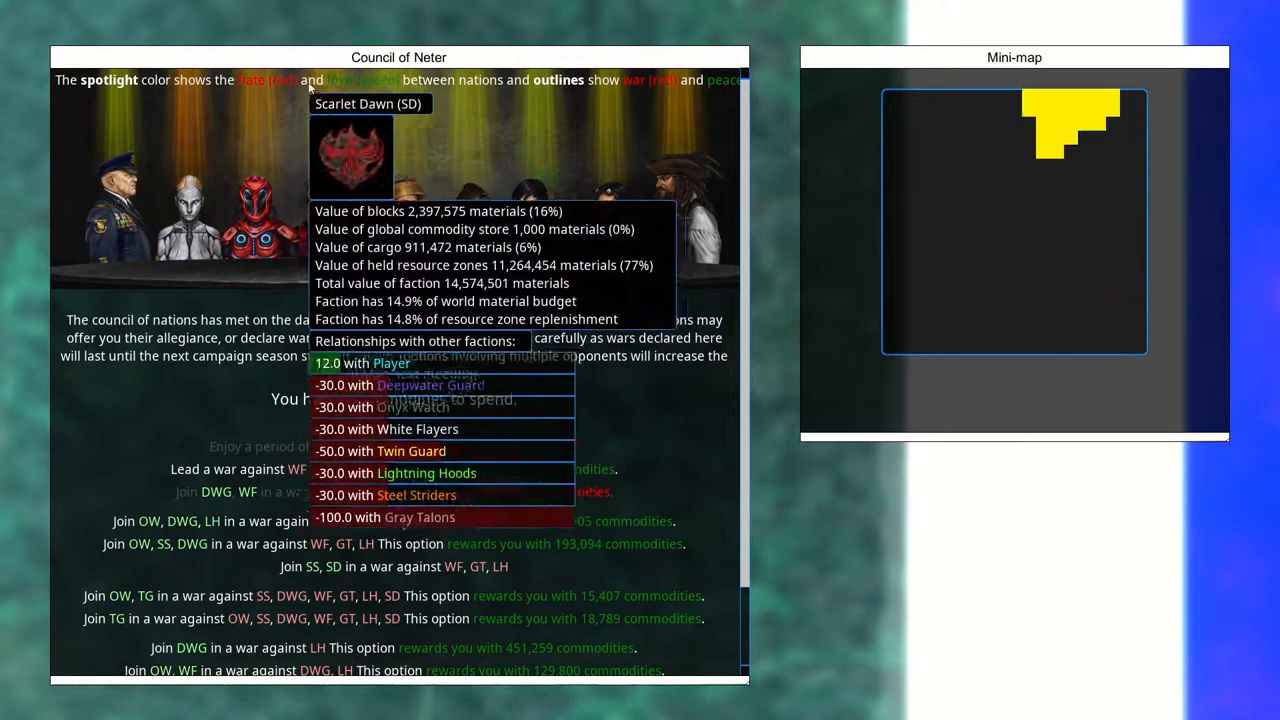
mouse_move(697, 255)
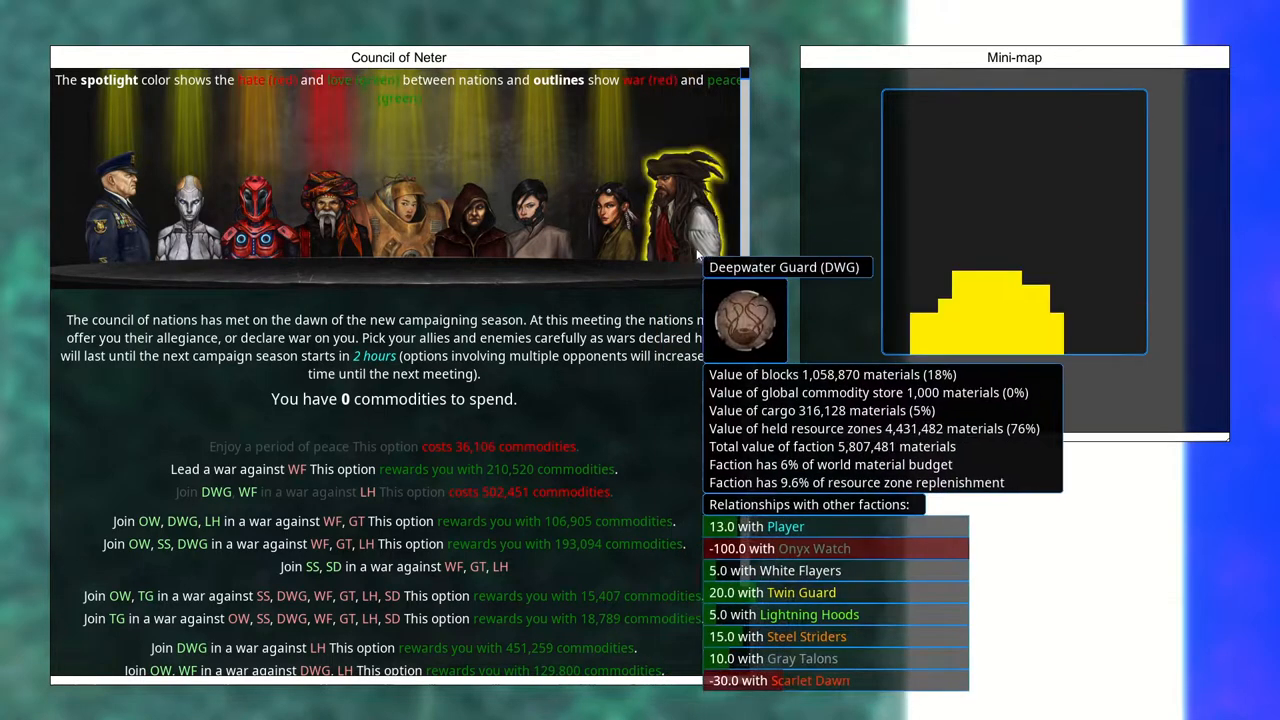
mouse_move(255, 210)
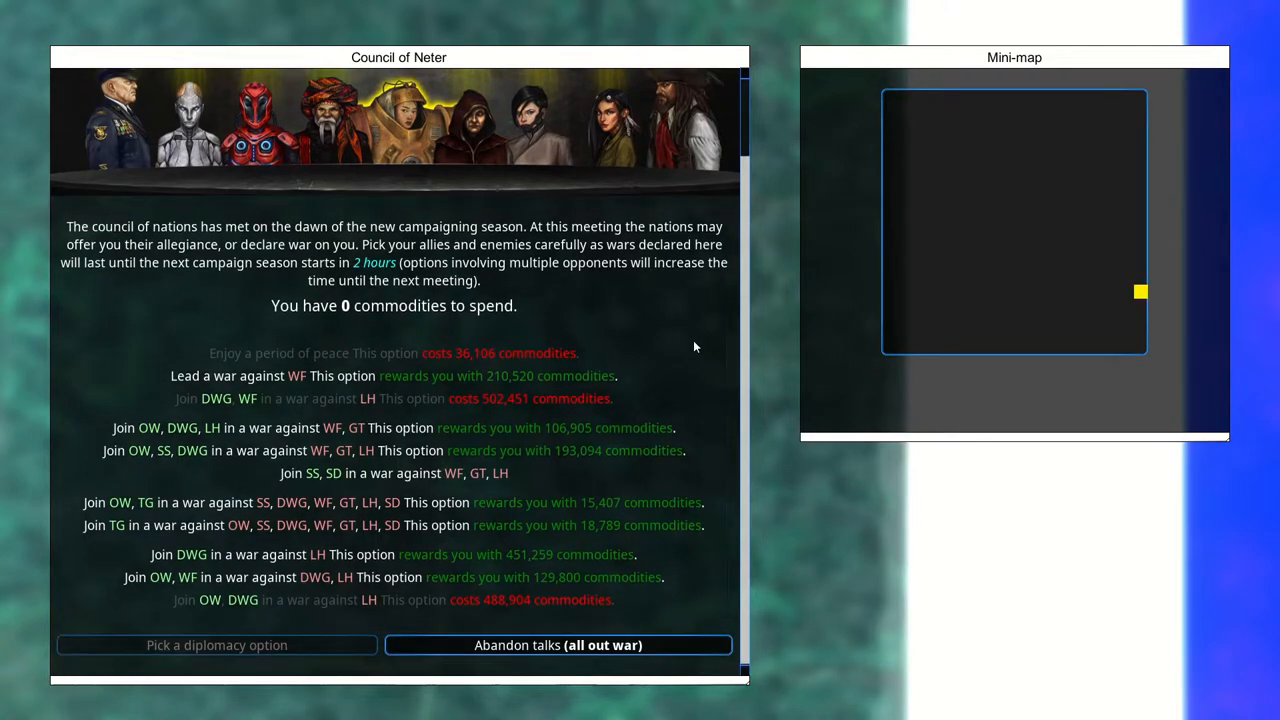
mouse_move(595, 385)
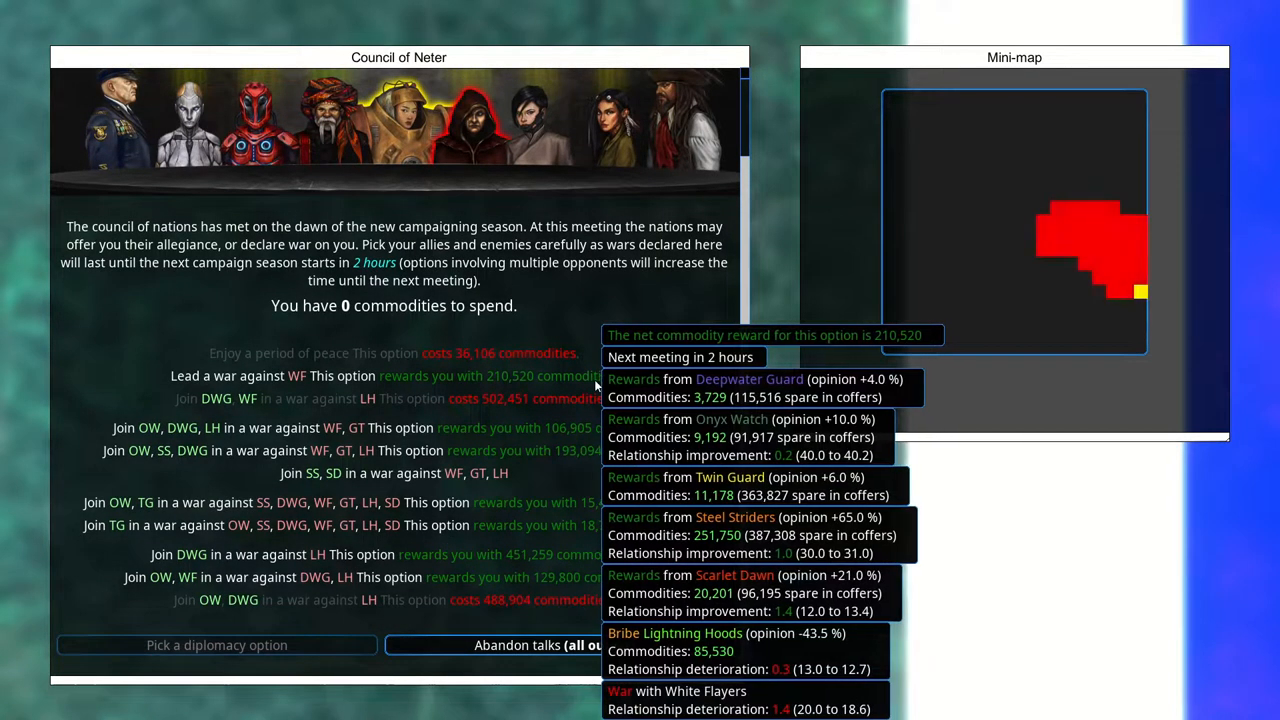
mouse_move(724, 286)
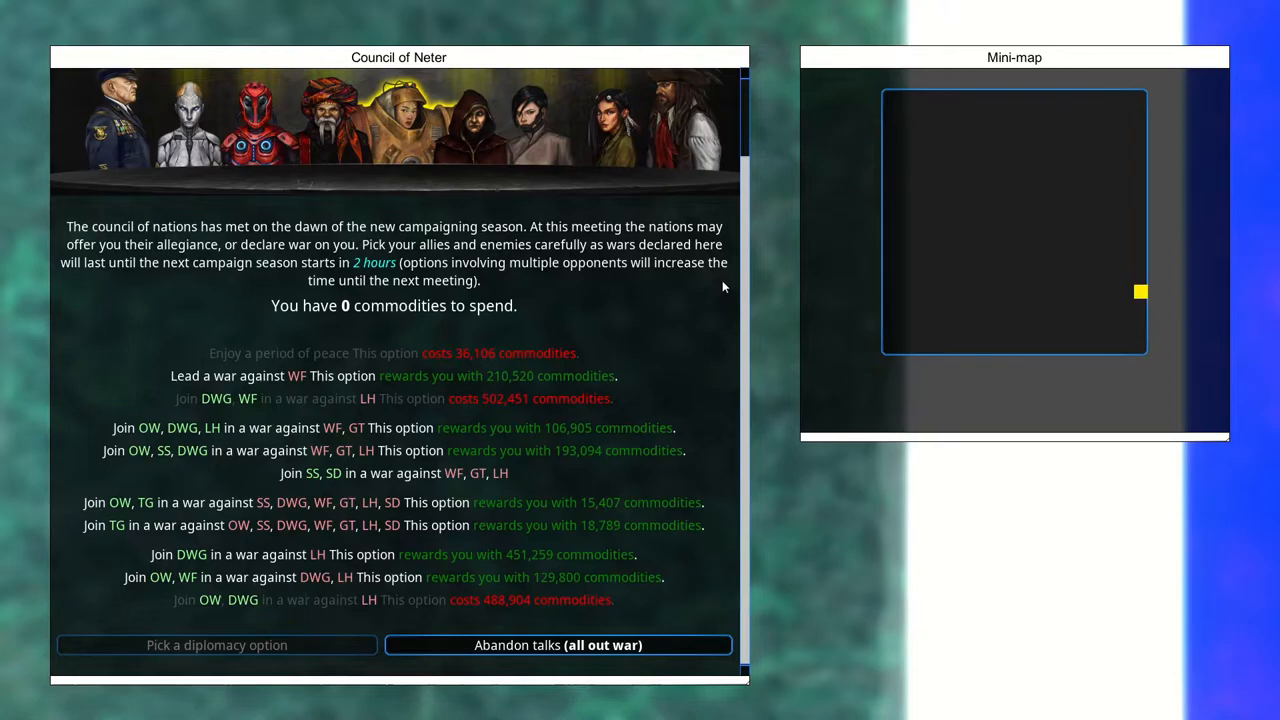
mouse_move(830, 321)
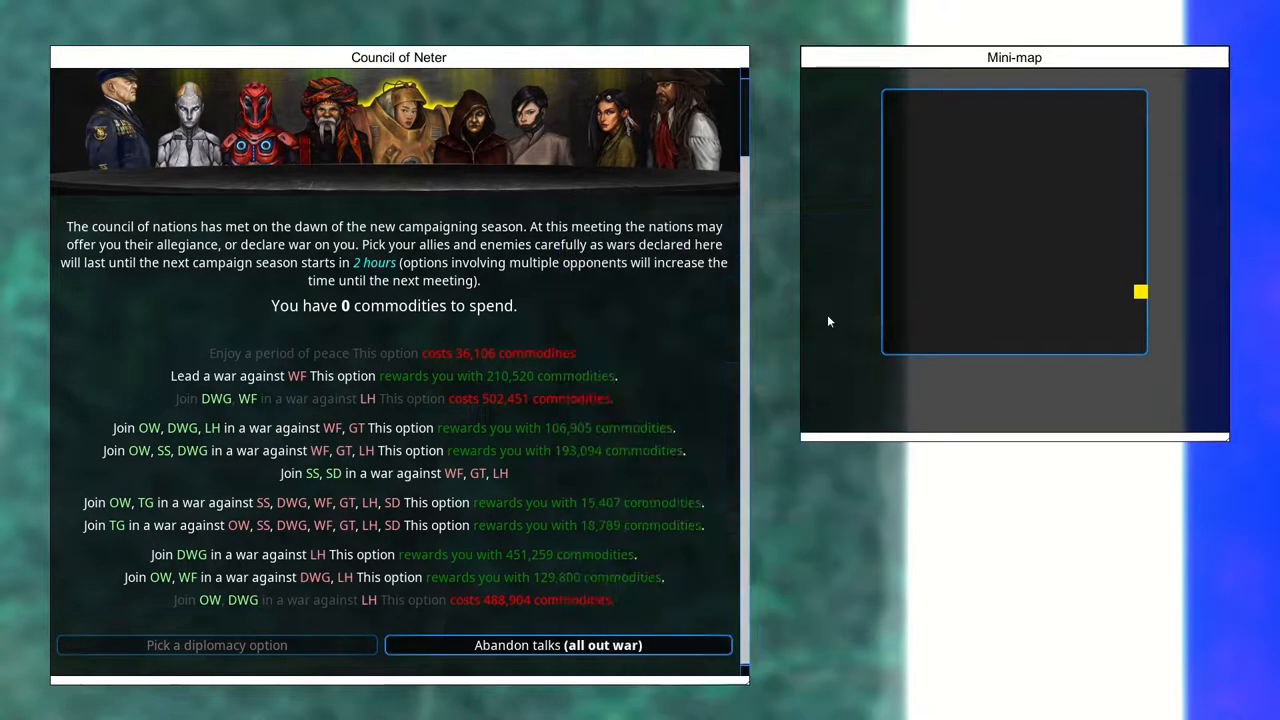
mouse_move(680, 644)
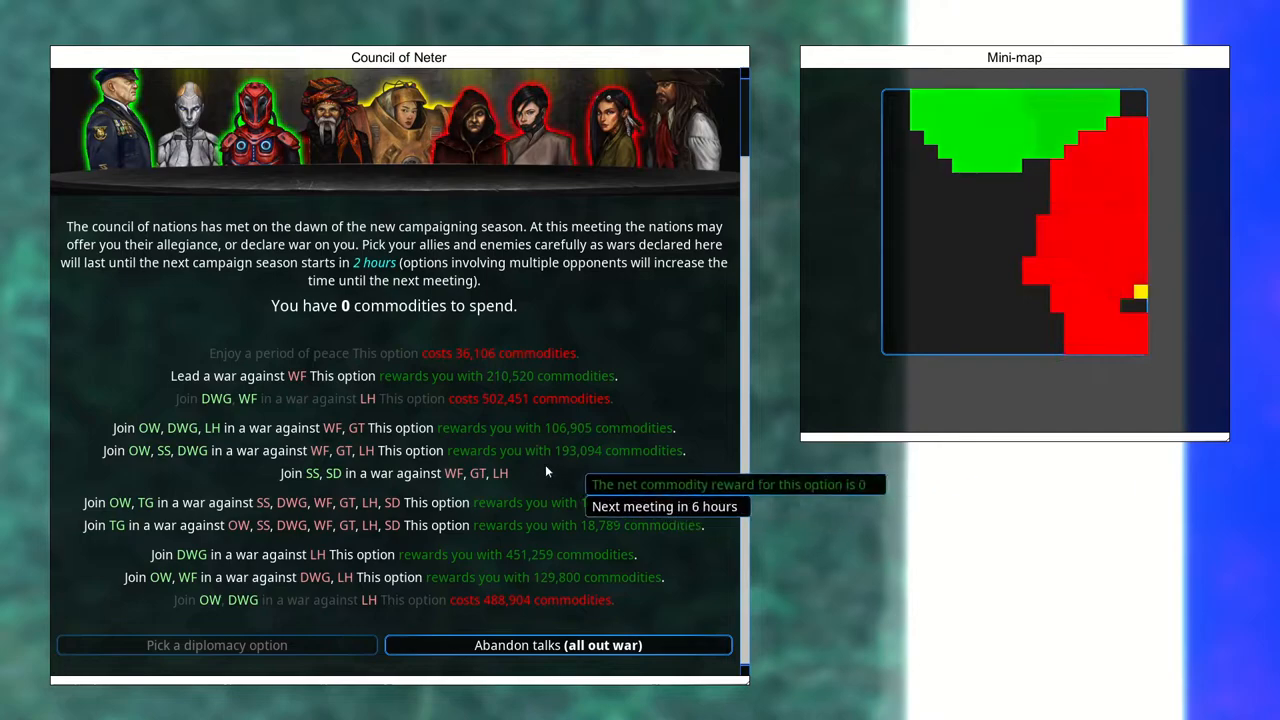
mouse_move(448, 487)
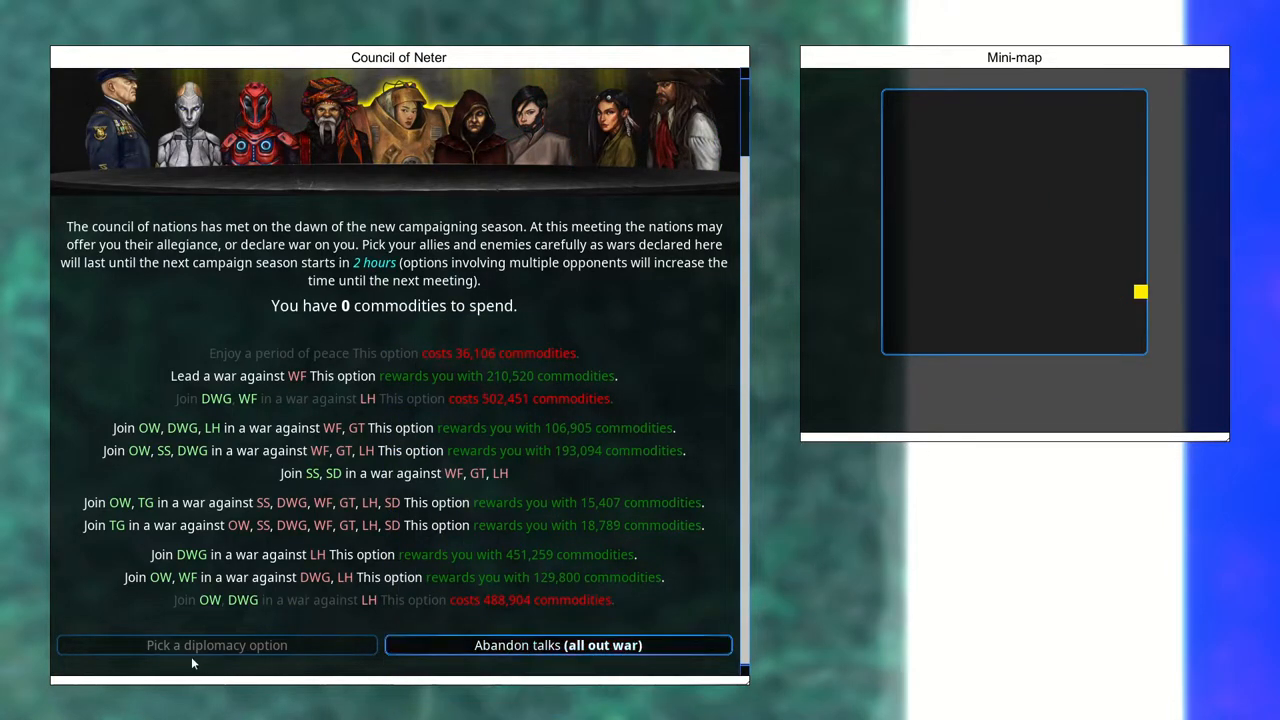
mouse_move(600, 331)
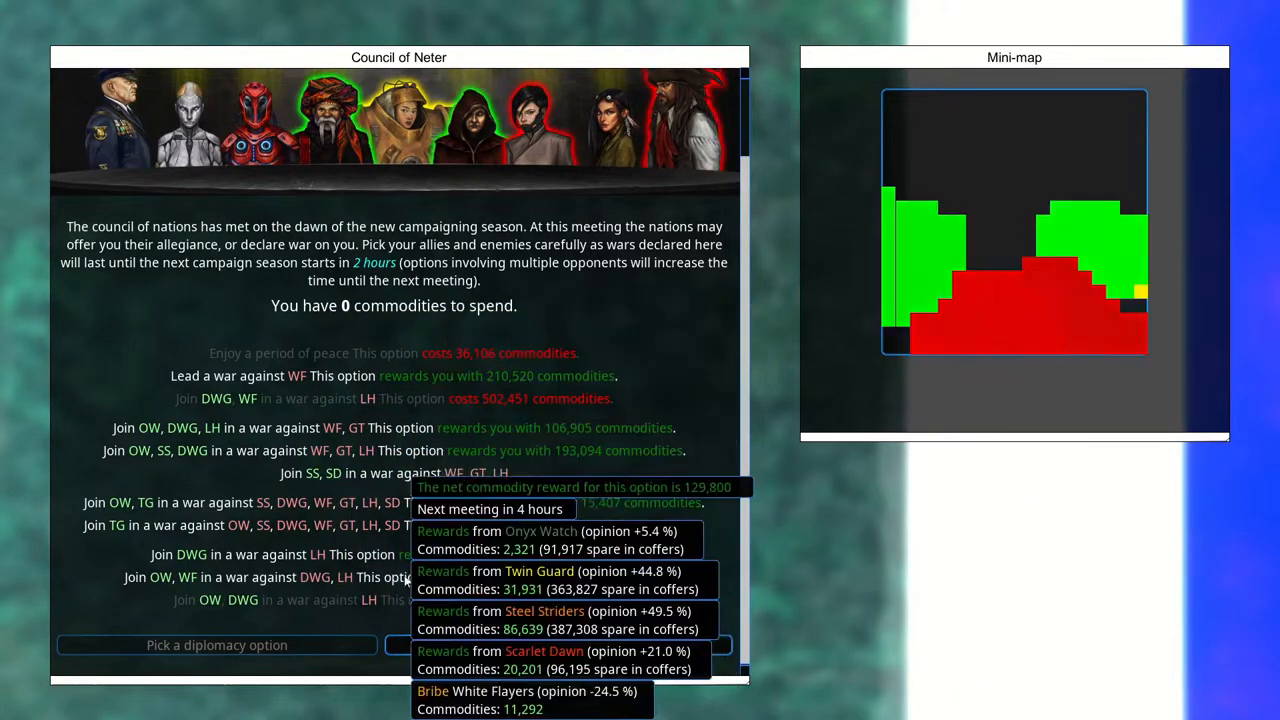
mouse_move(670, 577)
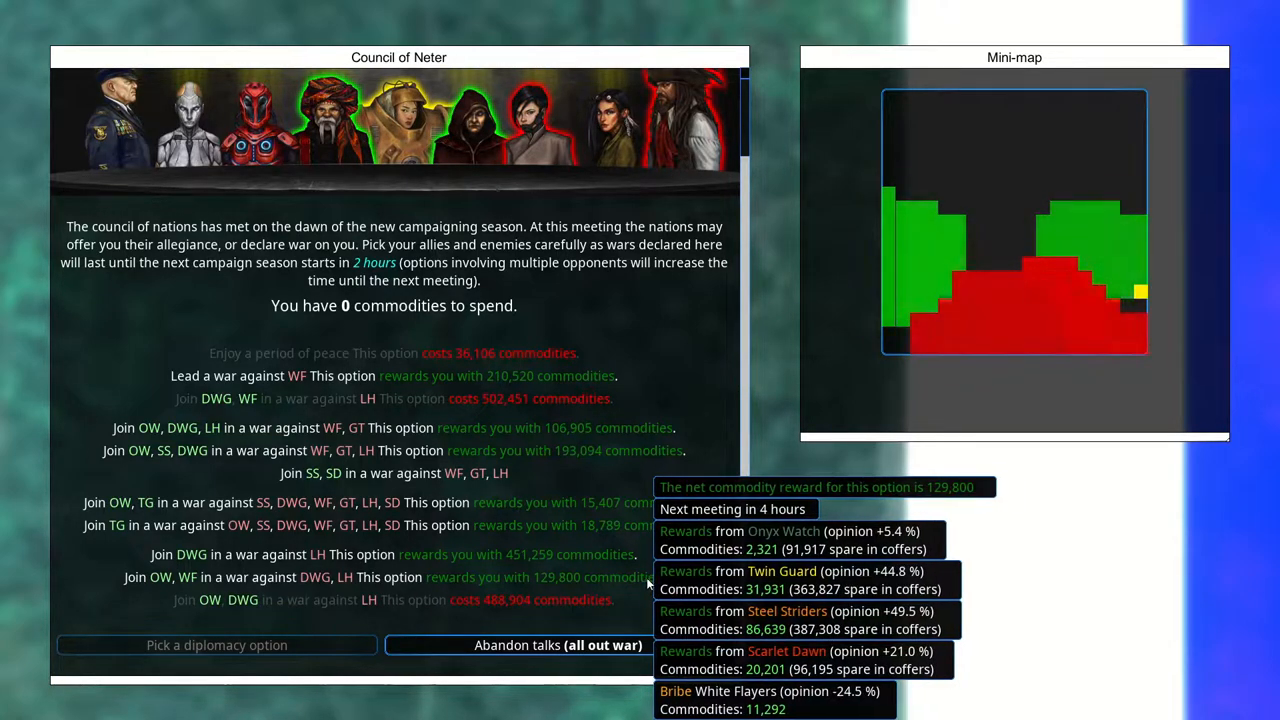
Pick joining OW and WF in war against DWG and LH, and confirm allegiances.
click(400, 577)
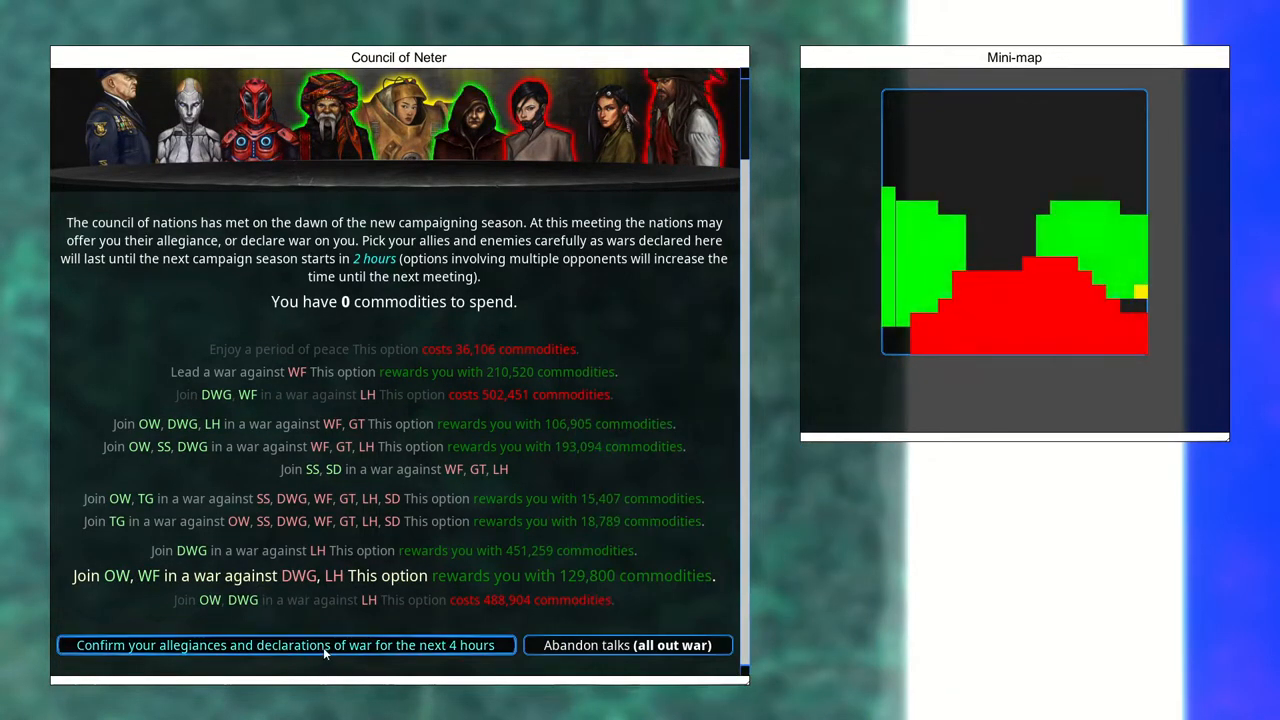
click(287, 644)
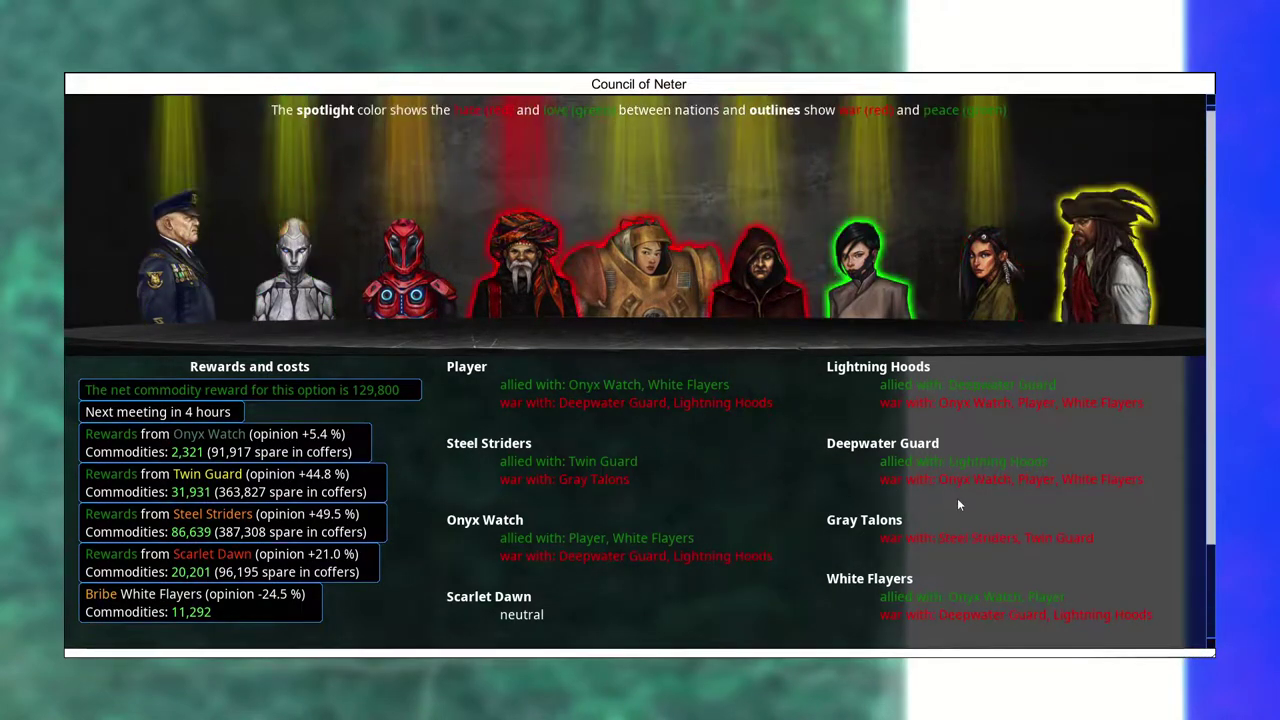
Review the council results and continue back to the campaign map.
scroll(down, 3)
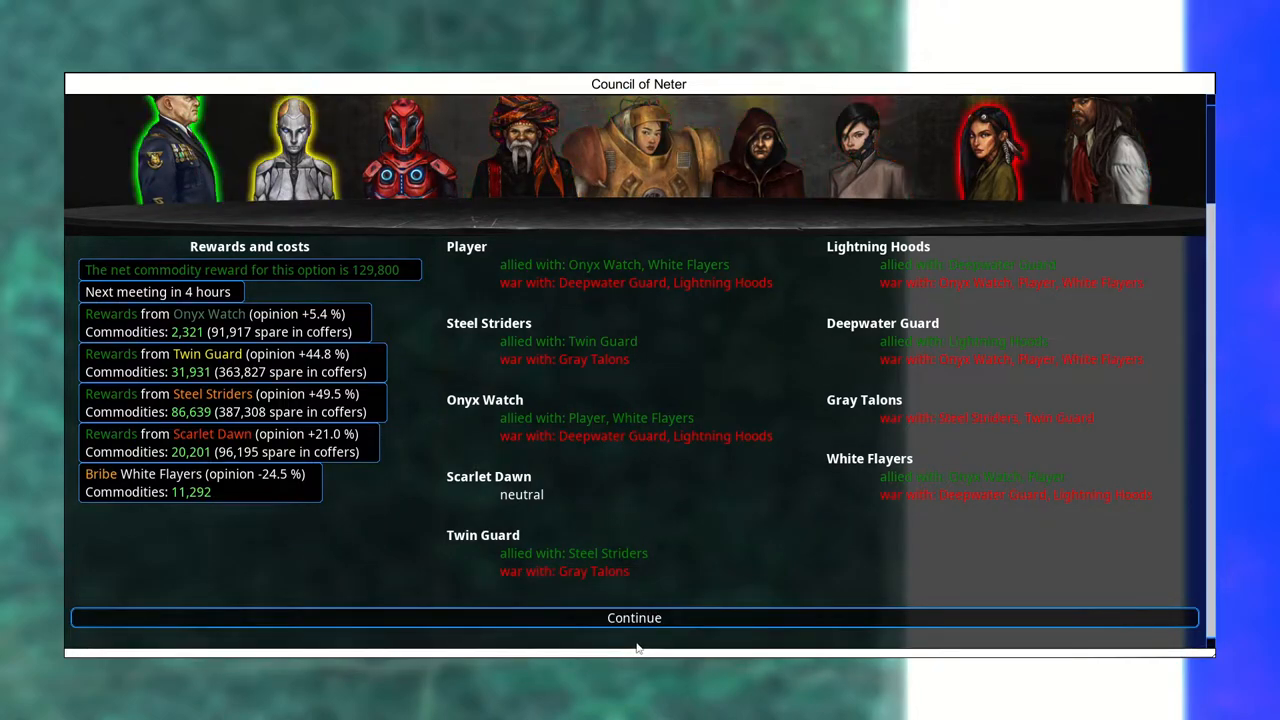
click(634, 617)
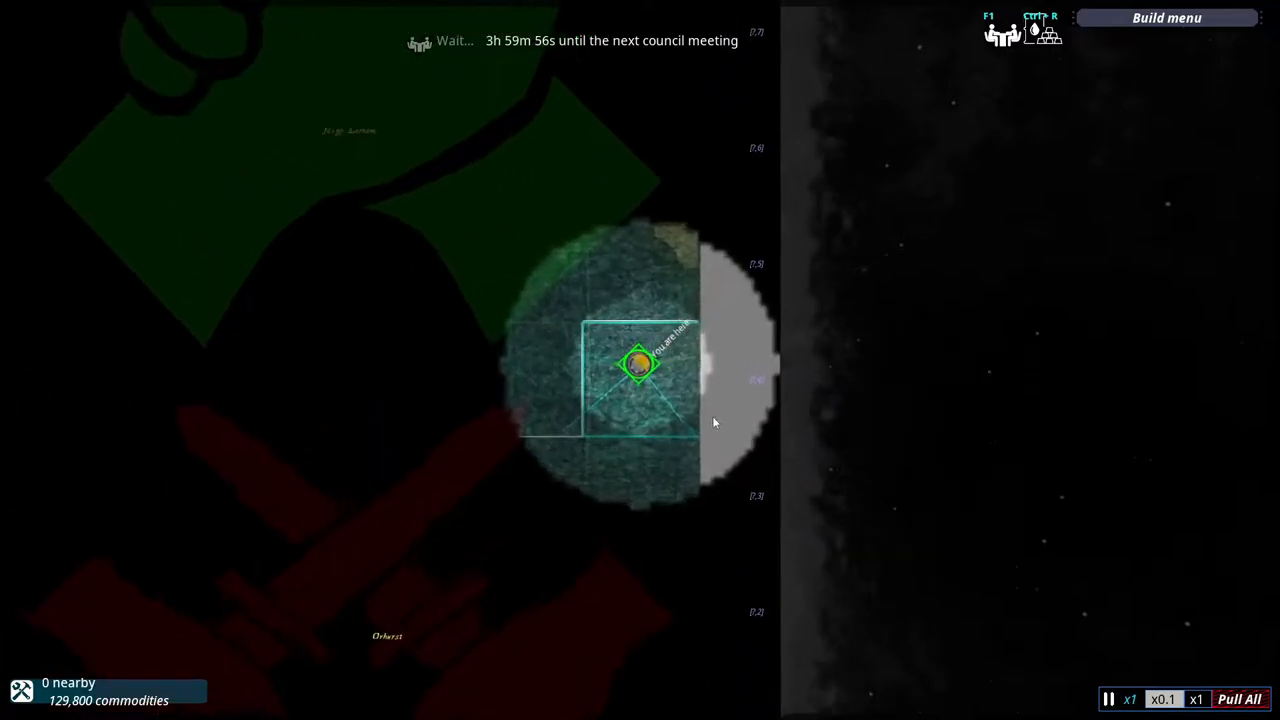
Rename the first selected patrol fleet to 'Patrol Fleet'.
click(637, 365)
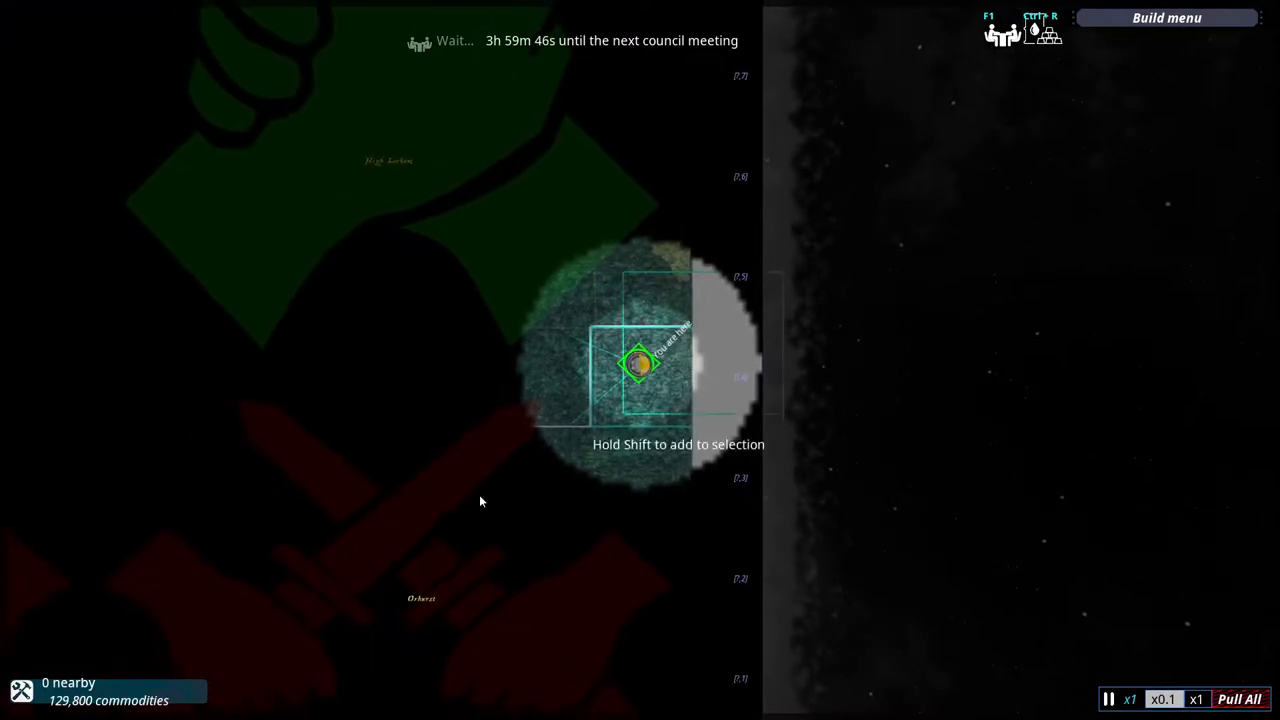
click(640, 365)
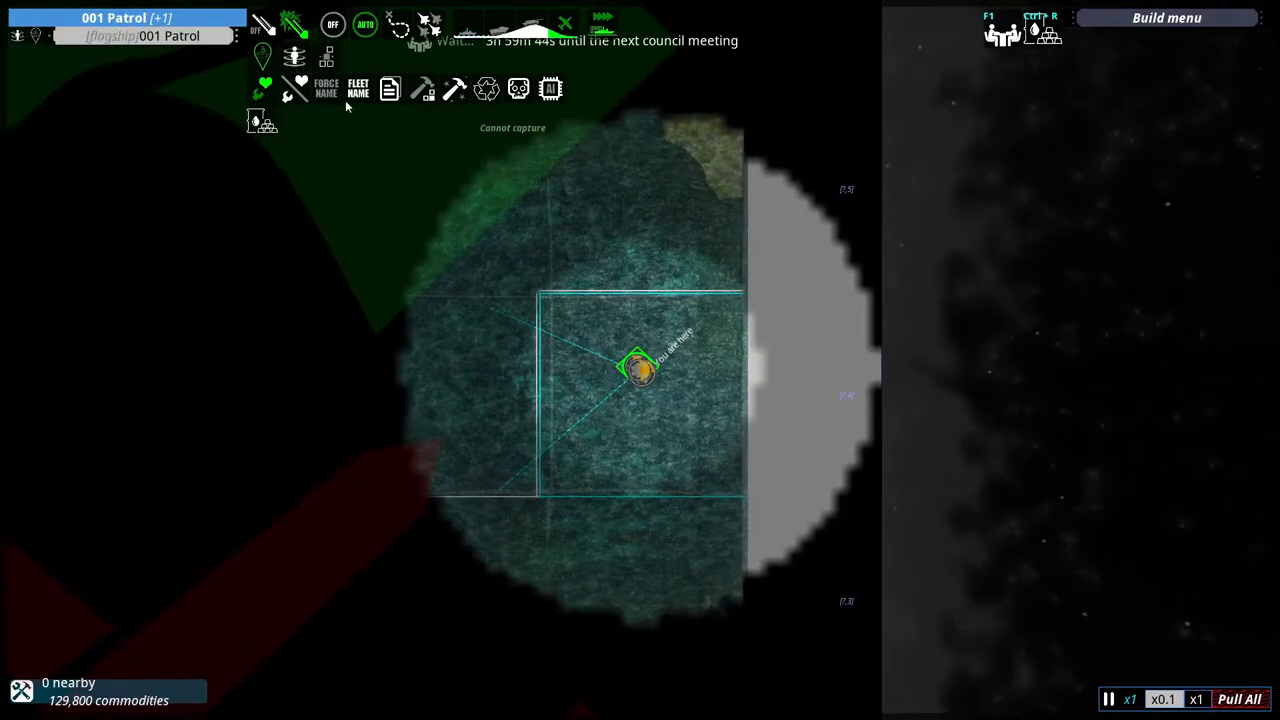
click(358, 88)
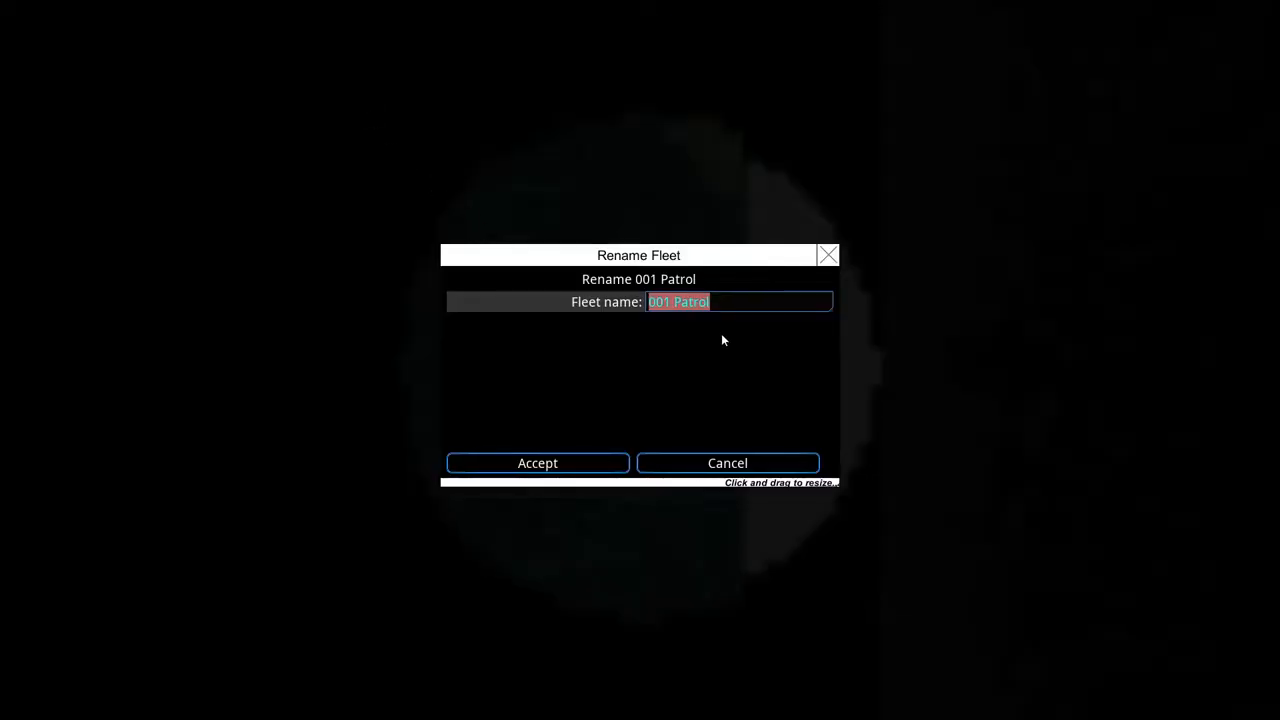
text(pATROL)
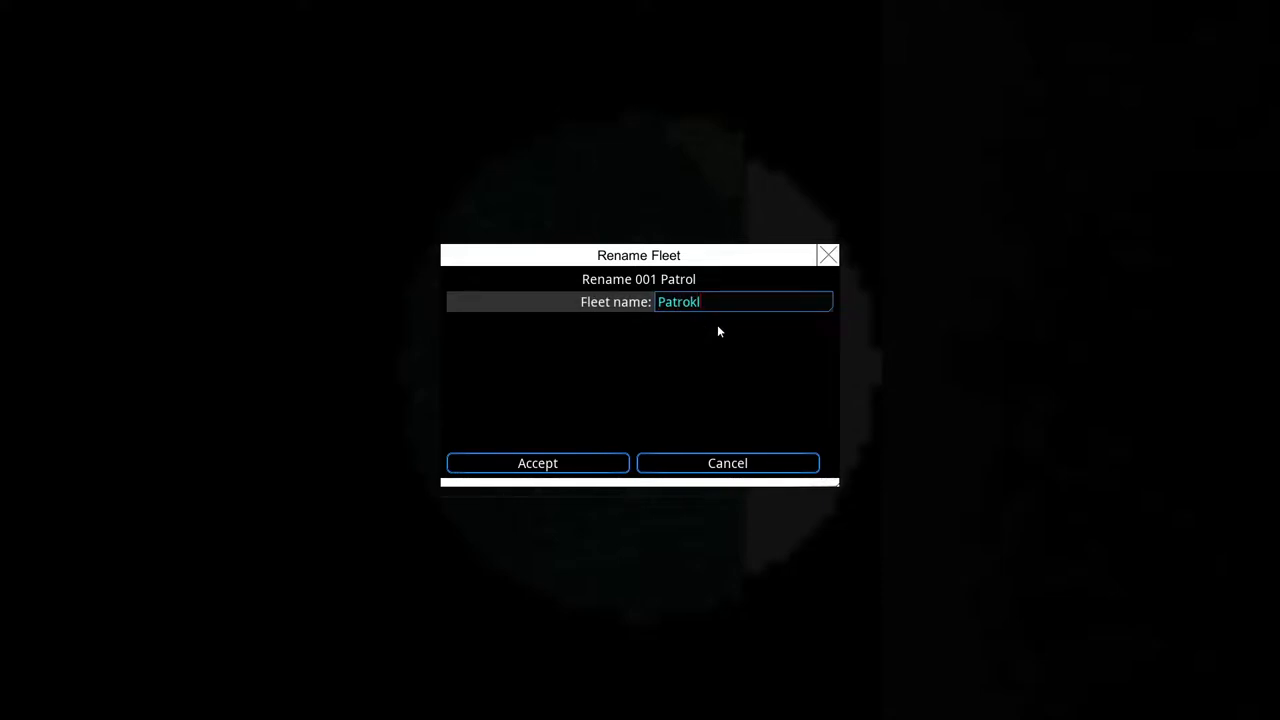
text(Patrol Fleet)
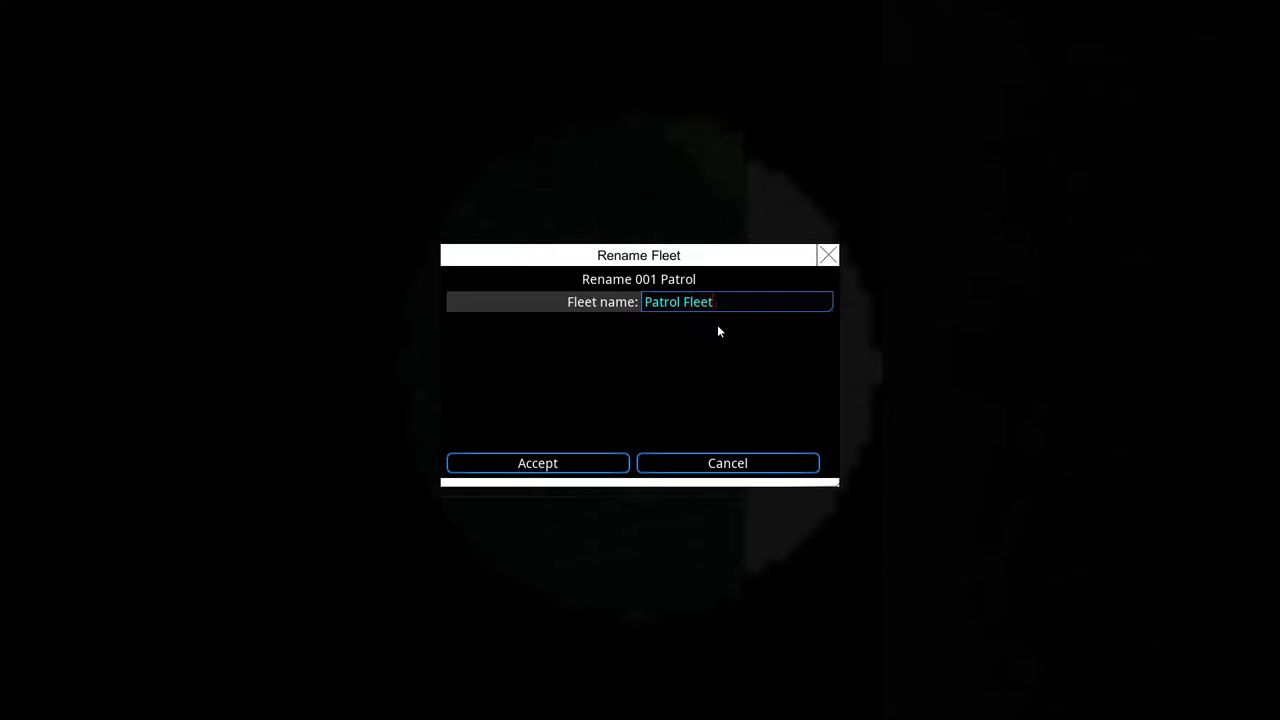
click(537, 462)
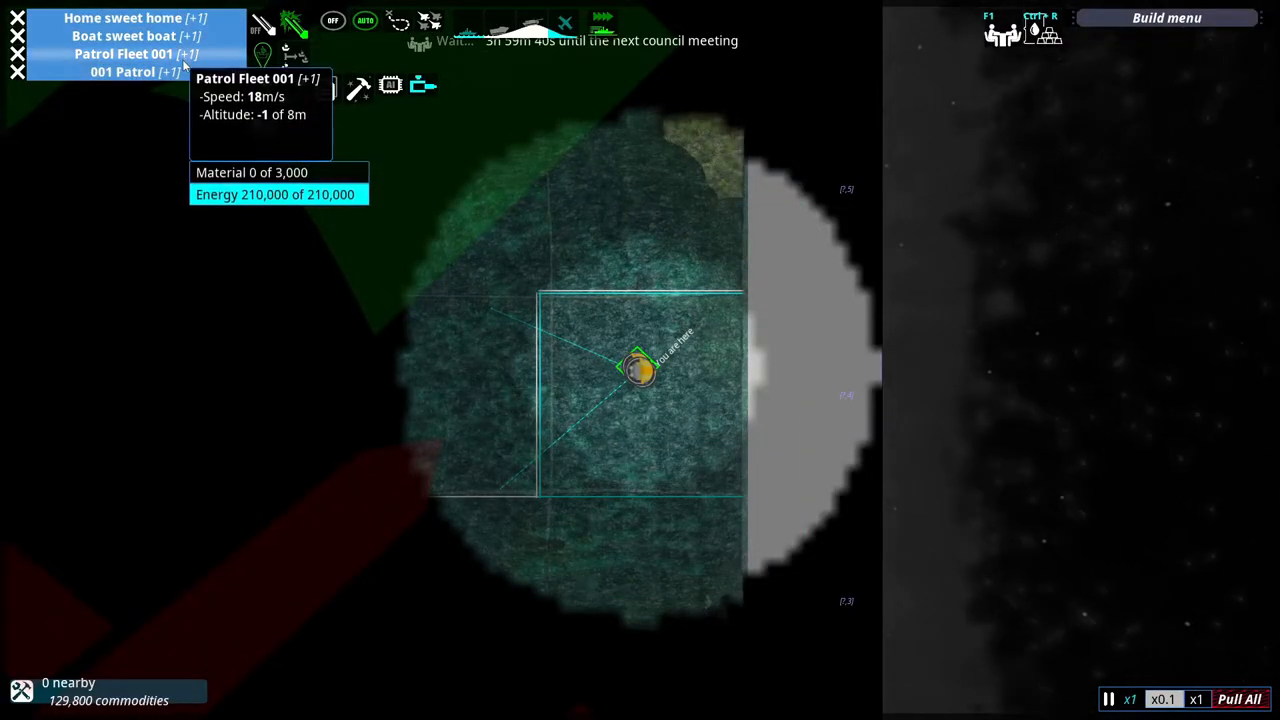
Rename the remaining 001 Patrol fleet to 'Patrol Fleet' as well.
click(123, 71)
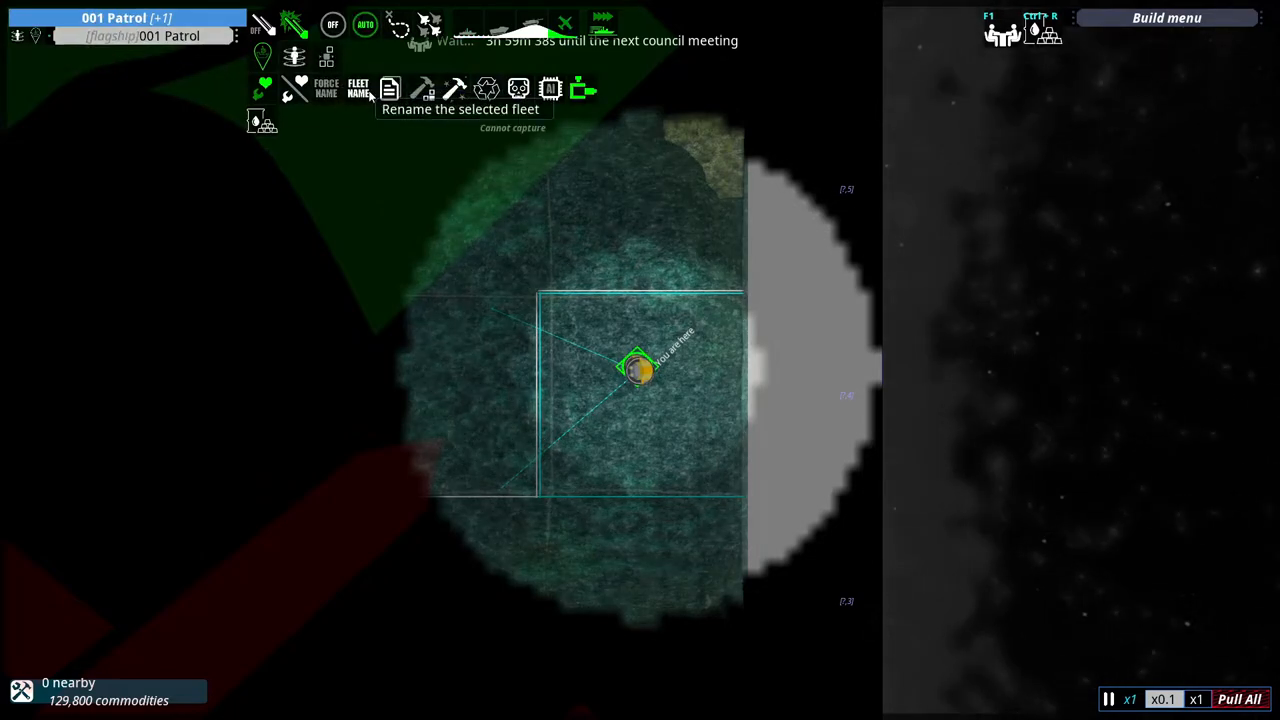
click(358, 88)
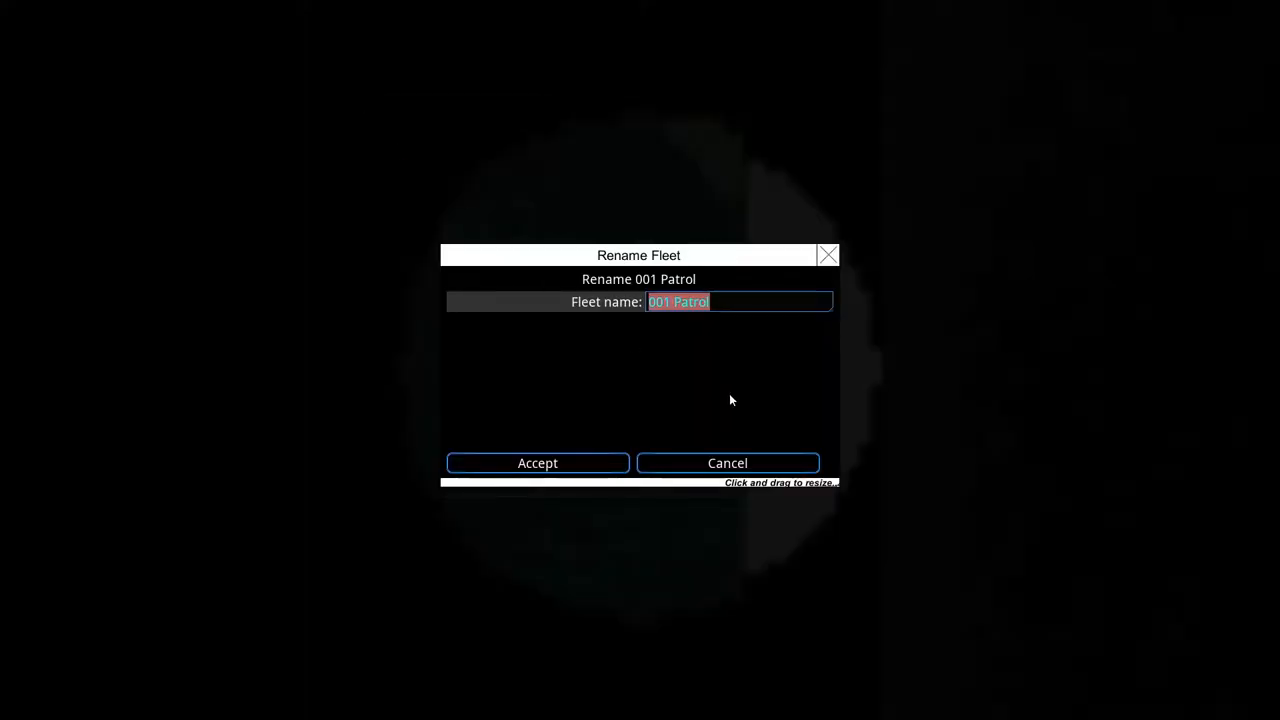
text(Patrol Fleet)
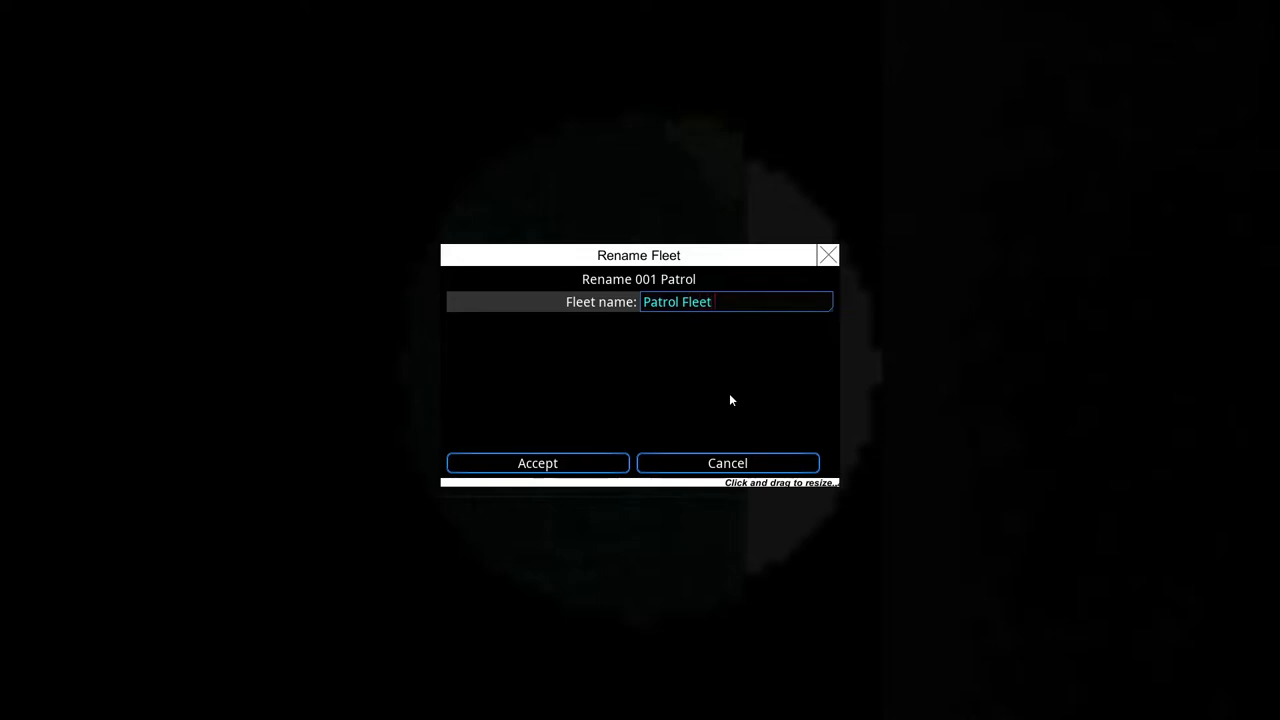
click(537, 462)
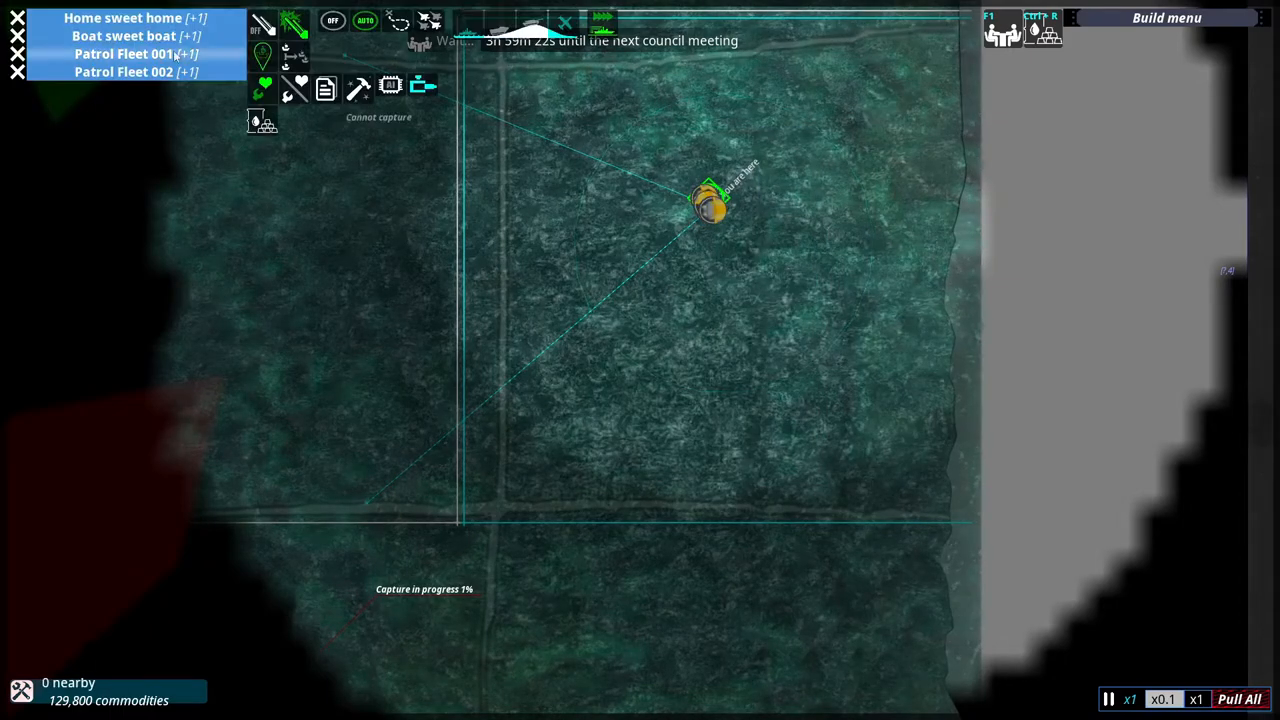
Send the patrol fleet into the zone on the strategic map to start capturing.
click(123, 53)
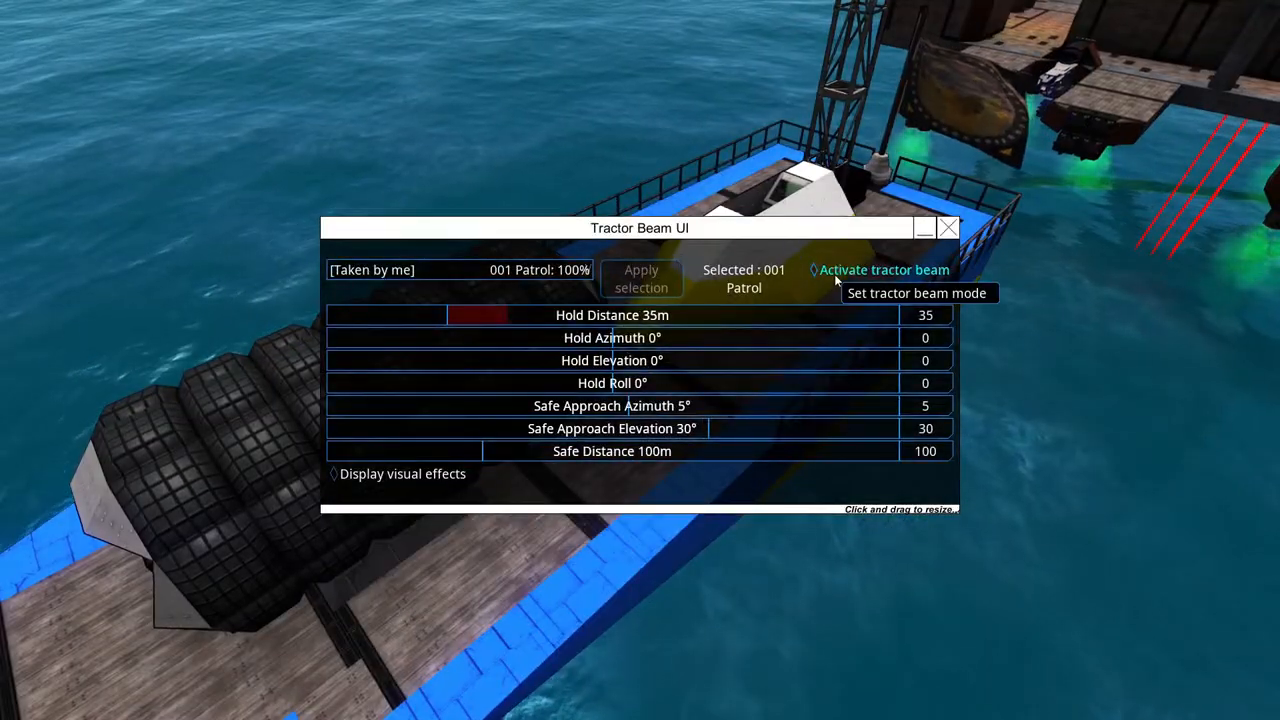
Activate the tractor beam on 001 Patrol so it locks on at 100%.
click(947, 228)
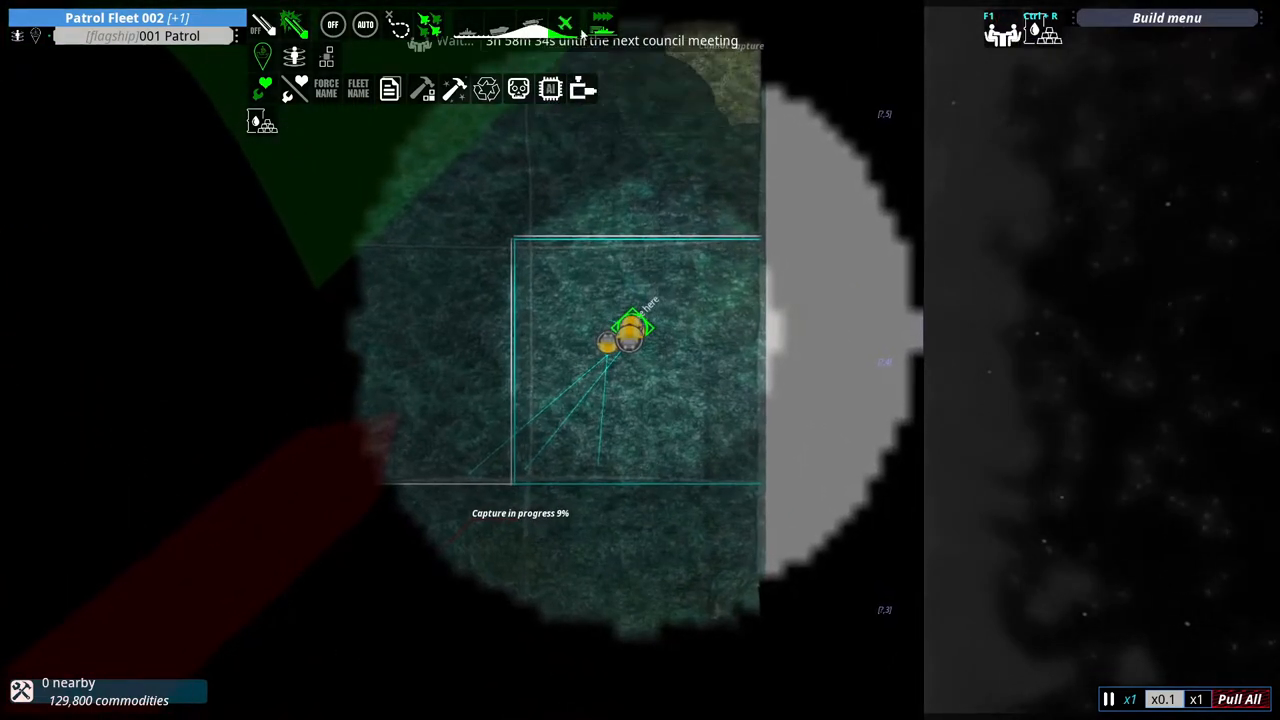
mouse_move(601, 18)
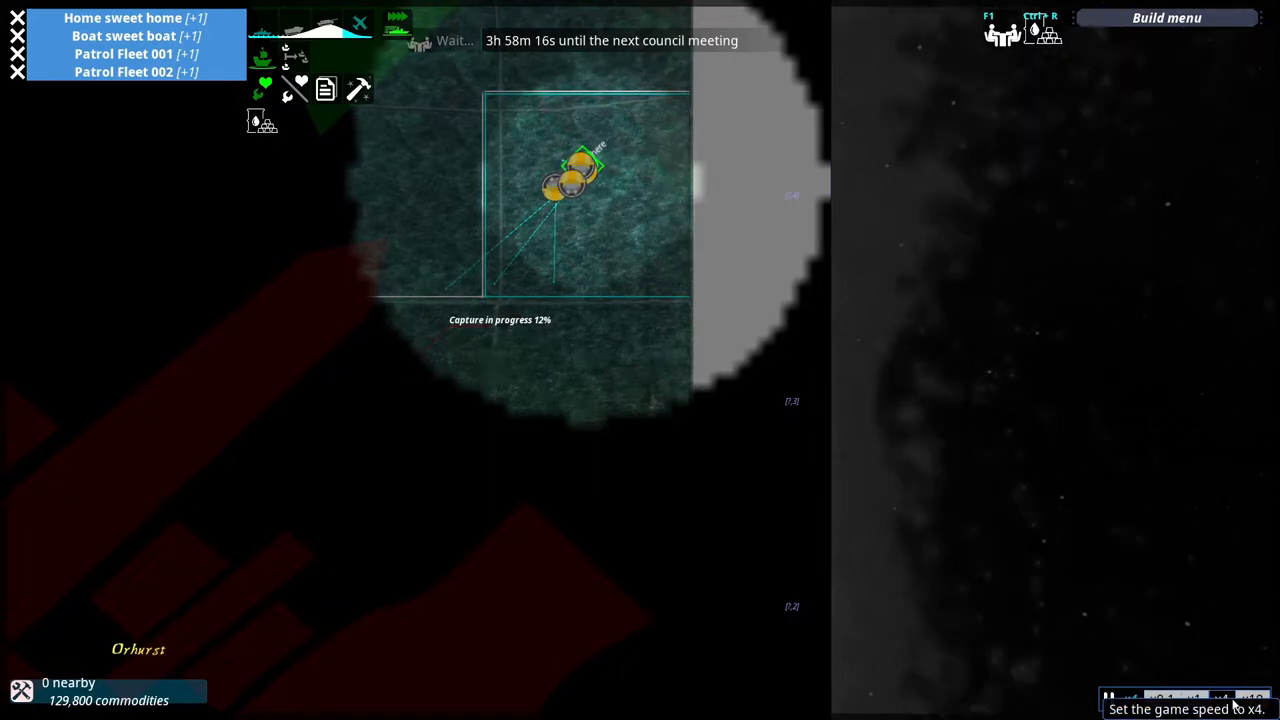
Set the game speed to x4 while the zone capture climbs to 14%.
click(1221, 698)
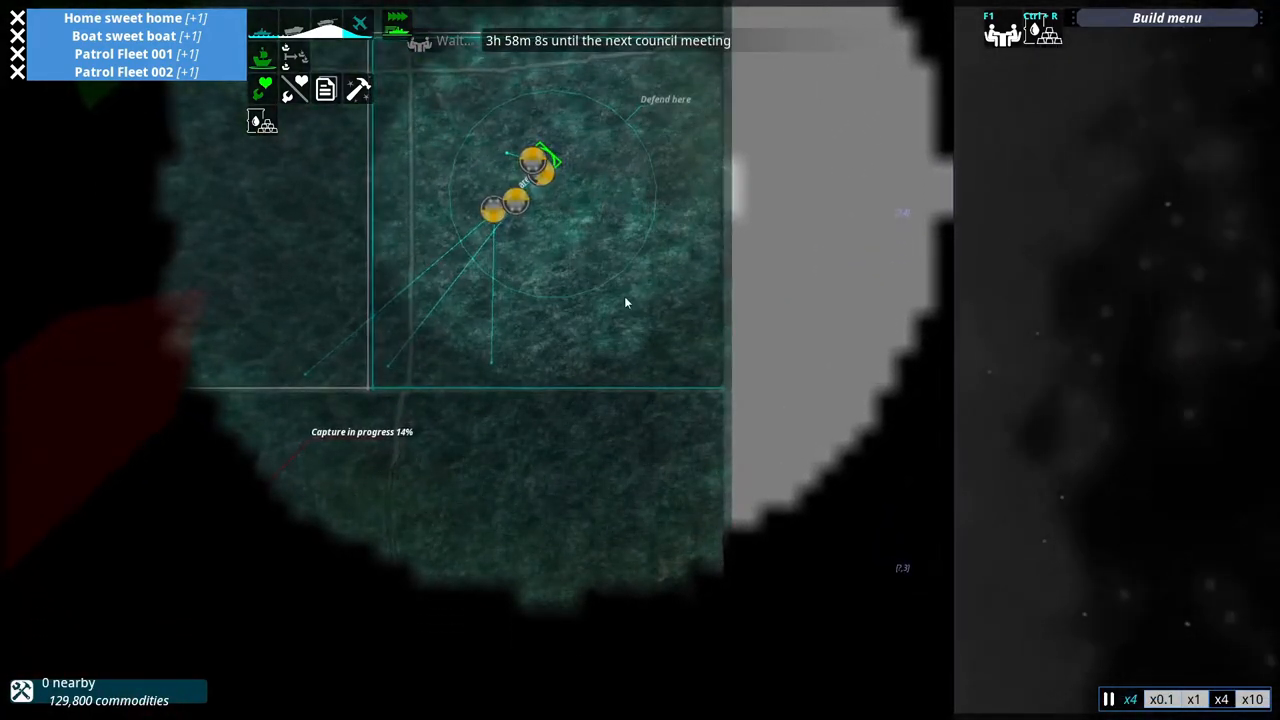